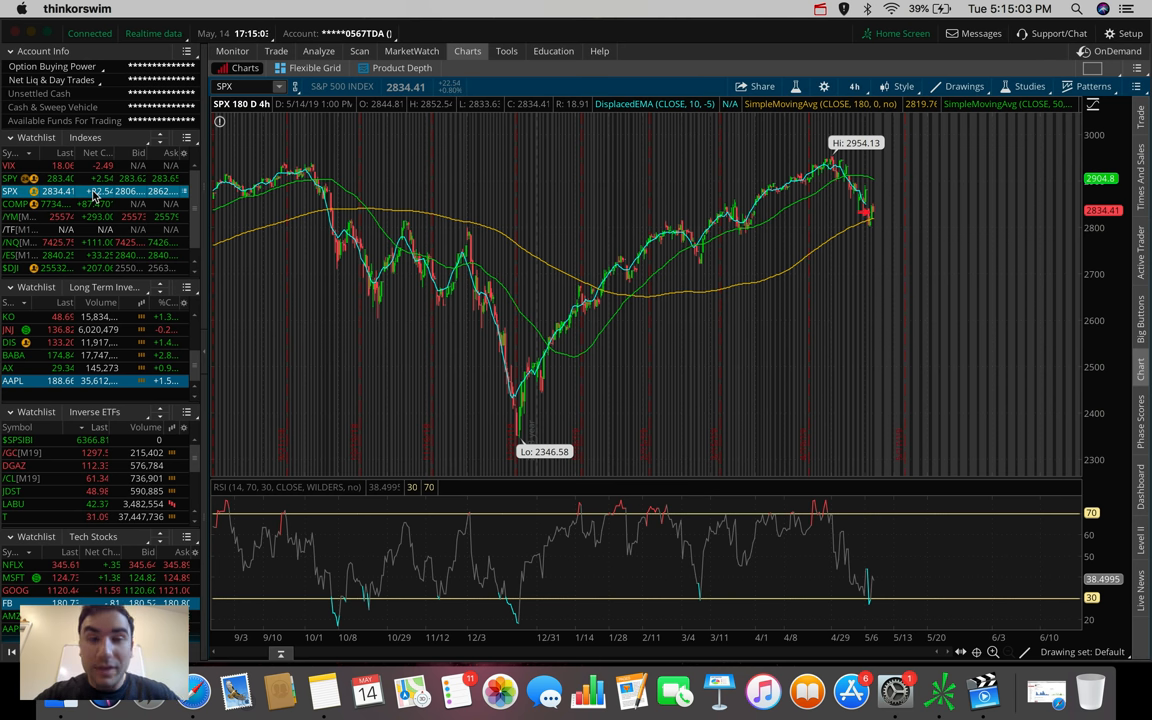
mouse_move(672, 191)
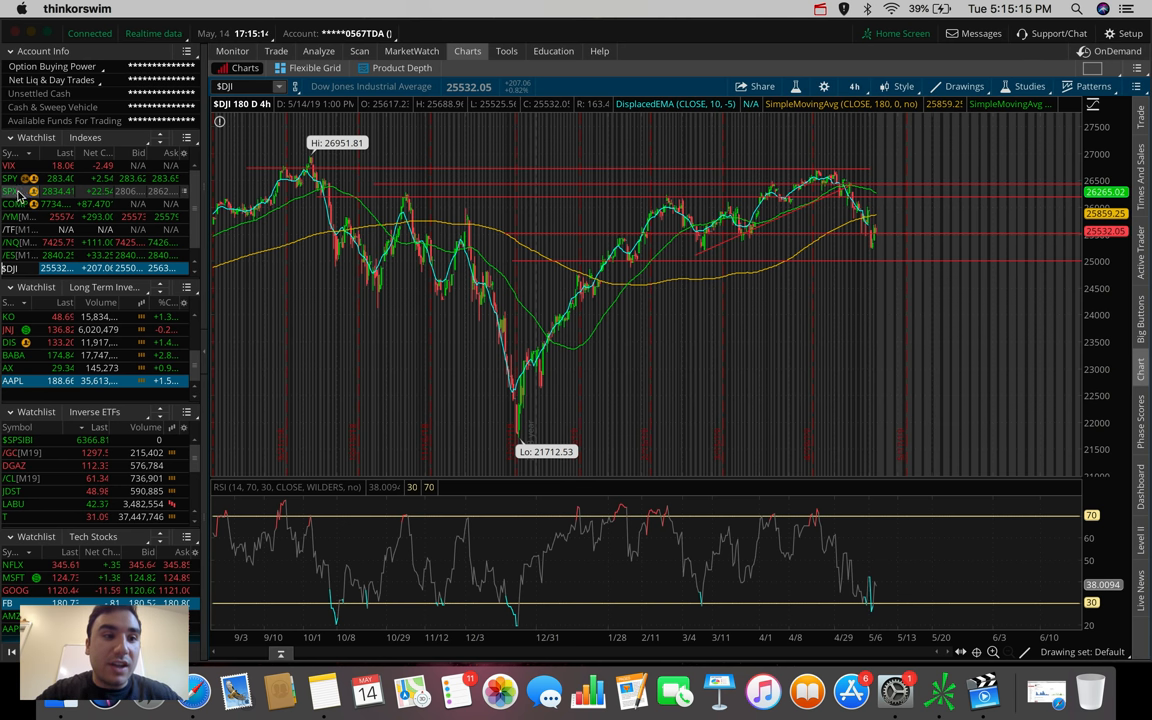
Select an index from the Indexes watchlist to chart it
click(9, 191)
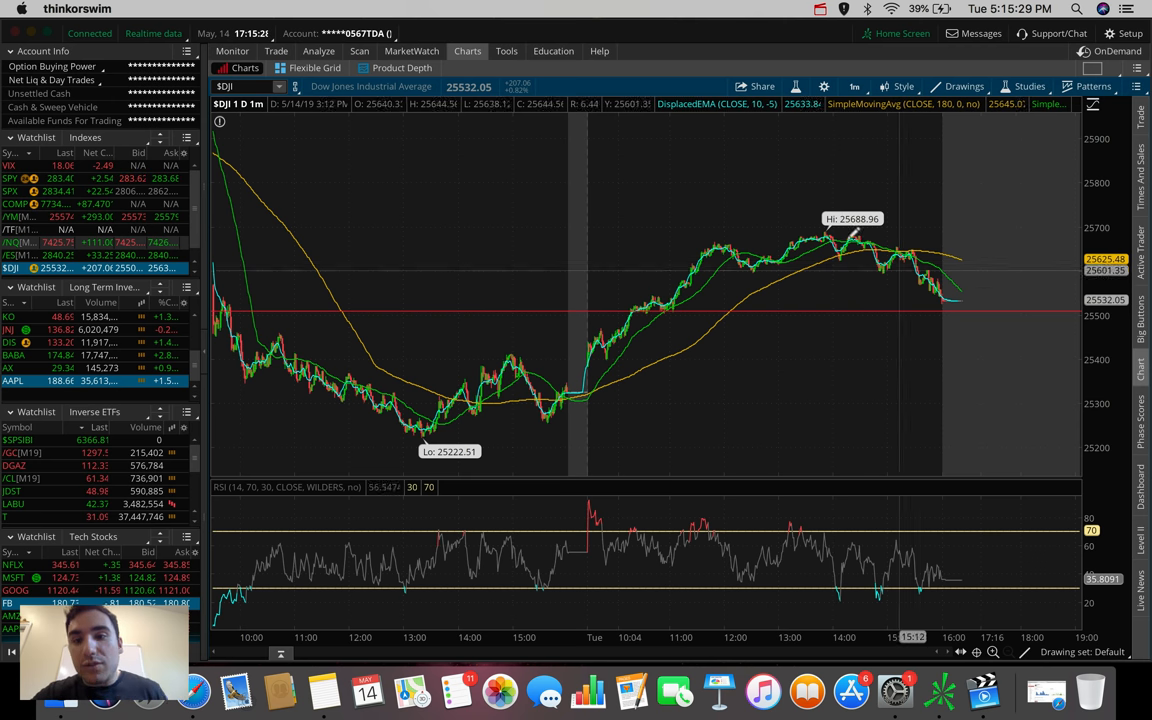
mouse_move(830, 233)
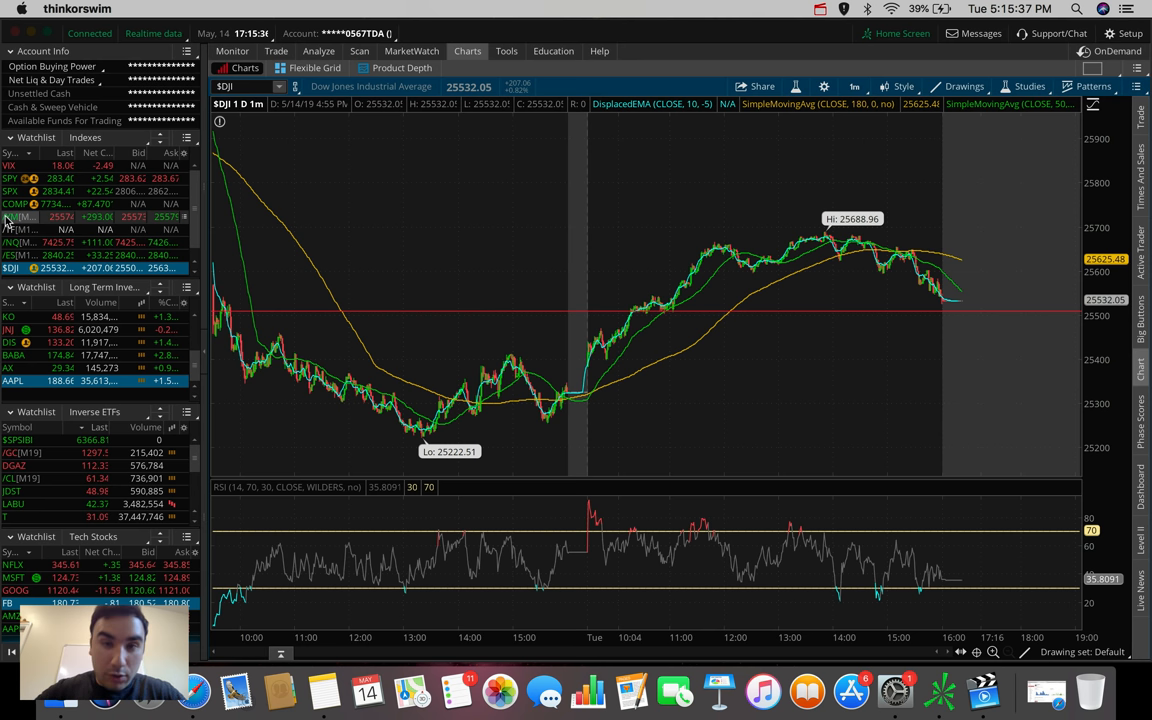
mouse_move(930, 118)
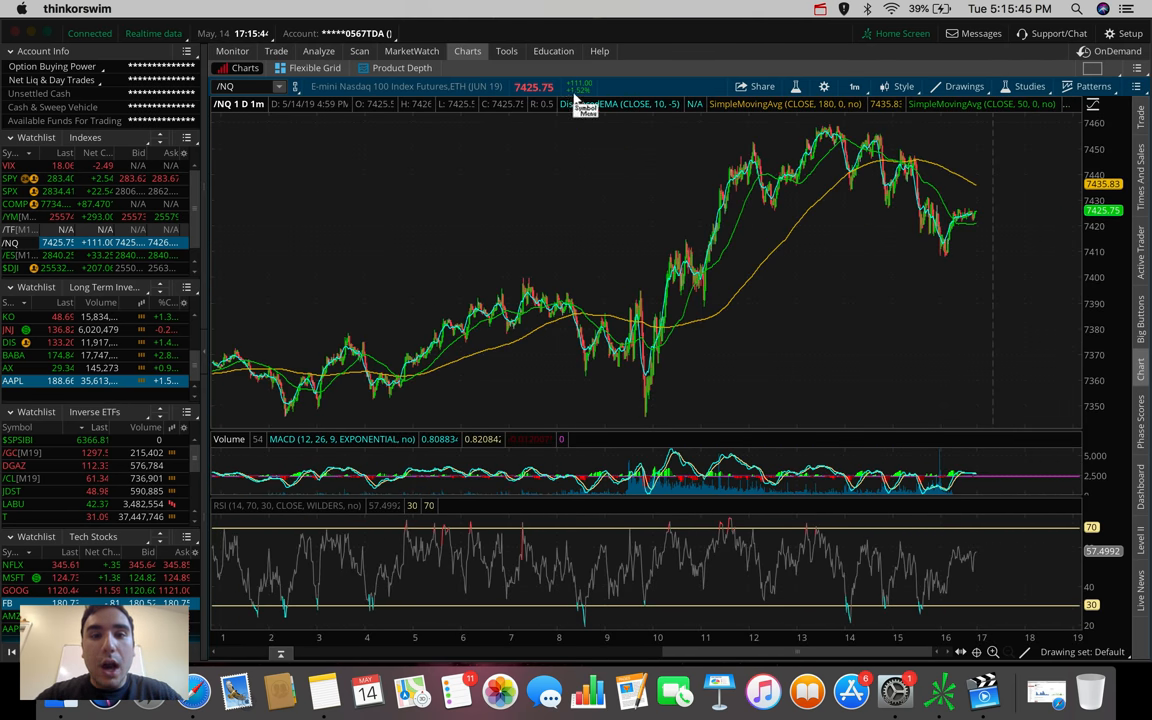
mouse_move(903, 145)
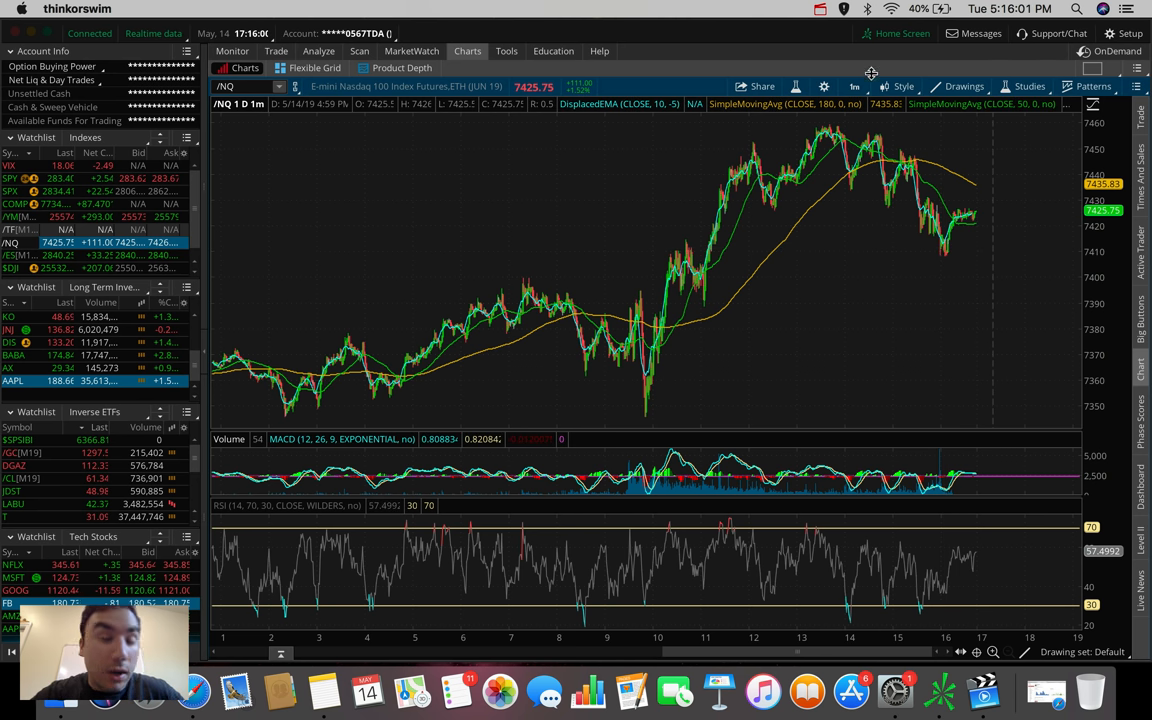
Switch the SPX chart to the 180 D: 4h timeframe
click(854, 86)
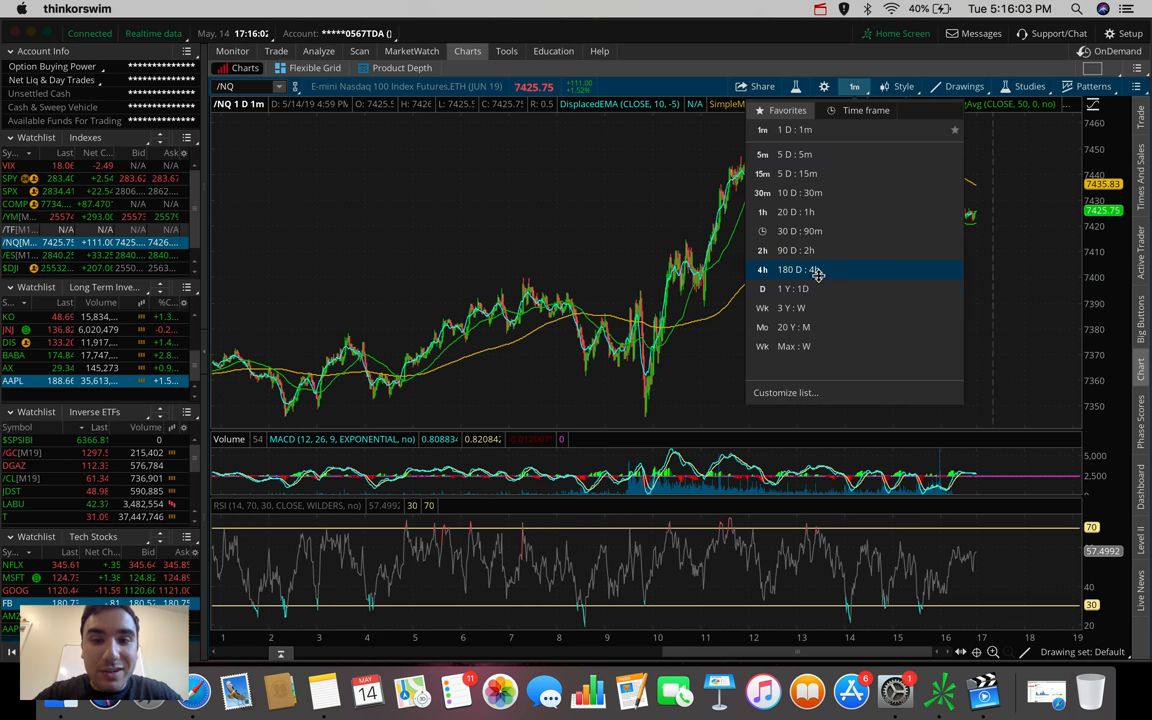
click(800, 269)
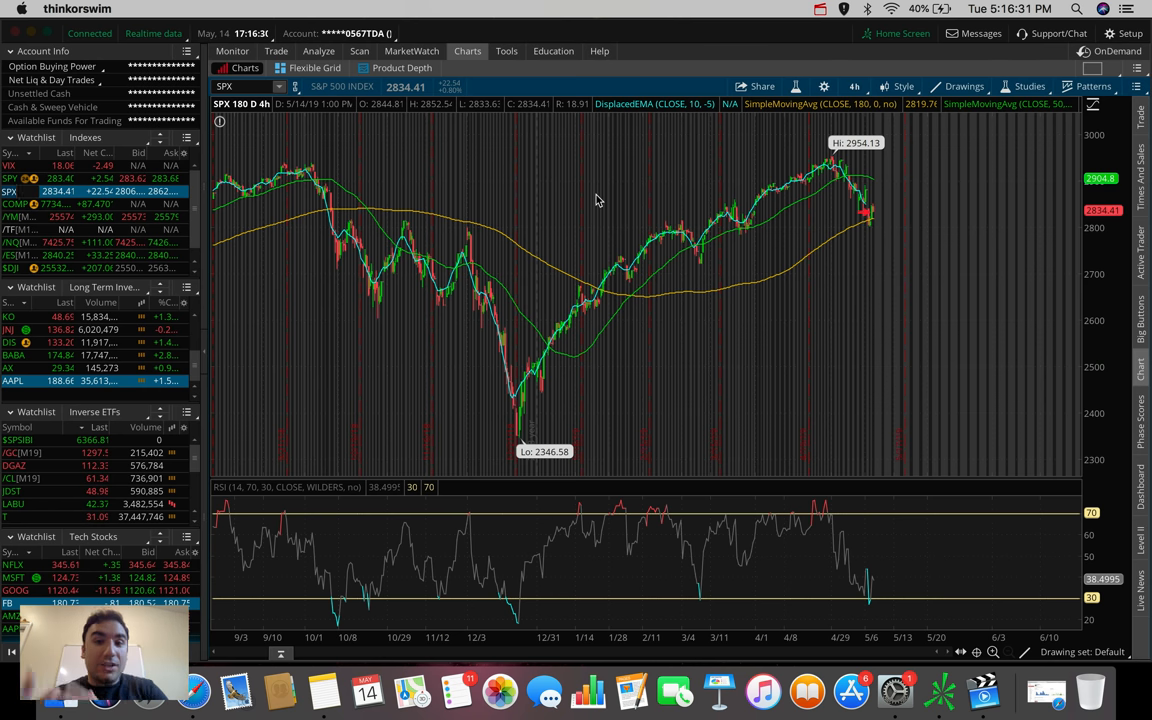
mouse_move(880, 127)
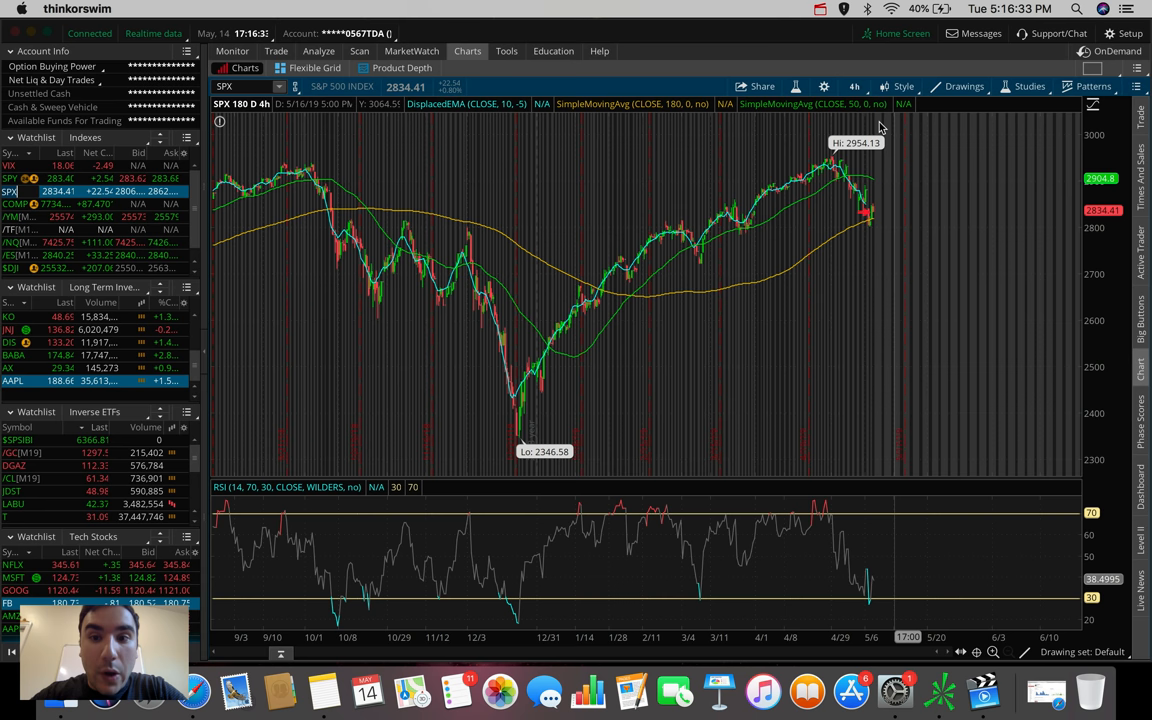
mouse_move(850, 165)
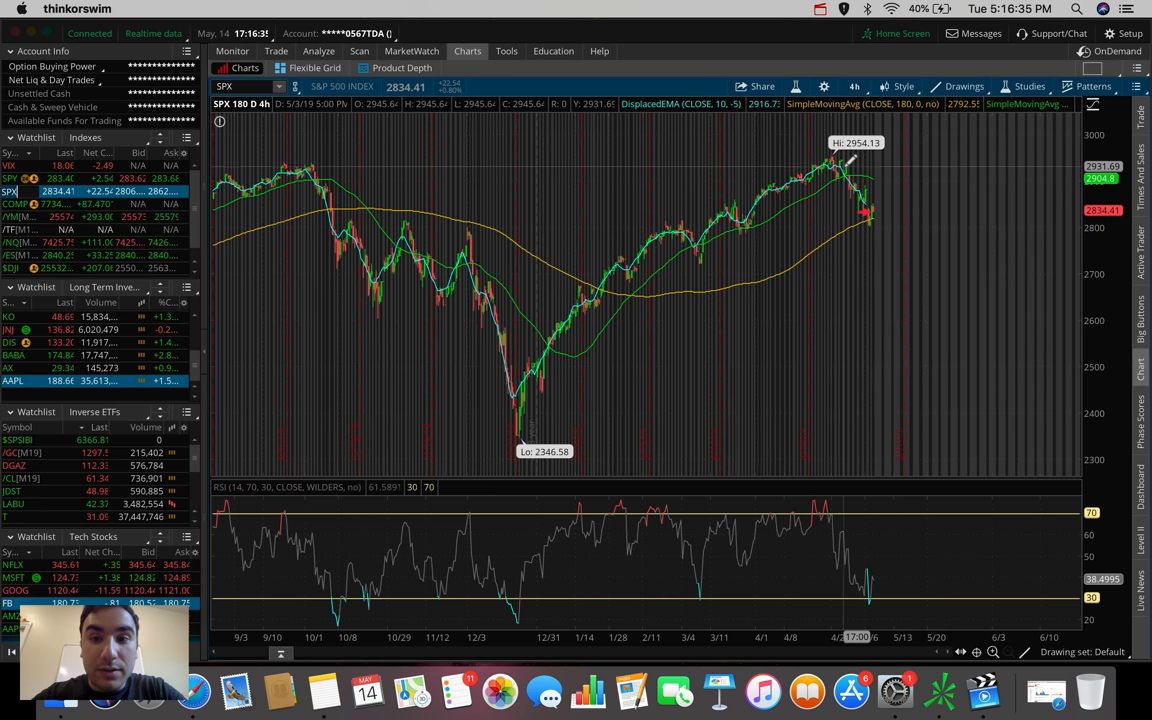
mouse_move(845, 180)
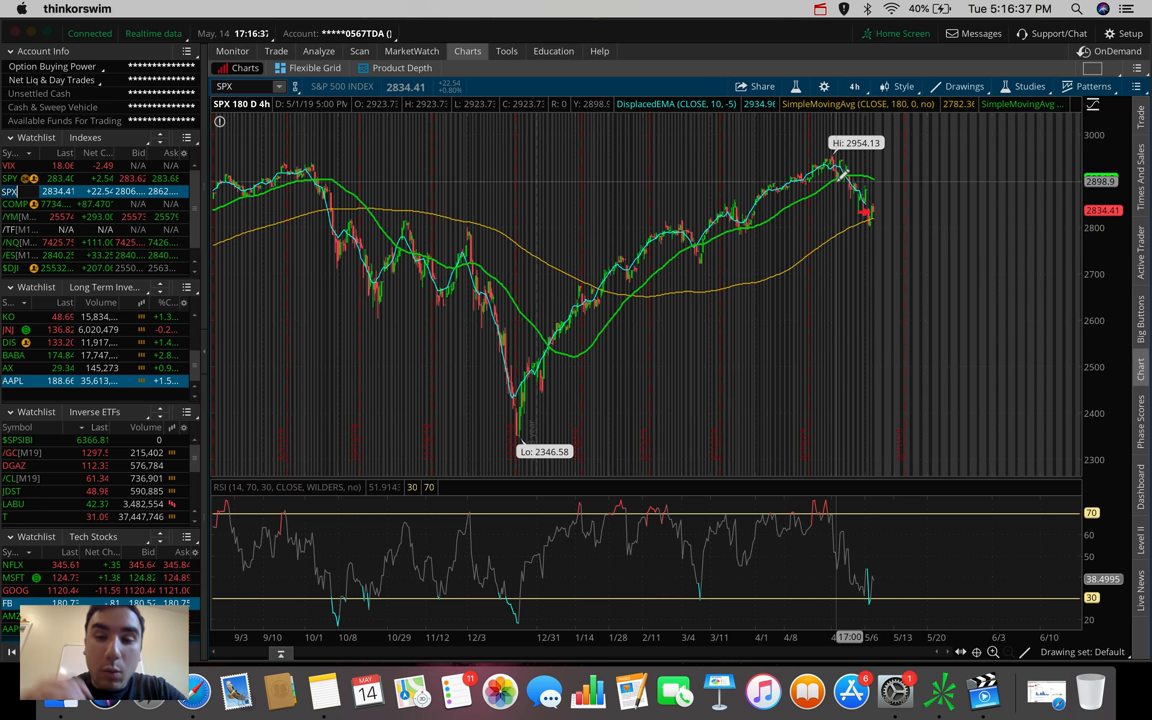
mouse_move(845, 160)
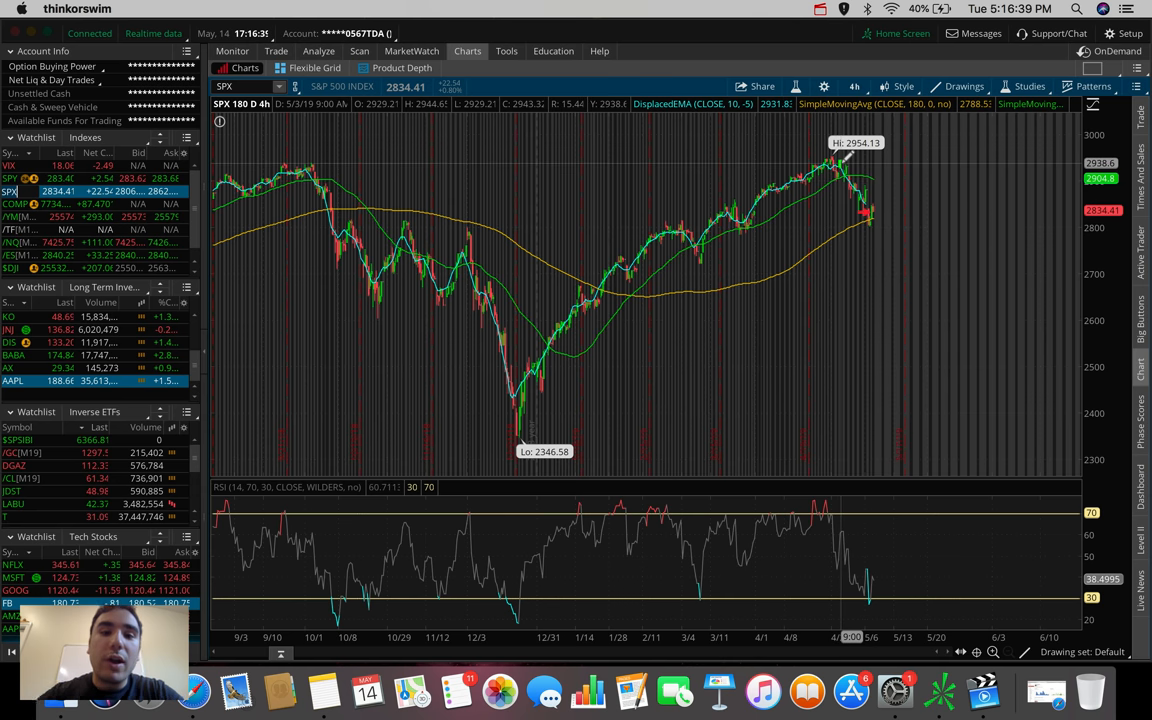
Start a Price Level drawing from the Drawings menu for the 2800 support
click(962, 86)
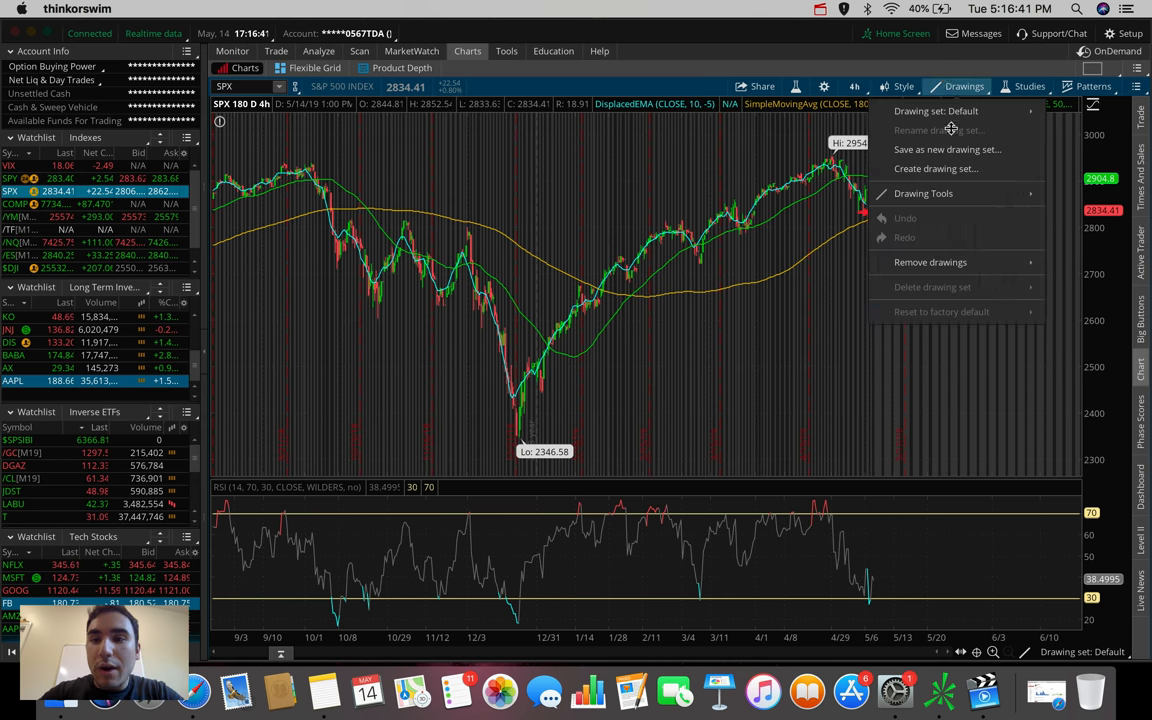
click(518, 214)
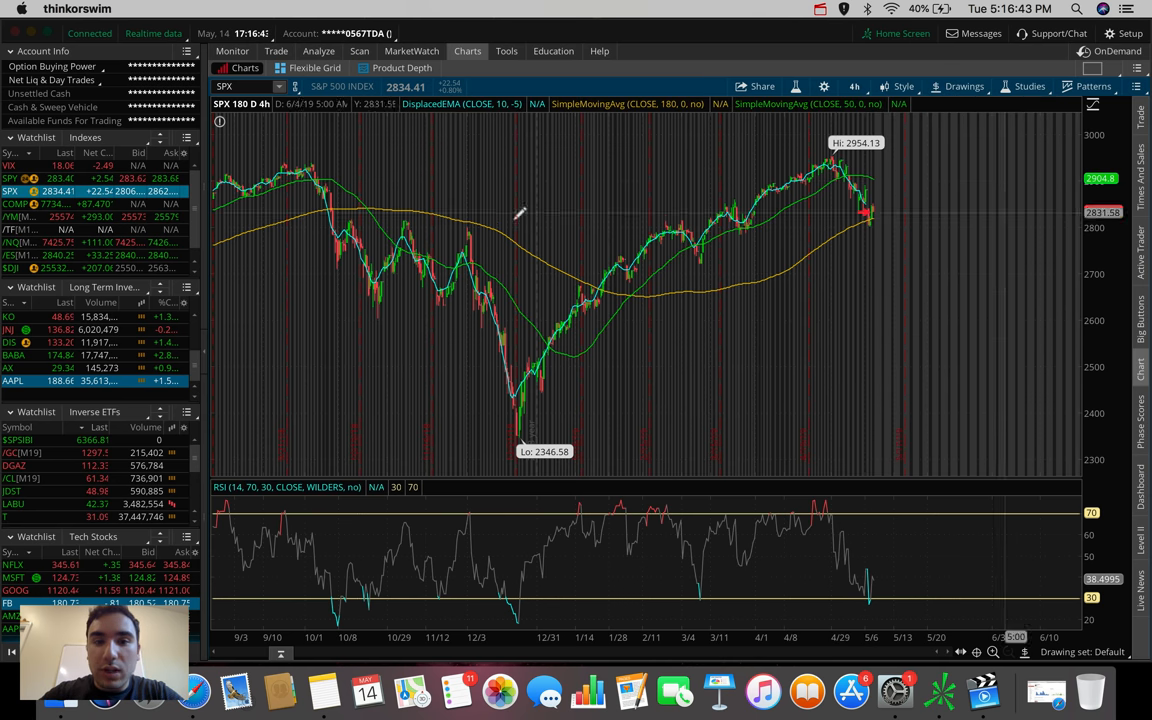
mouse_move(380, 218)
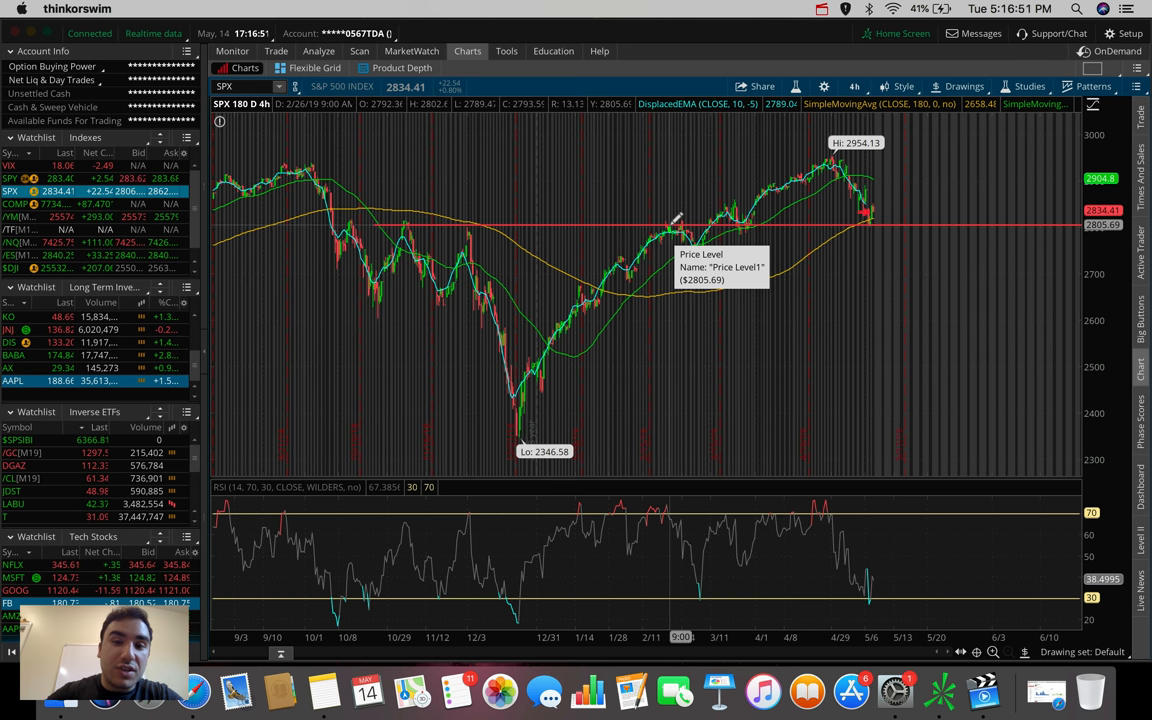
mouse_move(865, 218)
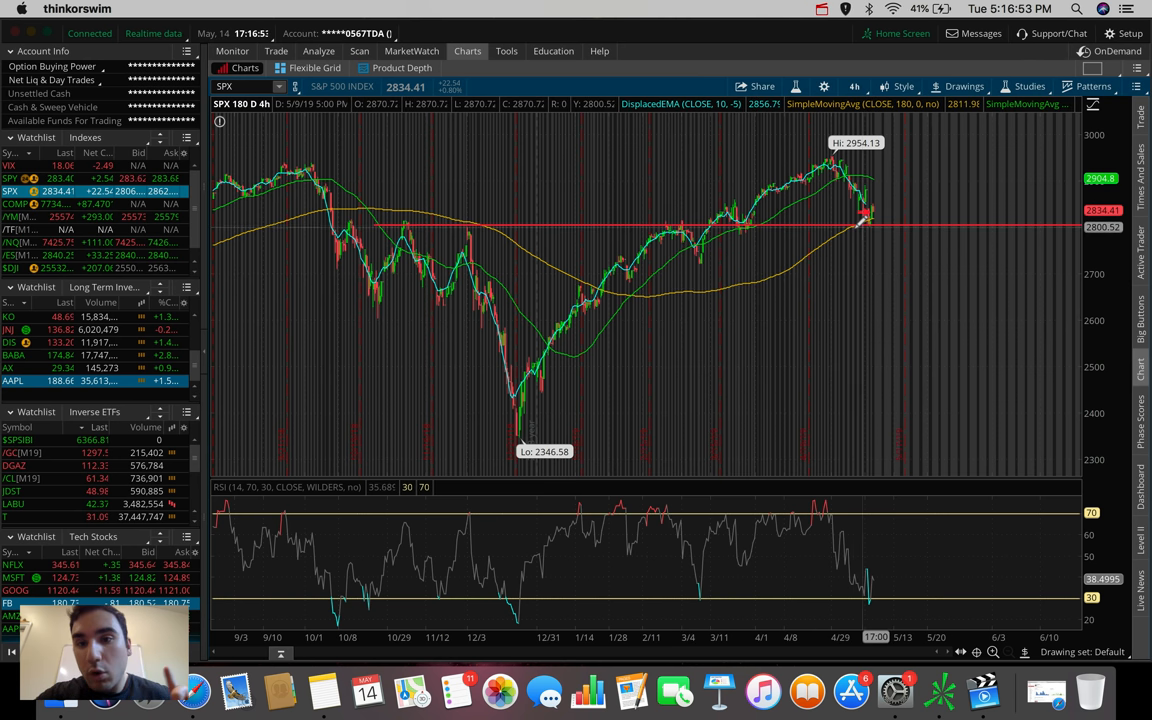
mouse_move(875, 212)
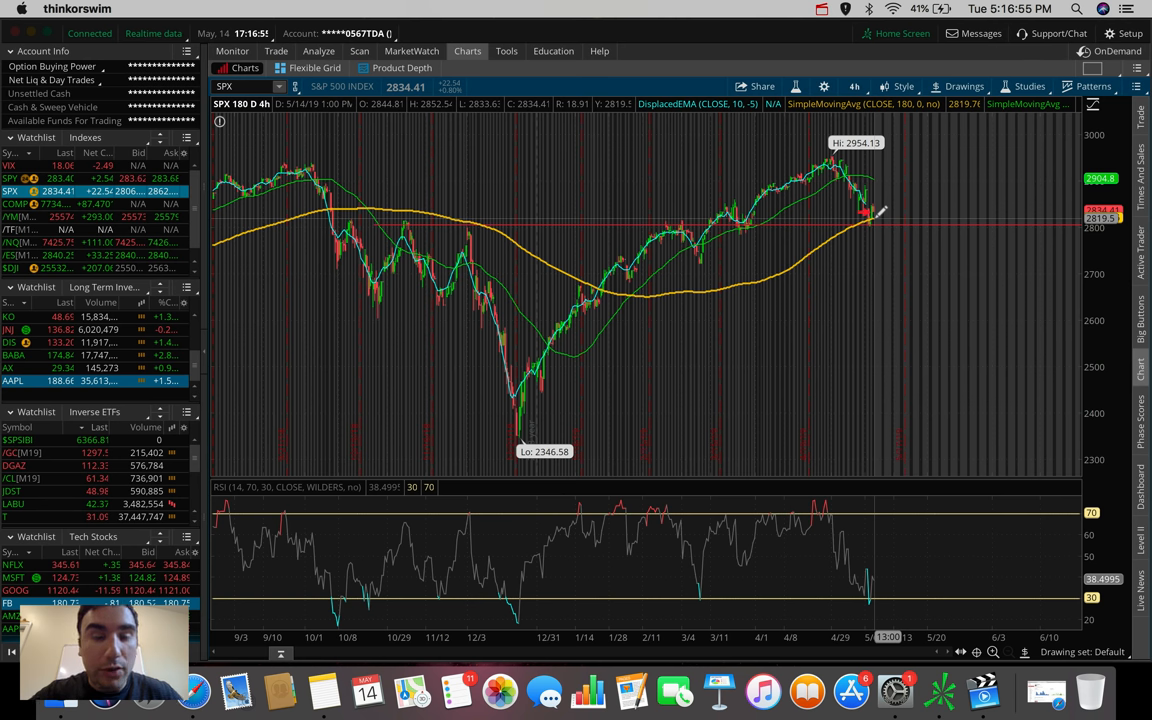
mouse_move(865, 210)
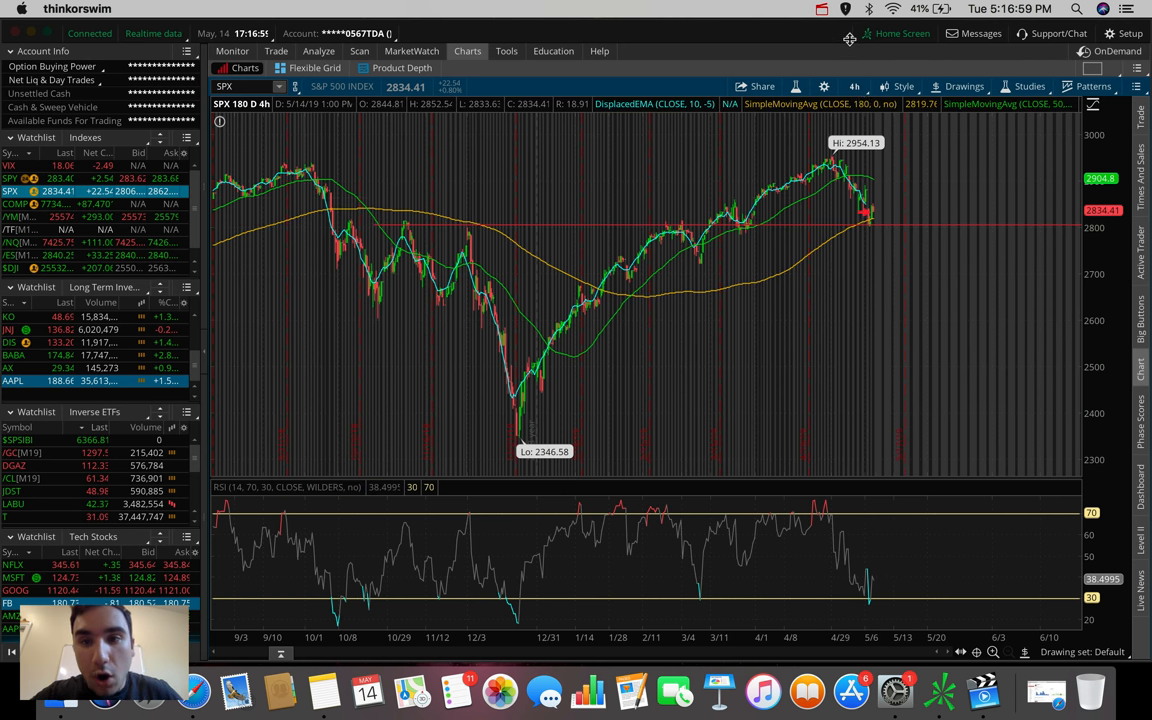
Change SPX to the 20 D: 1h timeframe and dismiss the Drawings menu
click(854, 86)
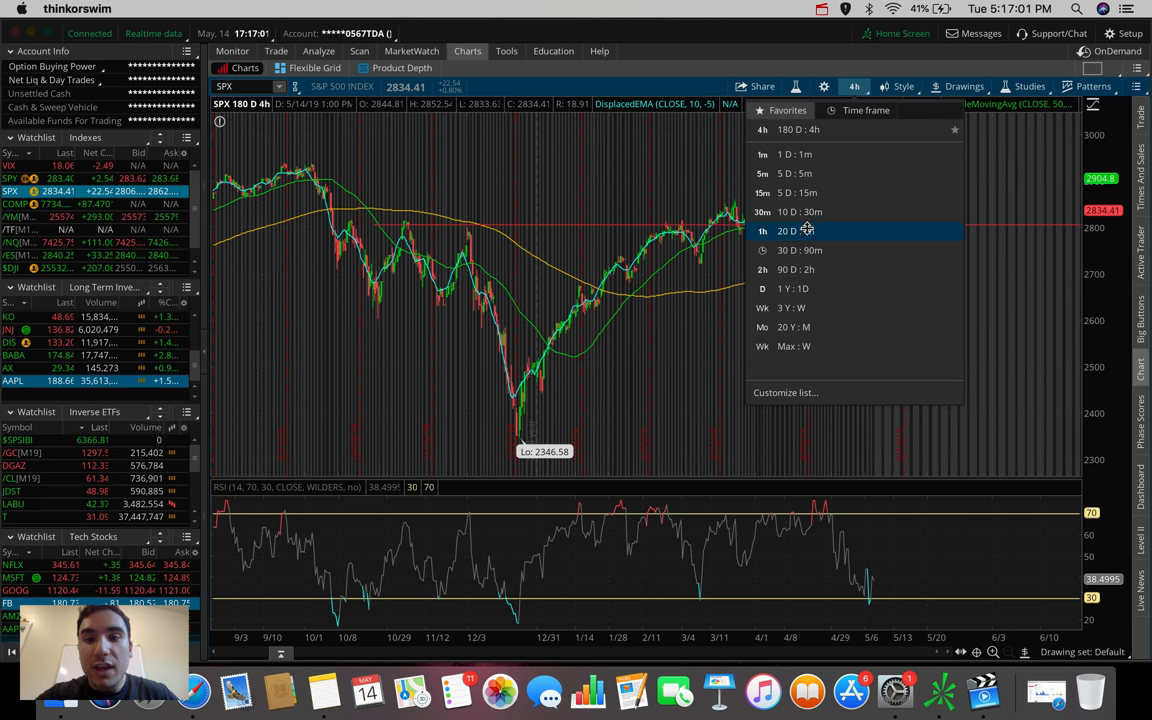
click(795, 231)
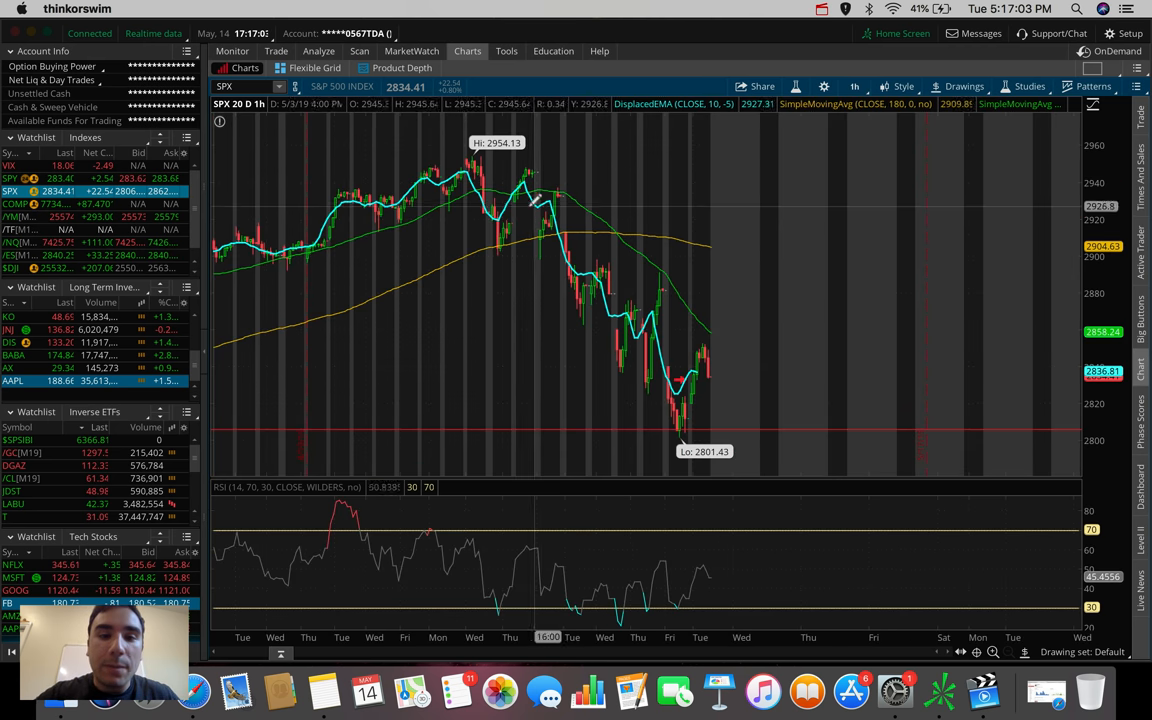
mouse_move(660, 245)
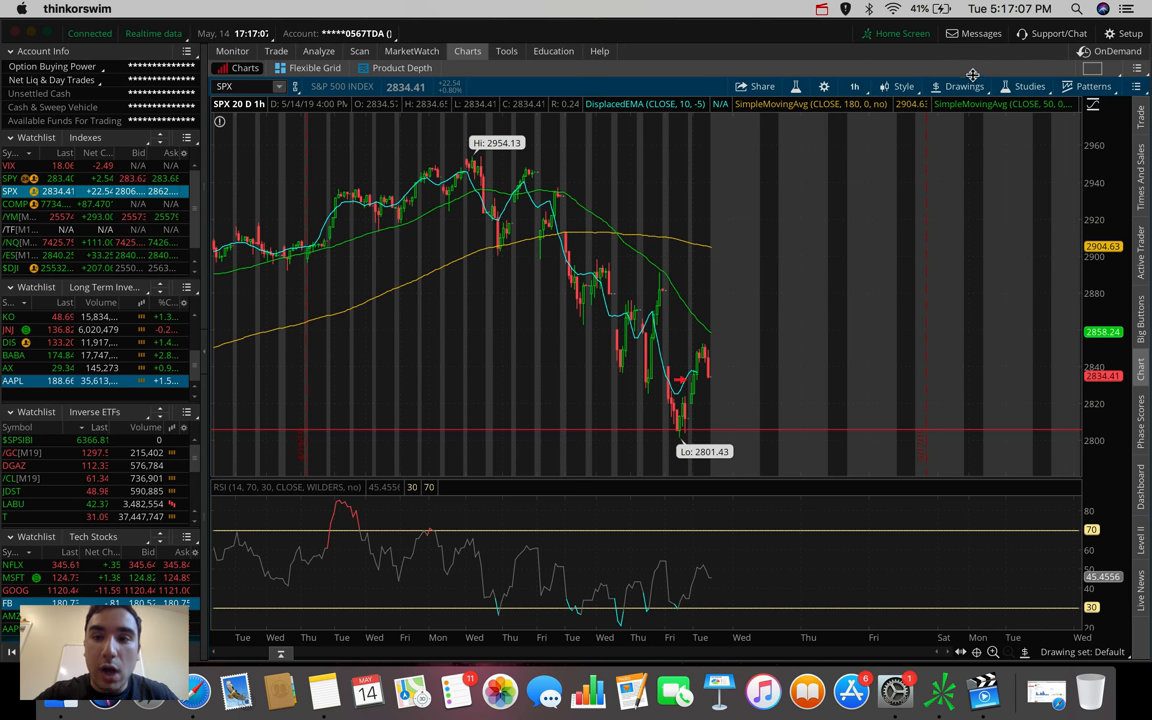
click(963, 86)
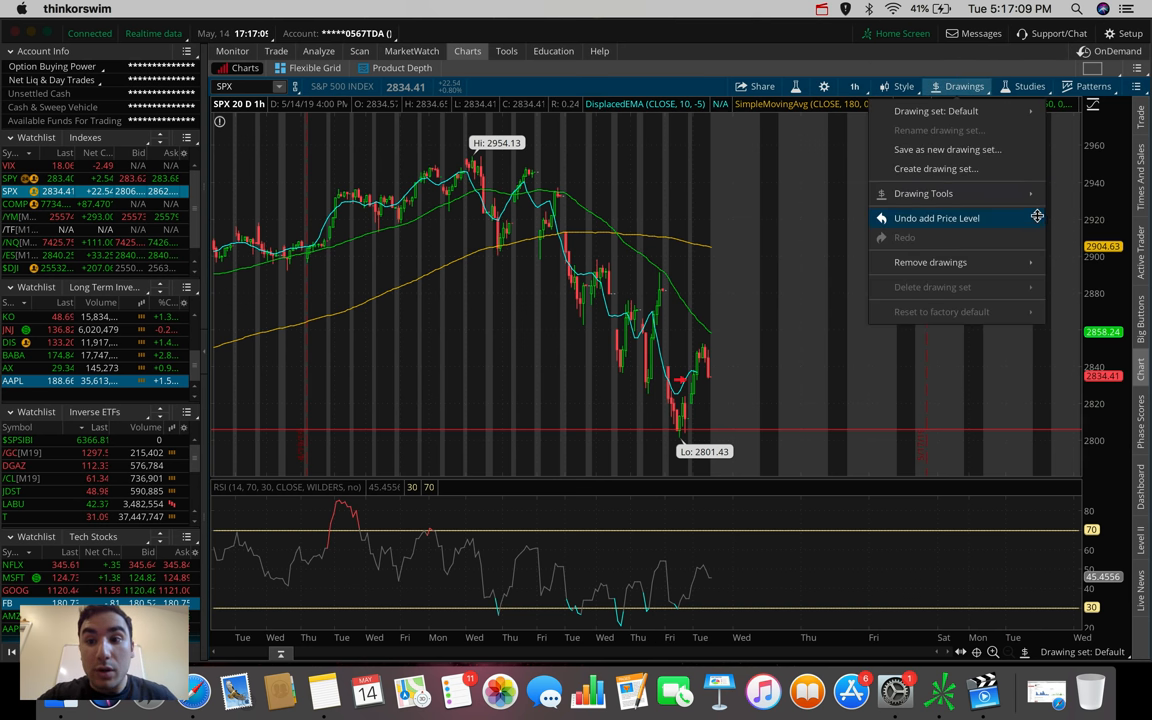
click(936, 218)
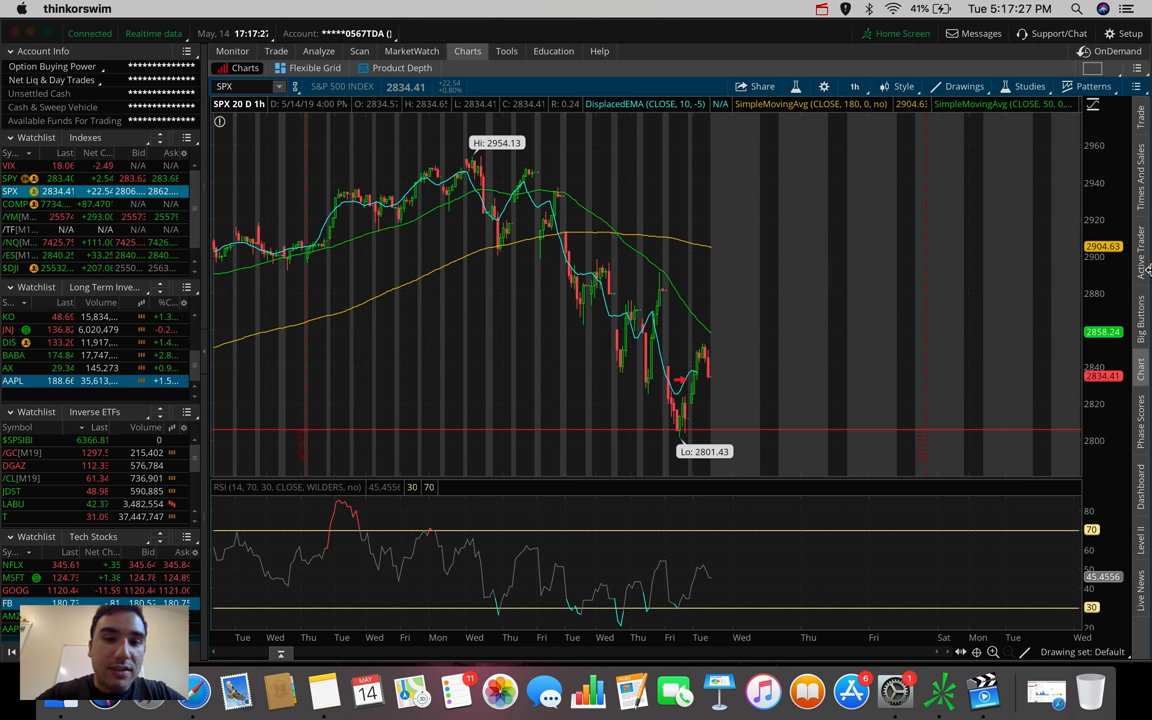
mouse_move(596, 207)
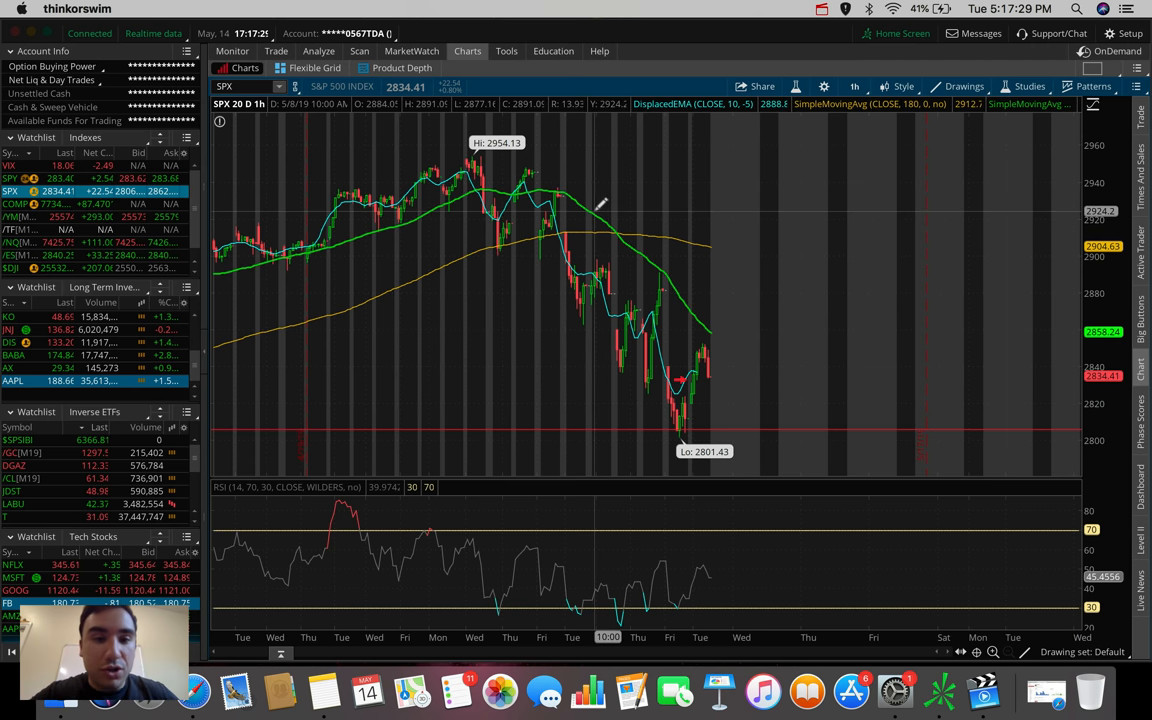
mouse_move(535, 237)
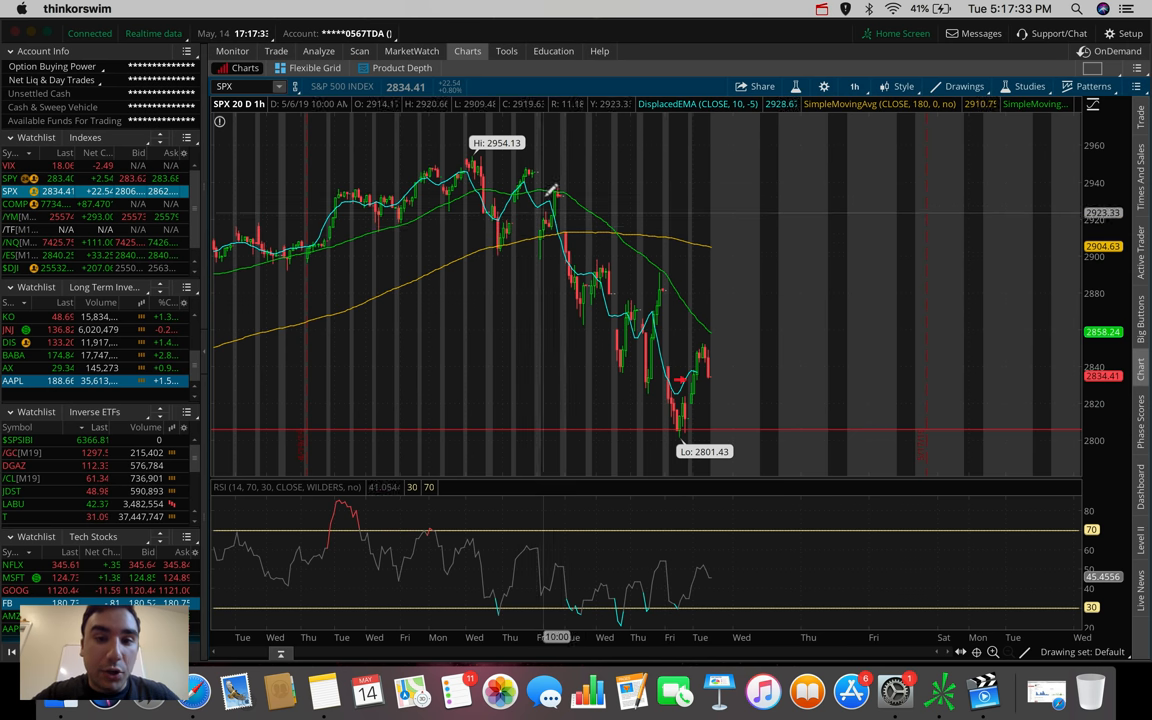
mouse_move(655, 255)
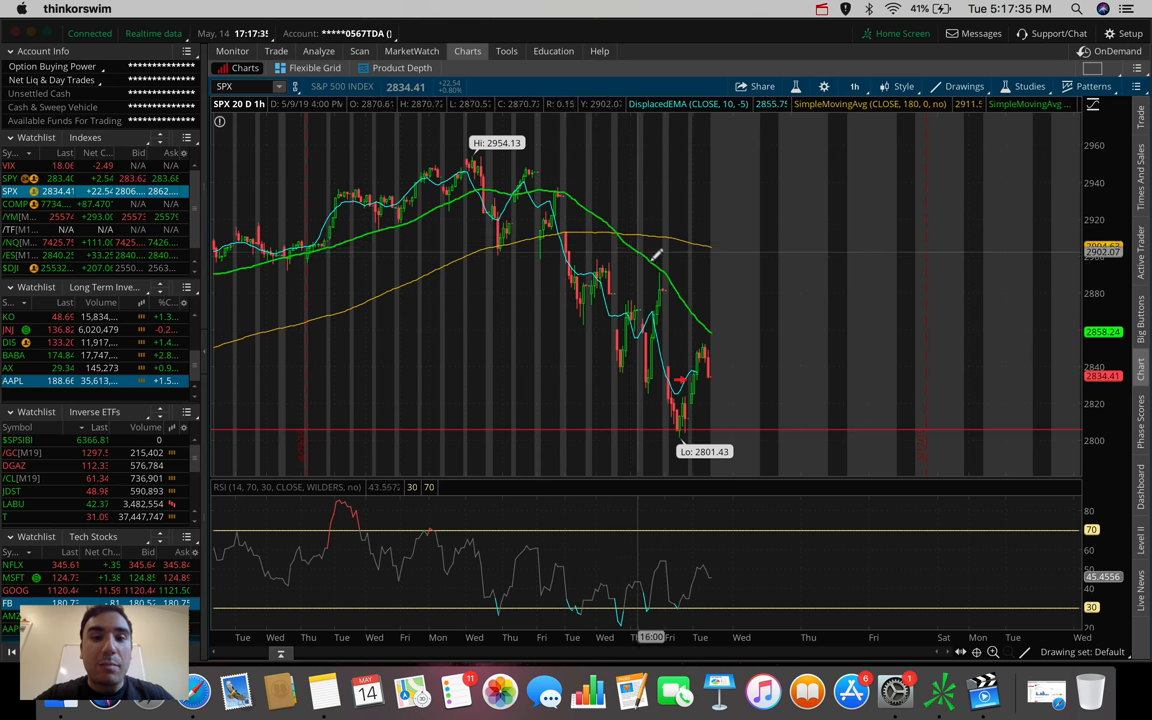
mouse_move(595, 200)
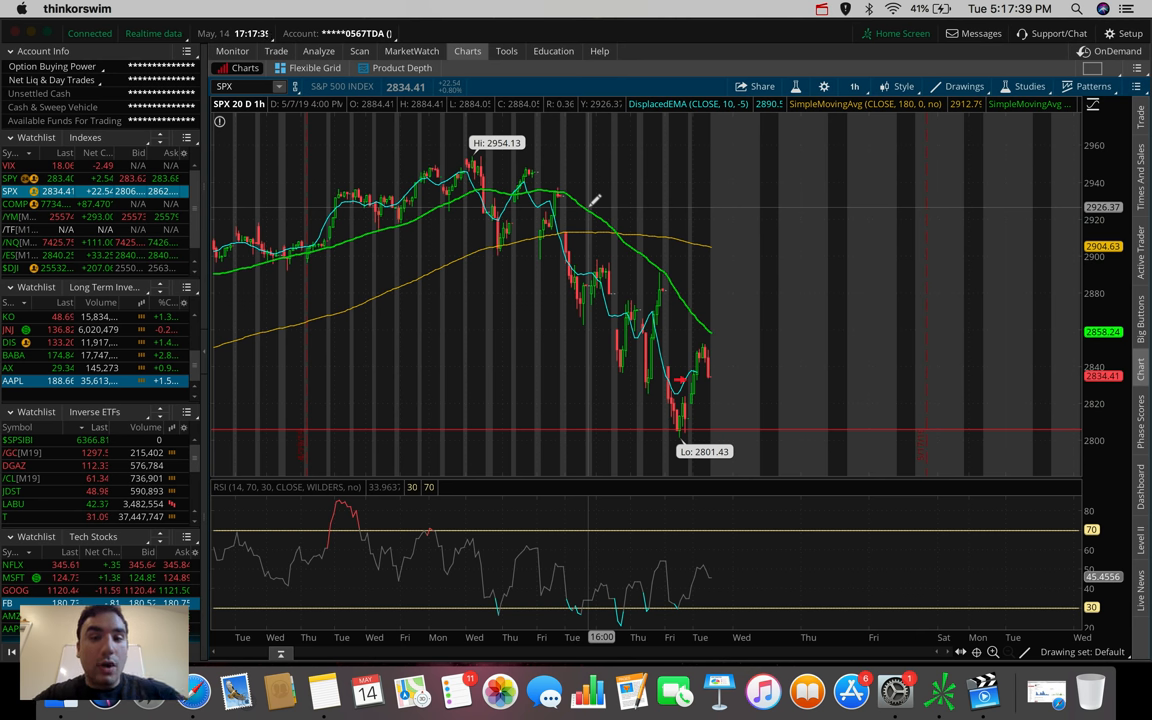
mouse_move(685, 320)
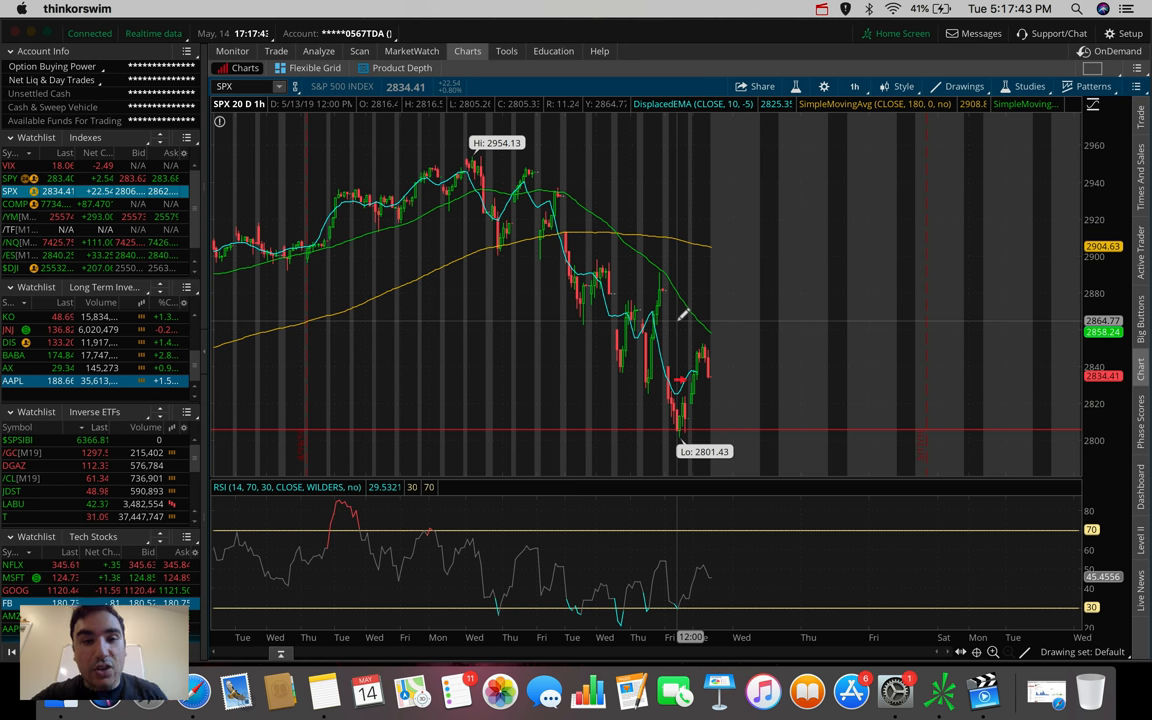
mouse_move(573, 213)
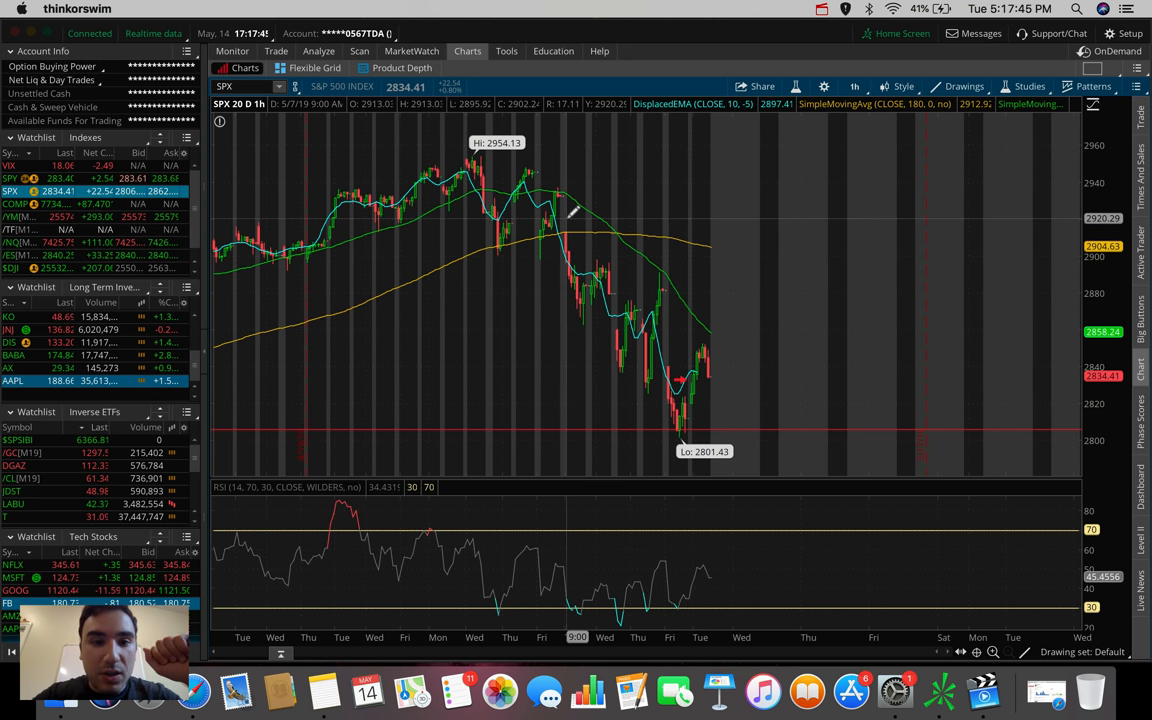
mouse_move(585, 300)
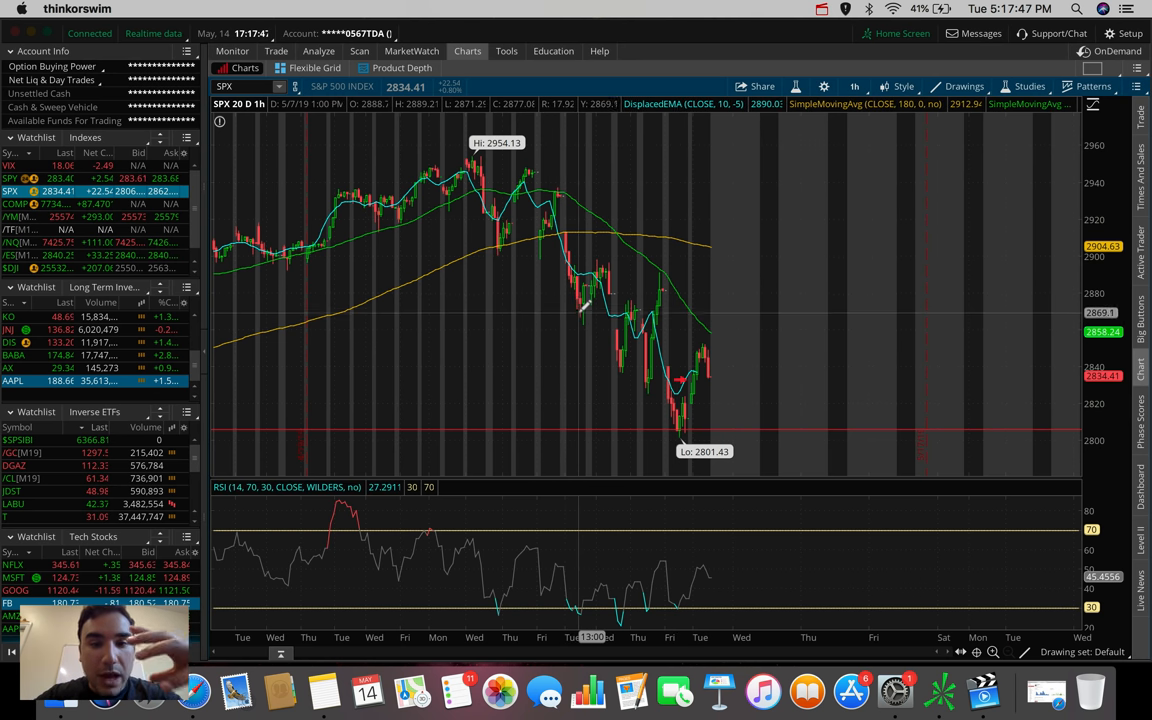
mouse_move(618, 258)
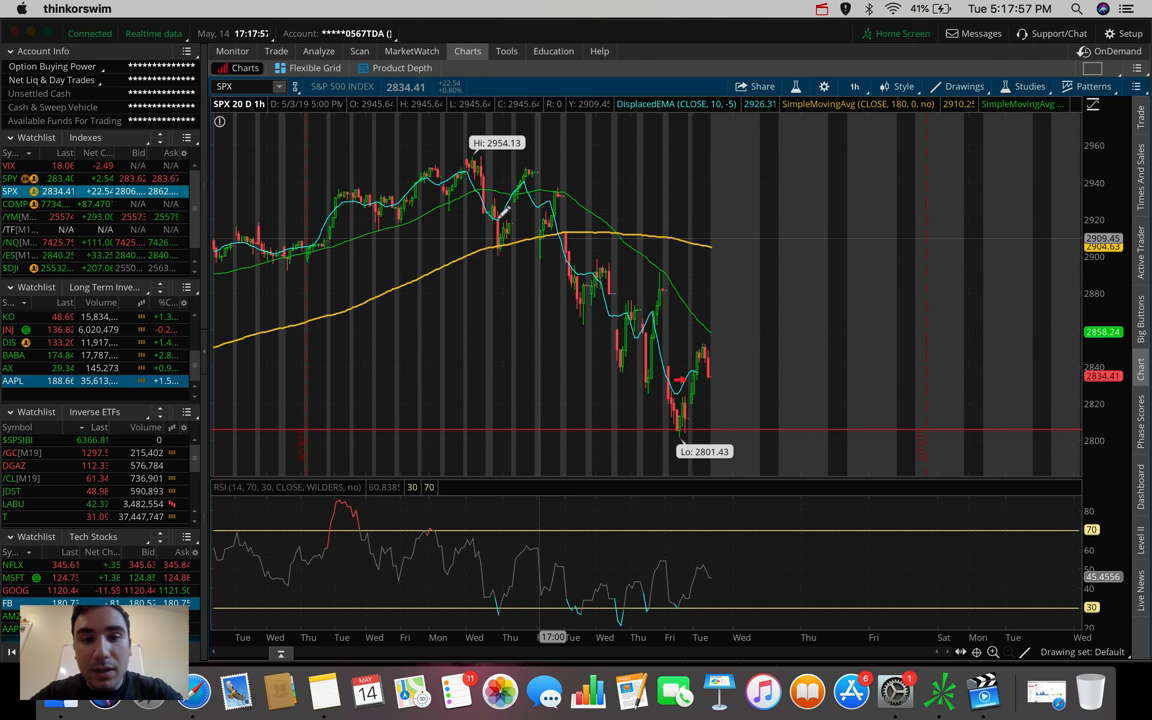
mouse_move(565, 235)
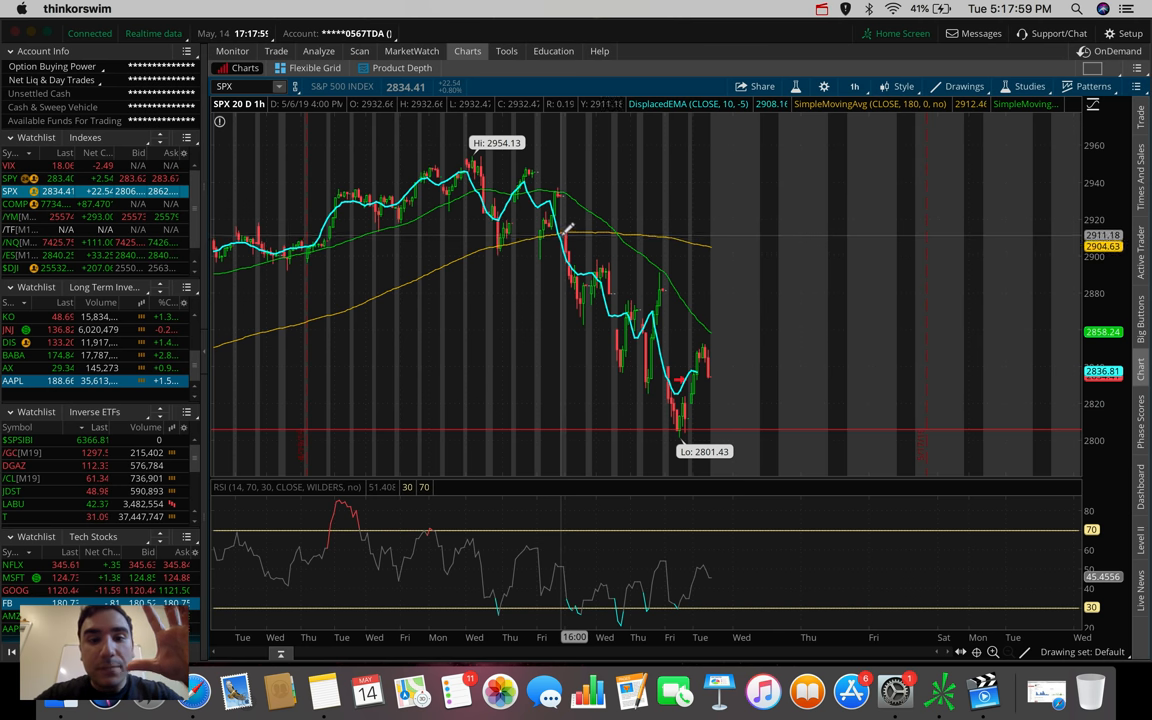
mouse_move(585, 290)
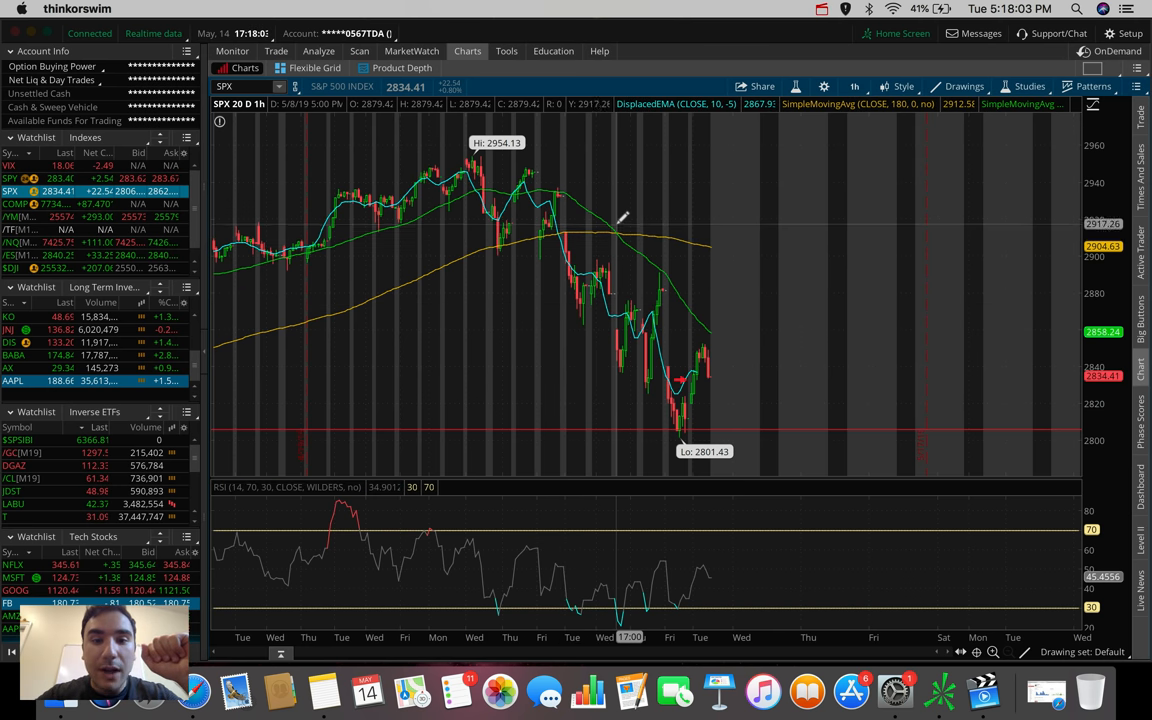
mouse_move(595, 290)
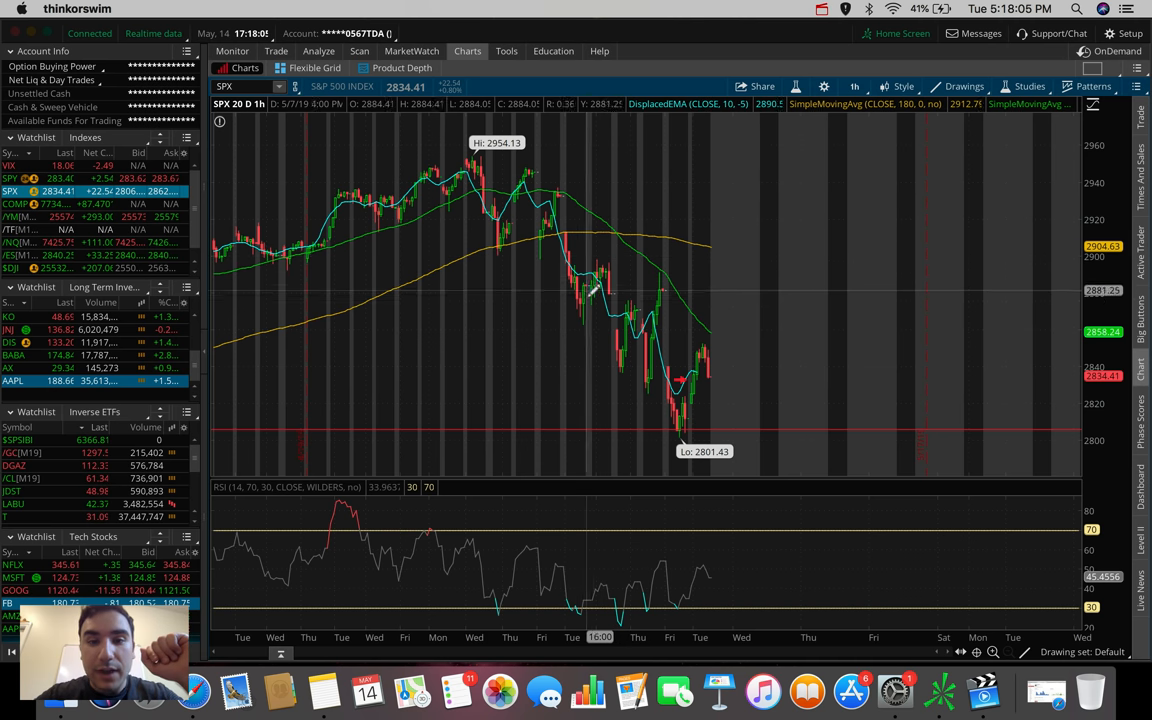
mouse_move(615, 260)
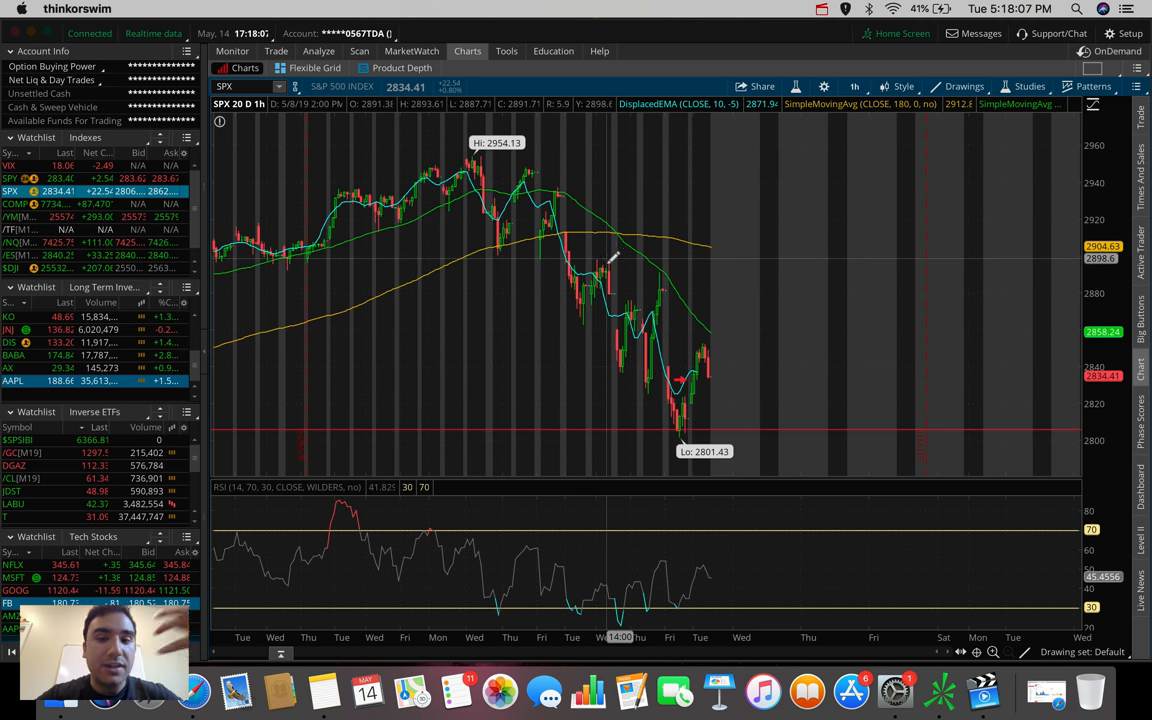
mouse_move(625, 365)
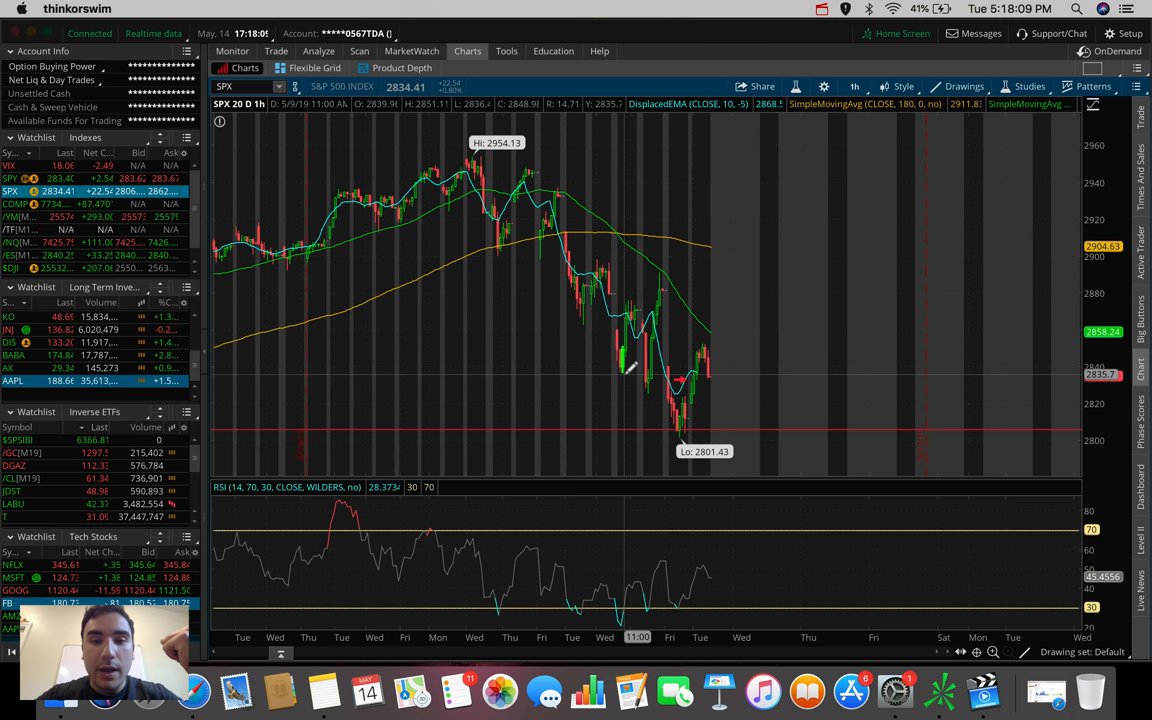
mouse_move(625, 362)
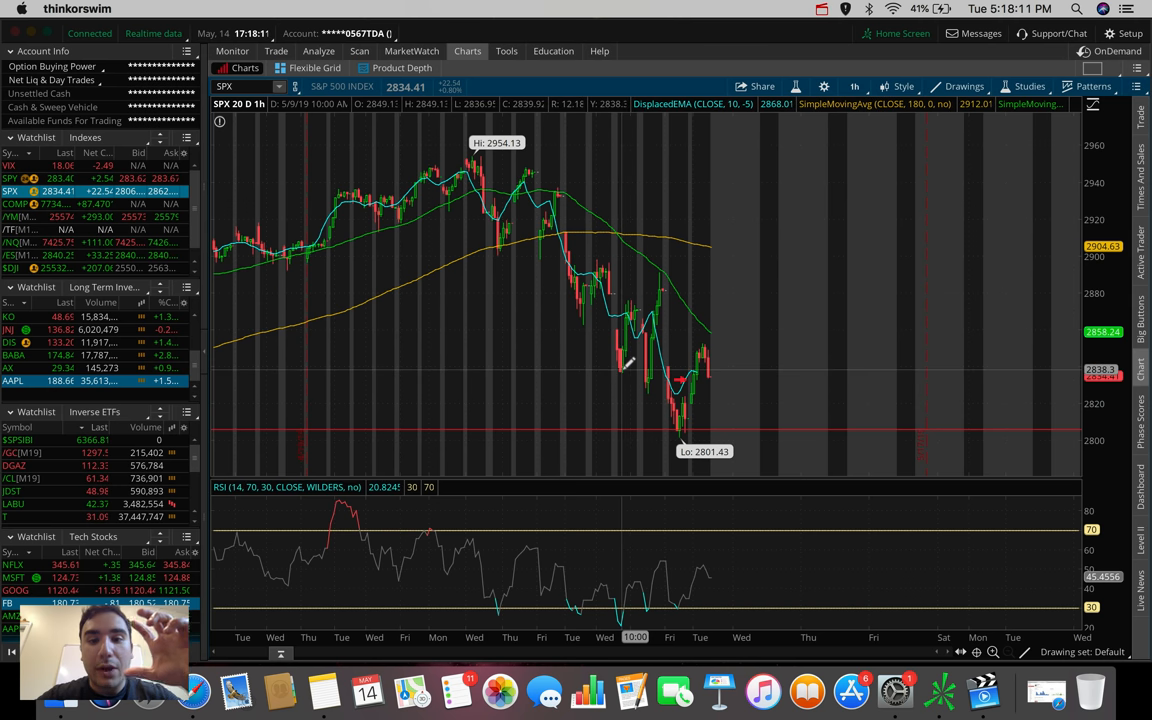
mouse_move(623, 360)
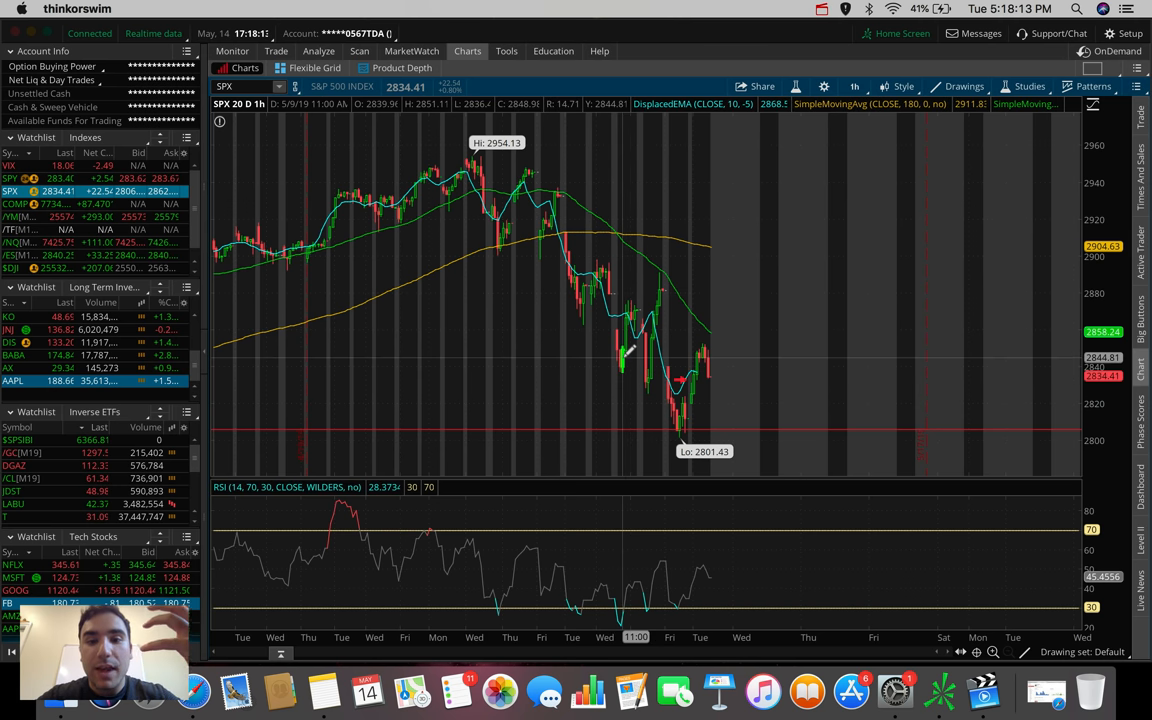
mouse_move(645, 380)
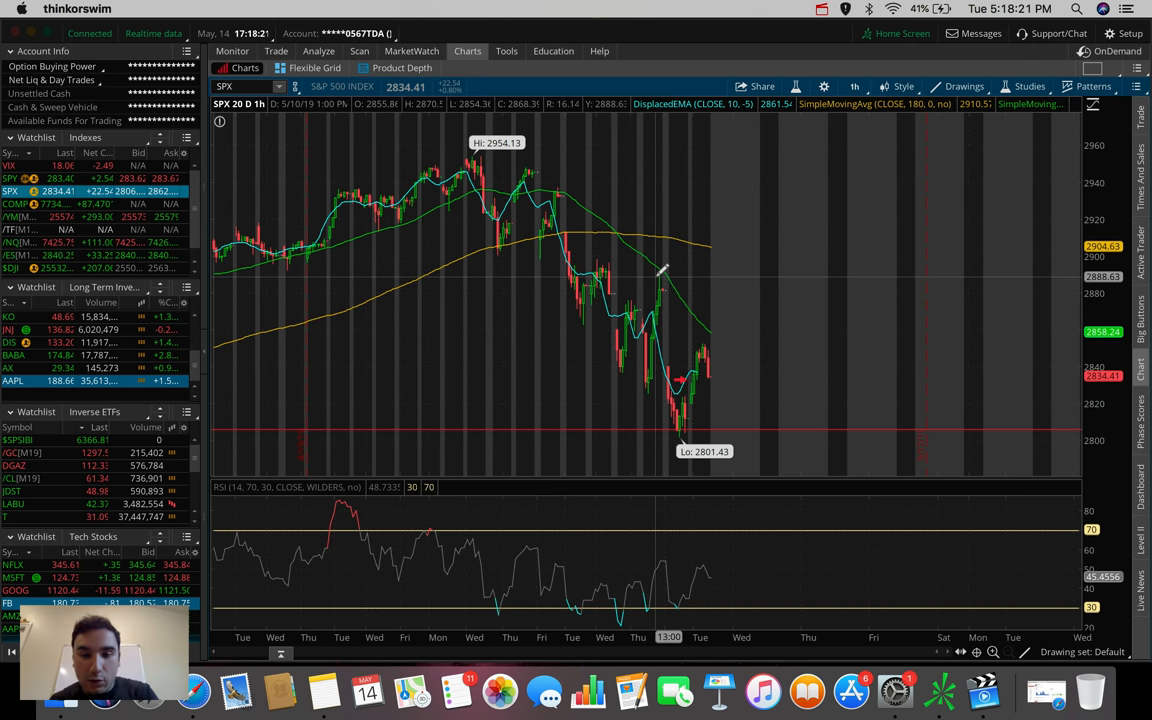
mouse_move(680, 378)
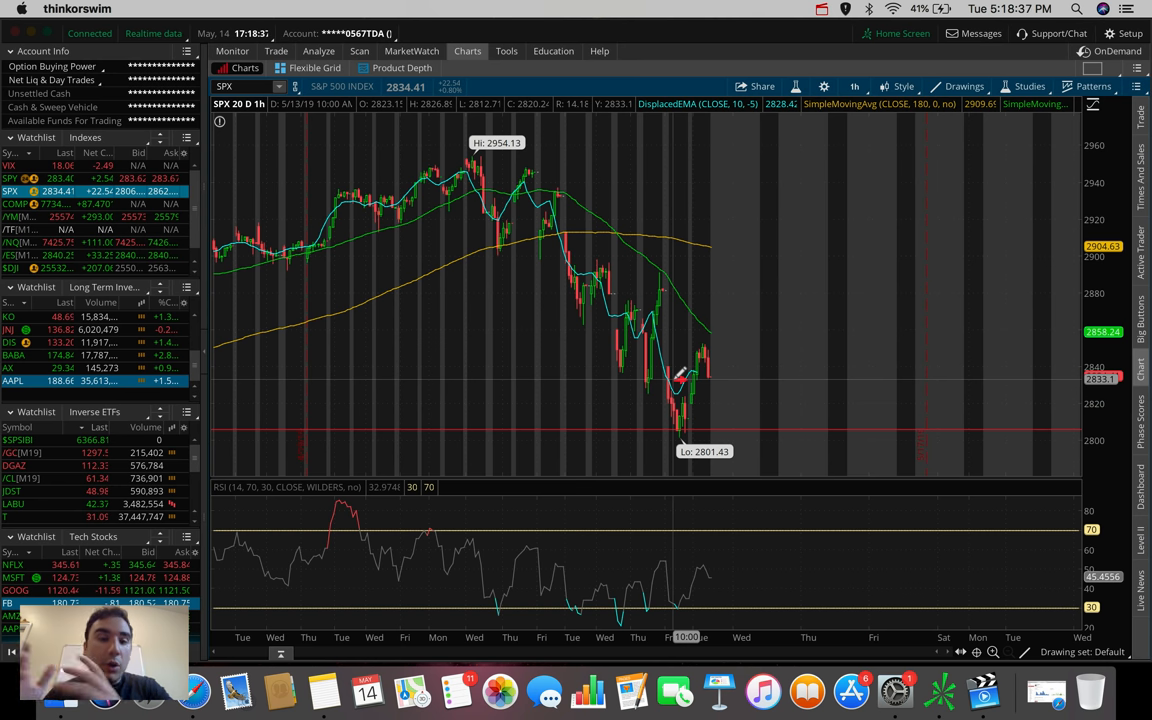
mouse_move(680, 425)
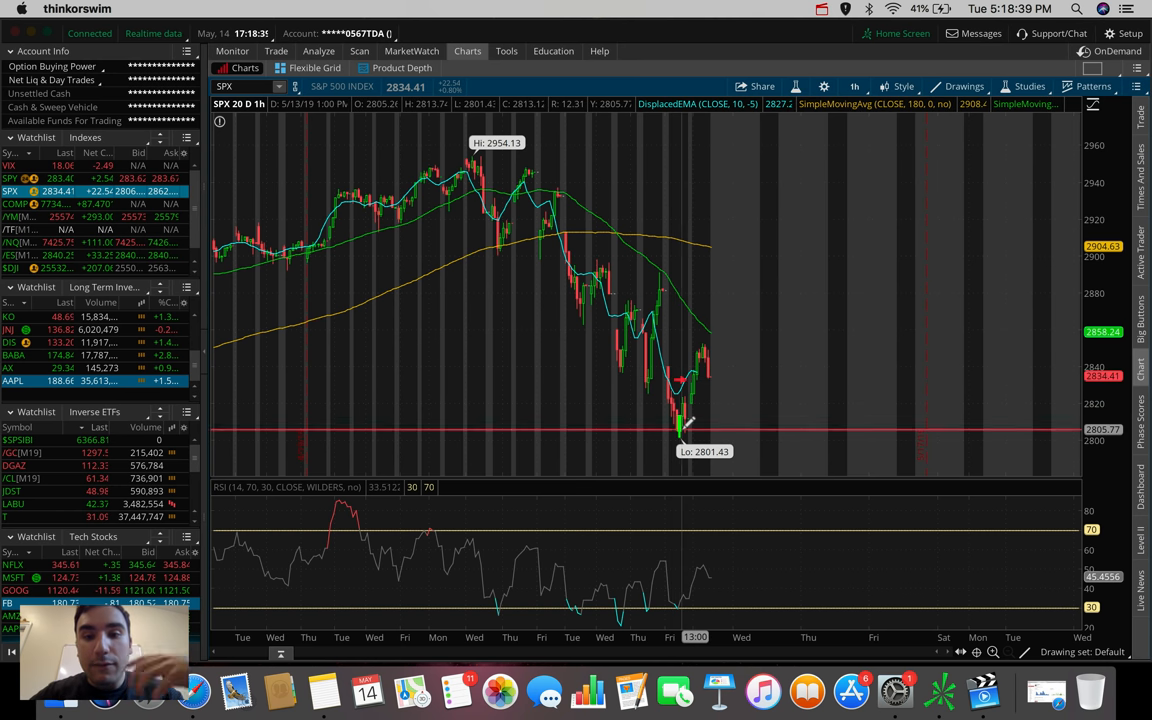
mouse_move(710, 357)
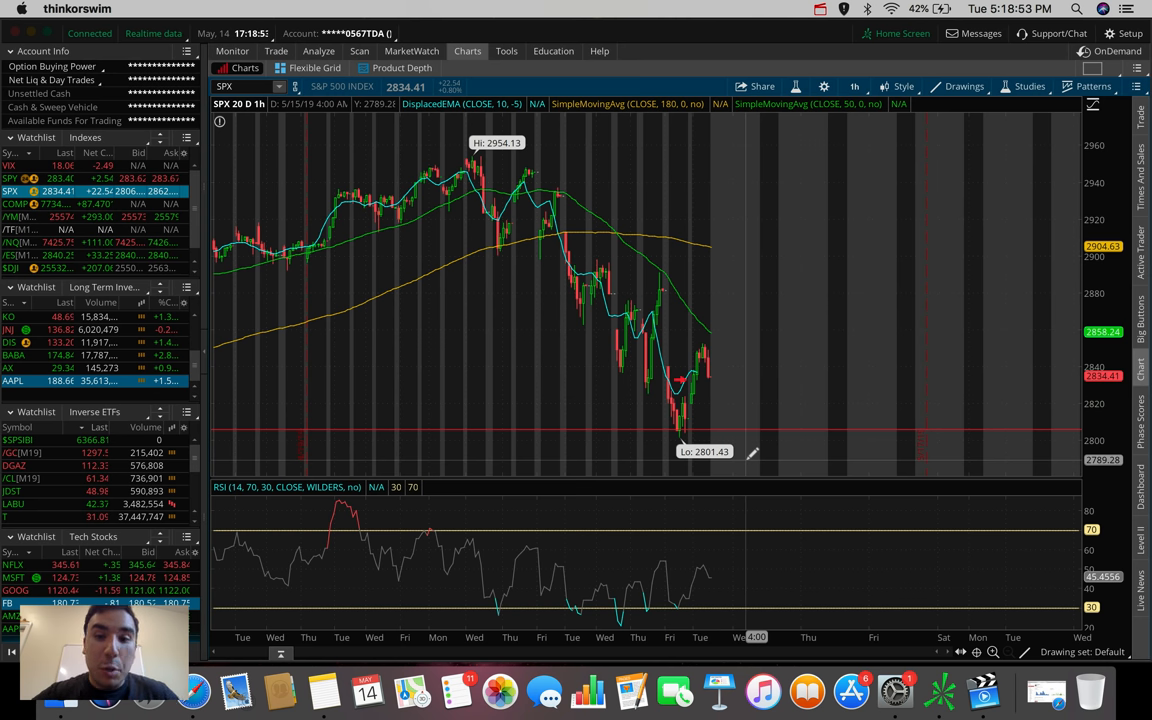
mouse_move(685, 420)
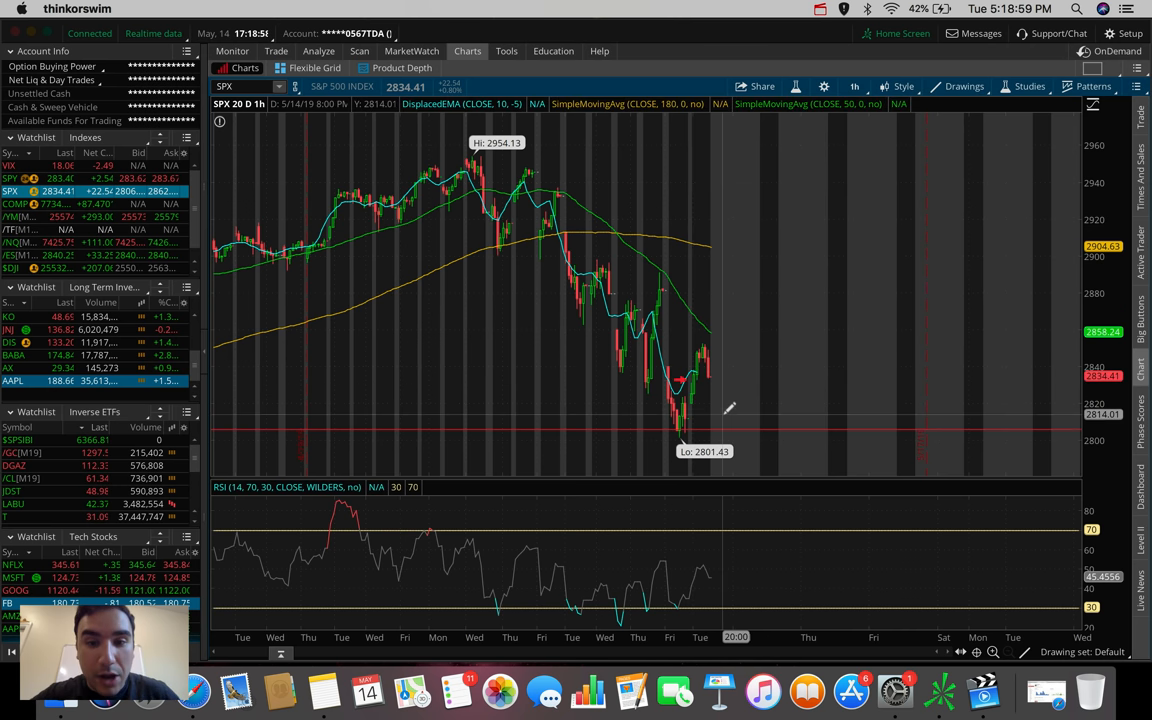
mouse_move(710, 345)
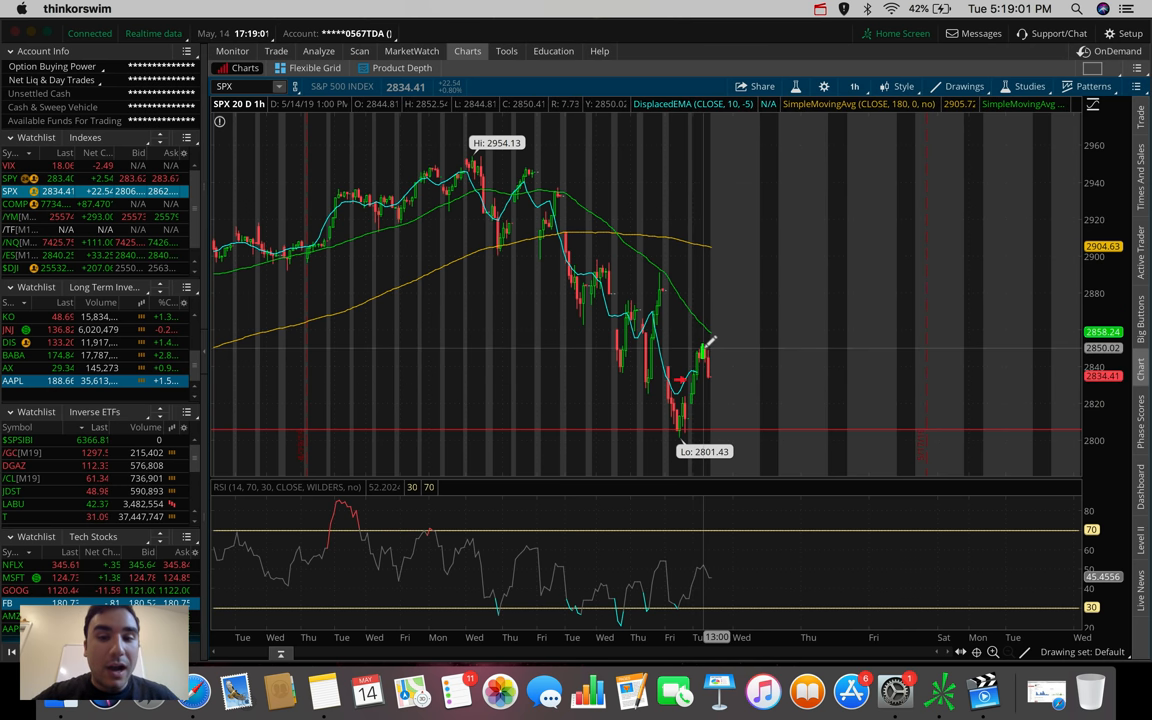
mouse_move(660, 295)
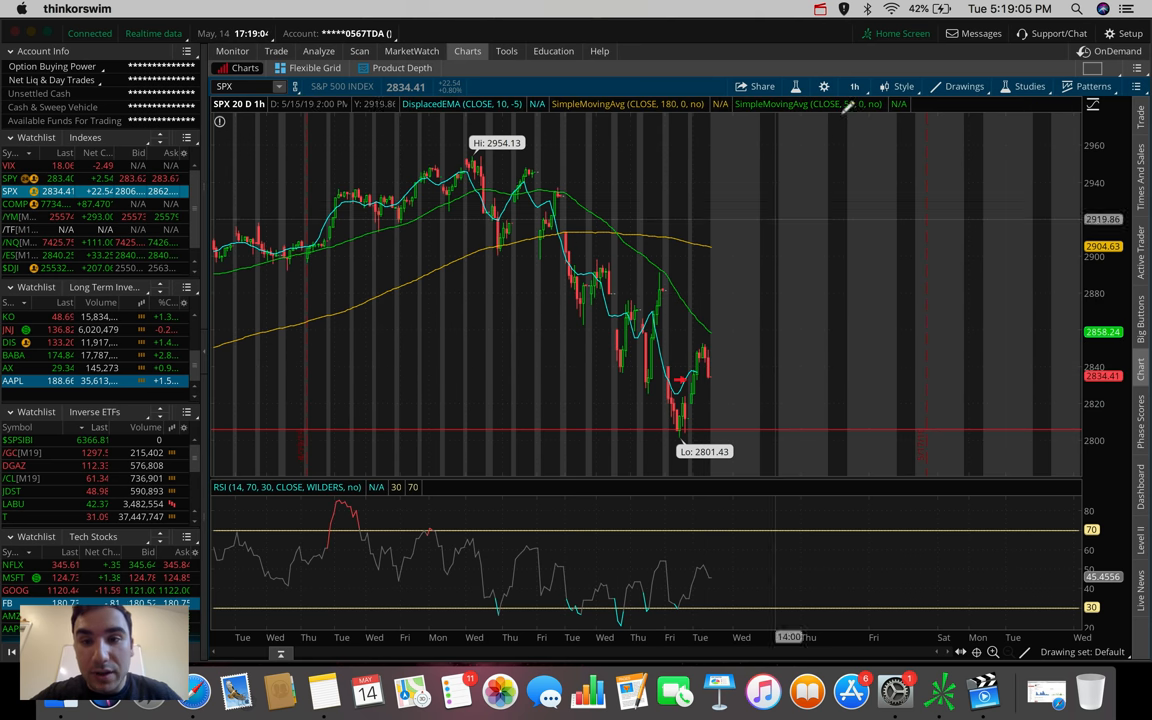
Open the timeframe list from the 1h button on the SPX chart
click(855, 86)
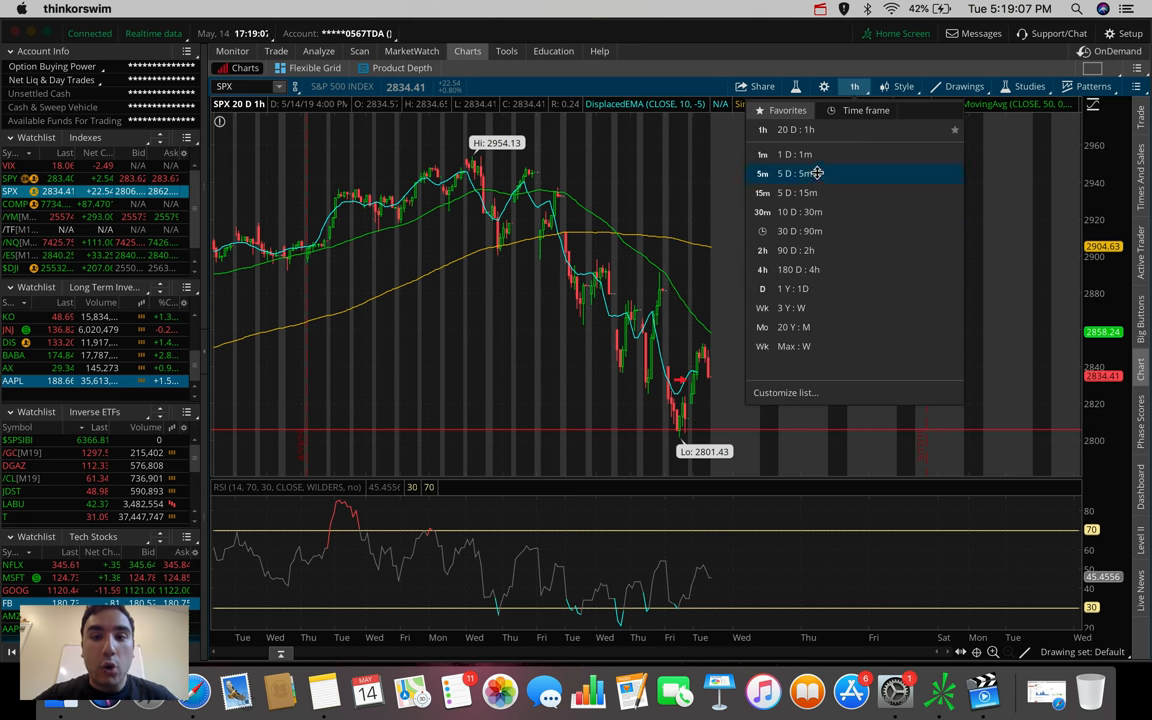
click(800, 173)
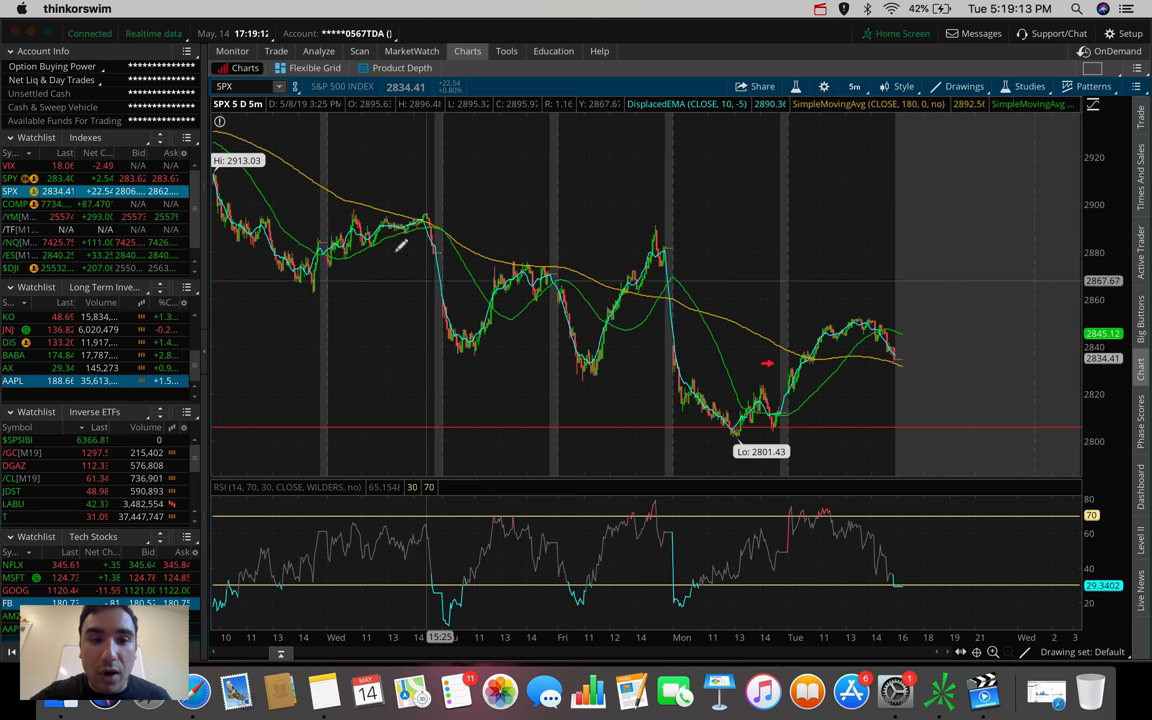
mouse_move(473, 340)
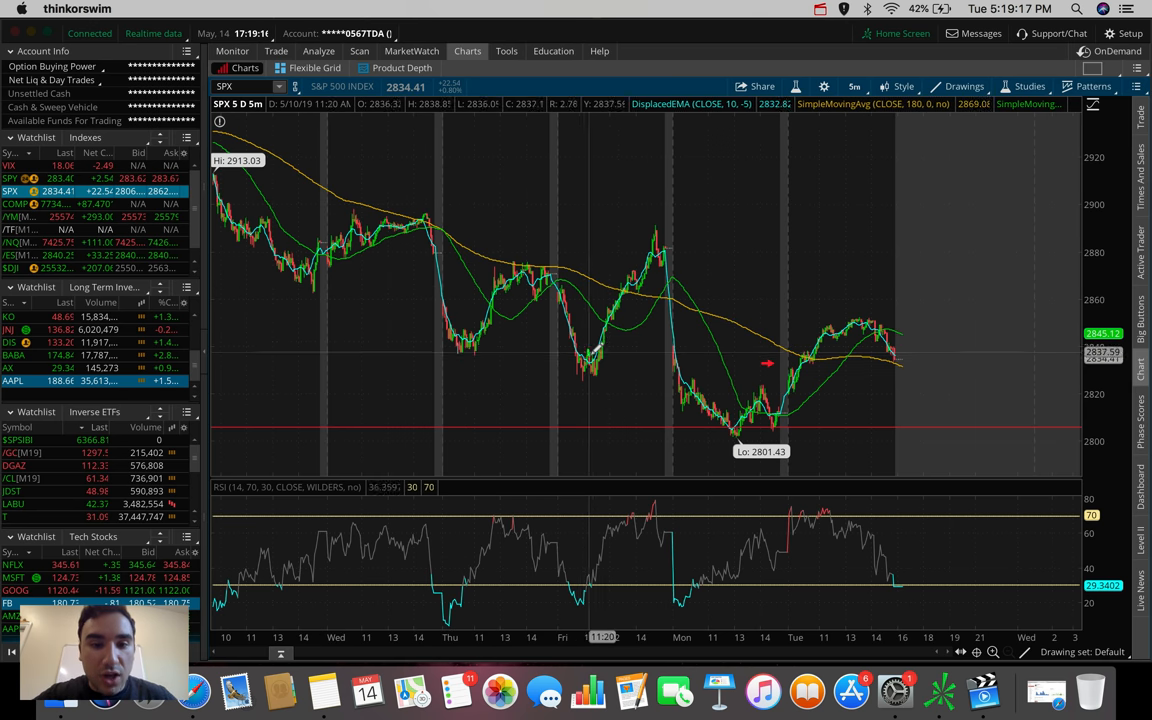
mouse_move(757, 485)
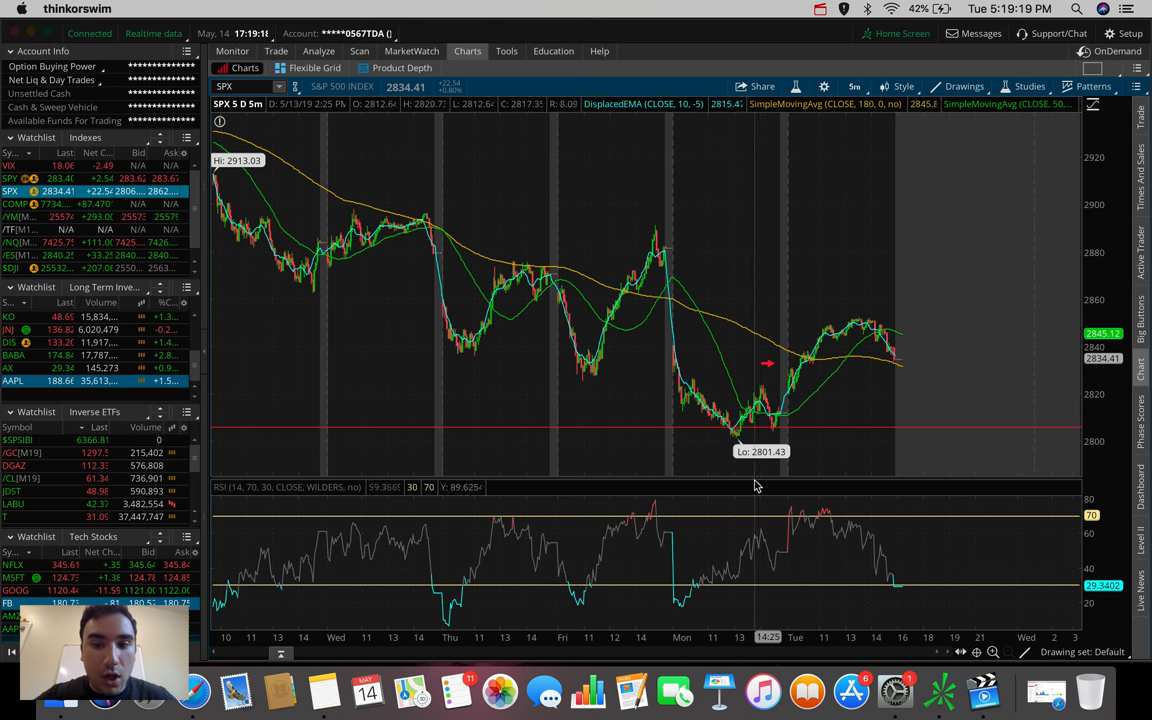
mouse_move(860, 315)
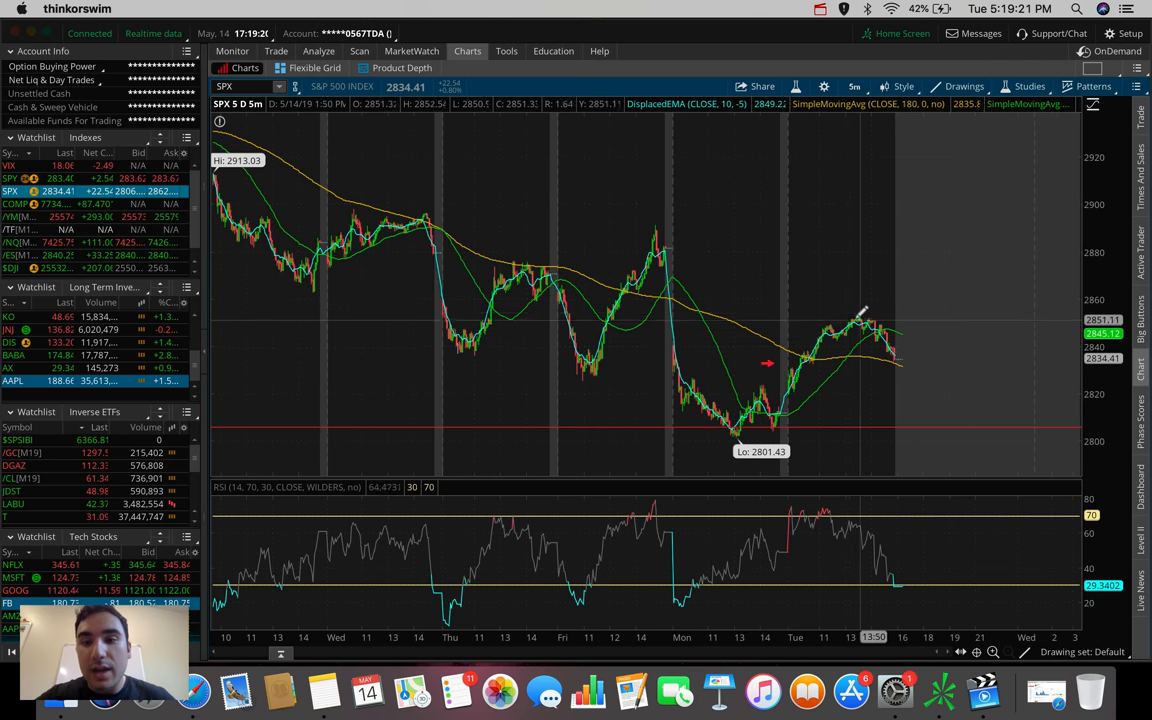
mouse_move(838, 325)
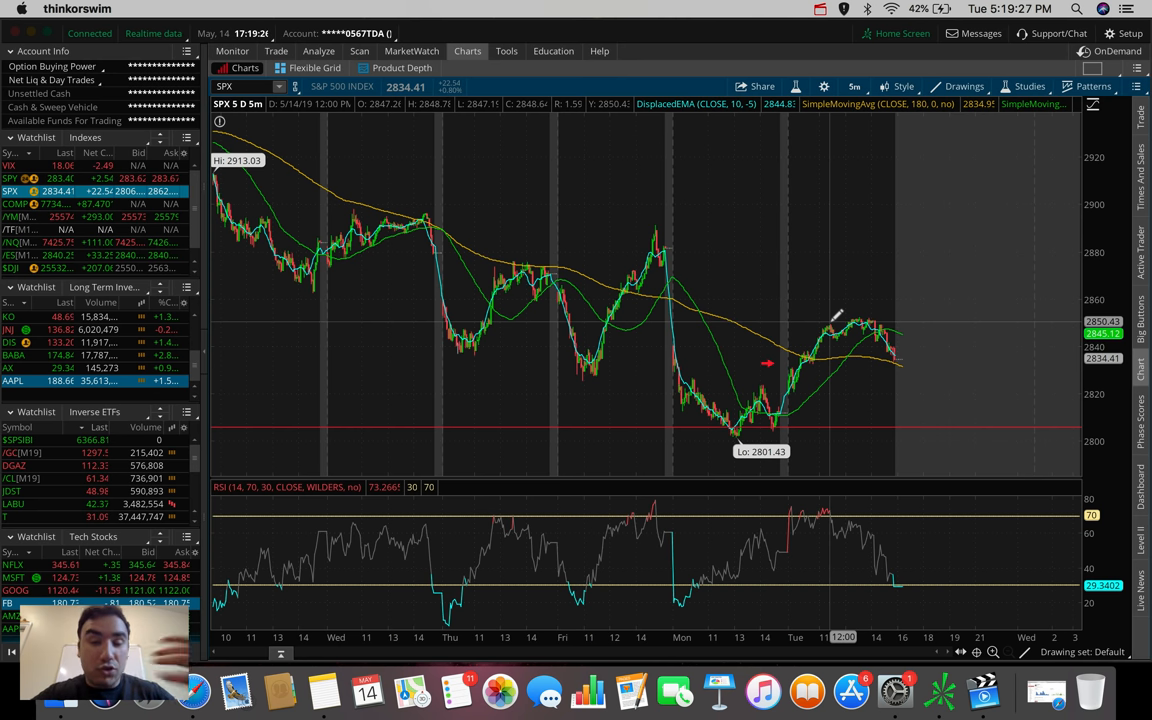
mouse_move(895, 350)
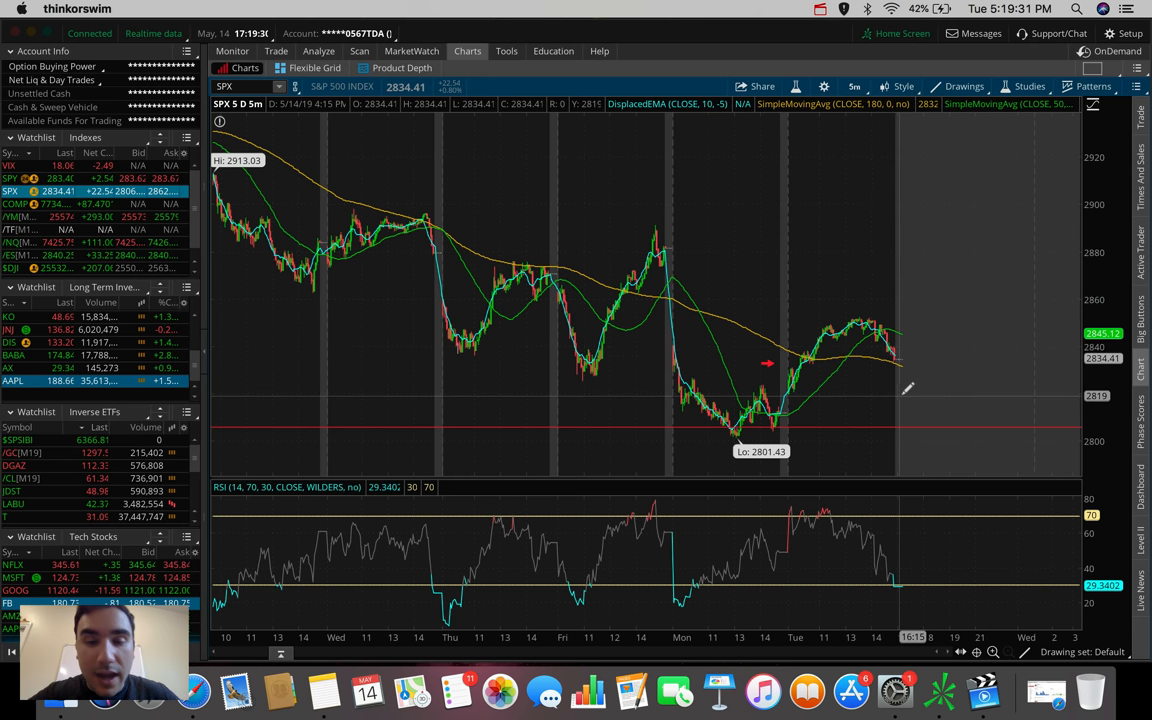
mouse_move(910, 390)
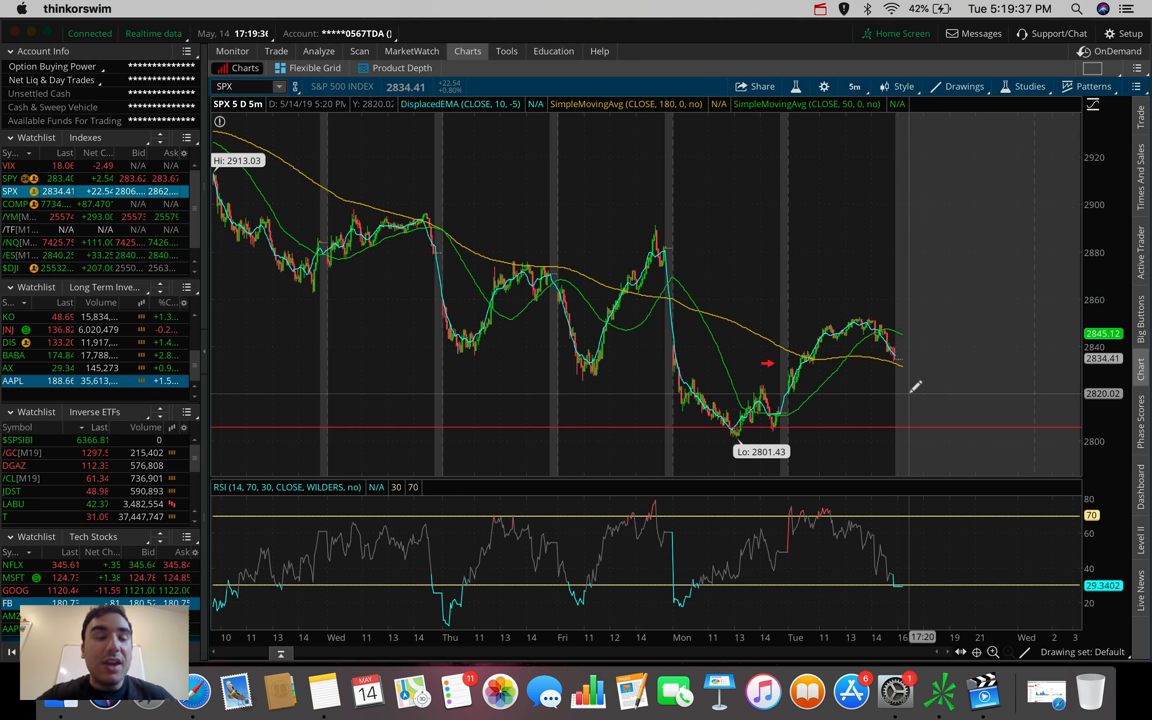
mouse_move(910, 420)
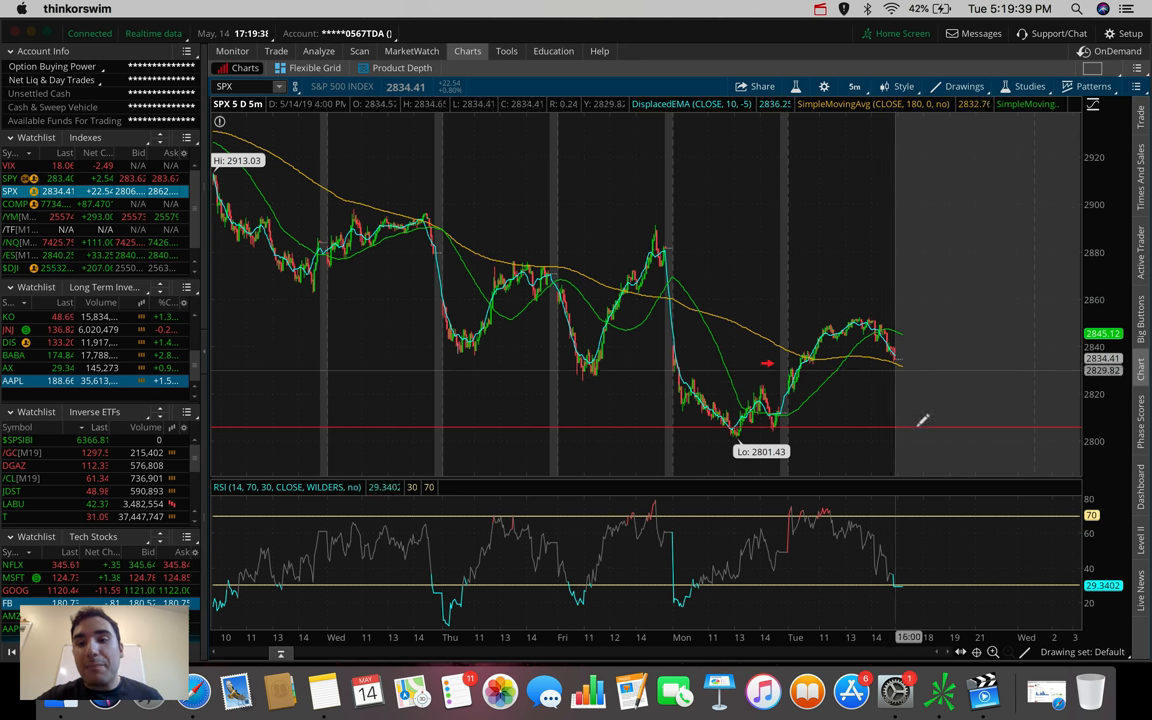
mouse_move(932, 478)
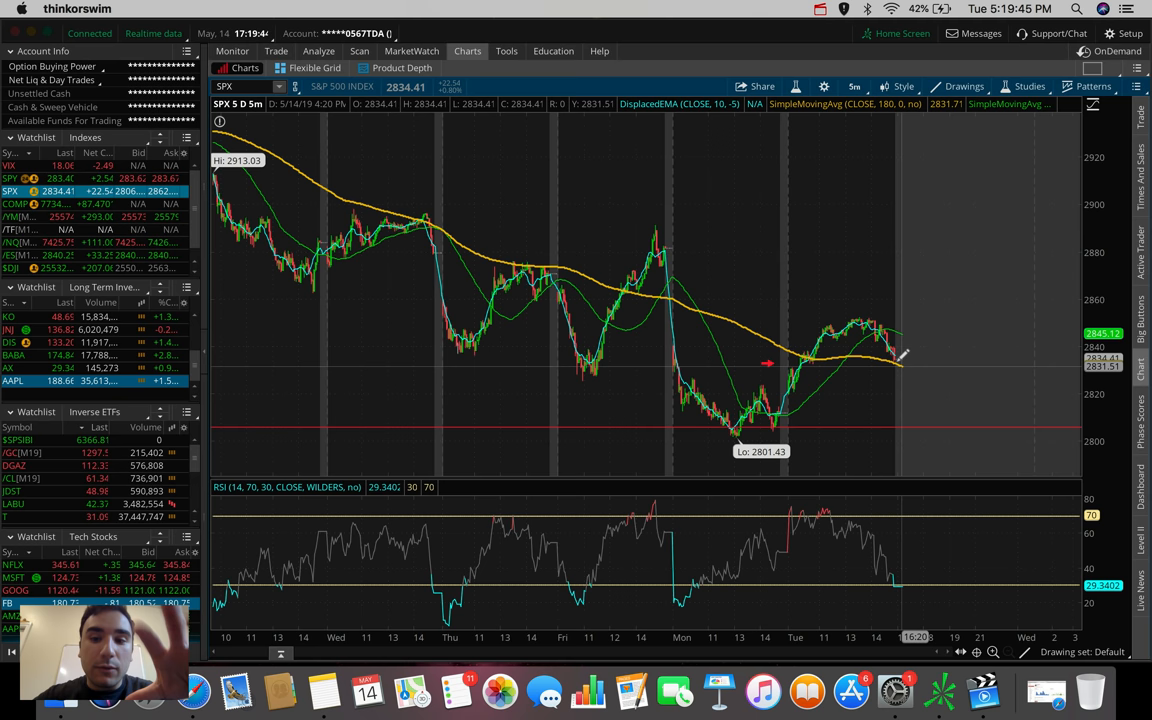
mouse_move(920, 418)
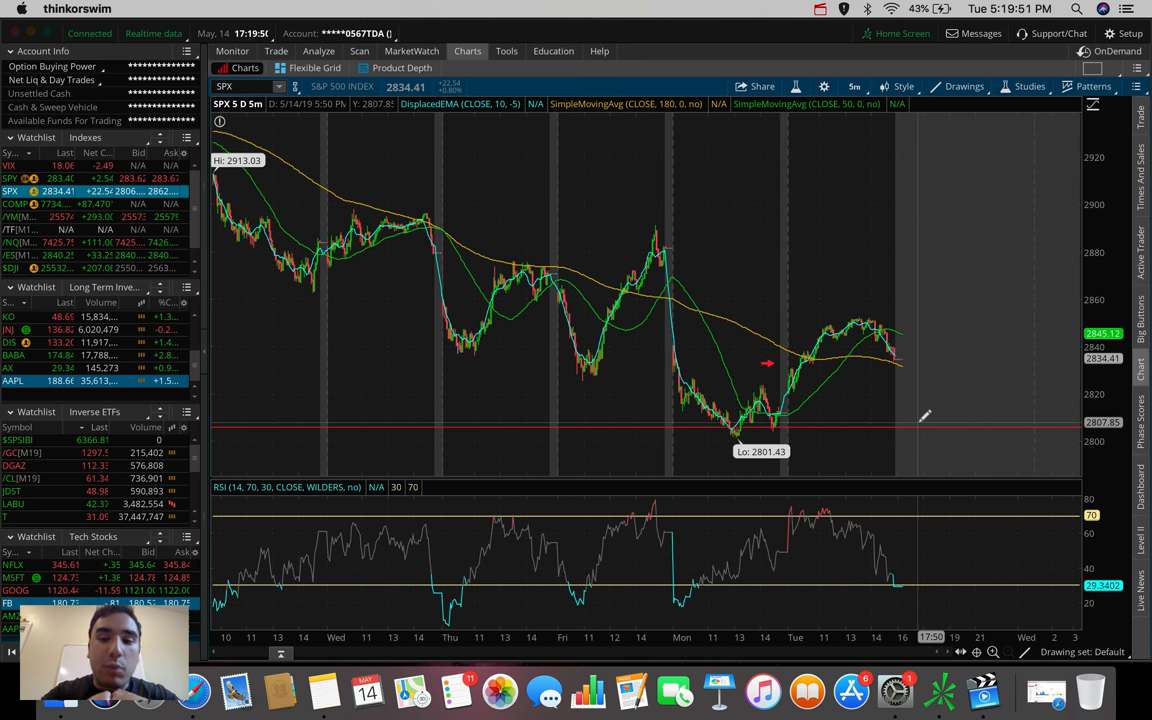
mouse_move(920, 405)
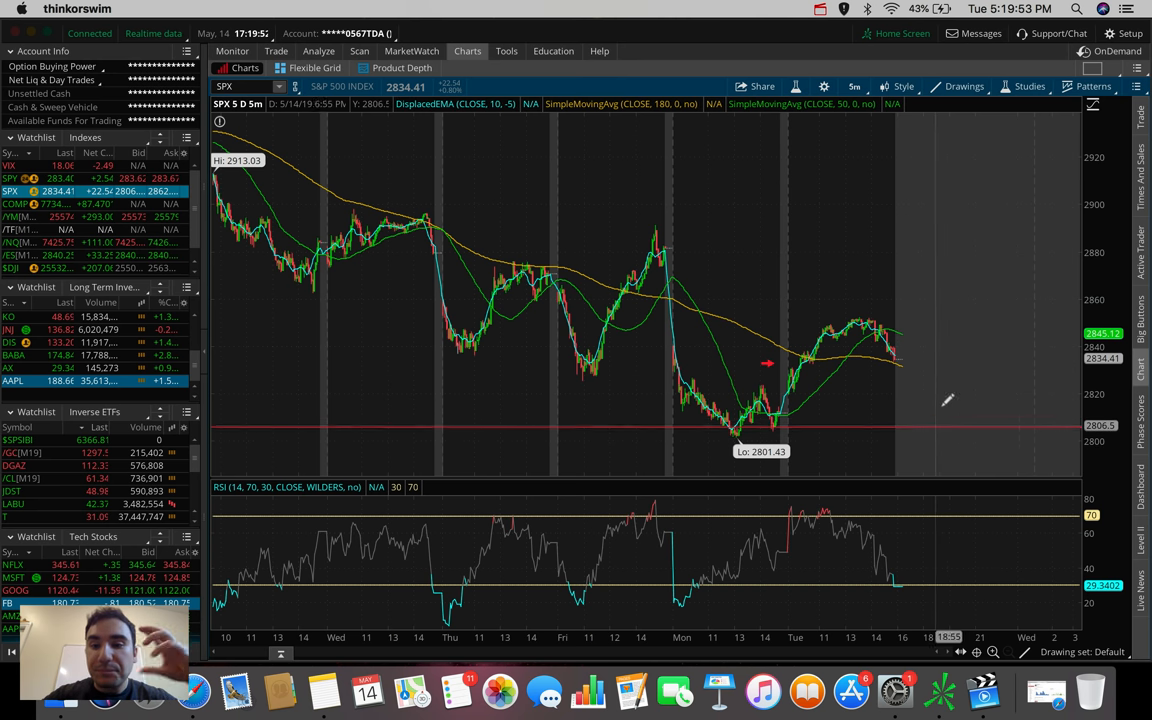
mouse_move(933, 410)
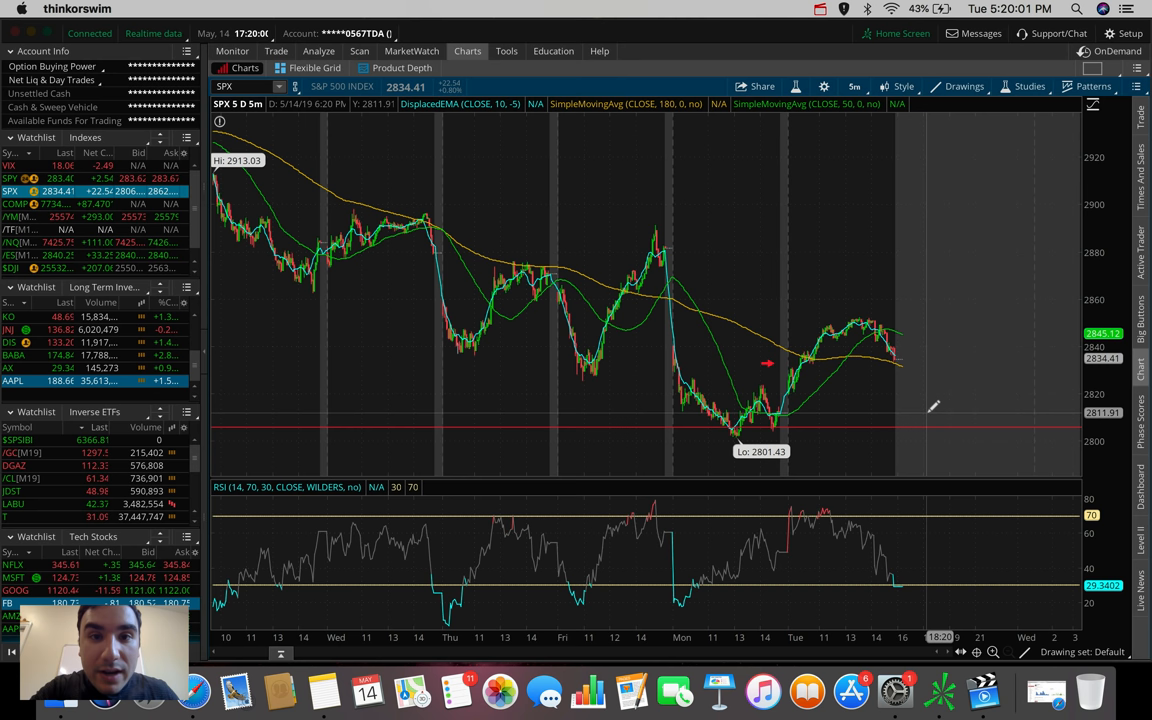
mouse_move(915, 380)
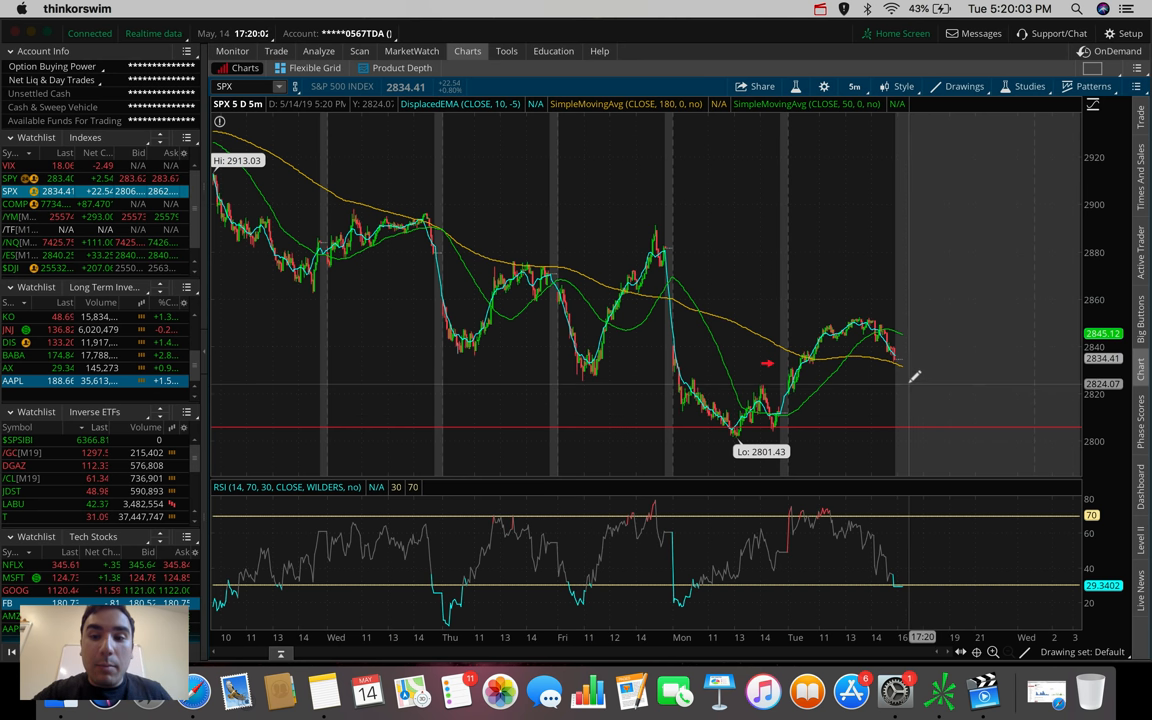
mouse_move(908, 365)
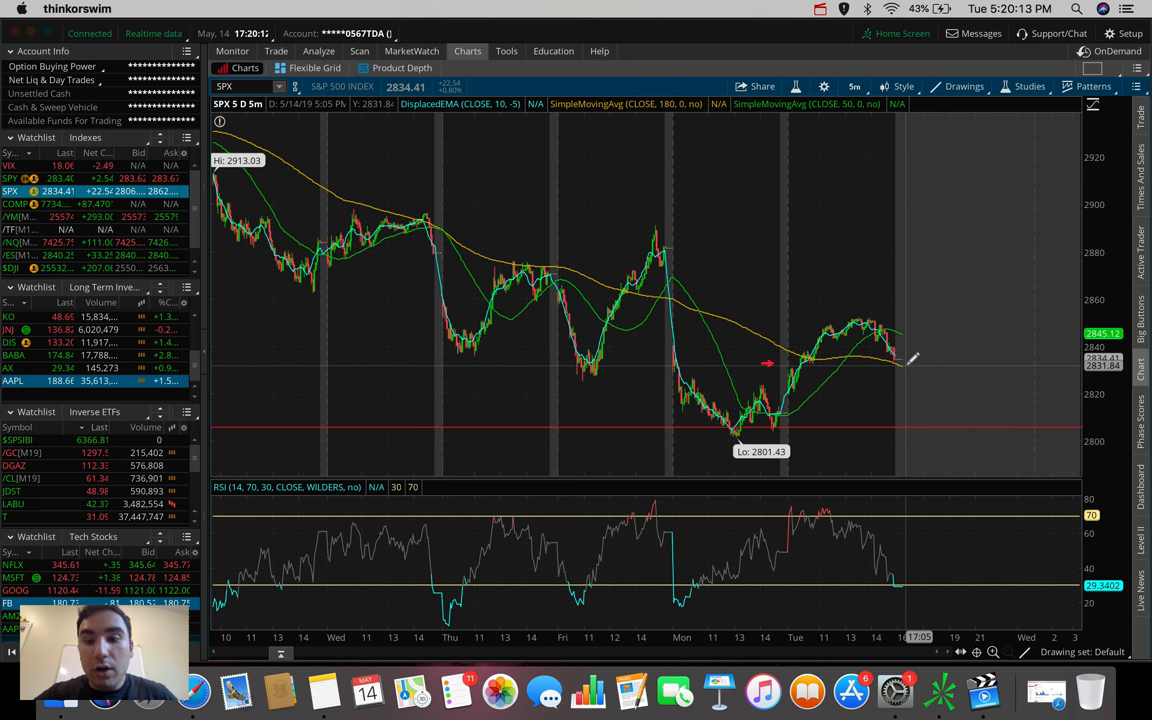
mouse_move(895, 382)
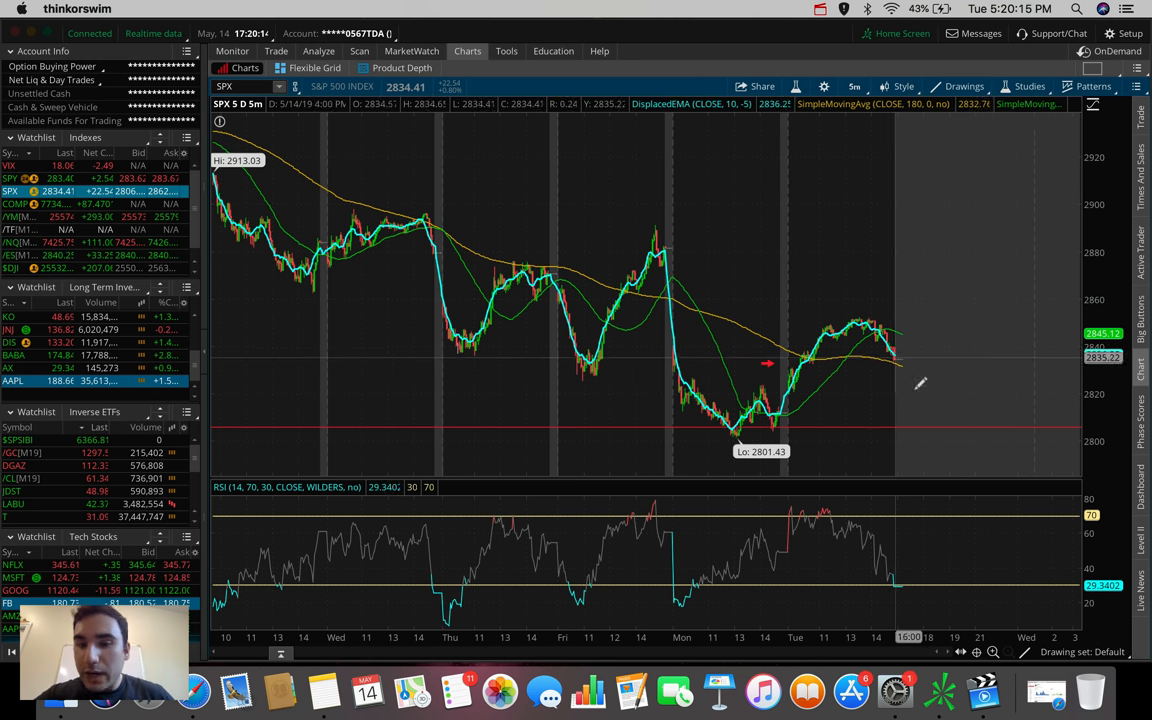
mouse_move(900, 400)
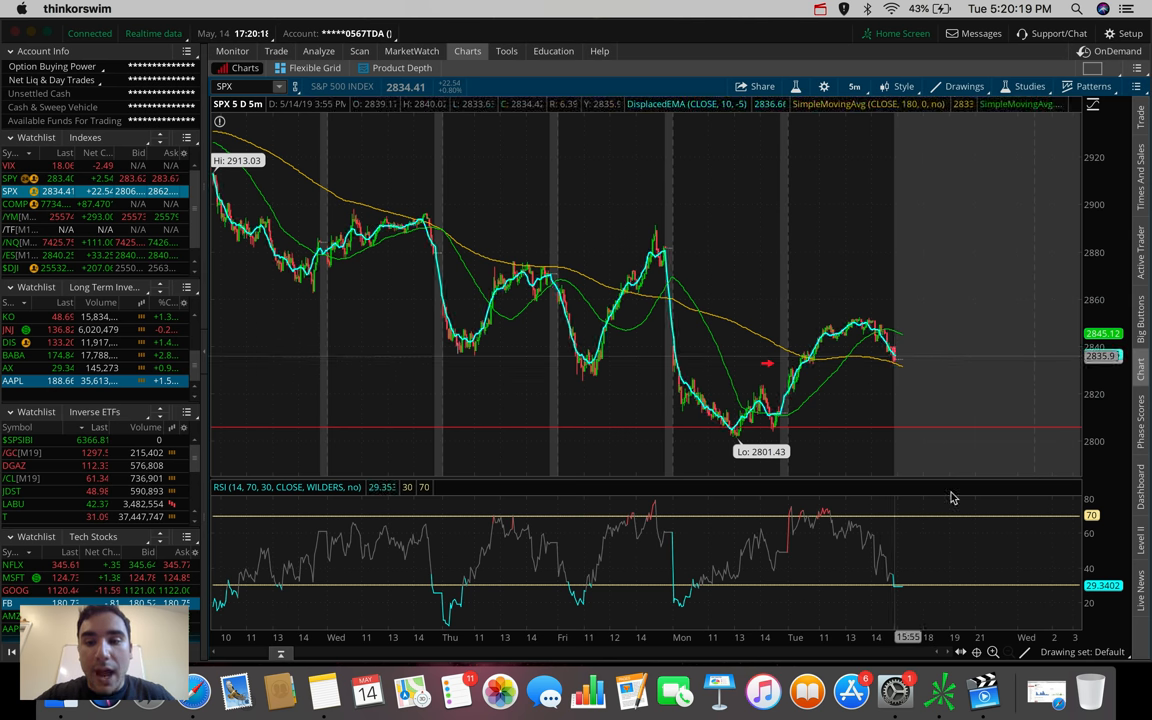
mouse_move(905, 432)
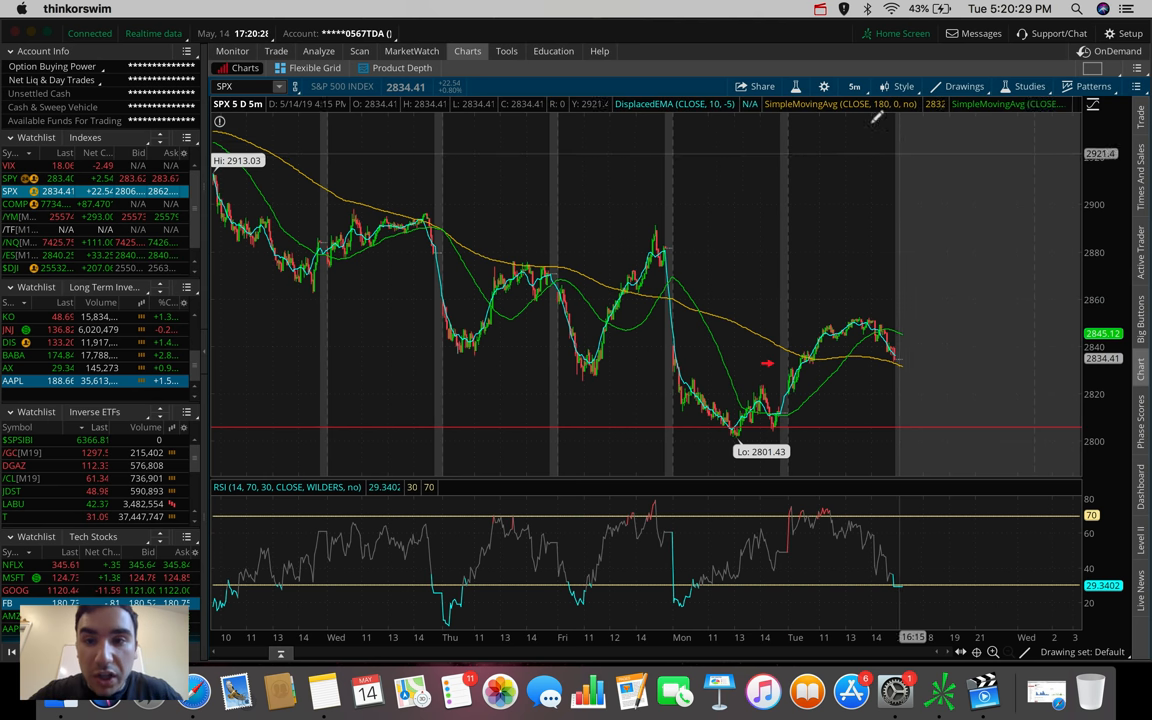
Switch SPX to 20 D: 1h, then back to 180 D: 4h
click(854, 86)
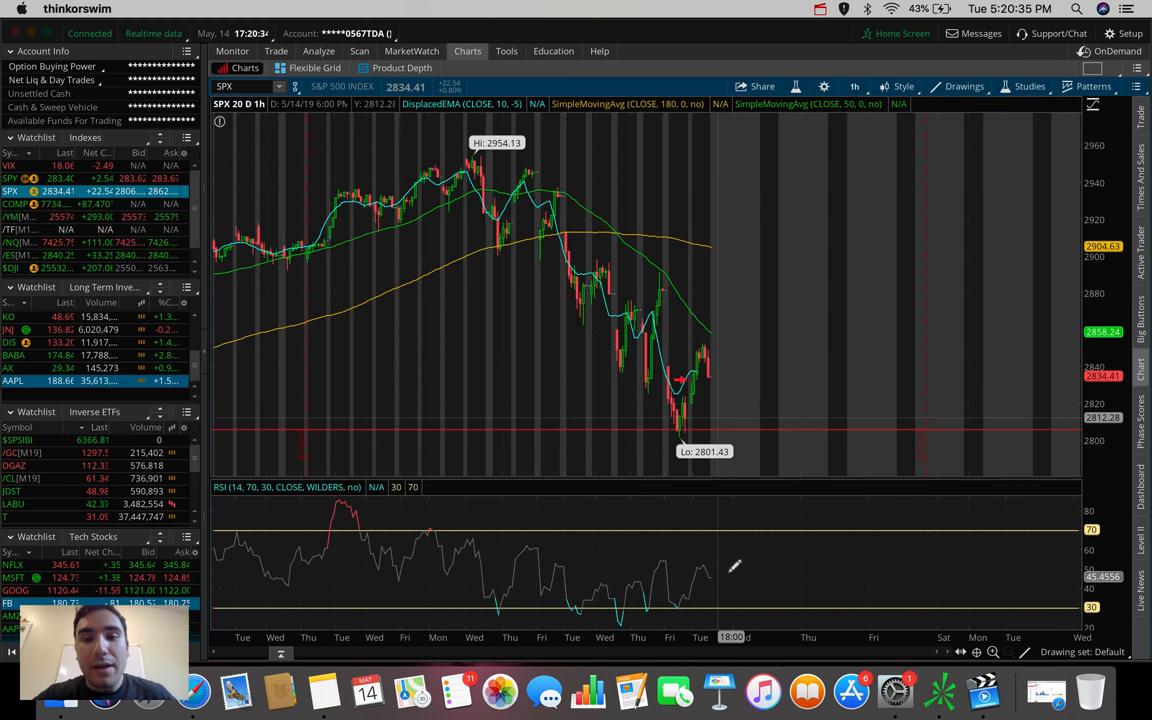
click(854, 86)
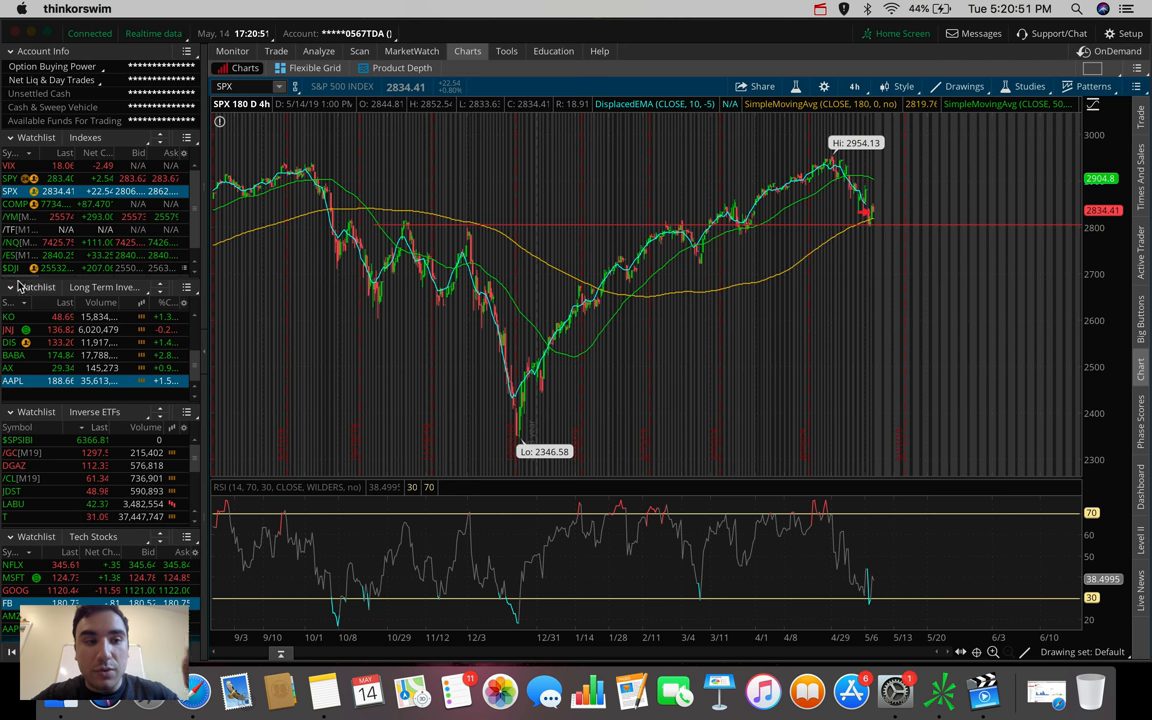
Chart $DJI and open the timeframe list for 5 D: 5m
click(10, 268)
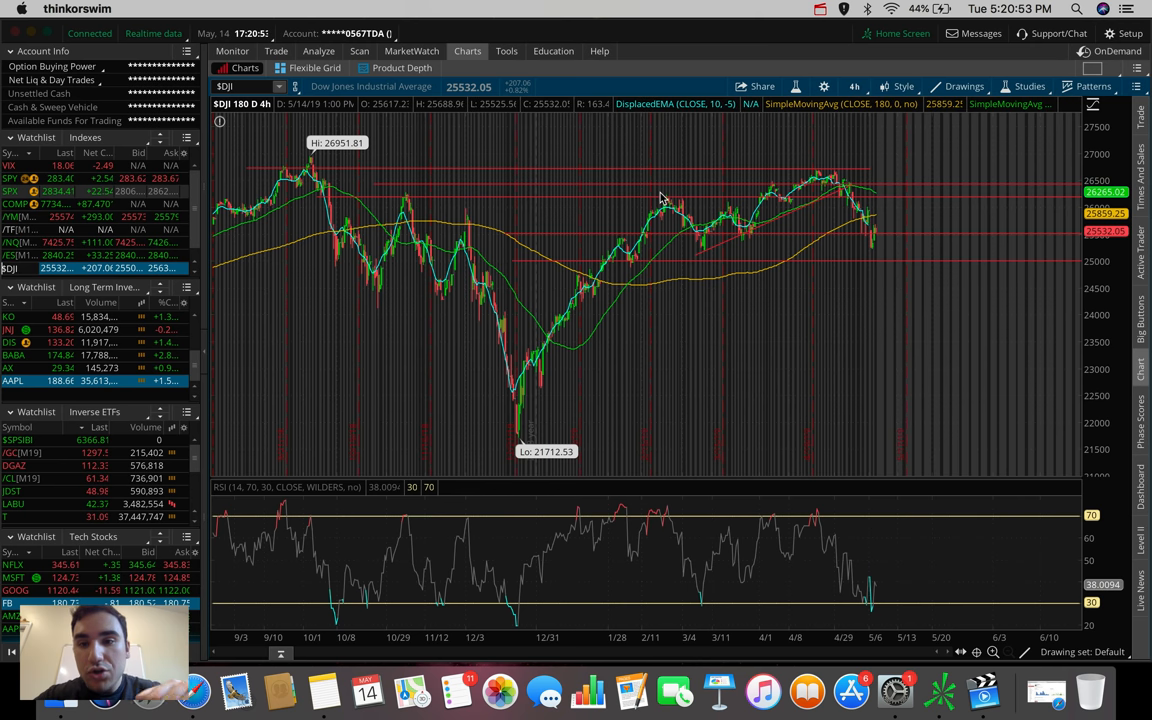
mouse_move(848, 238)
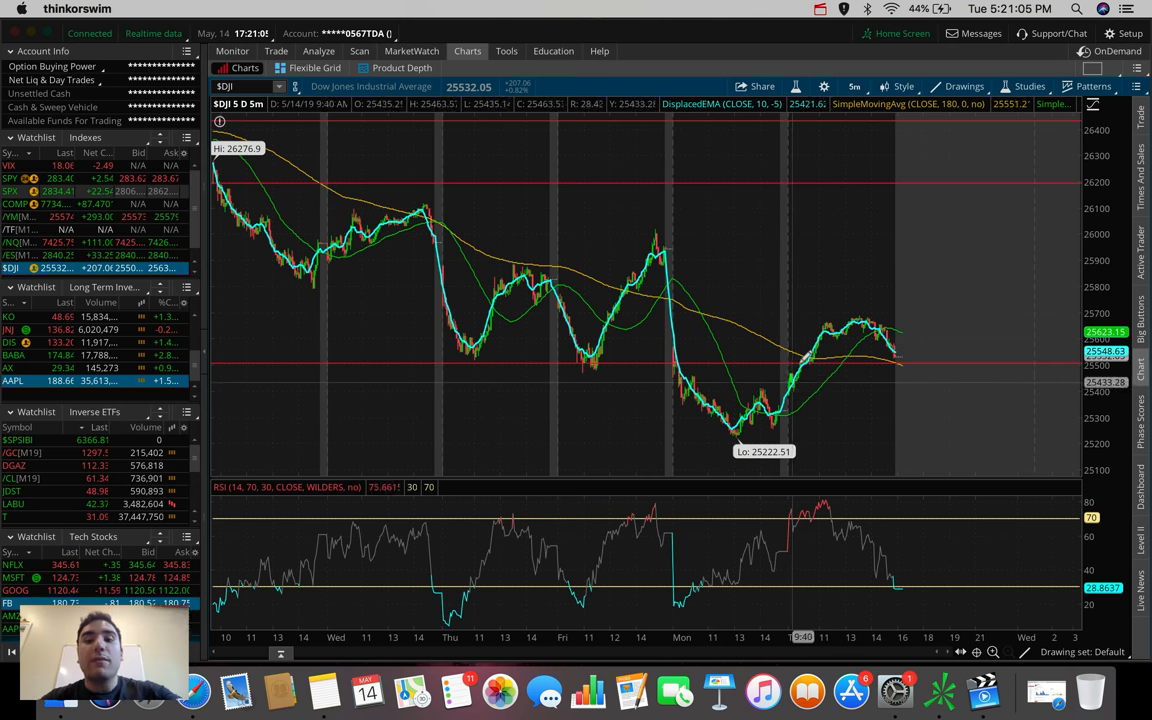
mouse_move(695, 308)
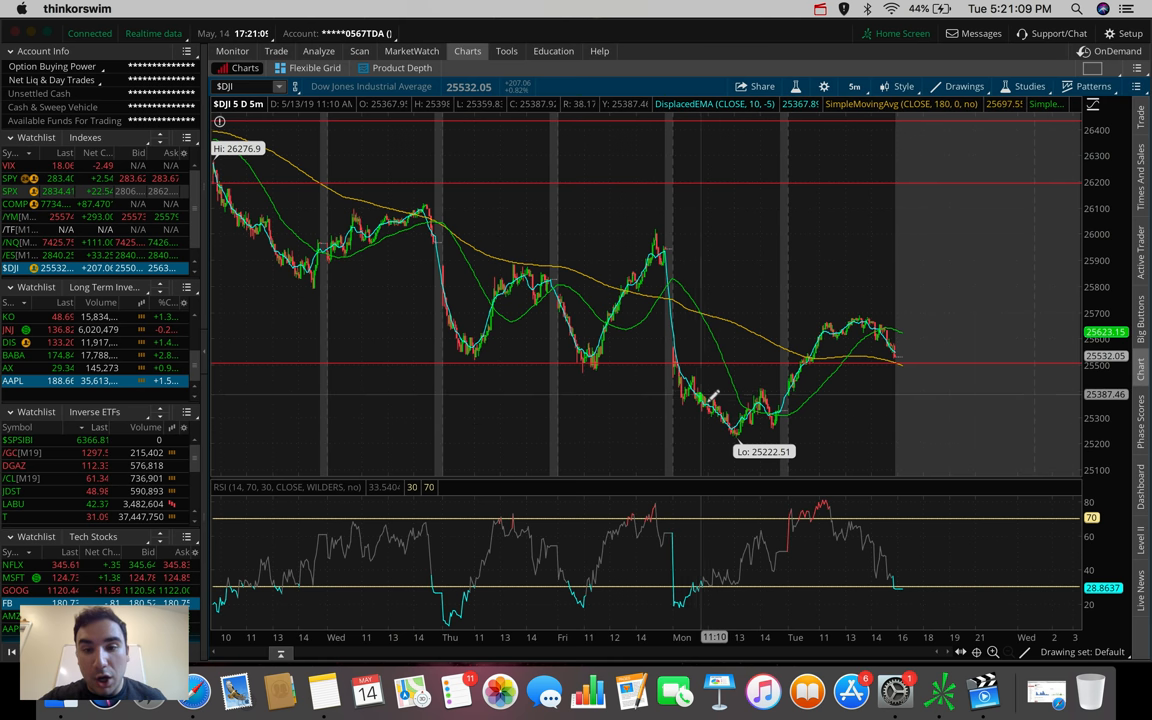
mouse_move(830, 325)
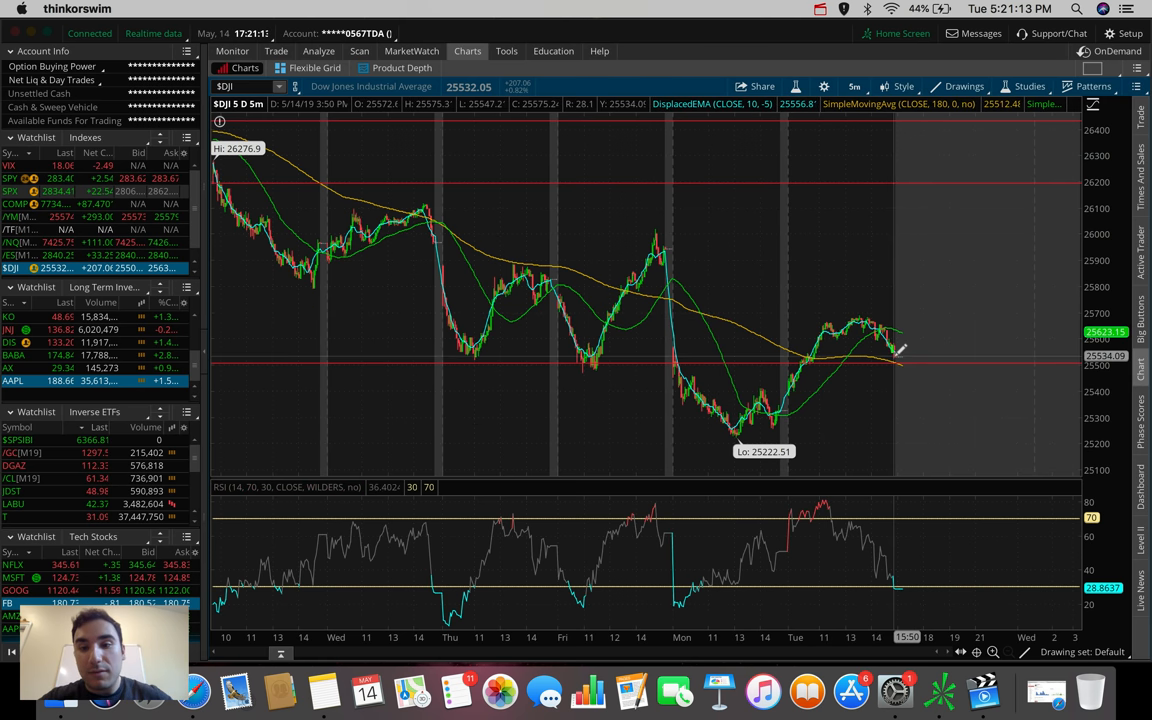
mouse_move(895, 350)
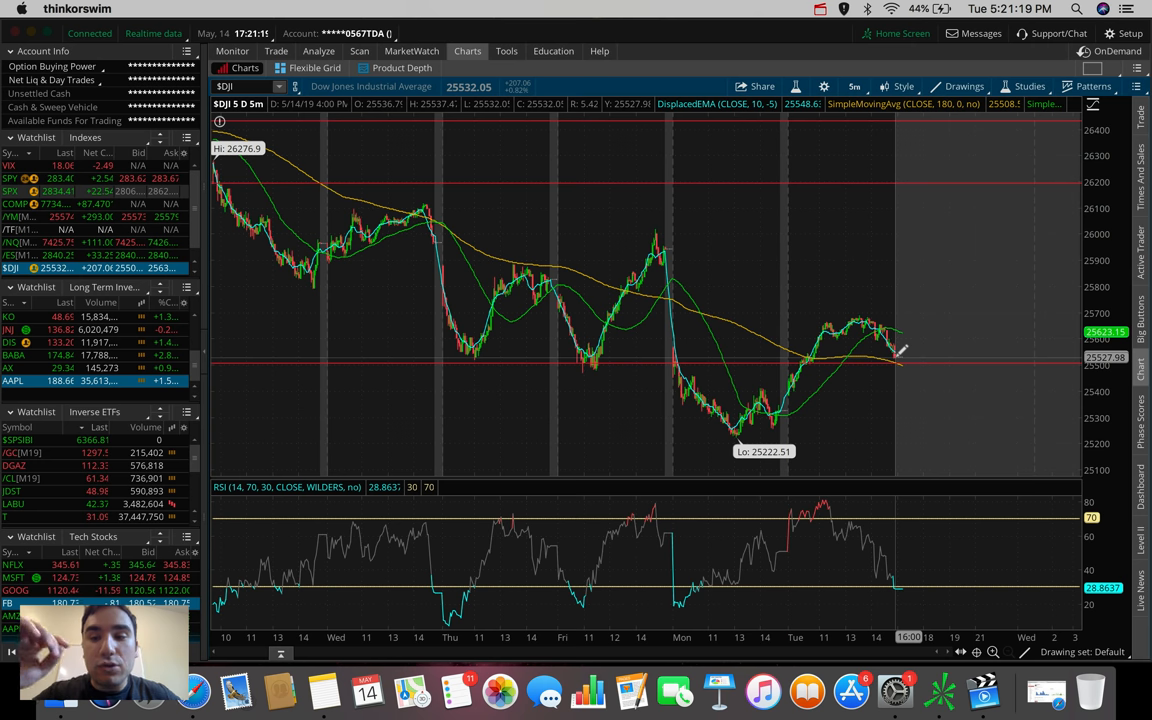
mouse_move(883, 225)
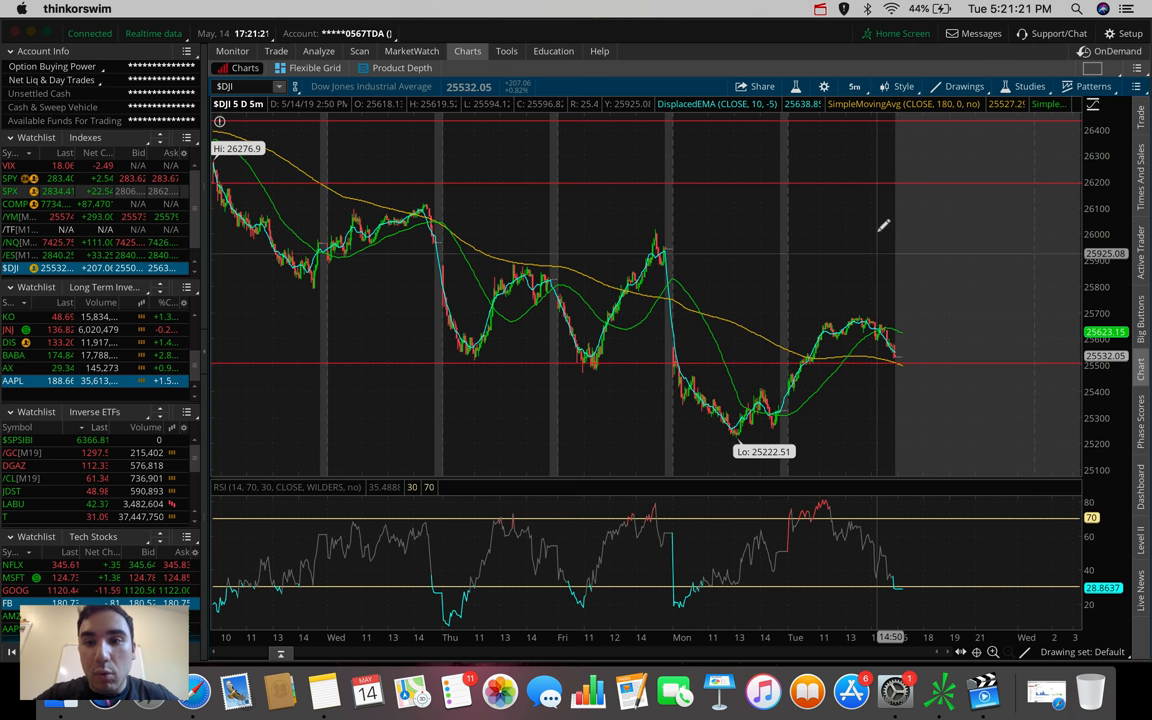
click(854, 86)
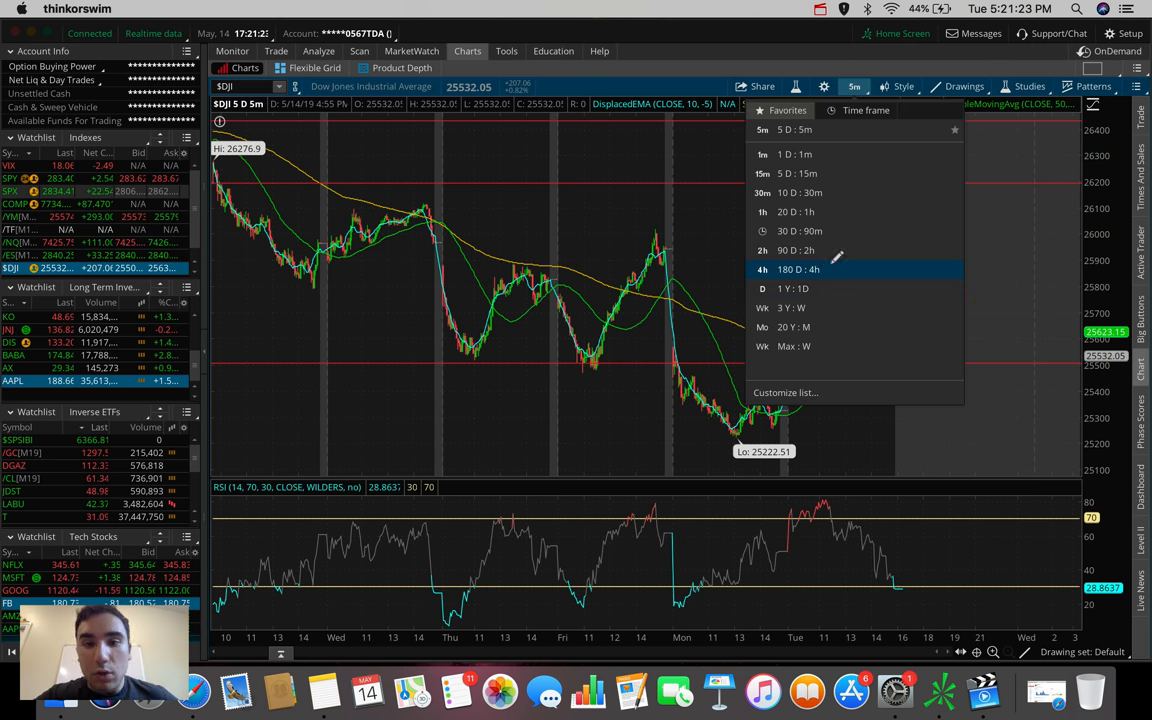
Move the Dow chart through 180 D: 4h and 20 D: 1h, reopening the timeframe list
click(798, 269)
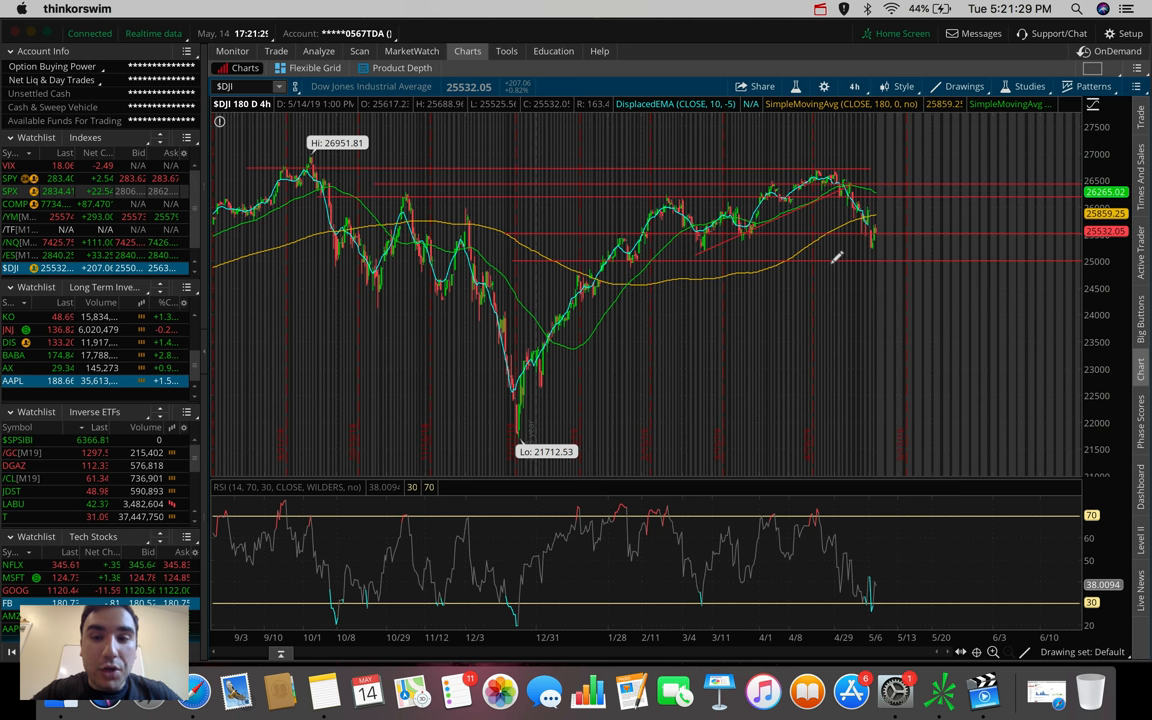
click(855, 86)
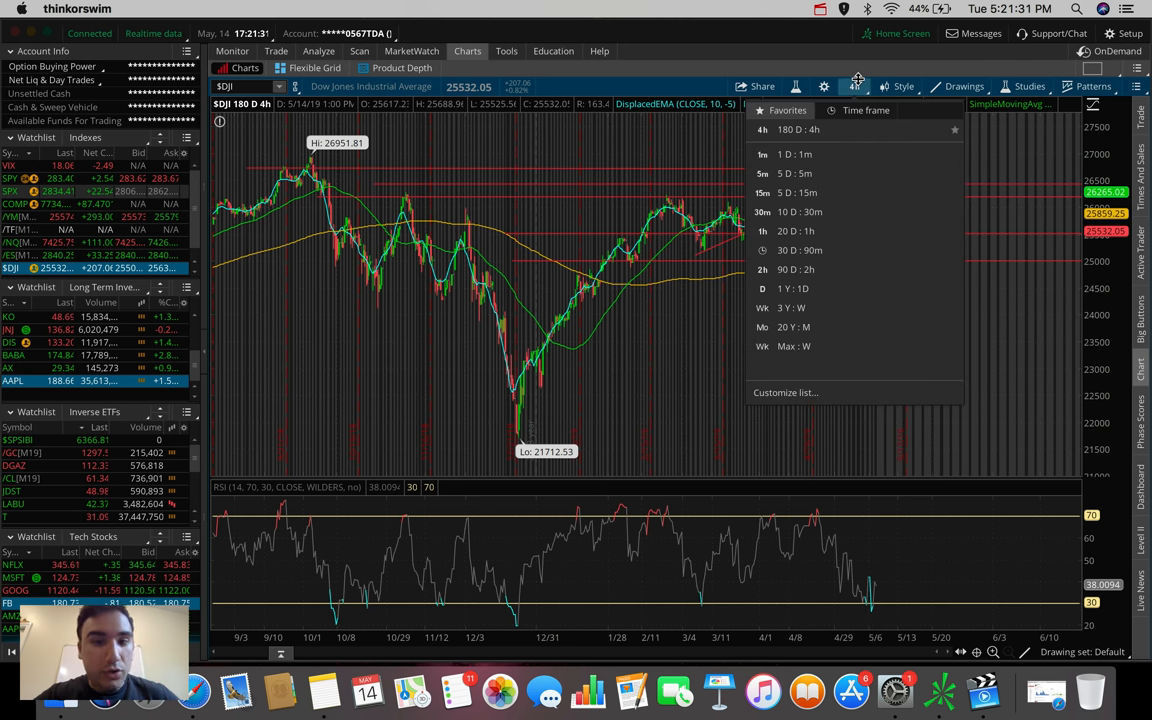
click(762, 231)
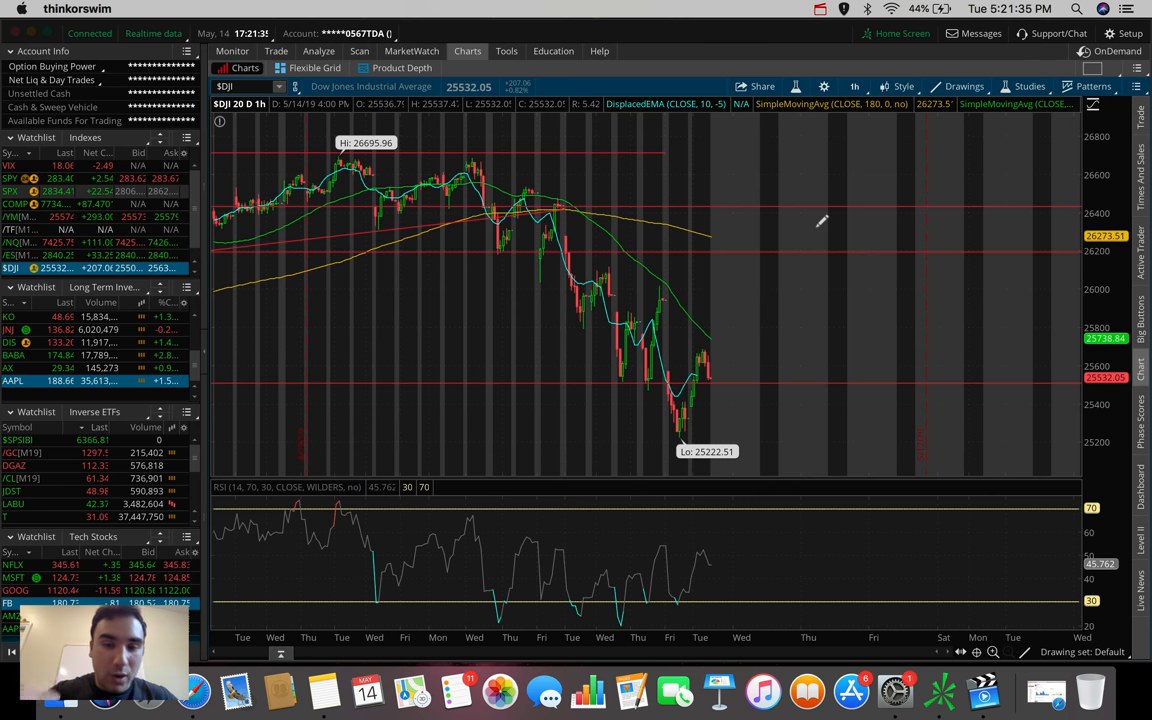
mouse_move(630, 235)
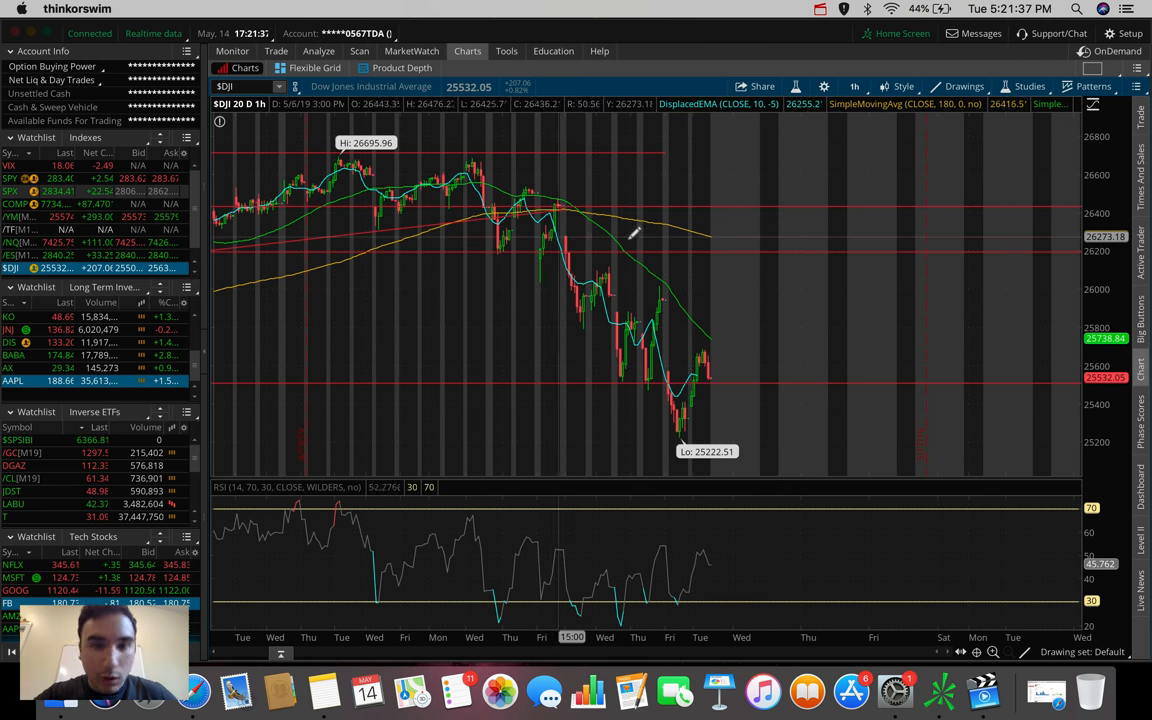
mouse_move(670, 310)
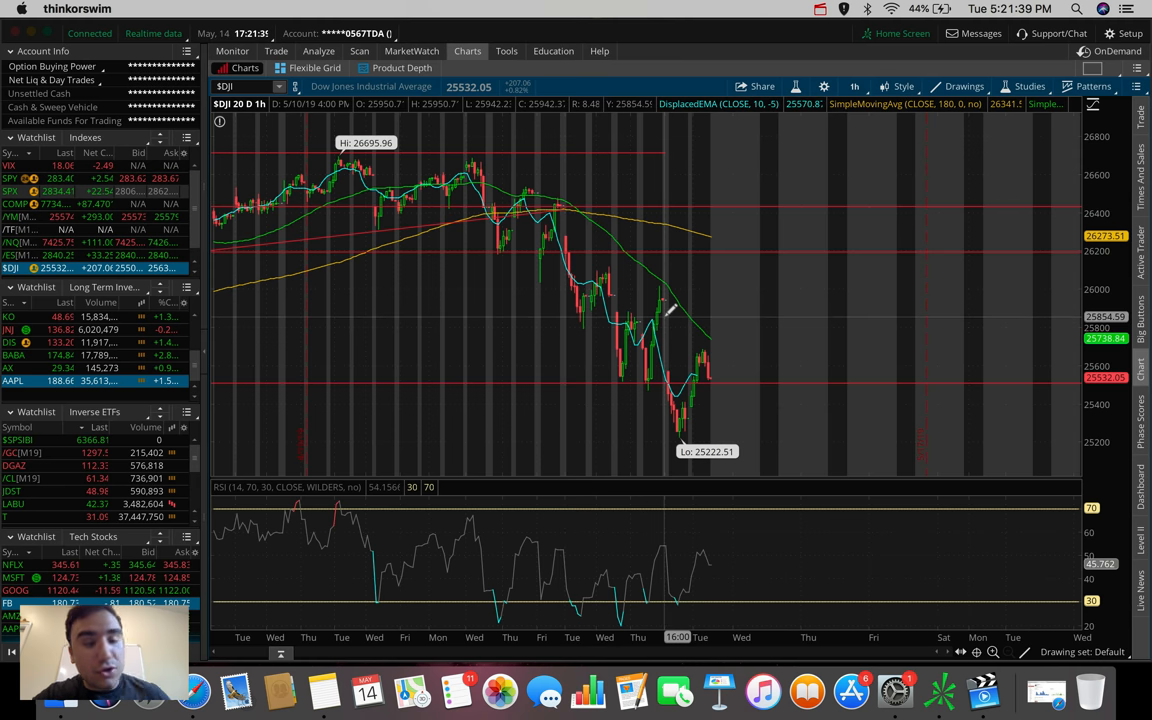
mouse_move(565, 210)
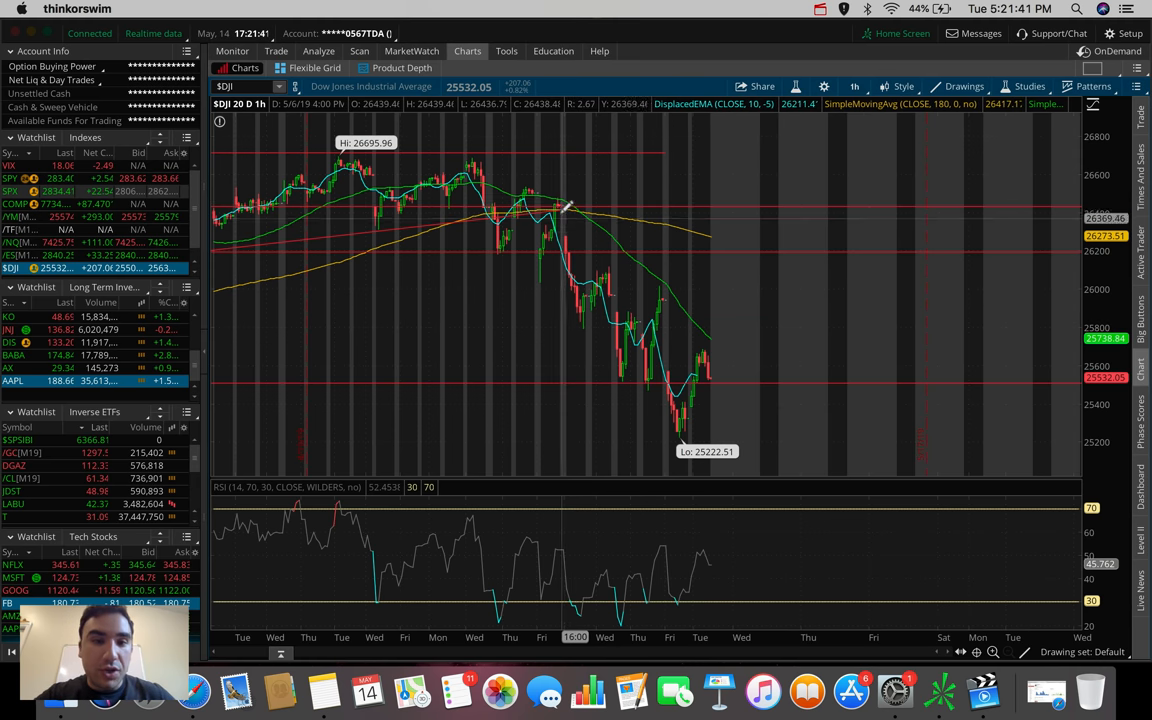
mouse_move(615, 260)
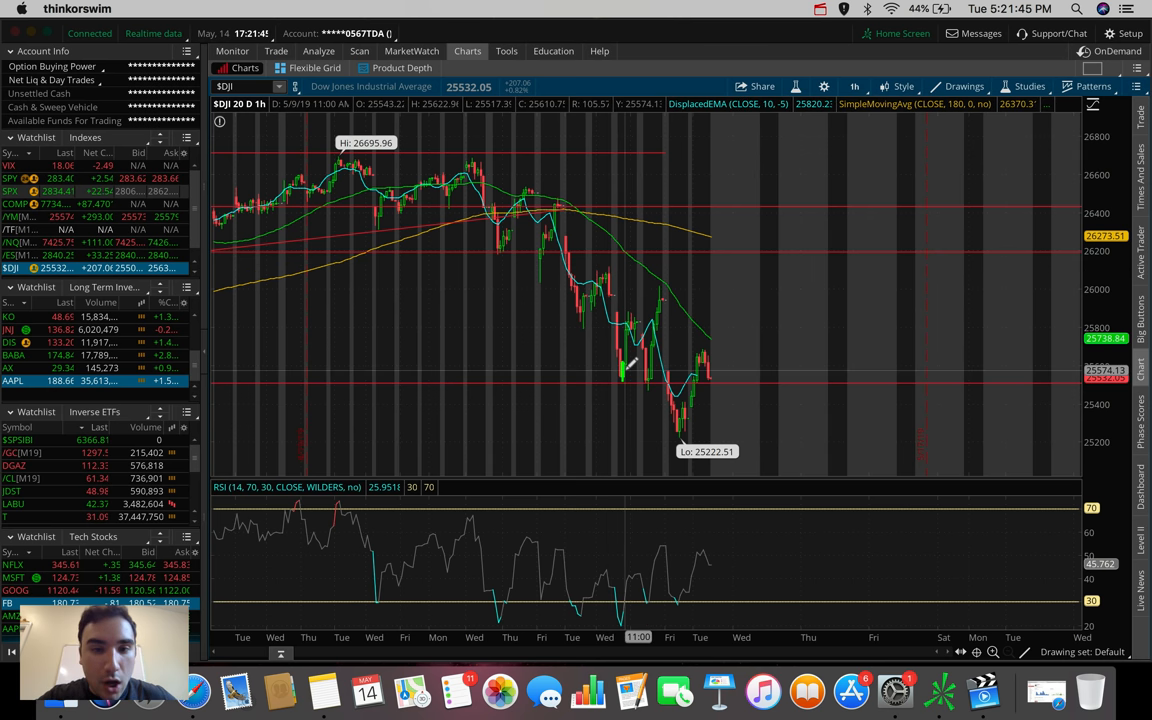
mouse_move(660, 295)
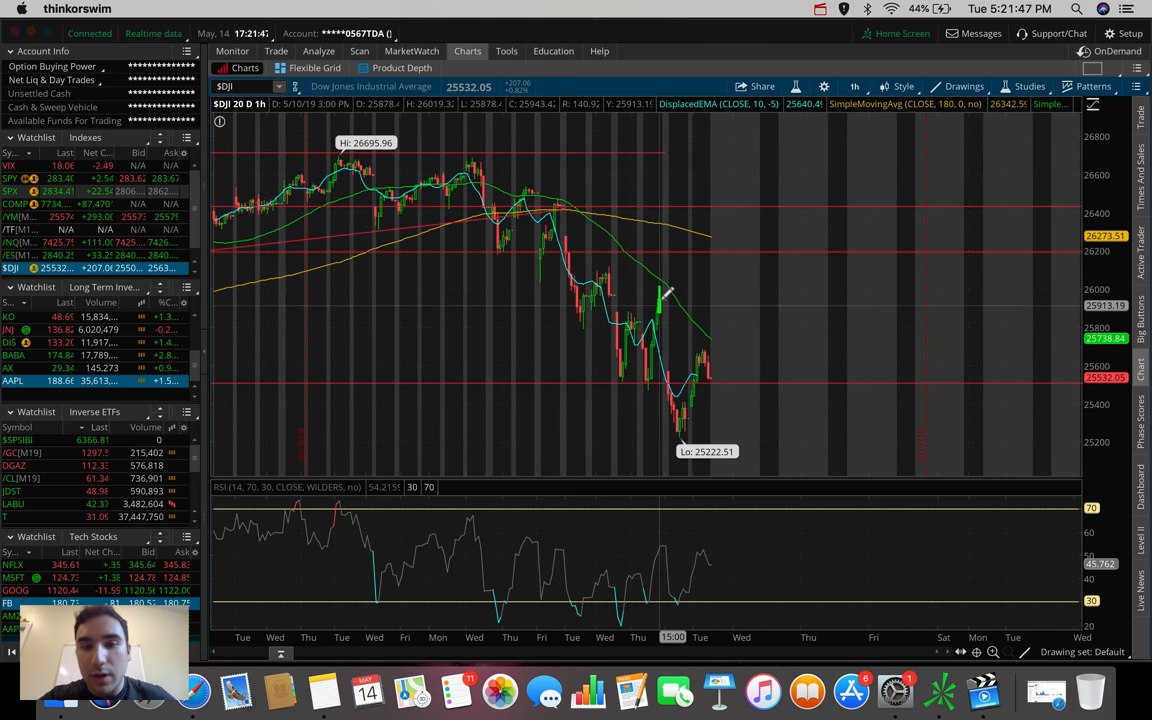
mouse_move(675, 420)
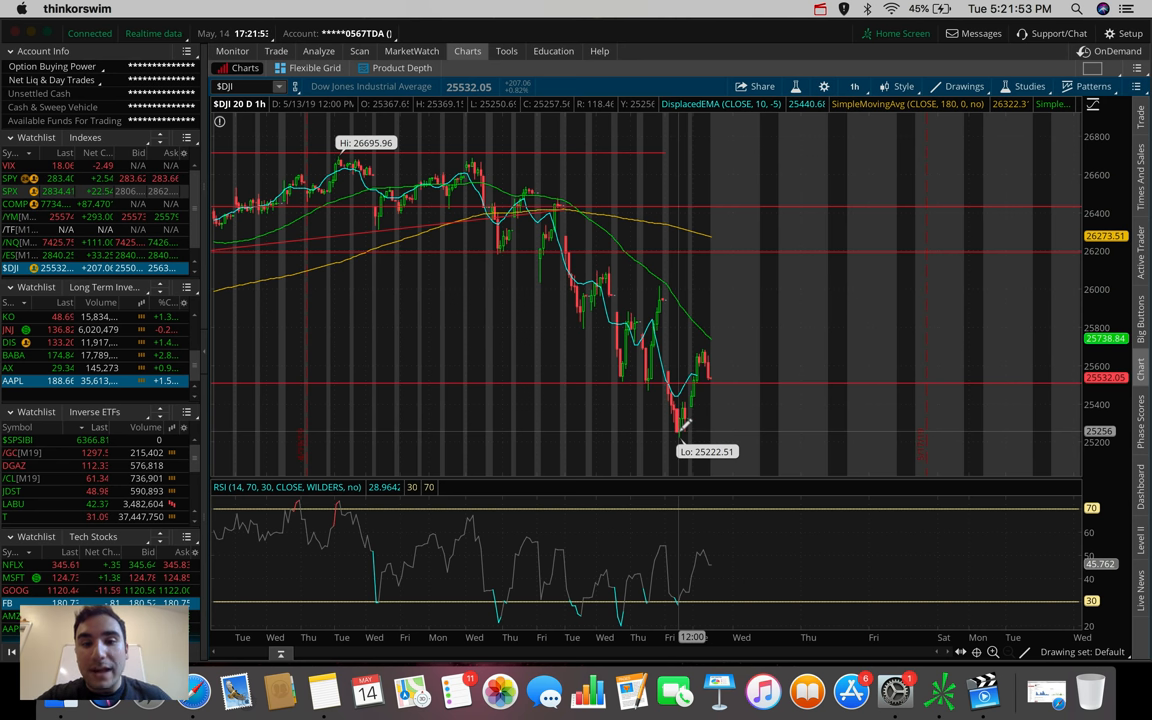
mouse_move(707, 320)
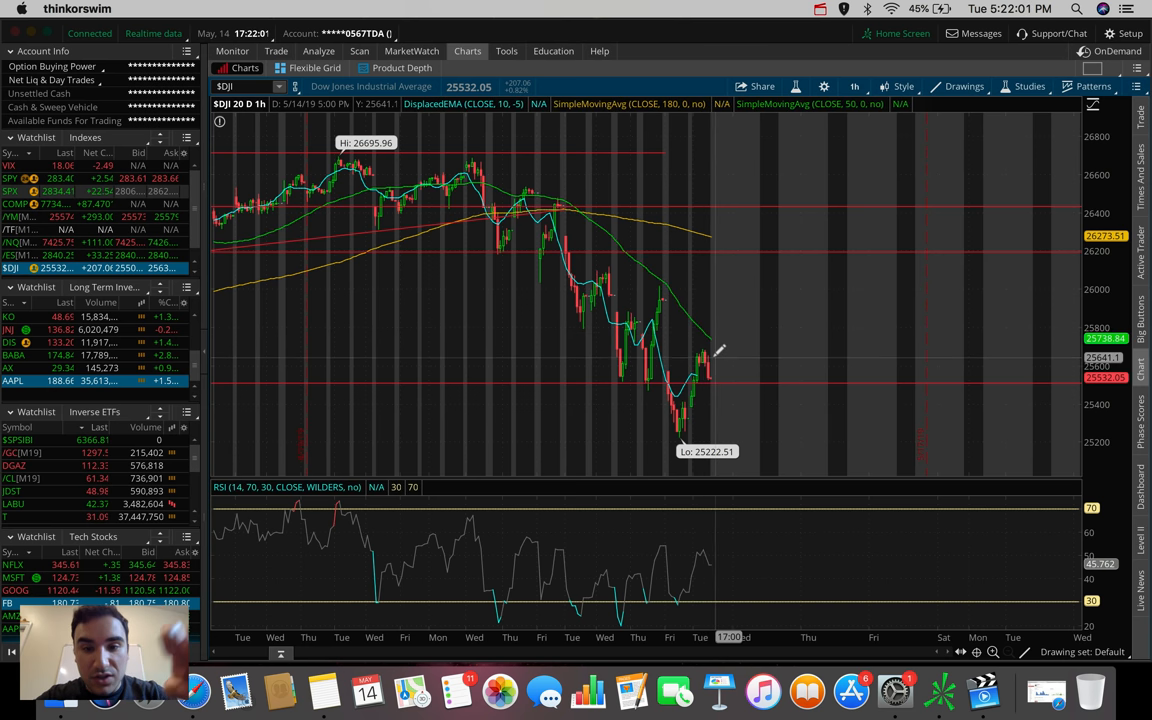
mouse_move(720, 388)
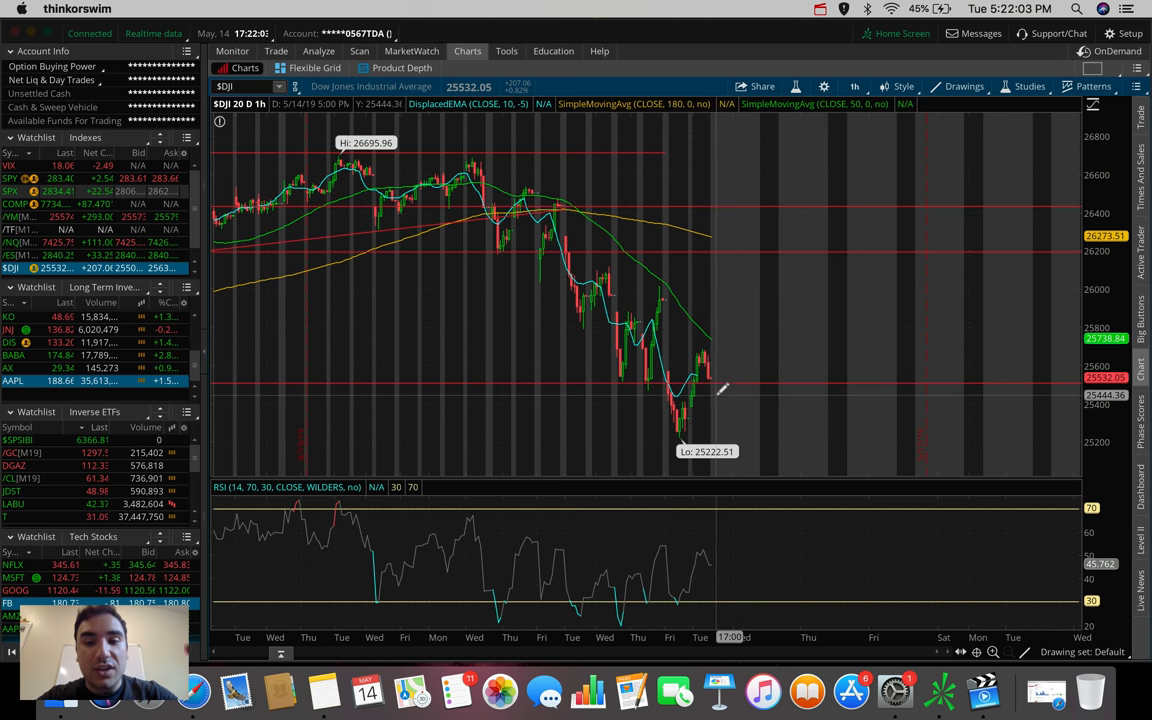
mouse_move(715, 375)
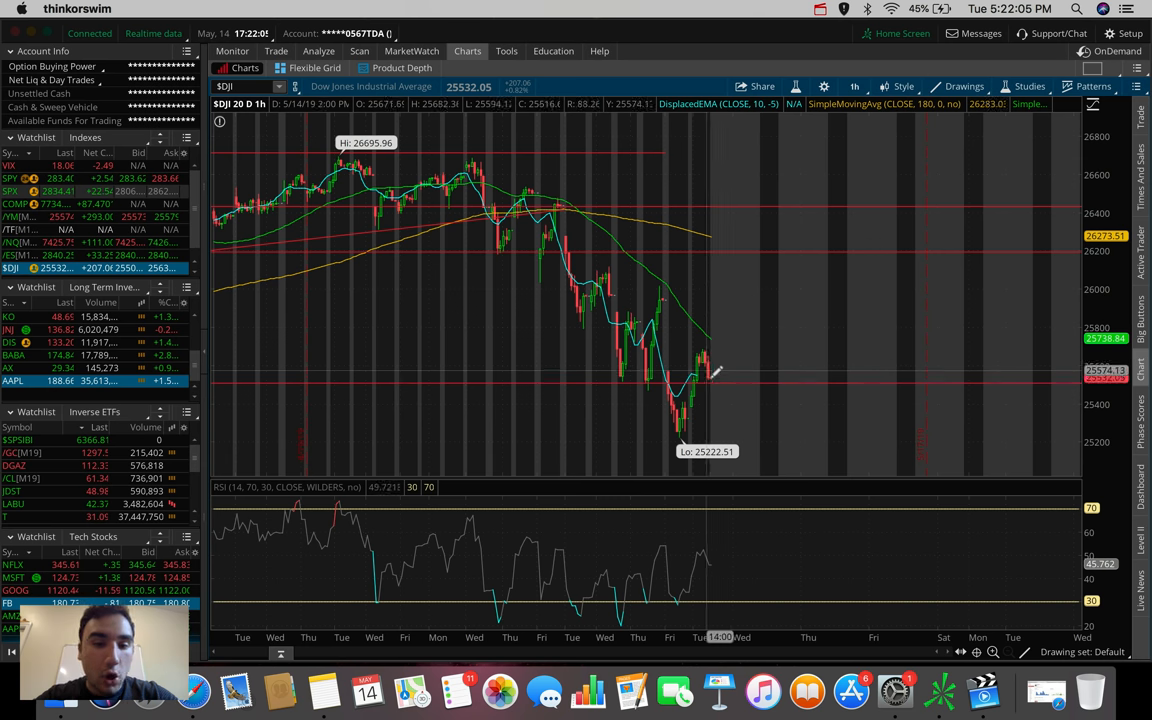
mouse_move(720, 418)
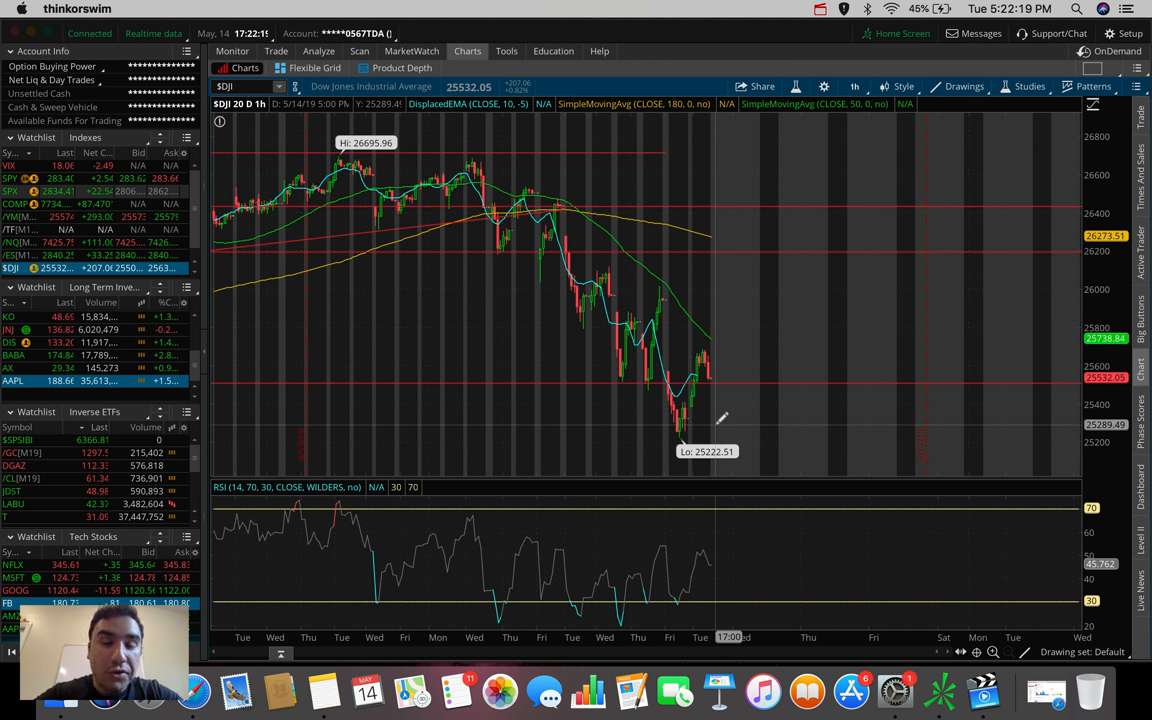
mouse_move(710, 355)
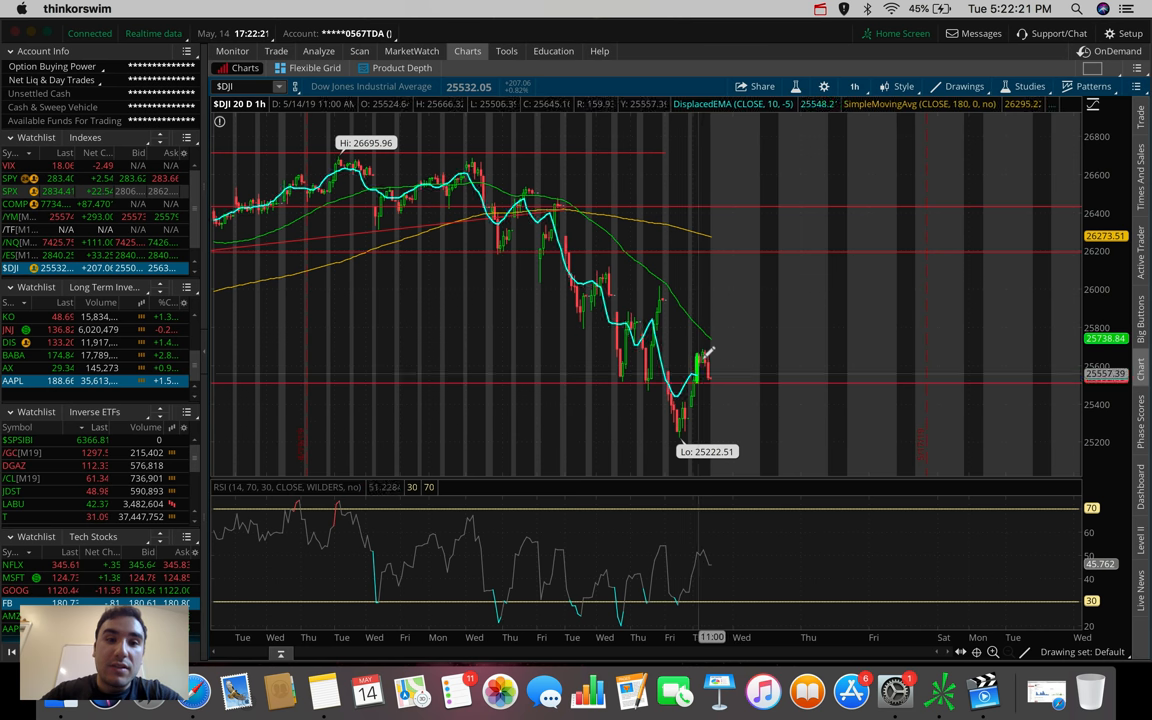
mouse_move(708, 370)
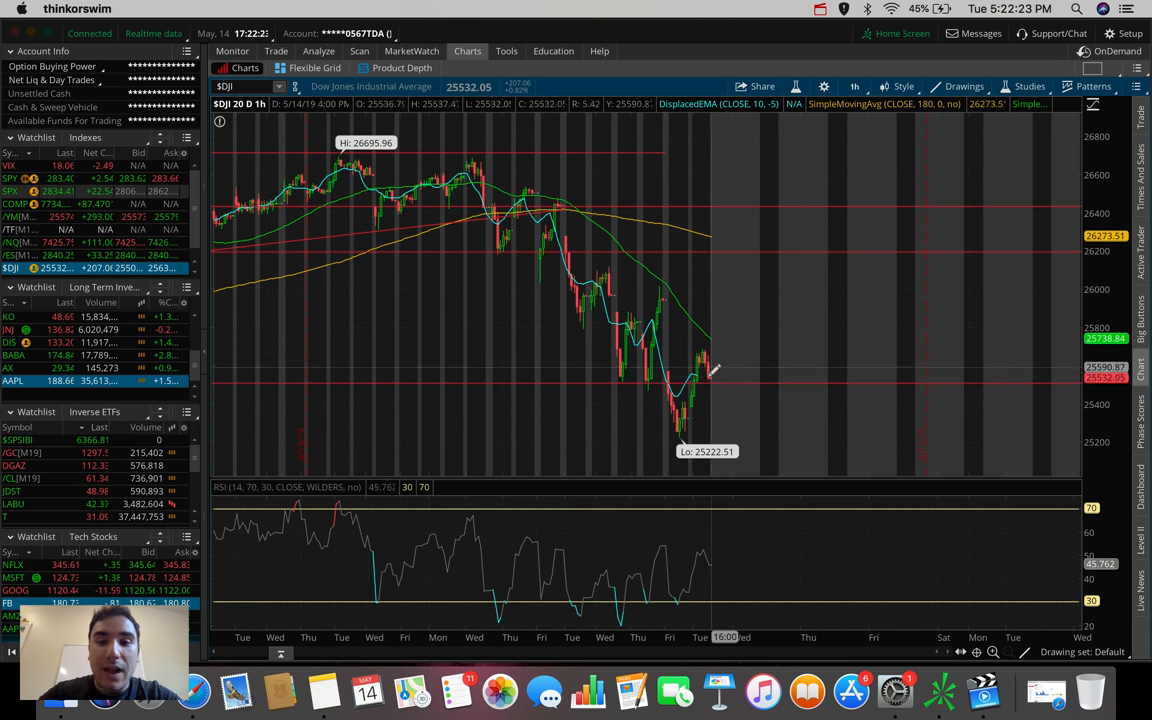
mouse_move(720, 393)
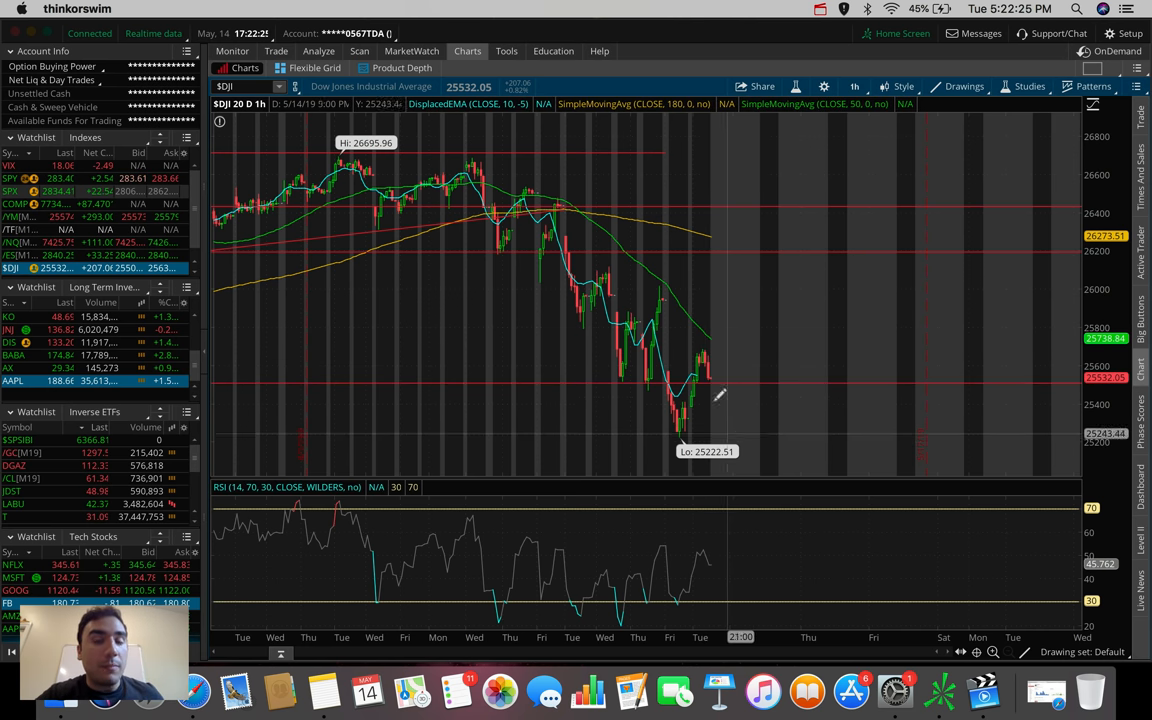
mouse_move(853, 171)
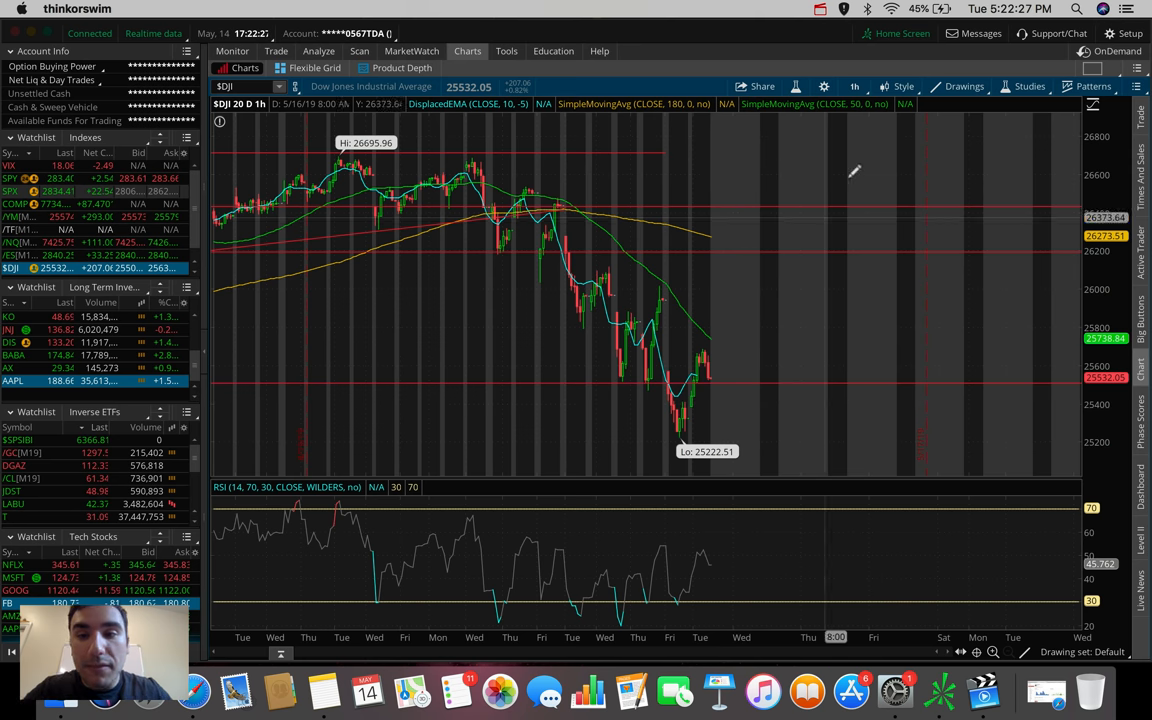
mouse_move(863, 105)
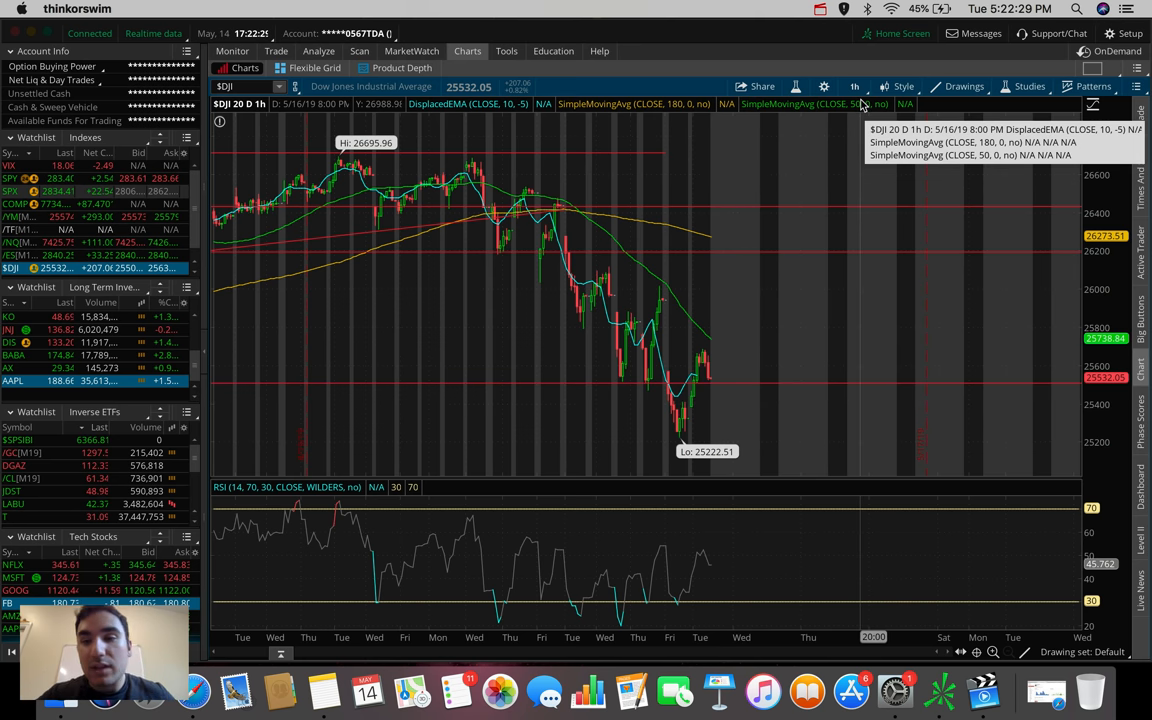
click(855, 86)
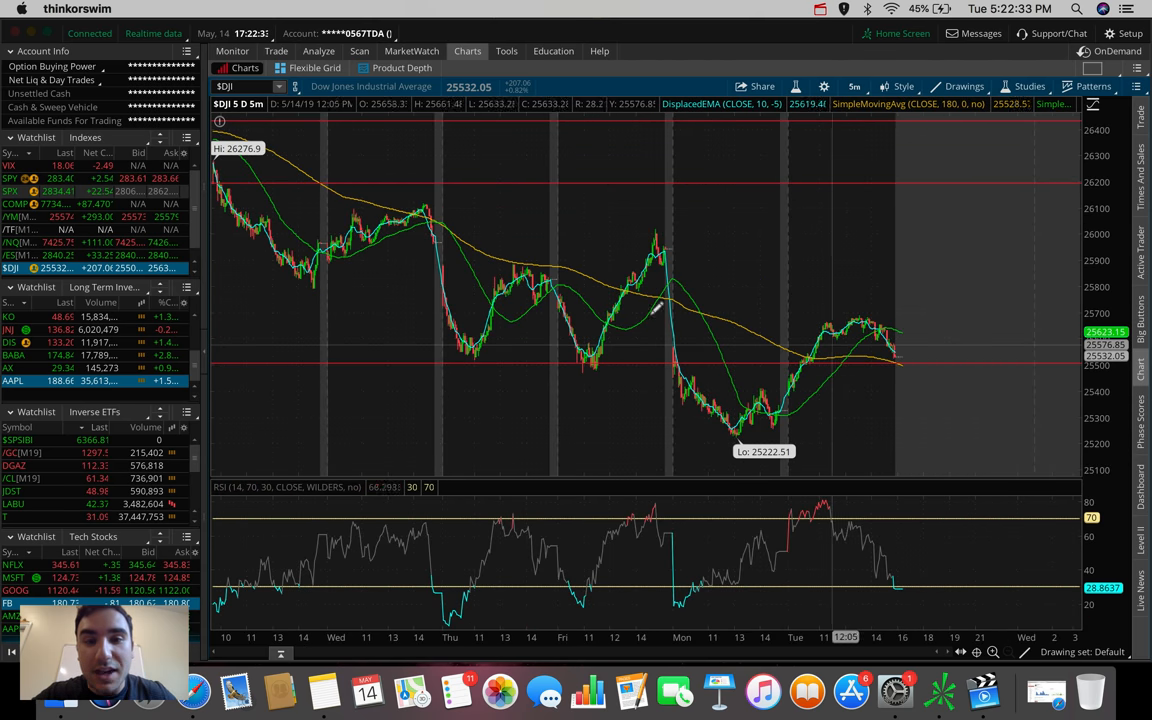
mouse_move(855, 293)
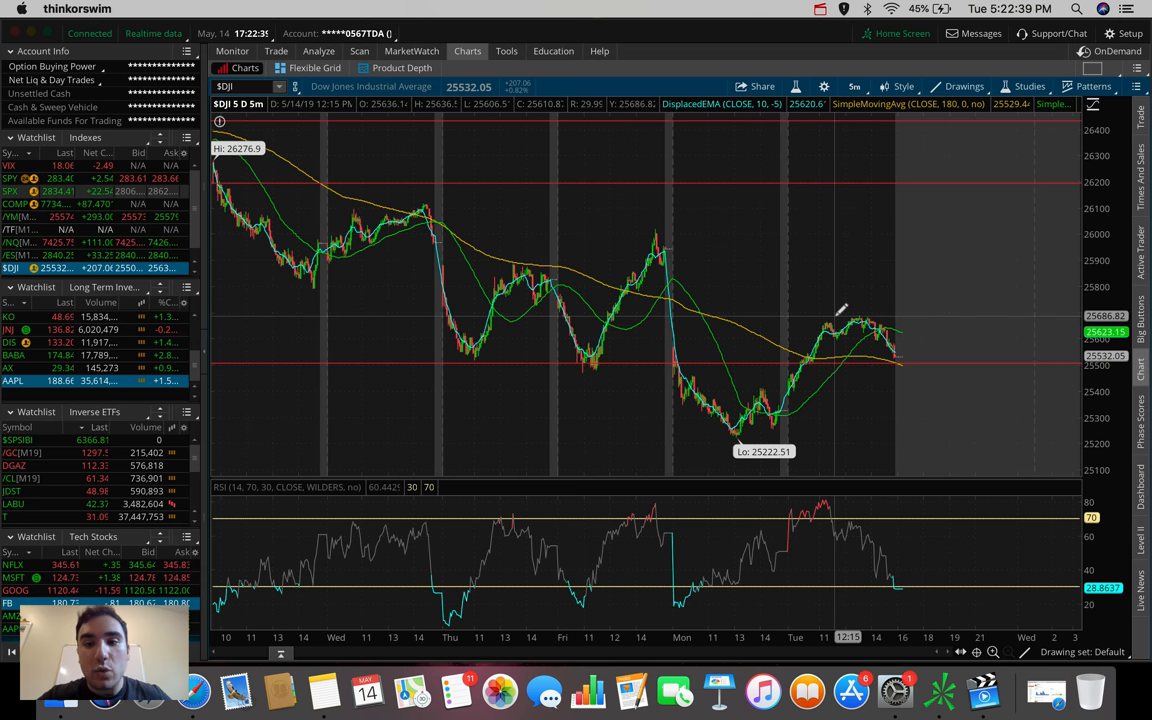
mouse_move(823, 312)
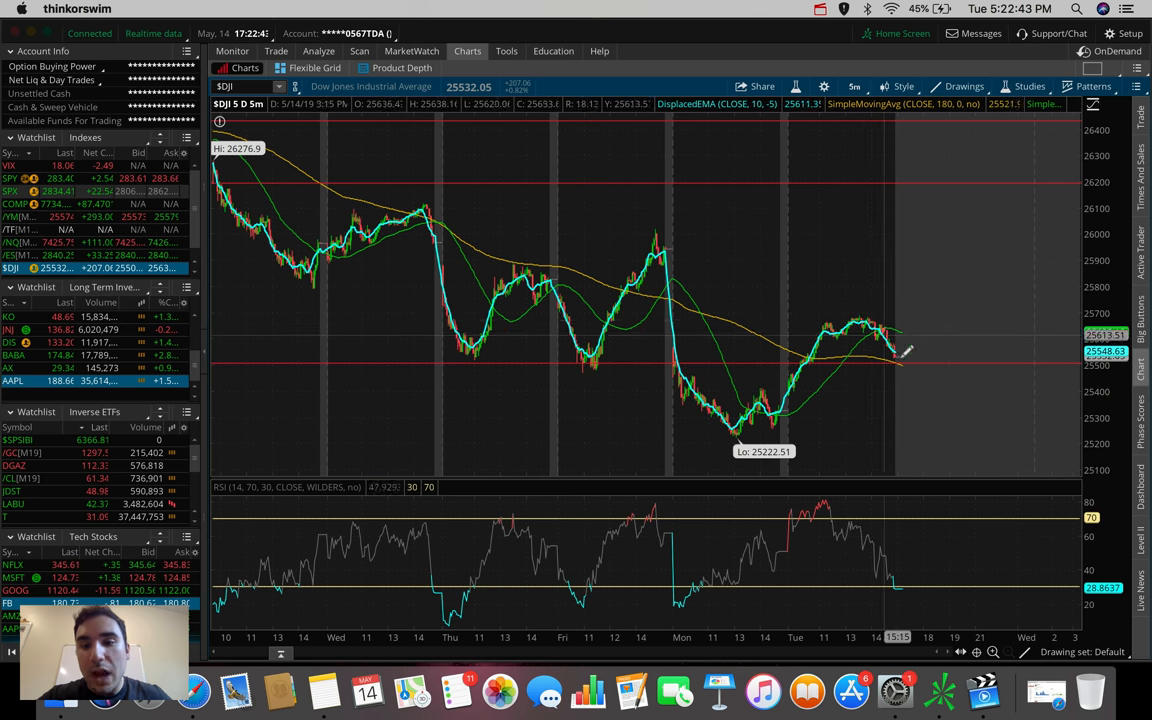
mouse_move(940, 425)
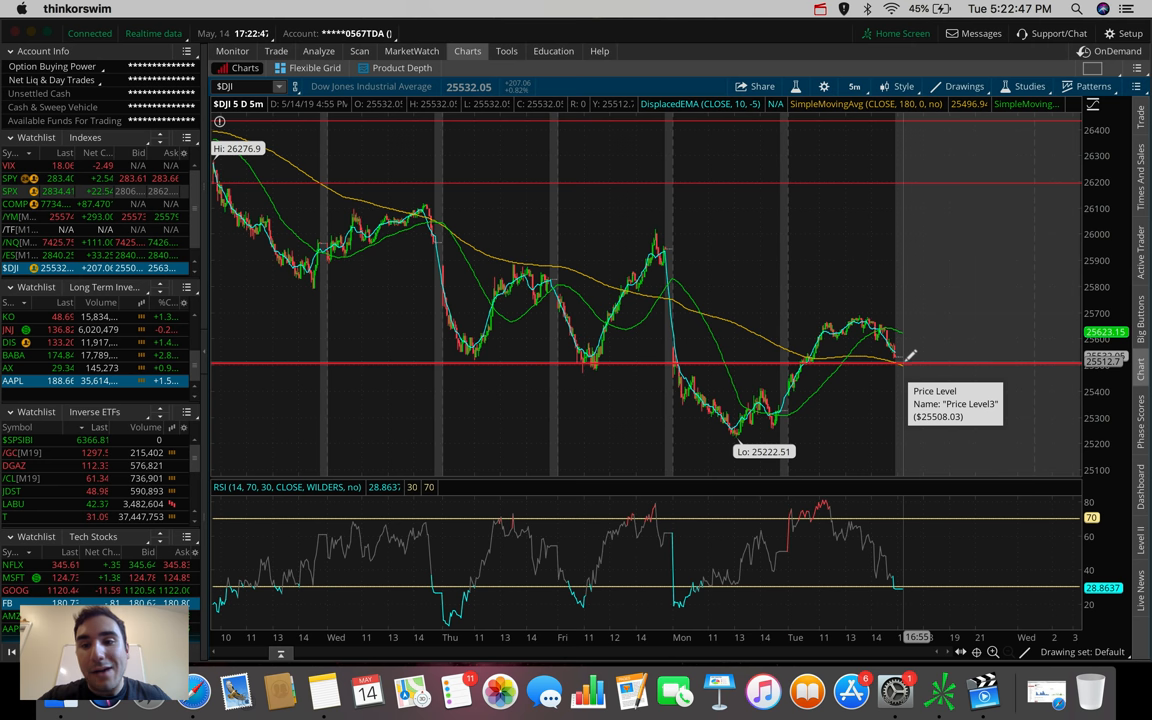
mouse_move(950, 448)
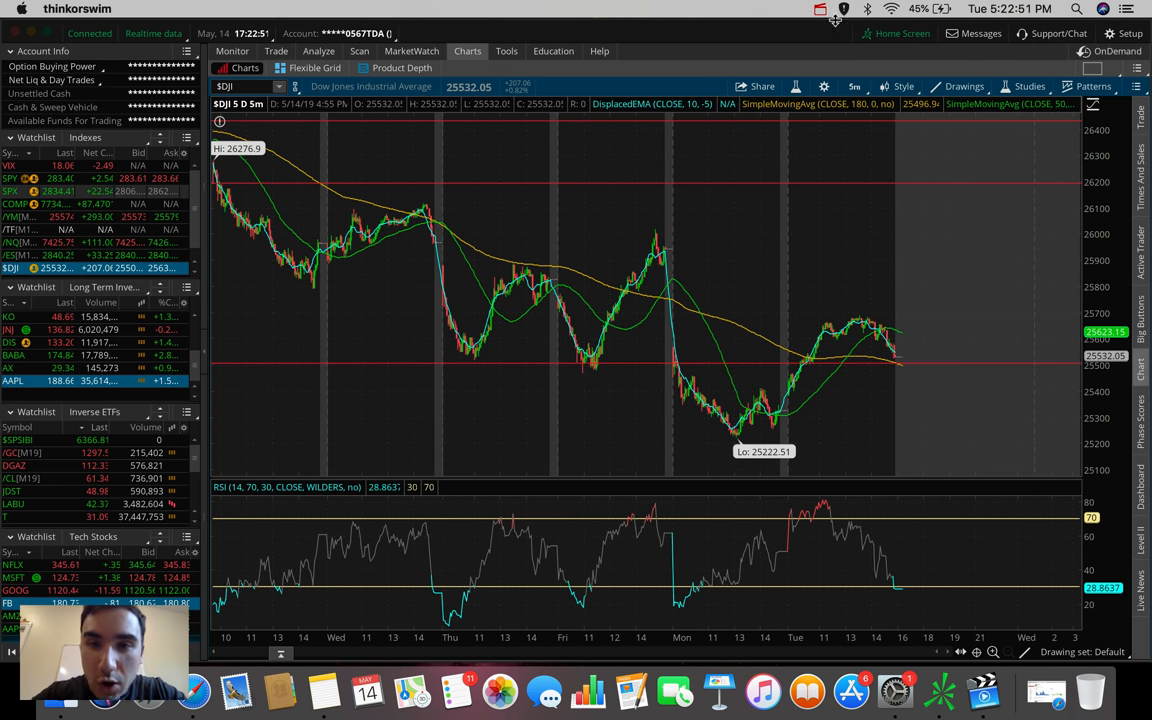
mouse_move(852, 86)
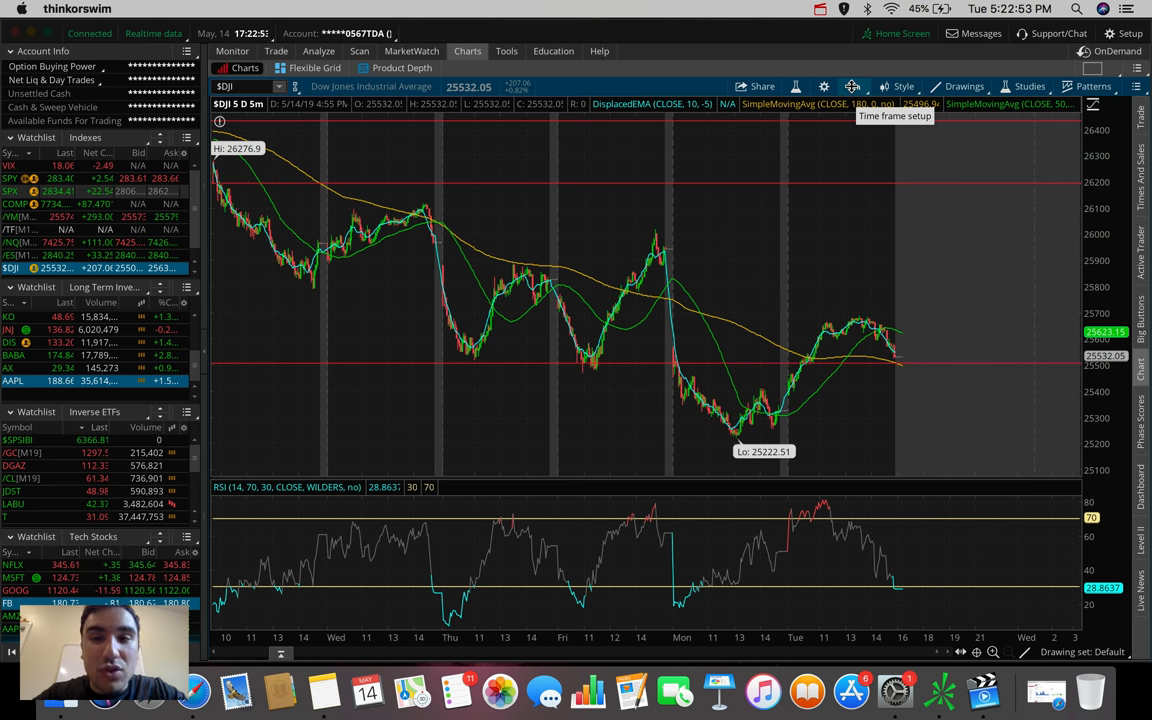
click(852, 86)
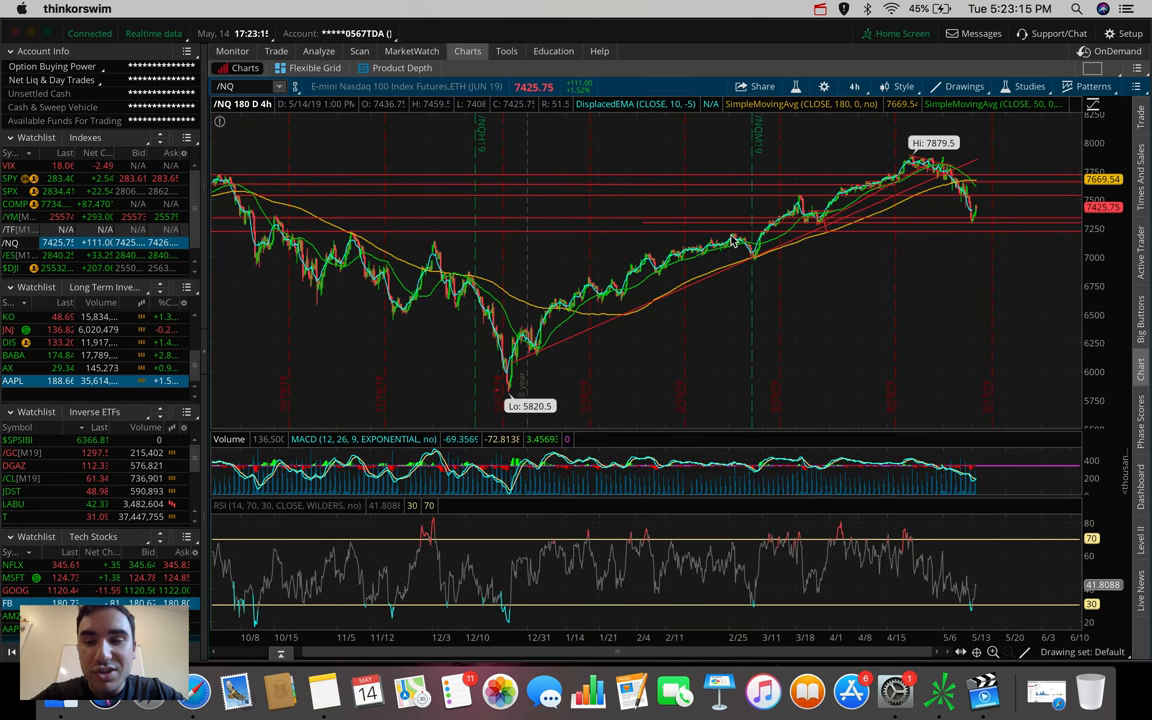
mouse_move(838, 83)
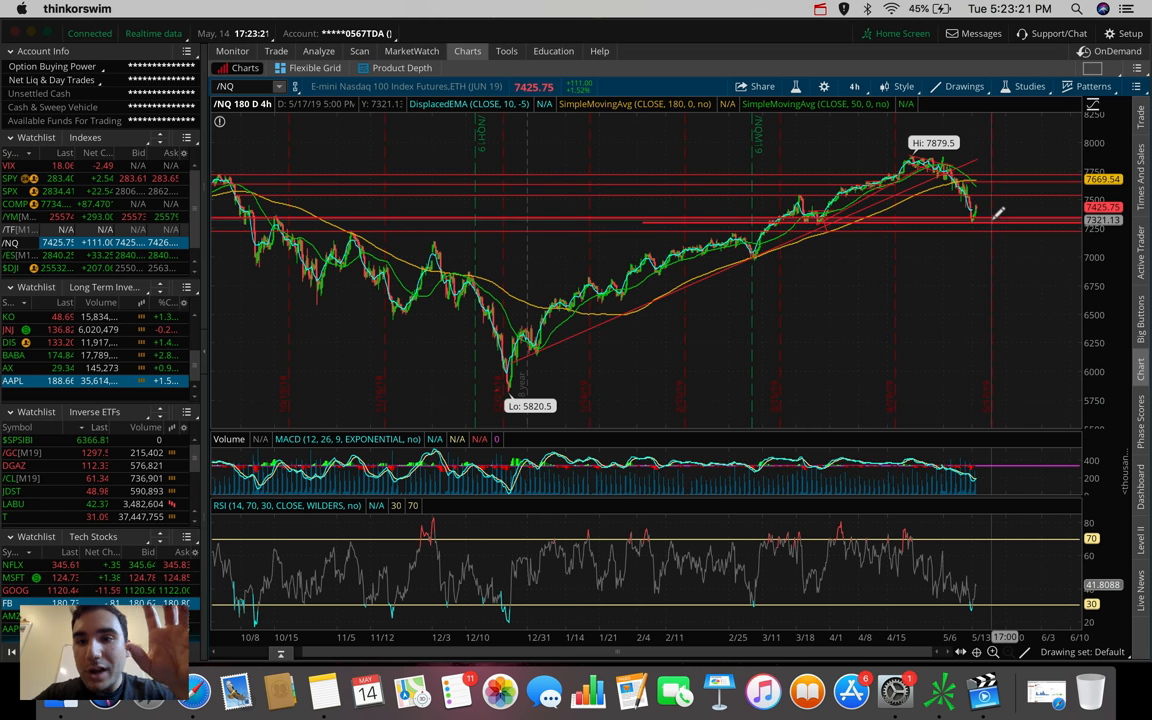
mouse_move(995, 215)
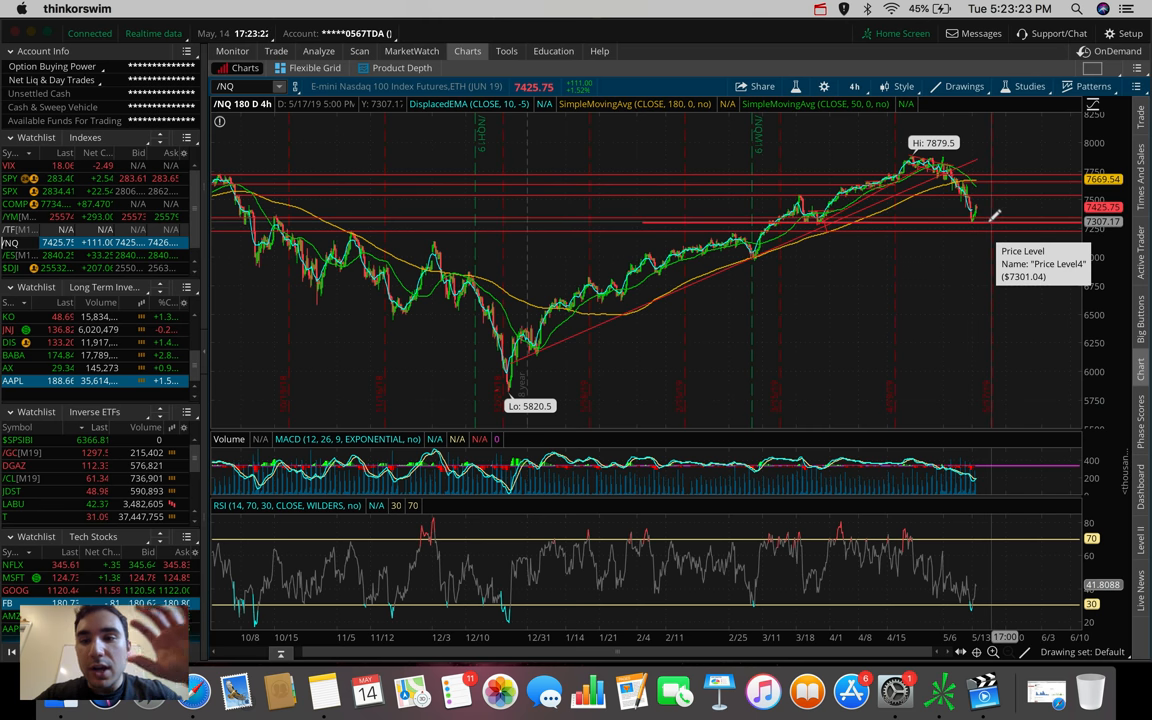
mouse_move(990, 210)
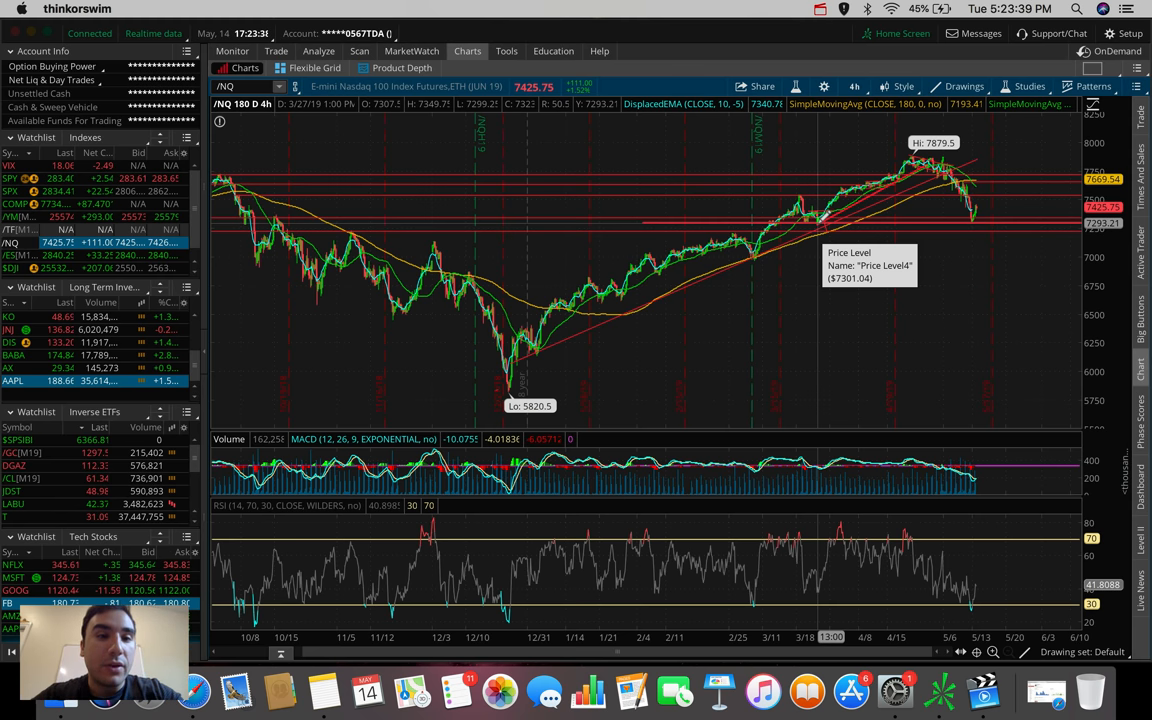
mouse_move(778, 217)
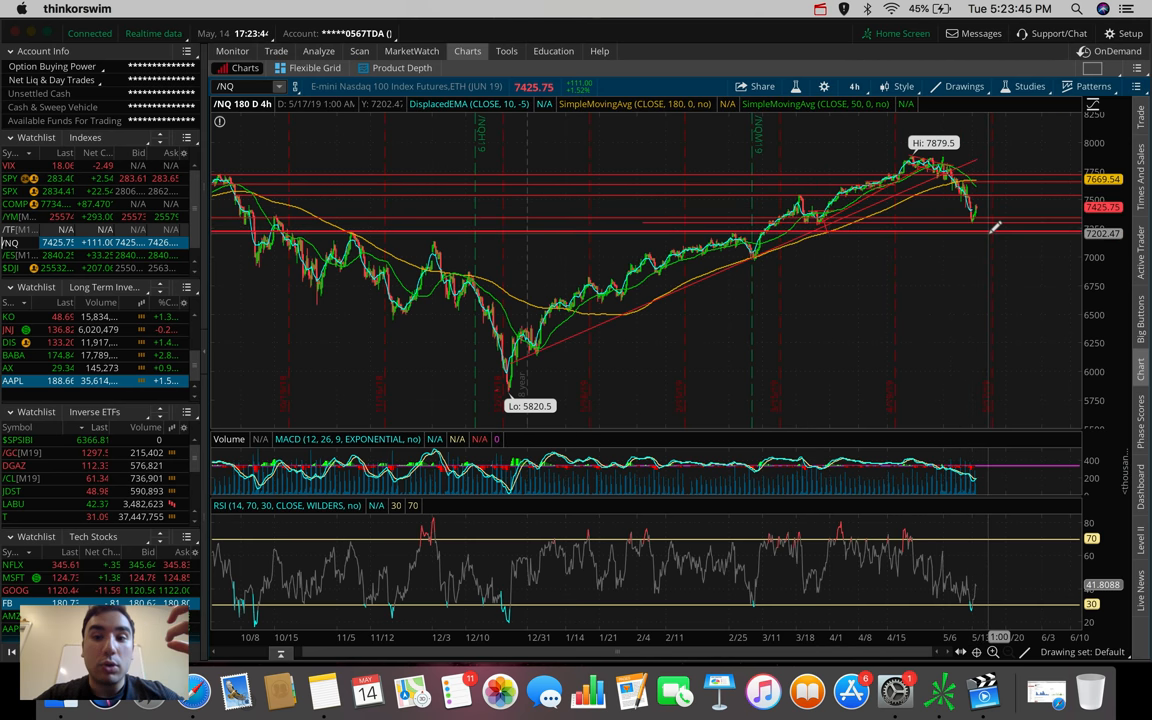
mouse_move(994, 225)
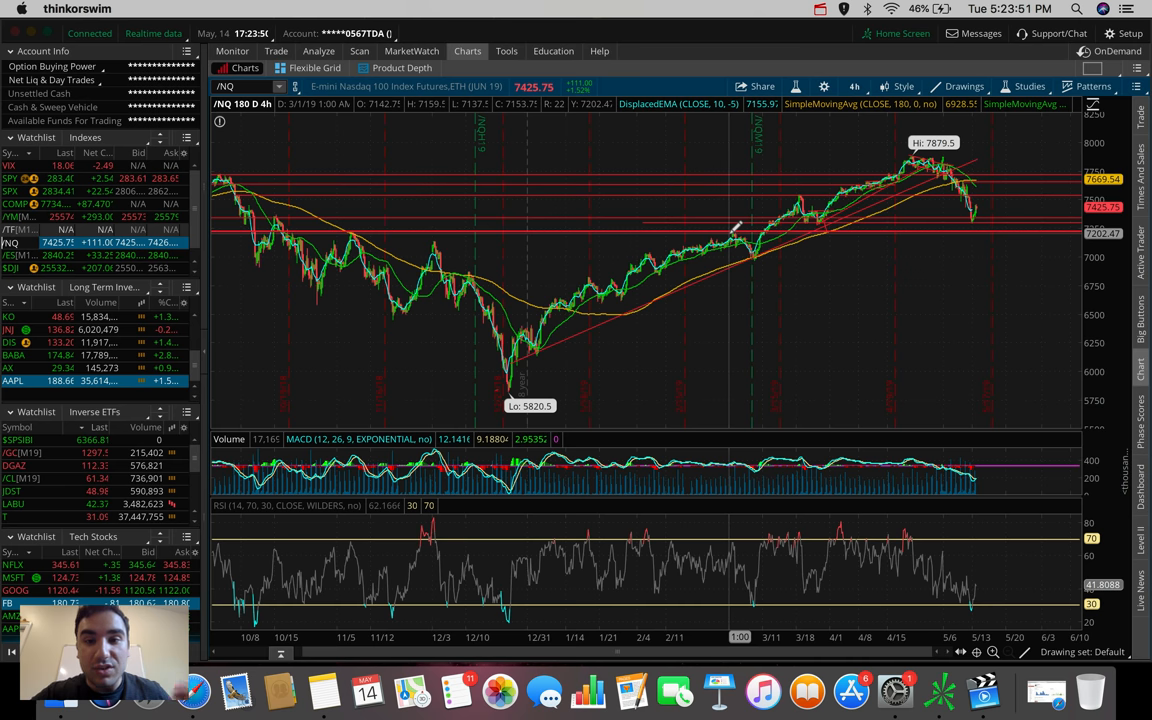
mouse_move(737, 228)
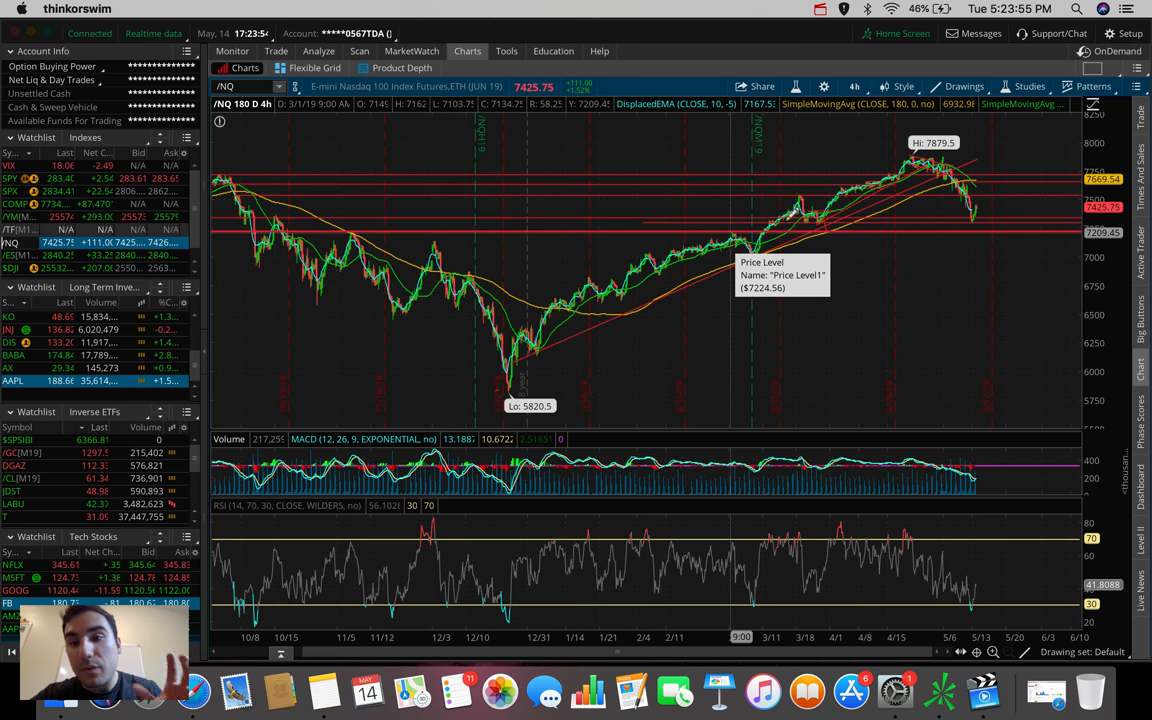
mouse_move(985, 225)
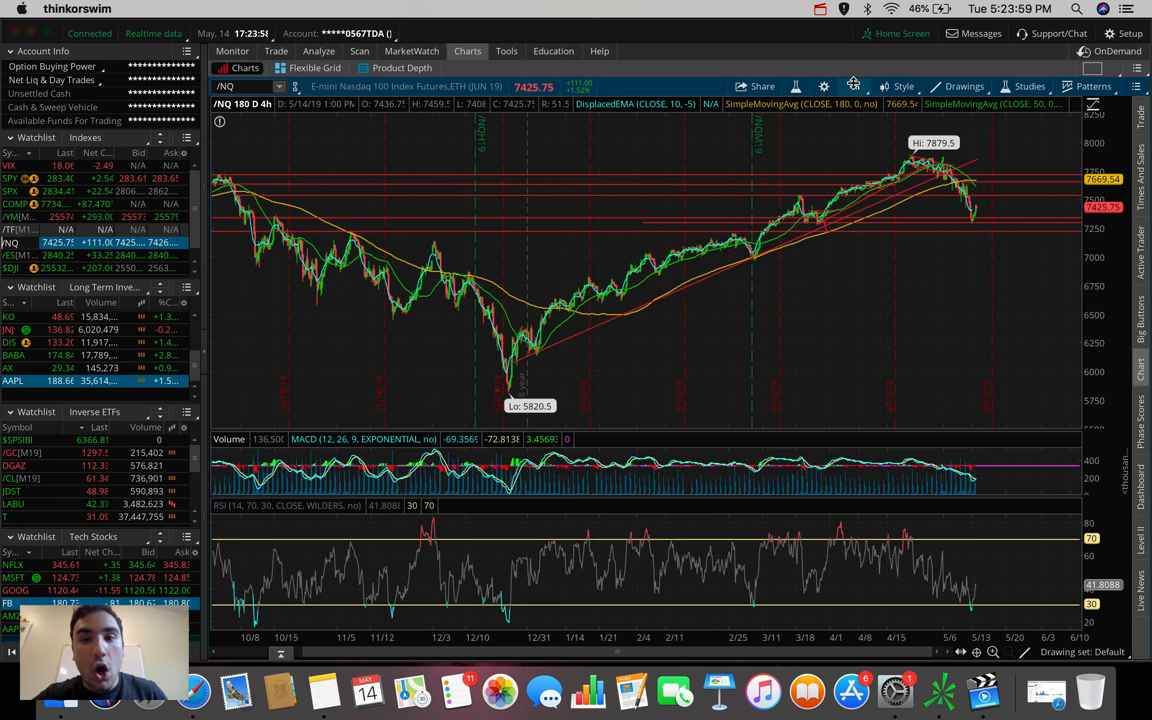
Open the timeframe list on the /NQ 180 D: 4h chart
click(851, 86)
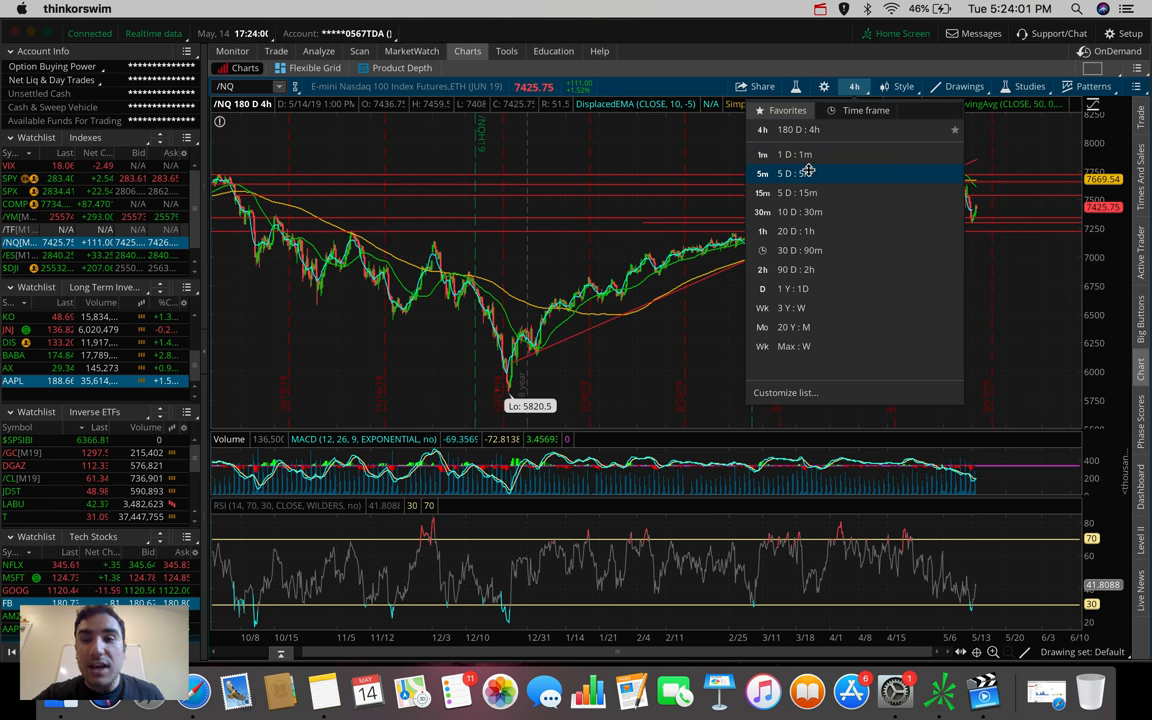
Pick 5 D: 5m from the Favorites timeframe list for /NQ
click(790, 173)
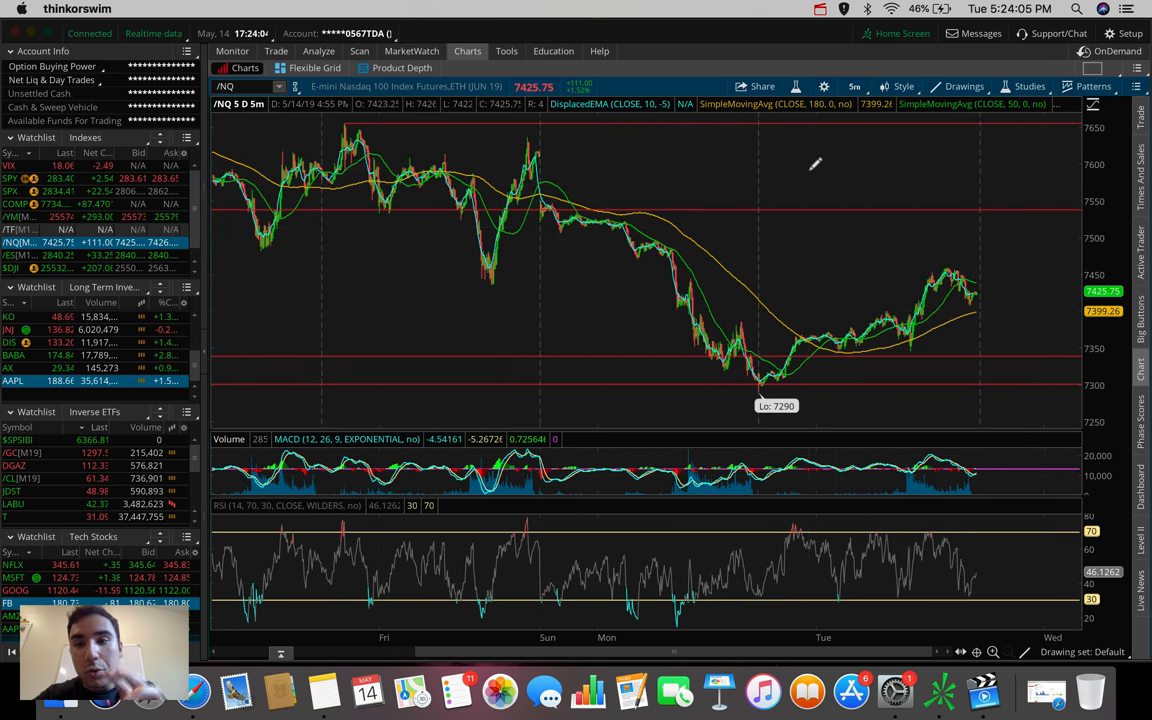
mouse_move(510, 185)
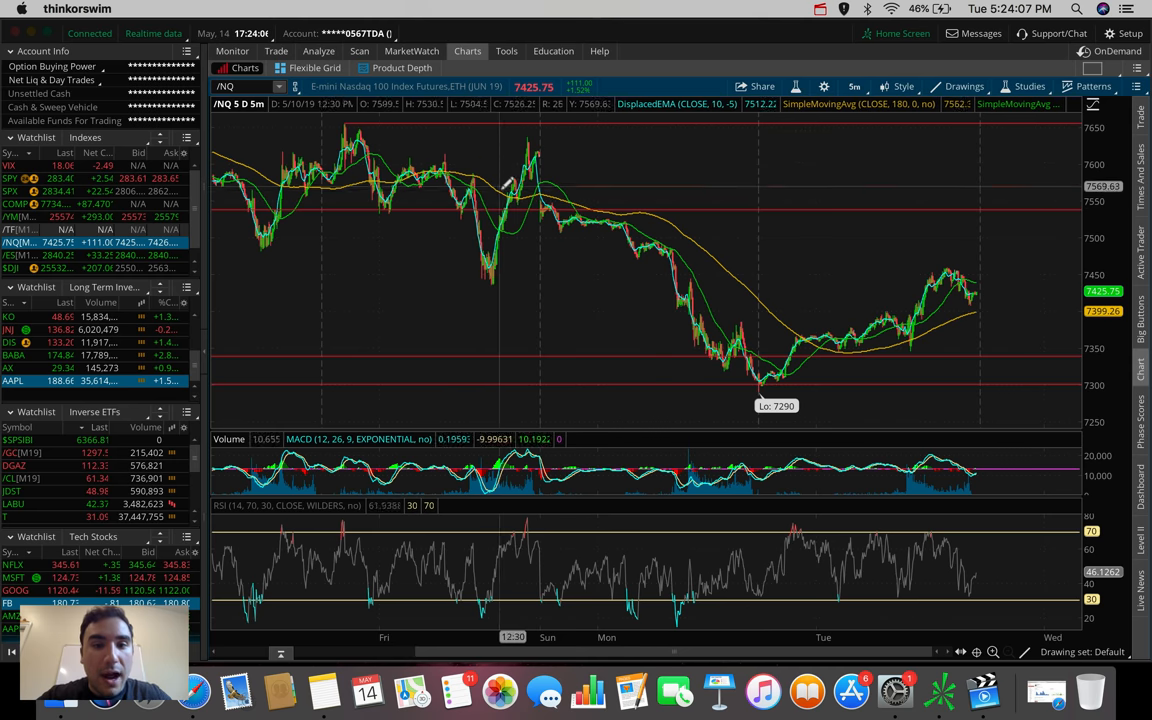
mouse_move(760, 357)
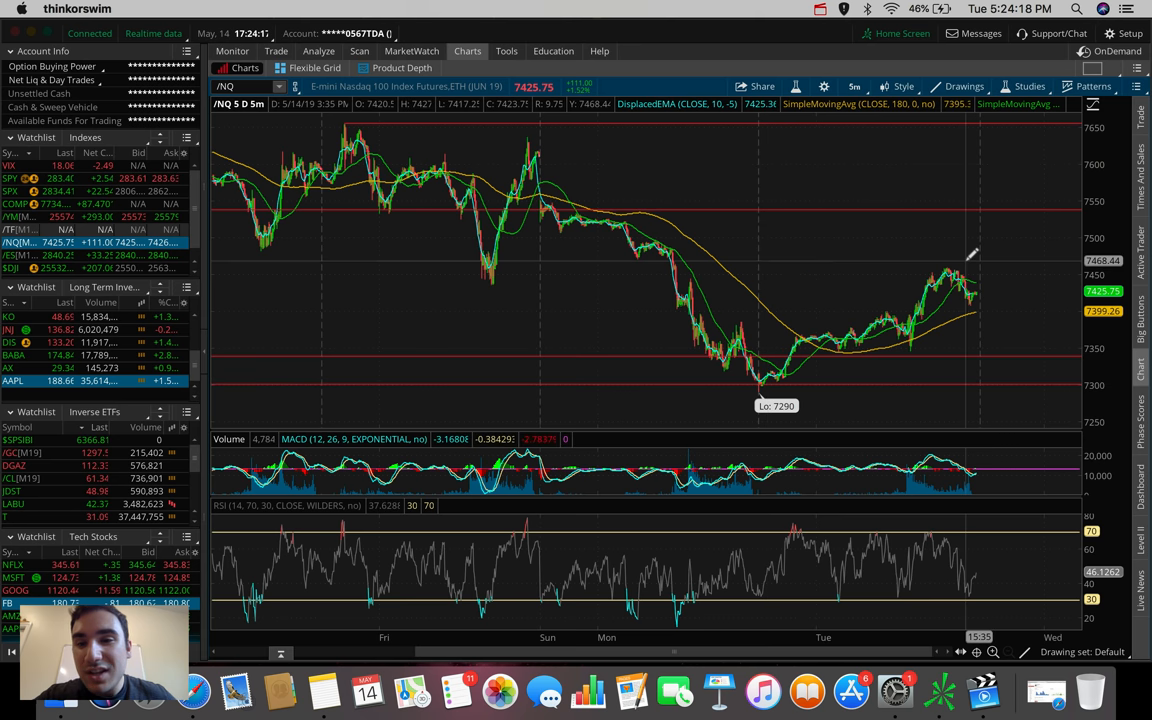
mouse_move(778, 261)
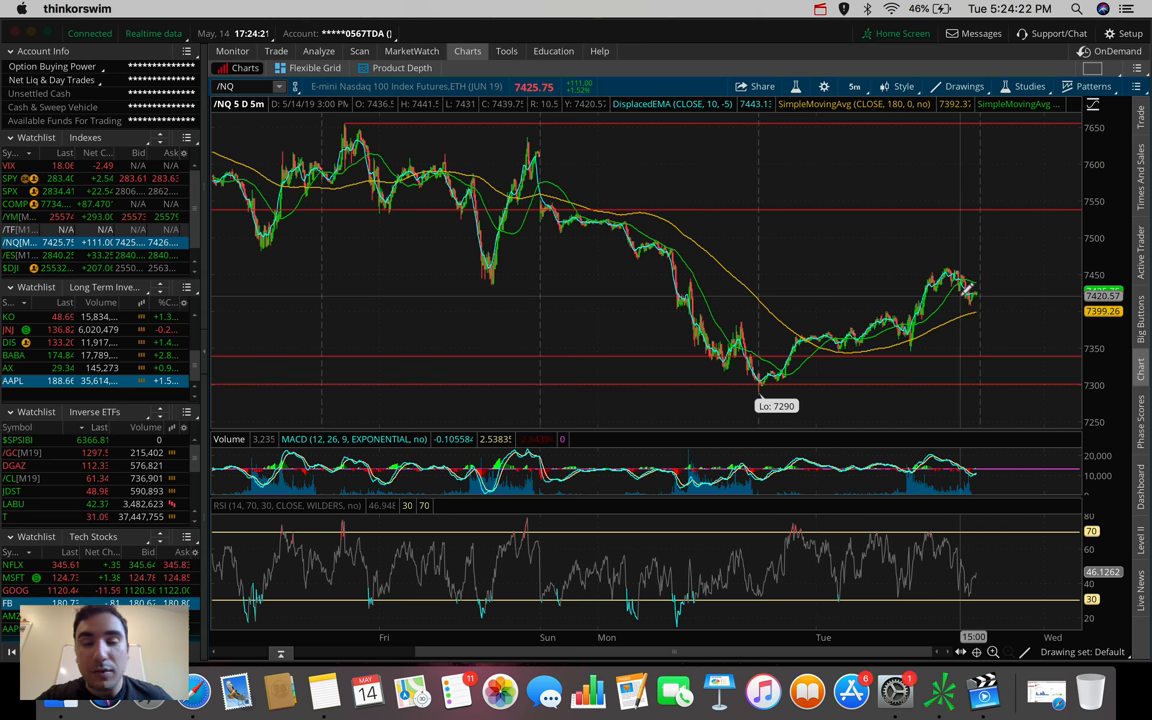
mouse_move(985, 300)
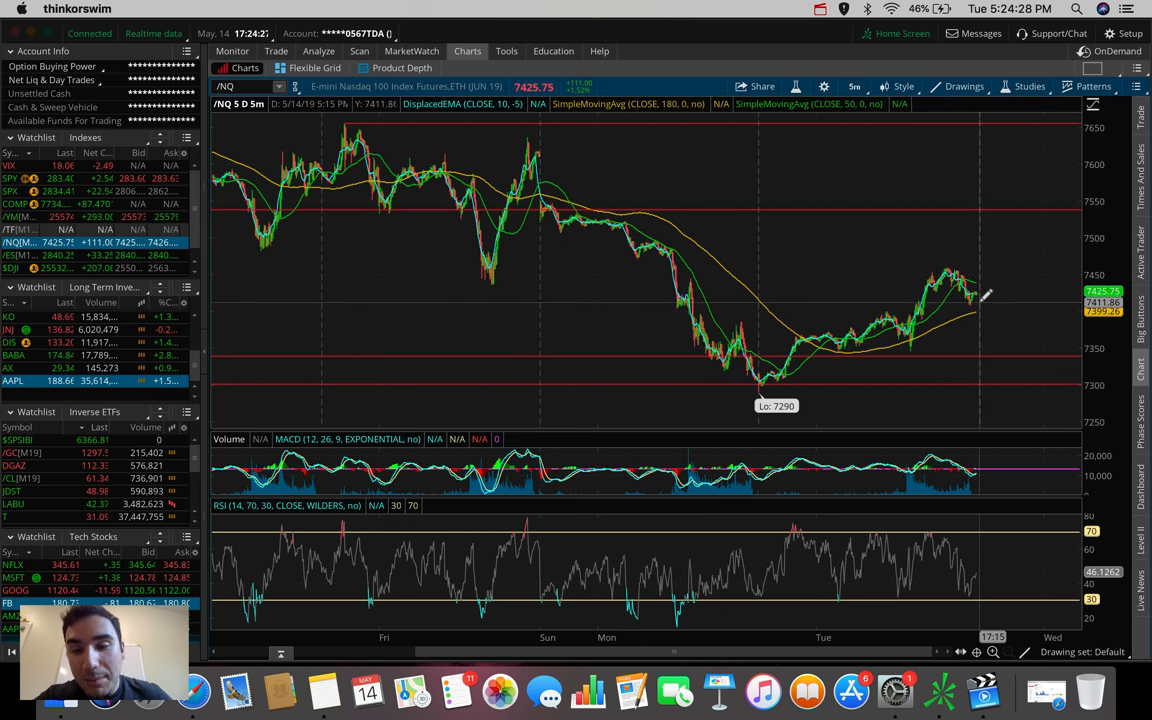
mouse_move(995, 308)
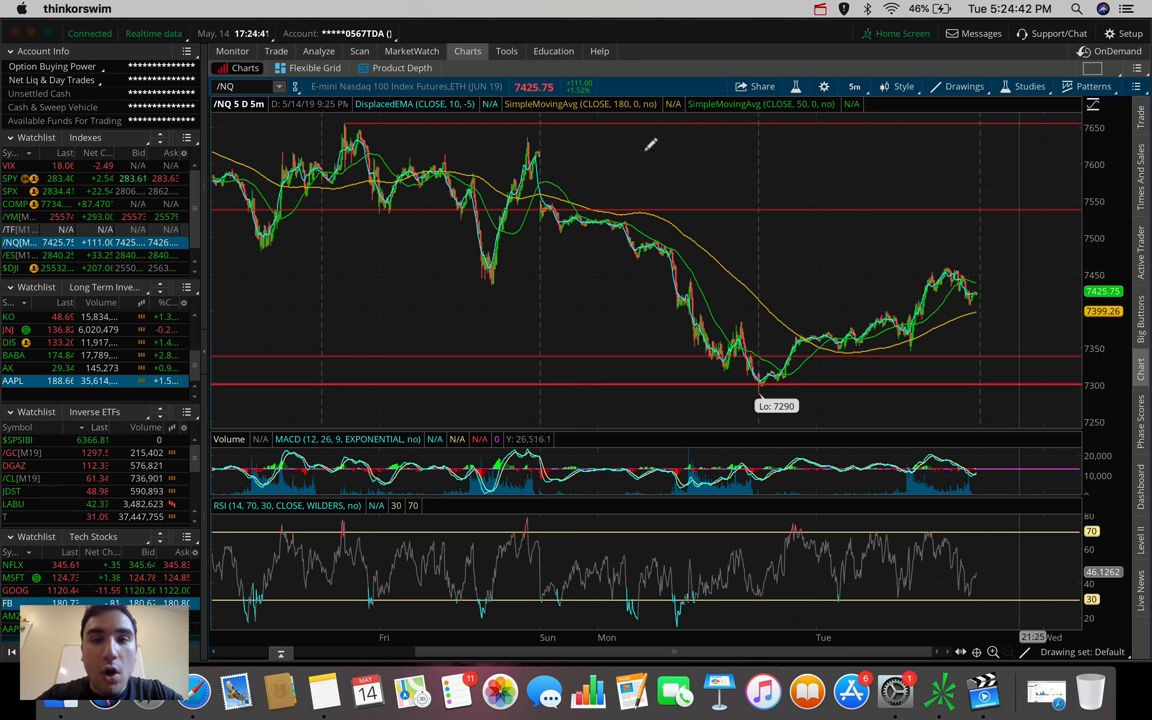
click(854, 86)
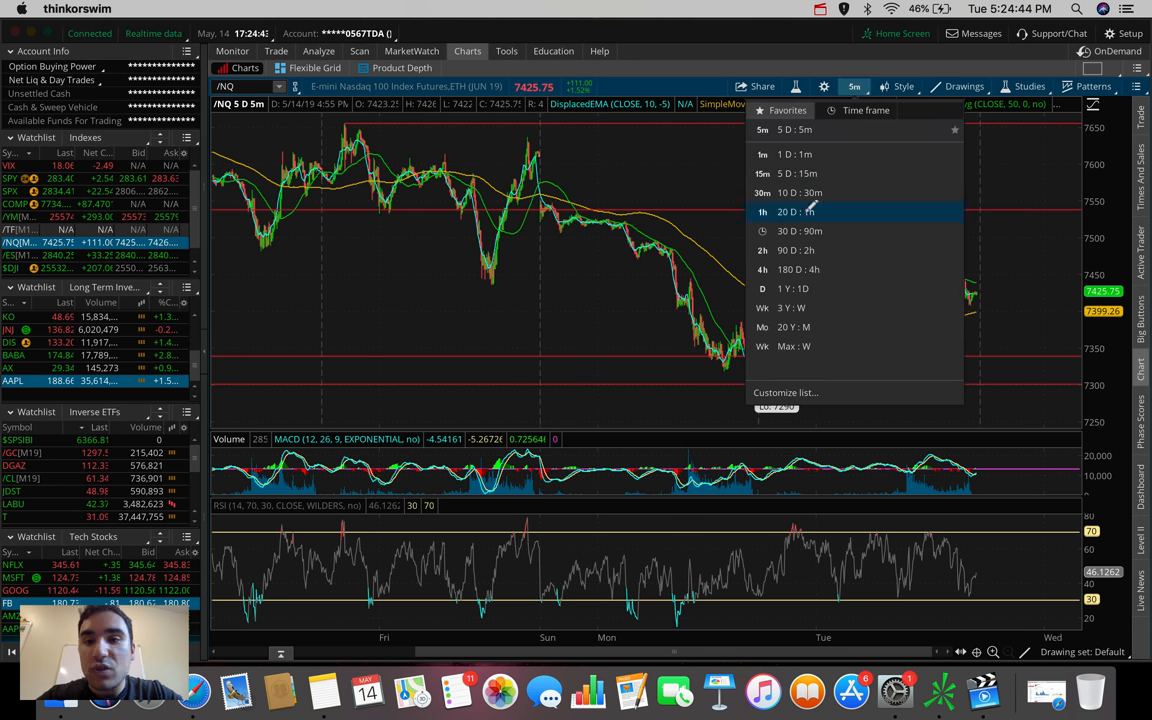
click(790, 211)
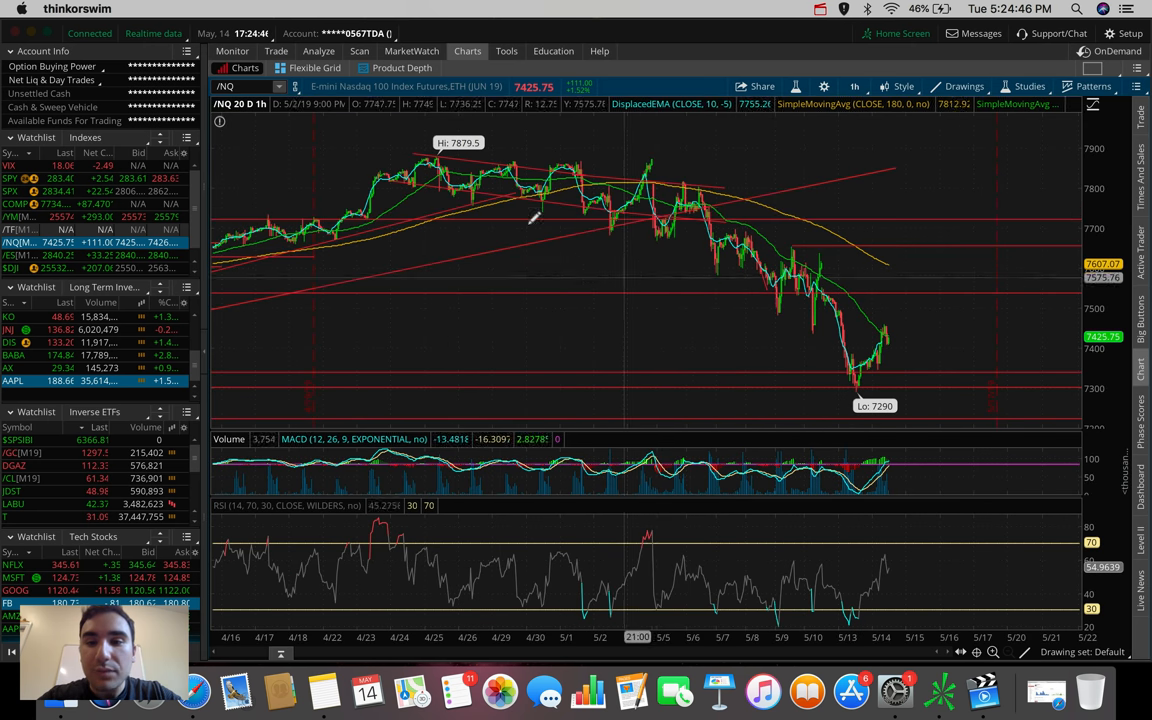
mouse_move(852, 280)
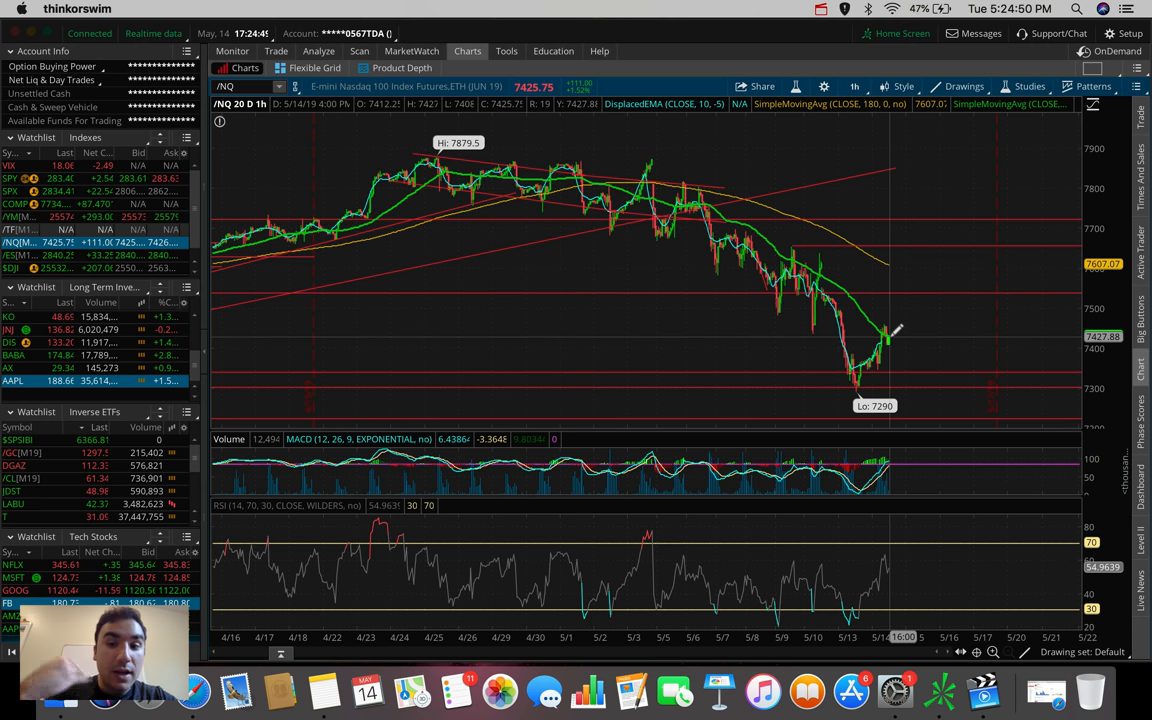
mouse_move(885, 330)
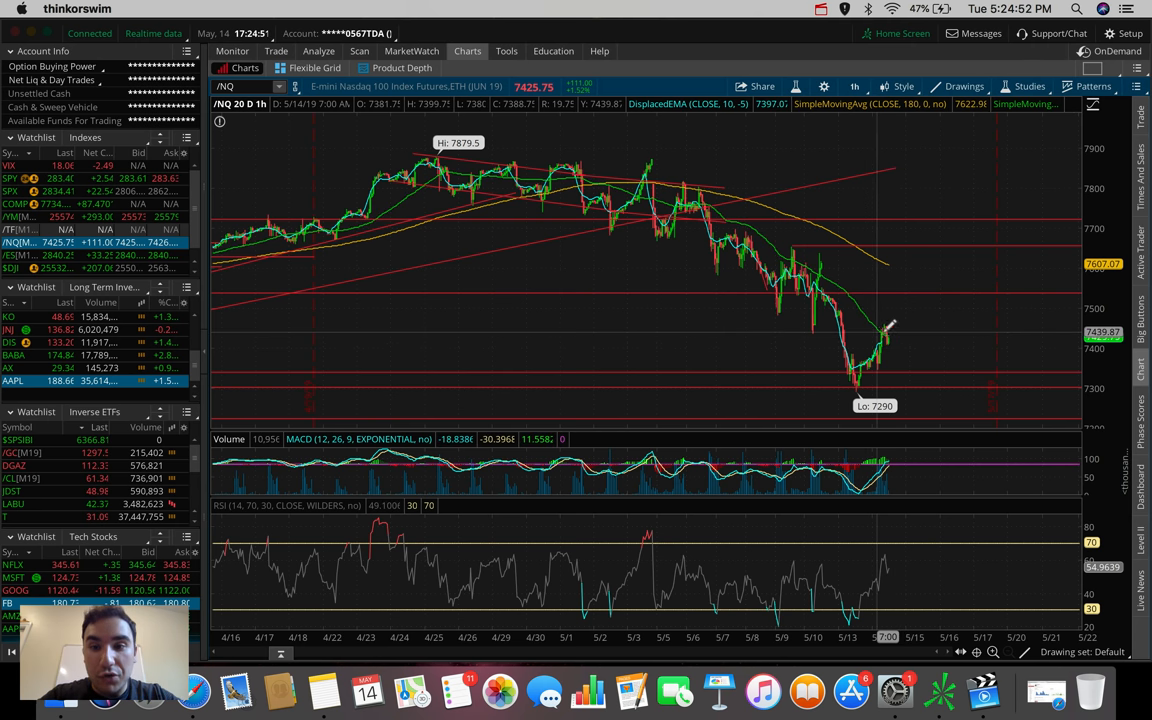
mouse_move(915, 395)
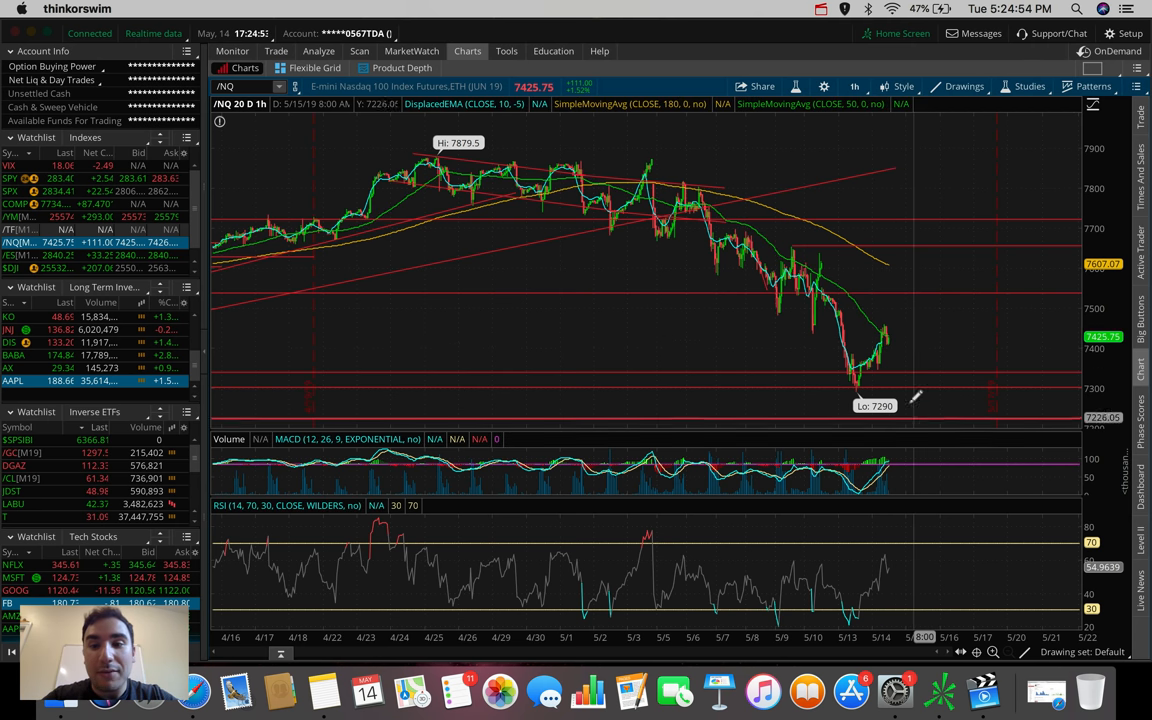
mouse_move(915, 404)
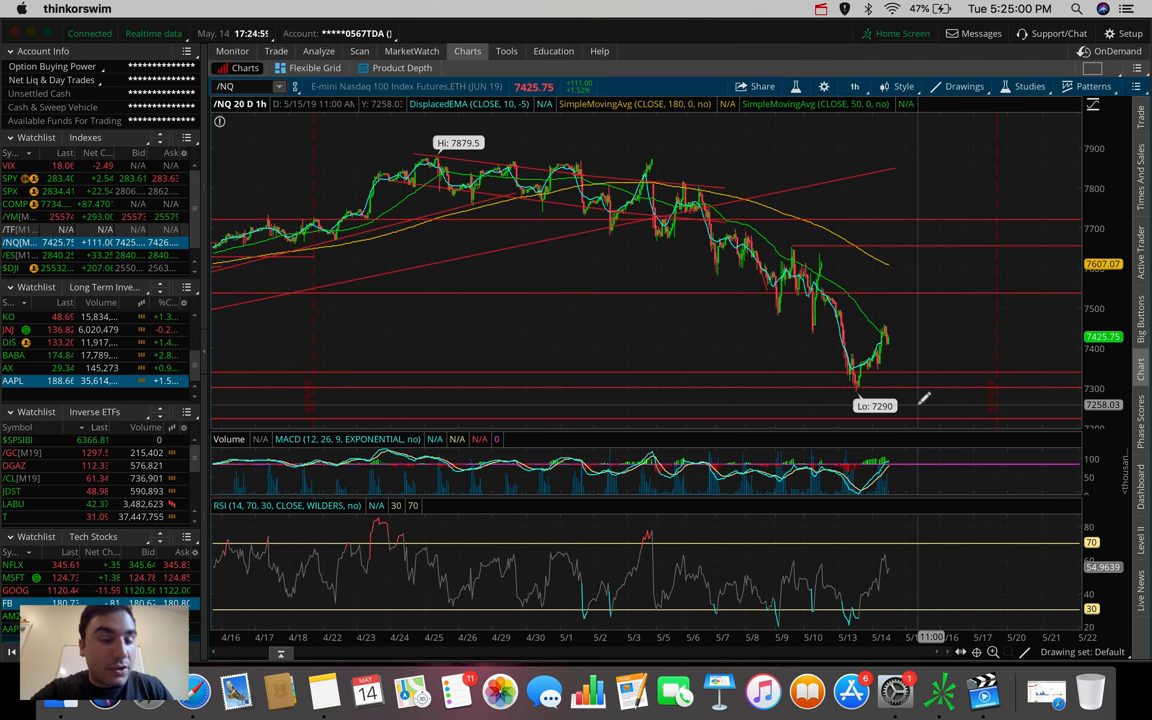
mouse_move(888, 330)
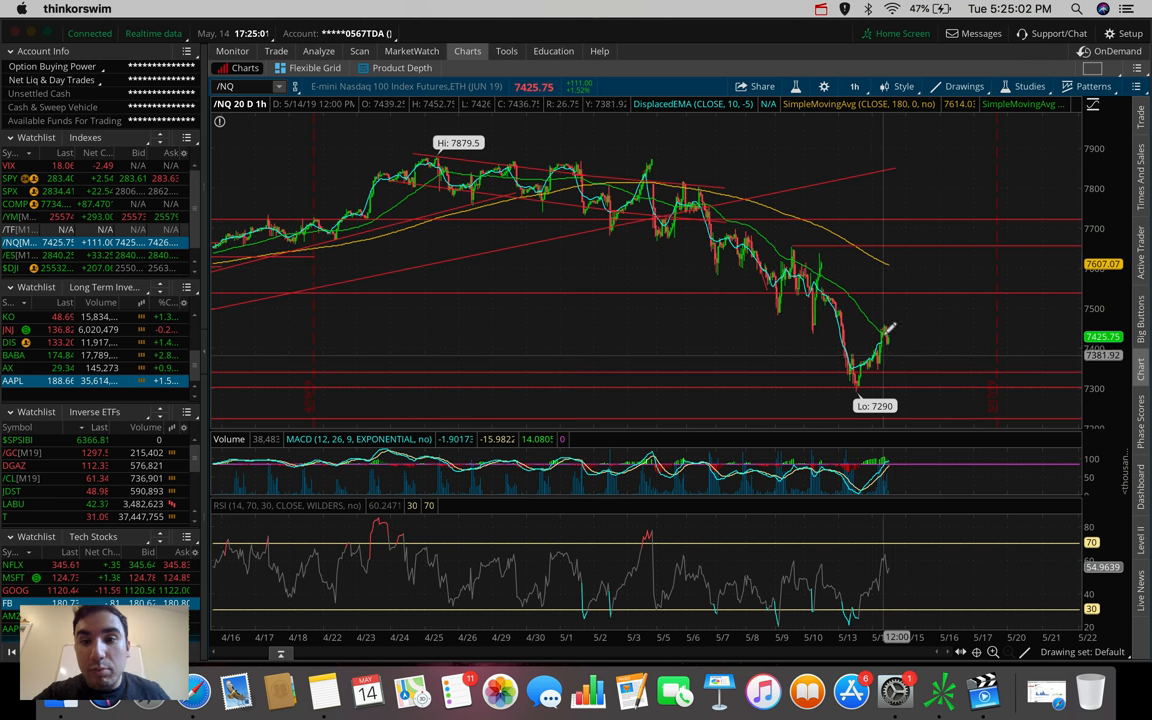
mouse_move(843, 377)
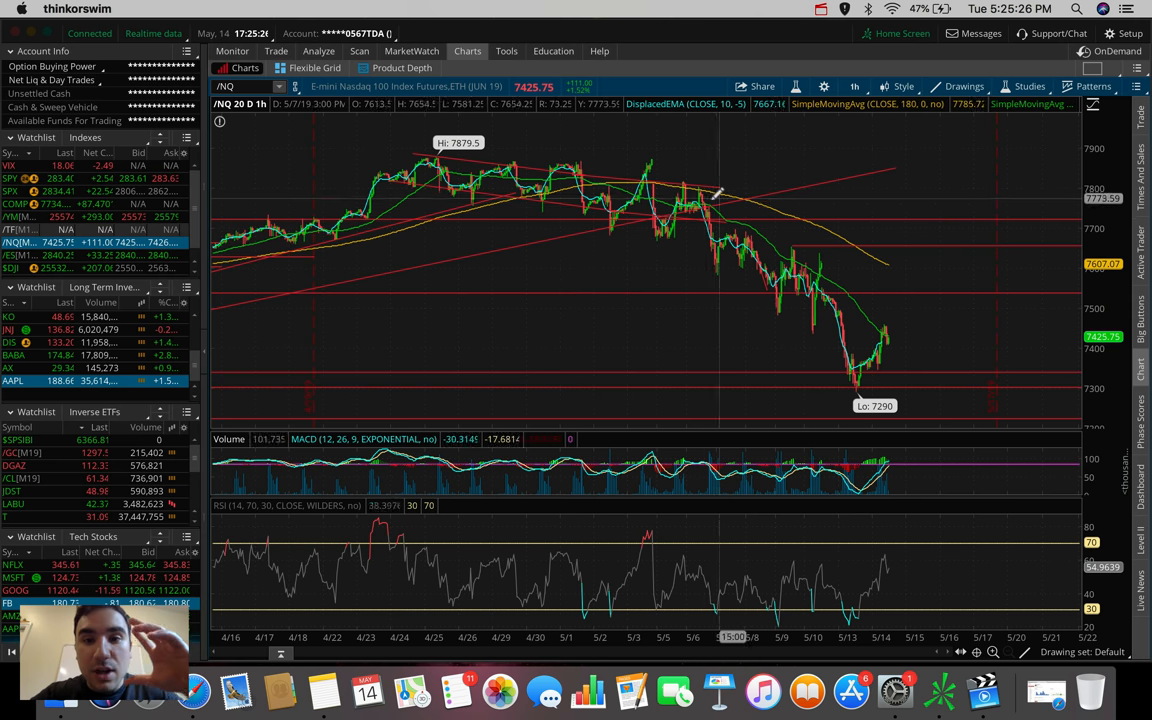
mouse_move(883, 305)
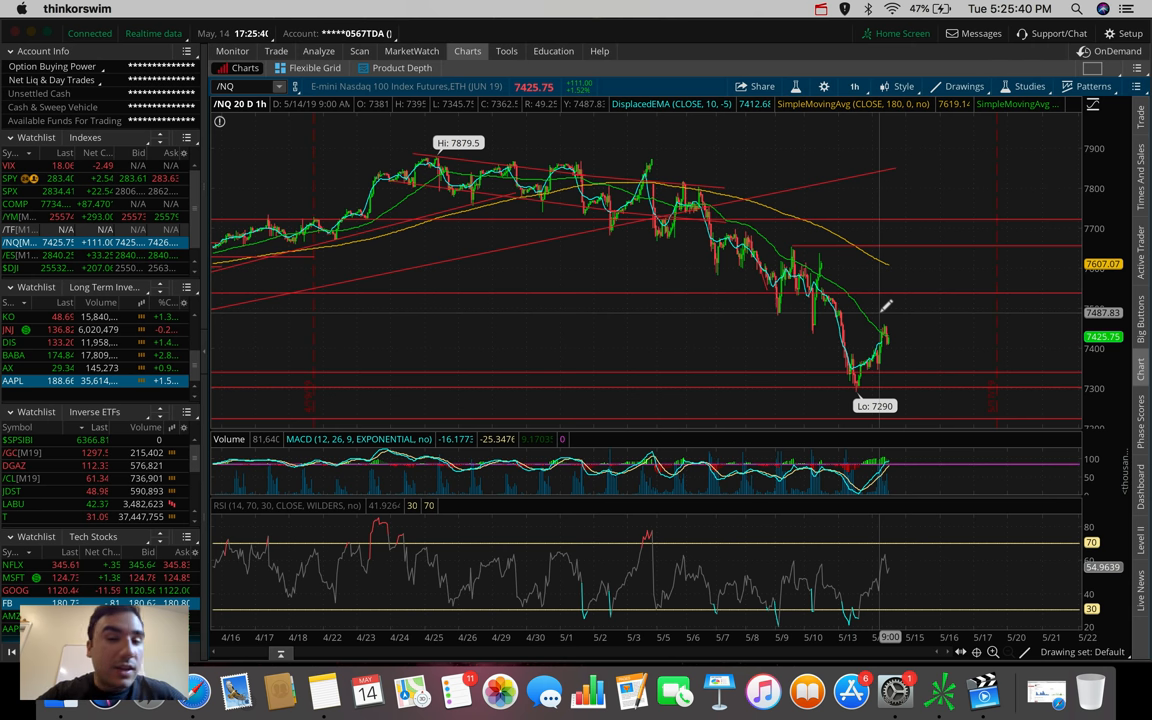
mouse_move(845, 320)
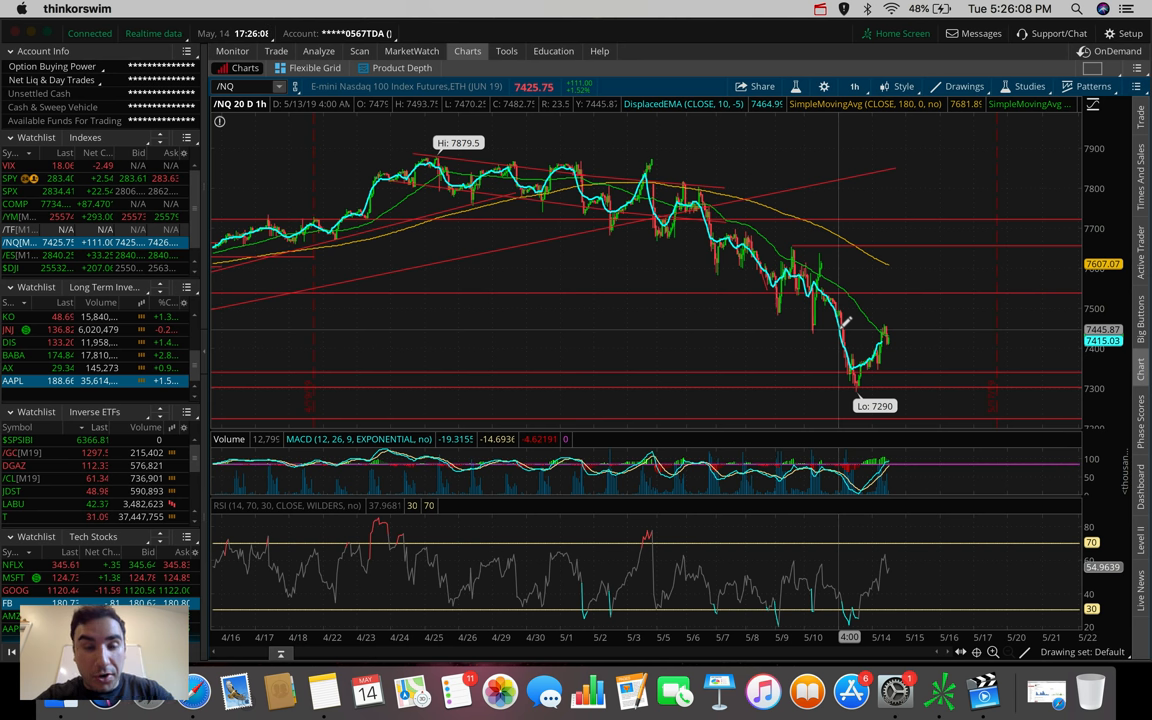
Chart SPX, briefly view 180 D : 4h, then return to 20 D : 1h
click(57, 191)
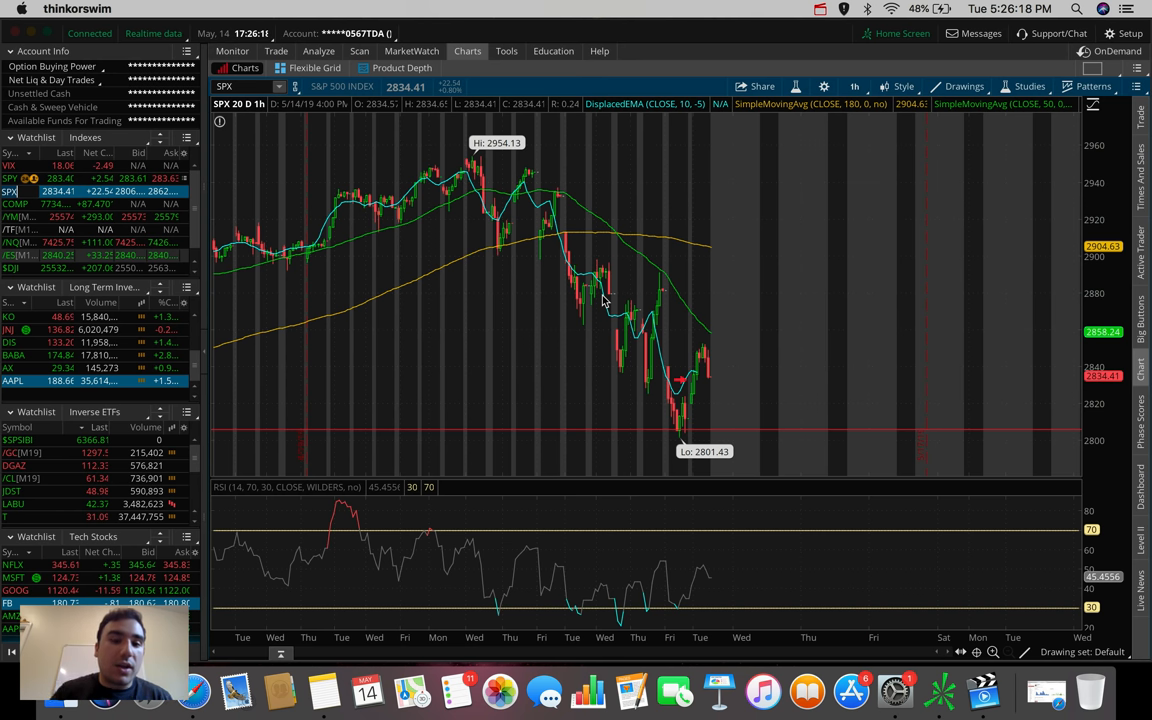
mouse_move(703, 390)
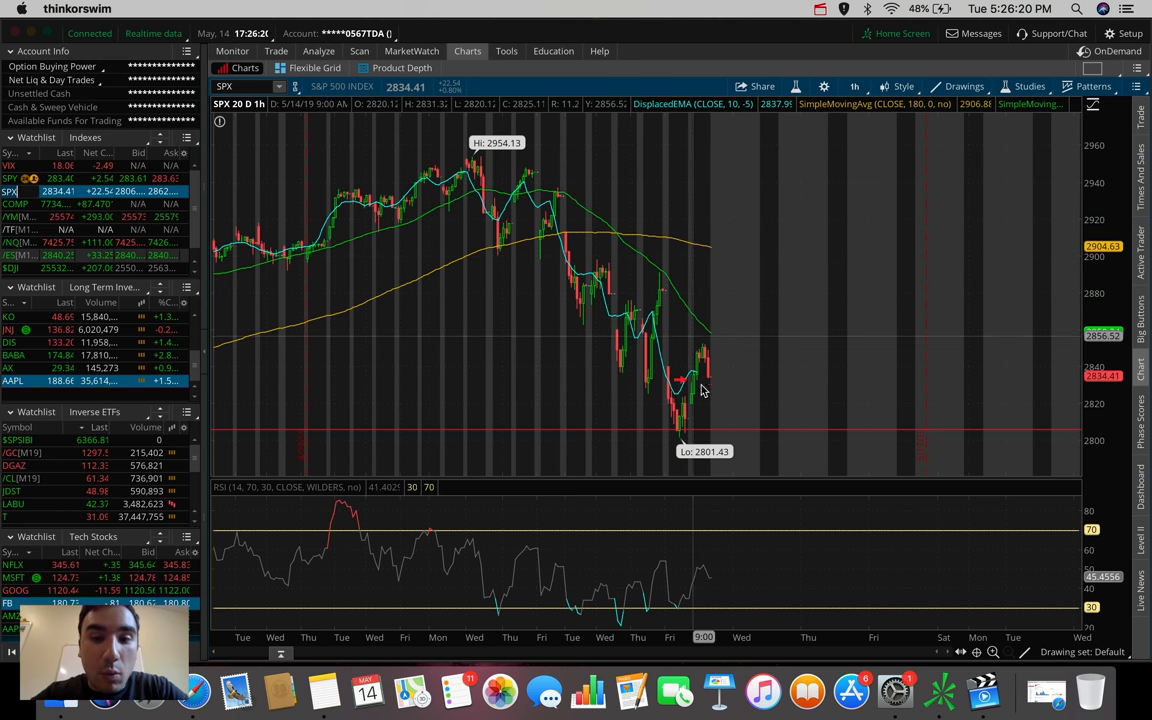
mouse_move(725, 117)
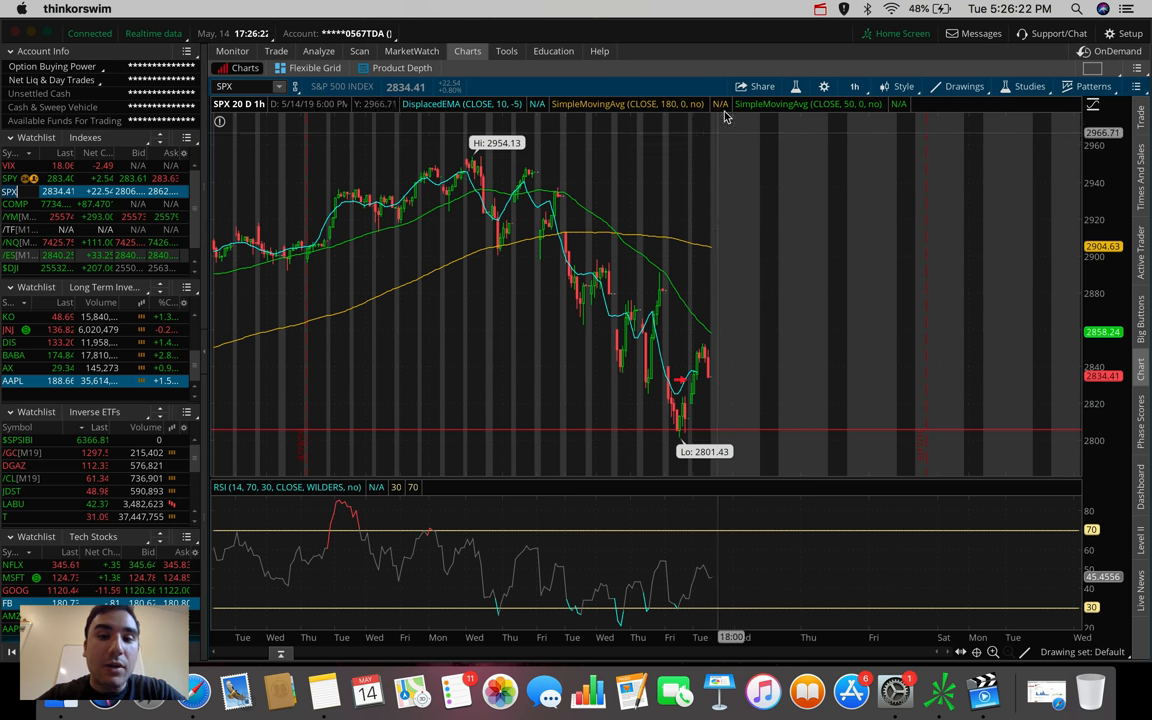
mouse_move(700, 253)
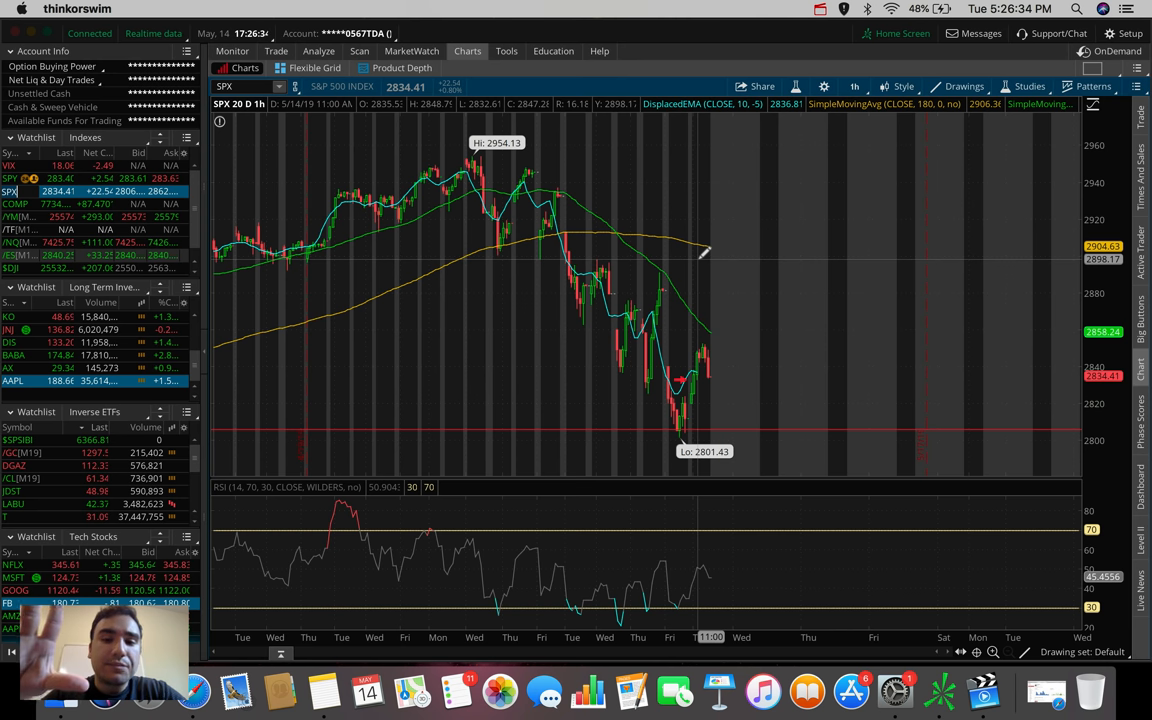
mouse_move(633, 200)
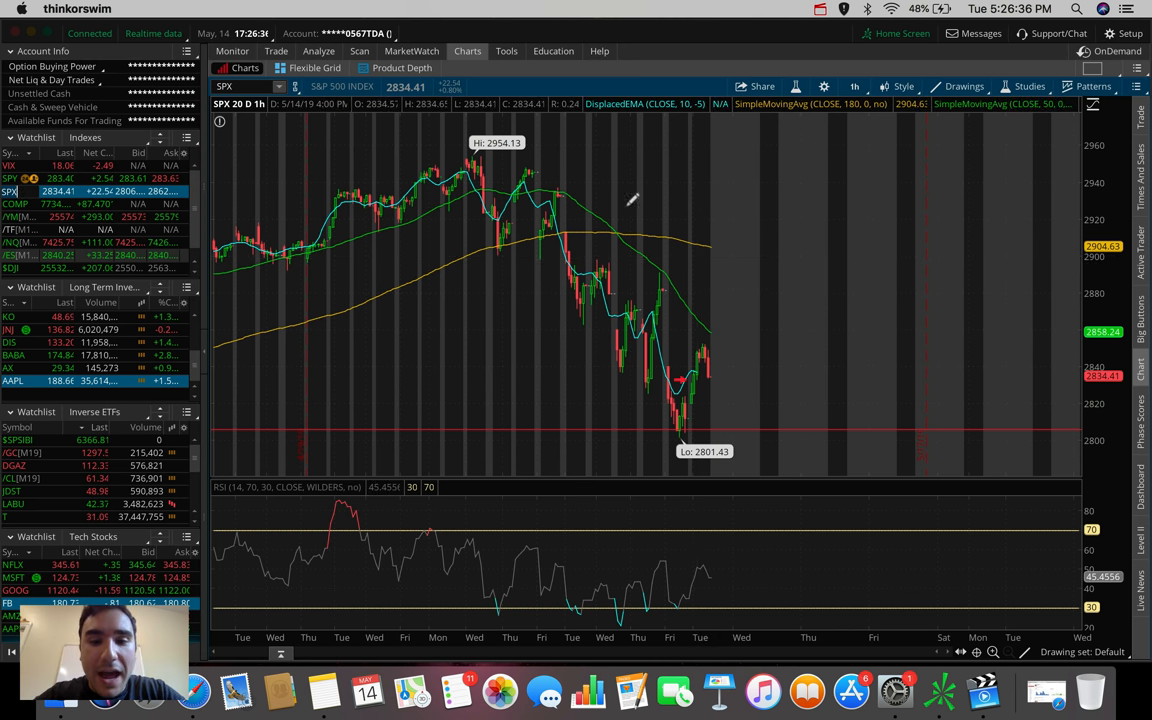
mouse_move(670, 413)
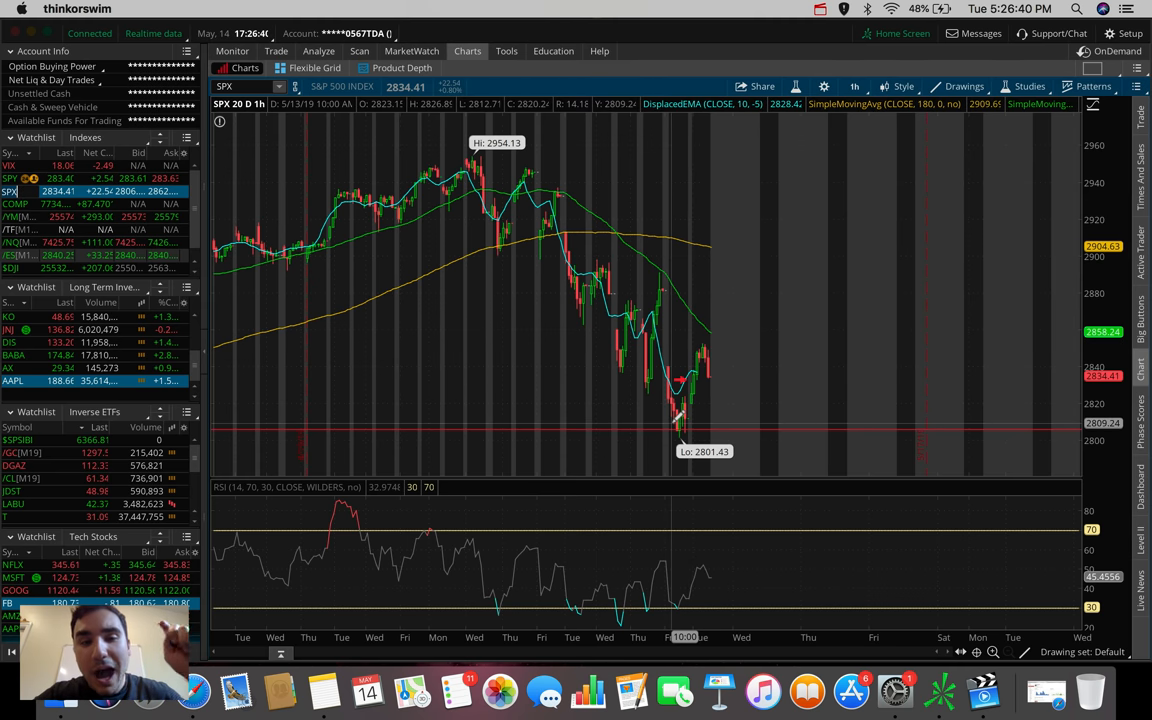
mouse_move(672, 380)
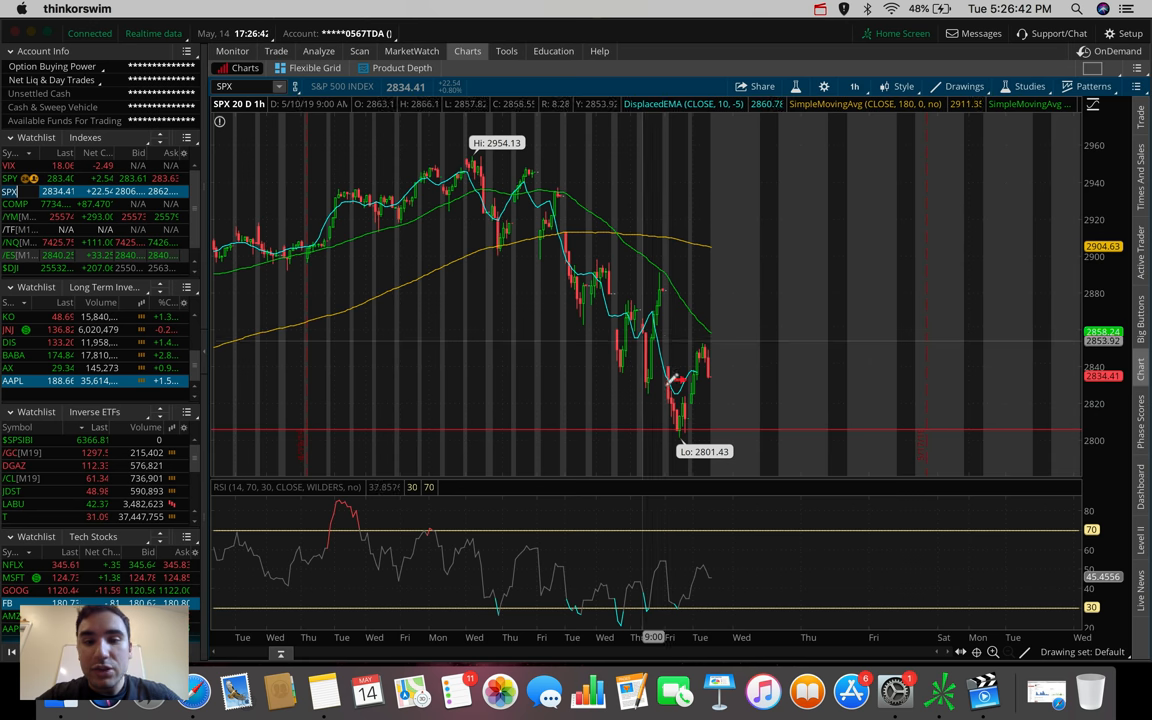
mouse_move(672, 400)
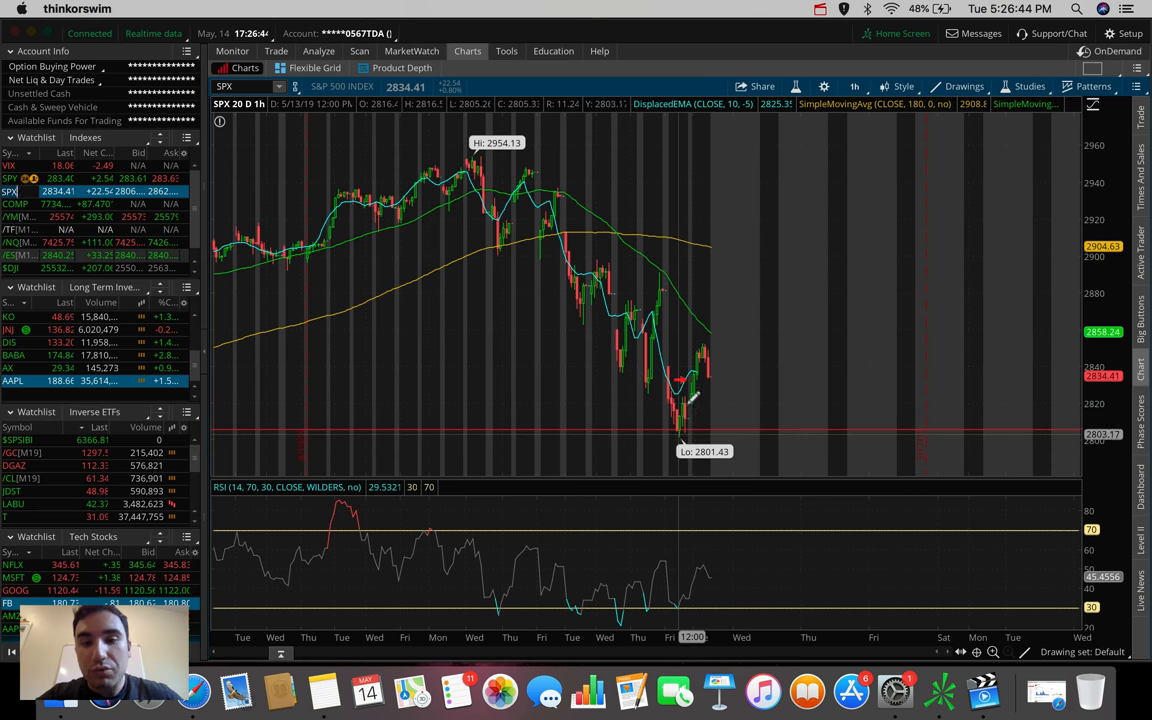
mouse_move(683, 435)
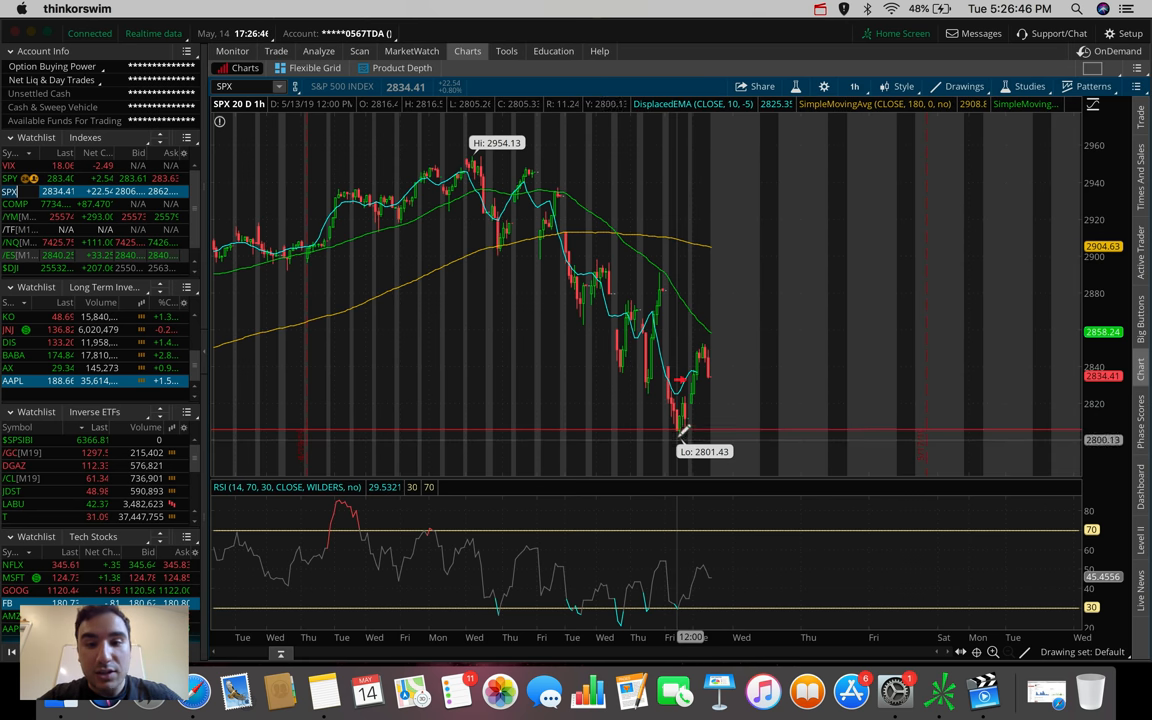
mouse_move(685, 385)
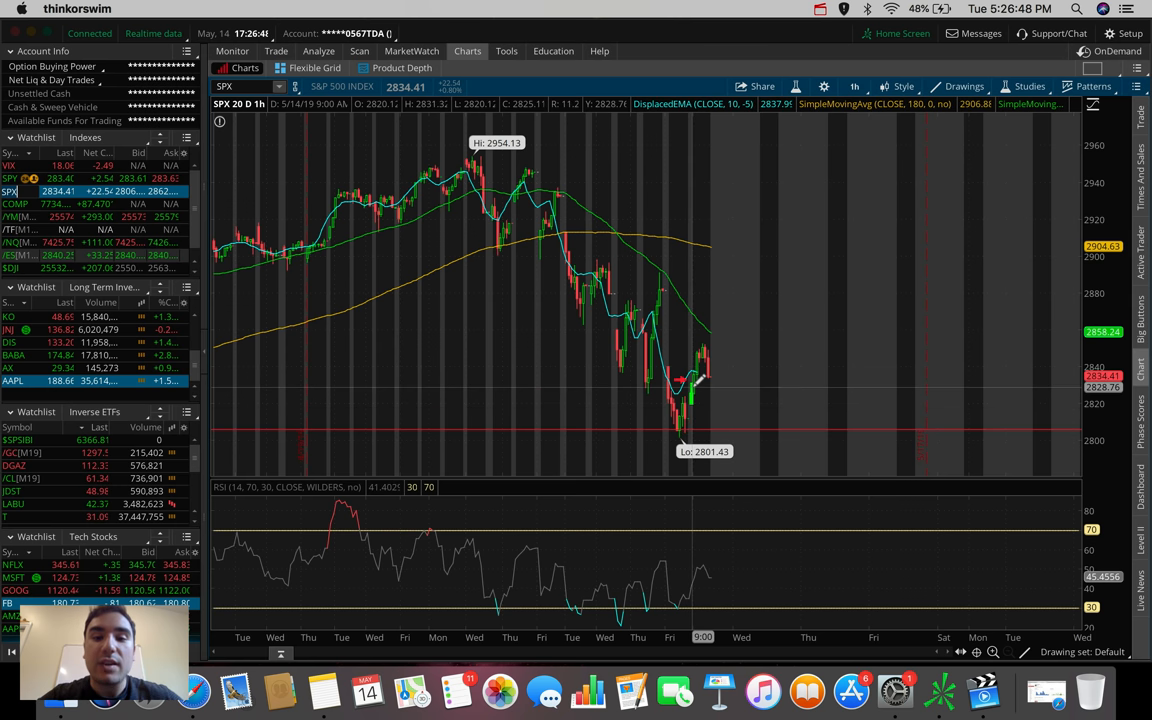
mouse_move(690, 388)
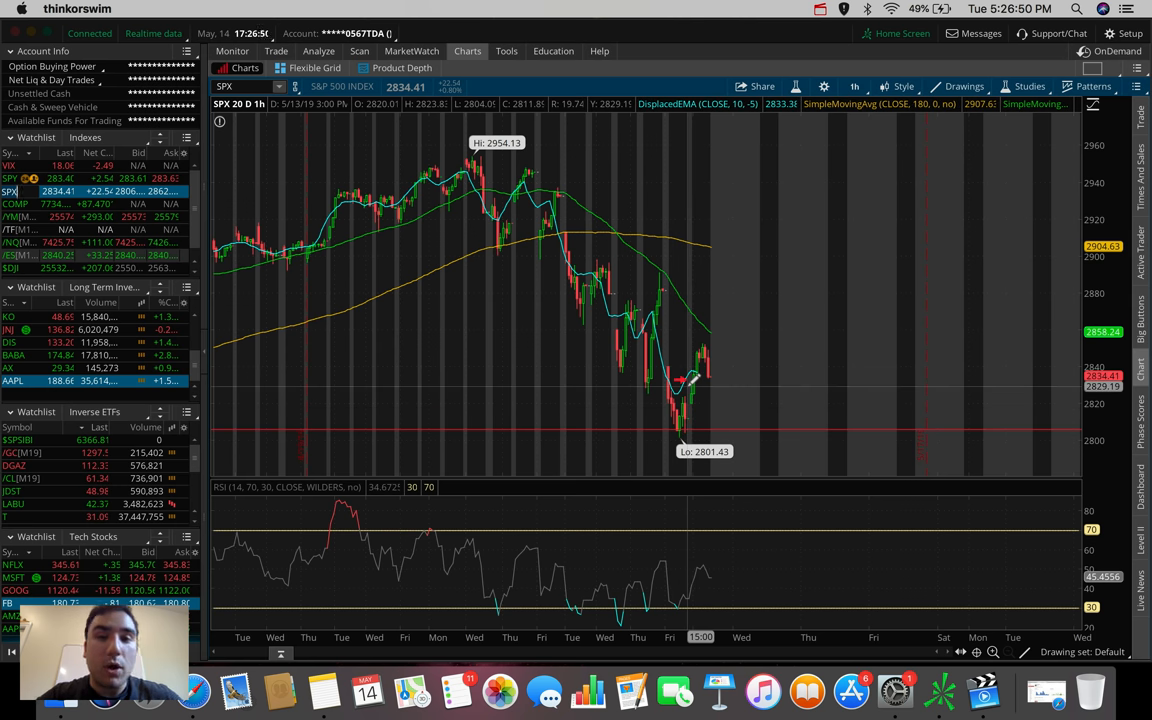
mouse_move(688, 383)
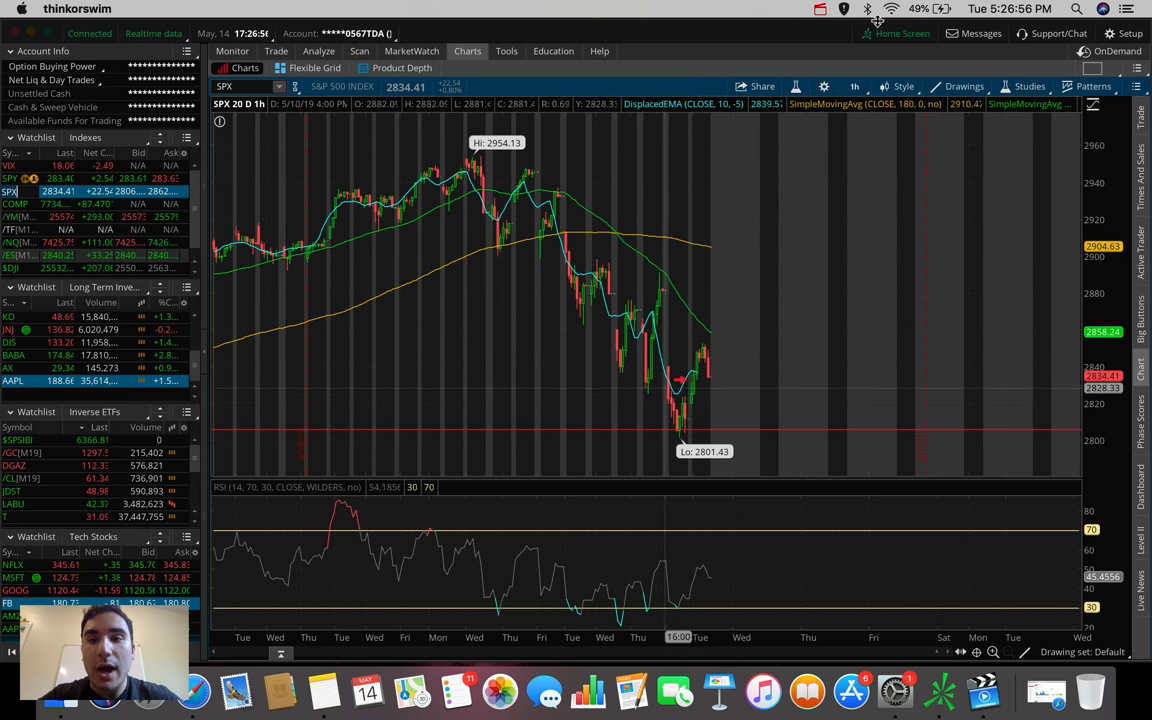
click(854, 86)
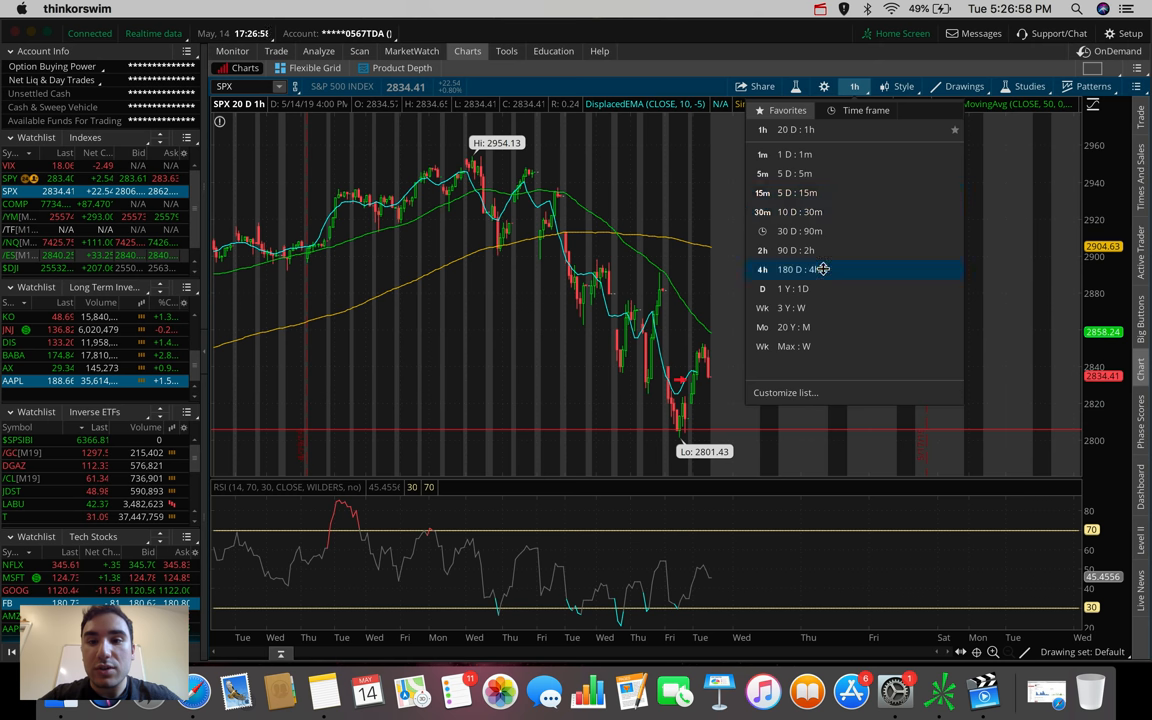
click(800, 269)
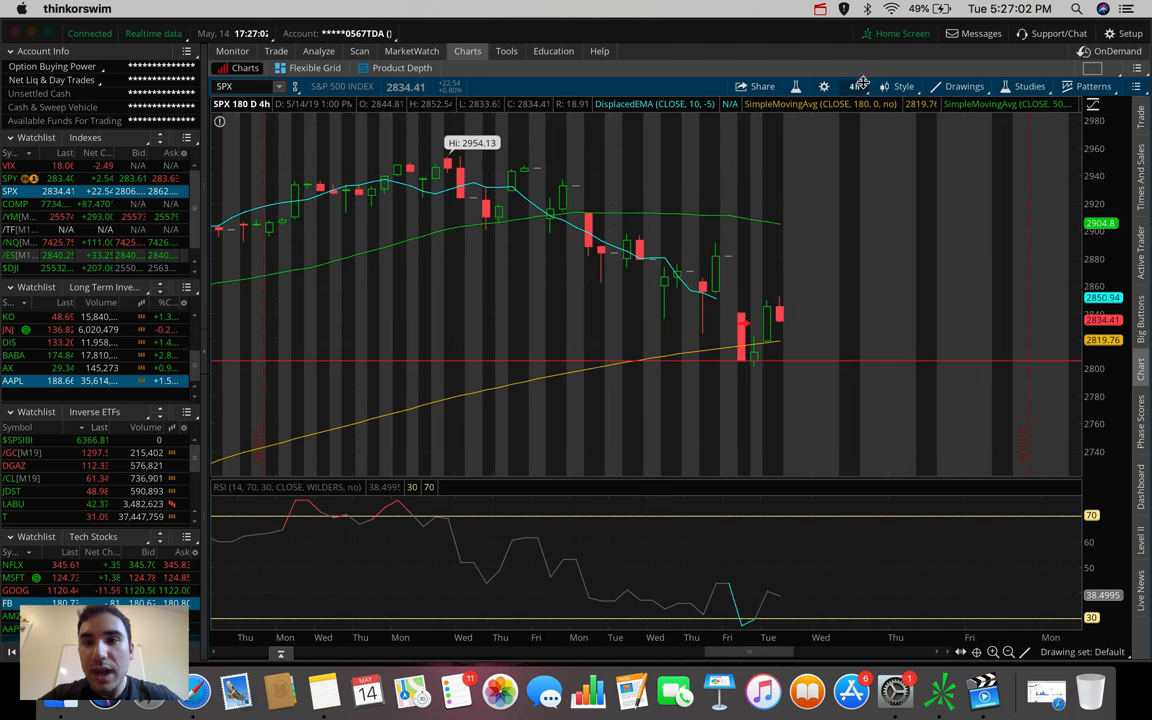
click(855, 86)
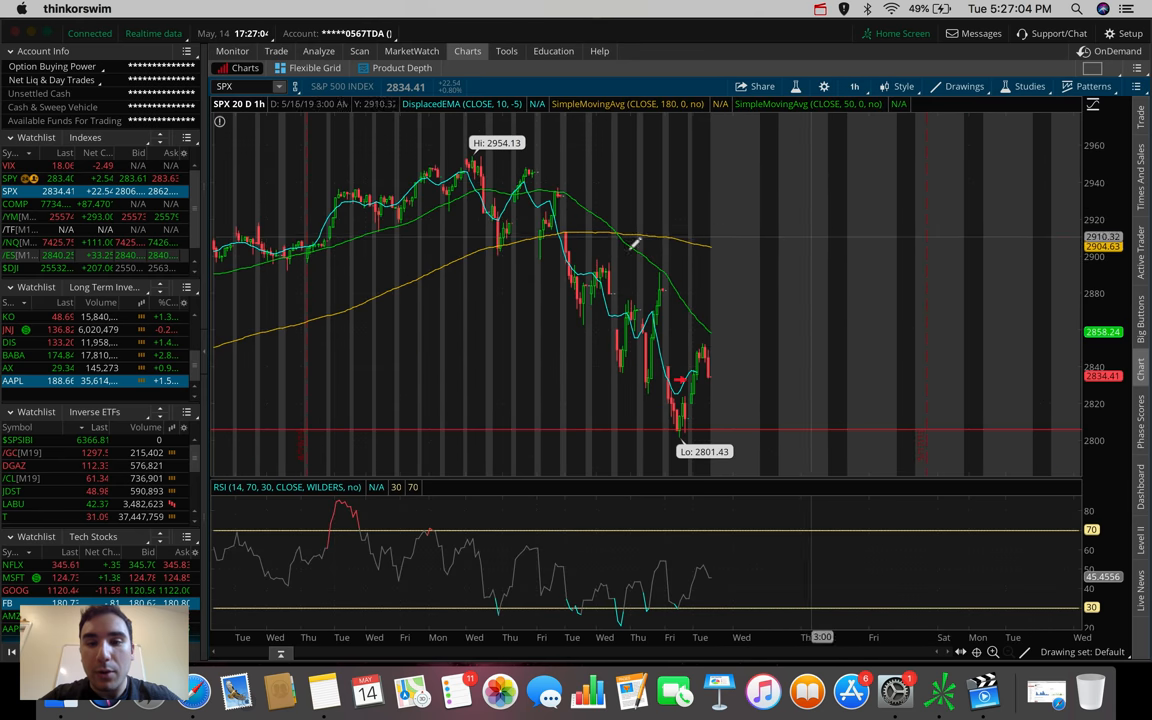
mouse_move(680, 378)
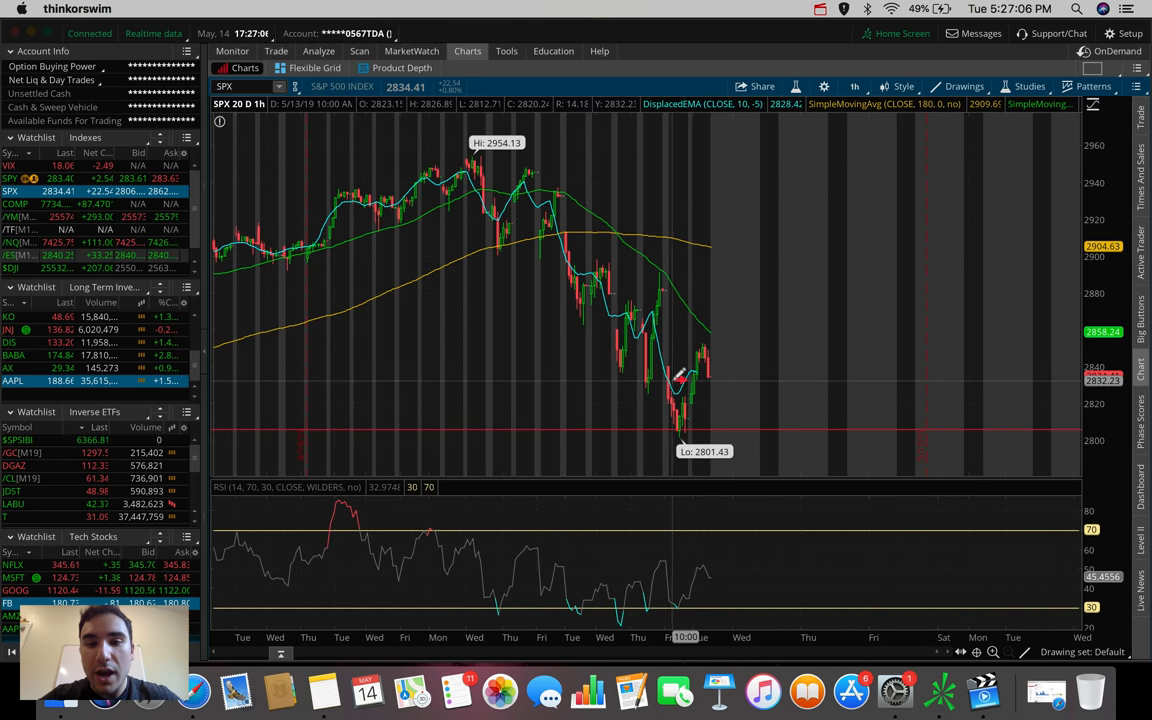
mouse_move(700, 335)
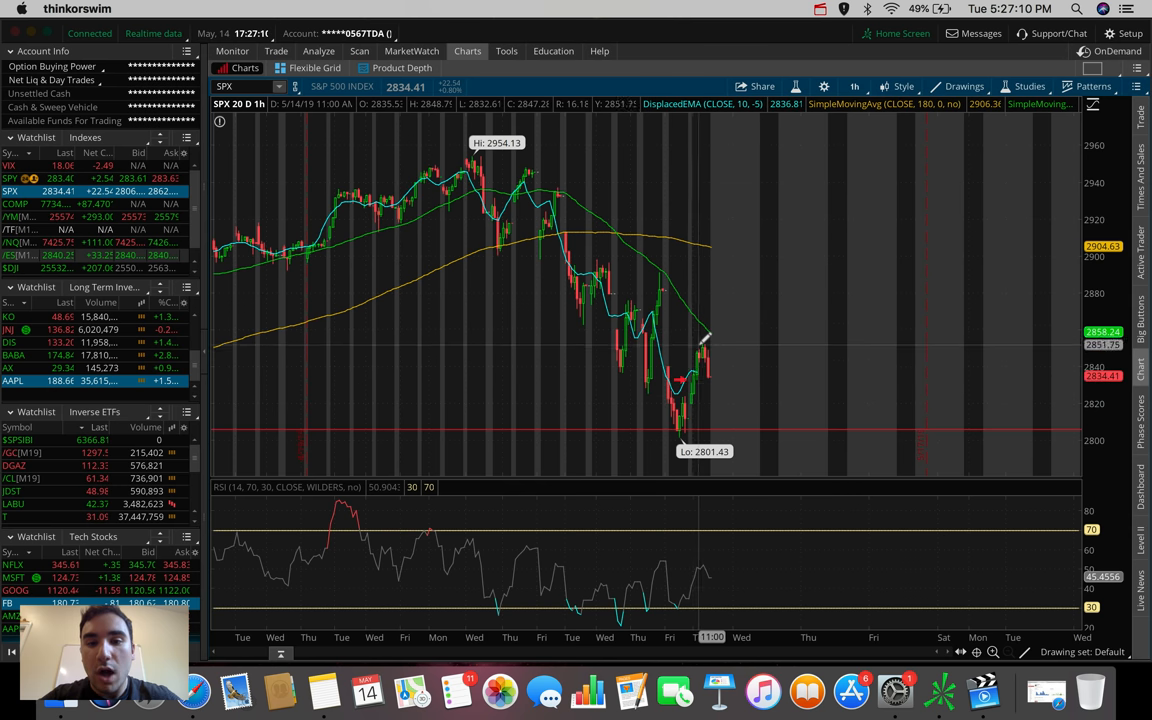
mouse_move(695, 293)
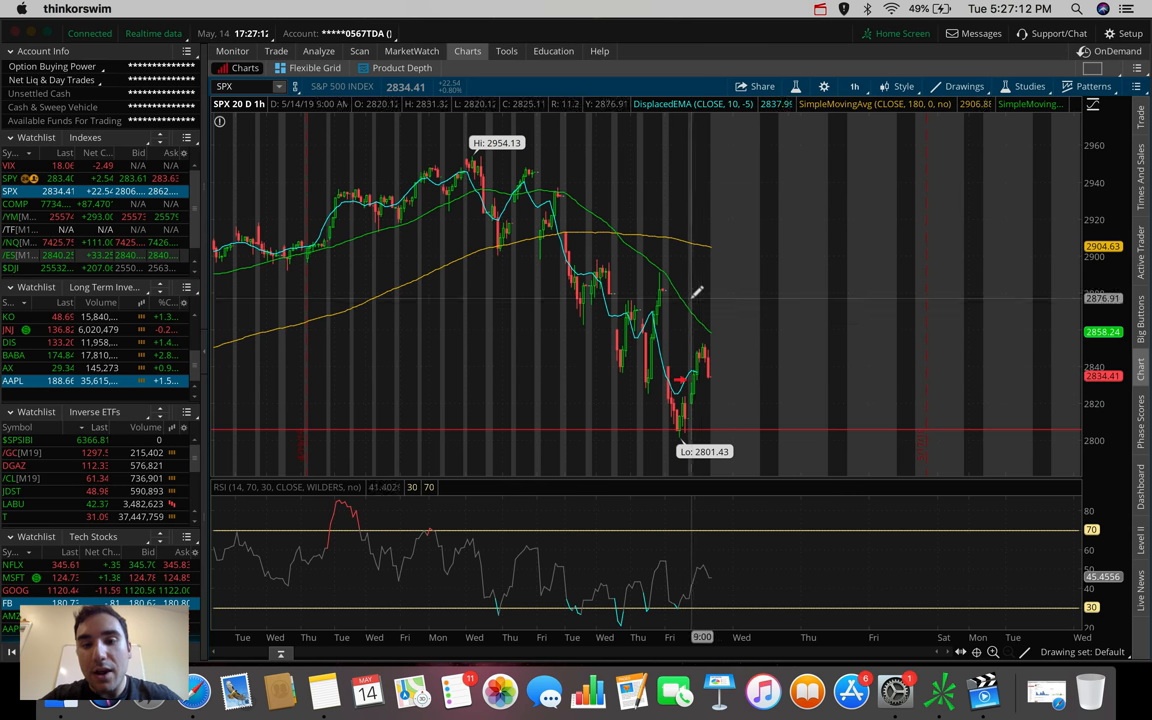
mouse_move(718, 345)
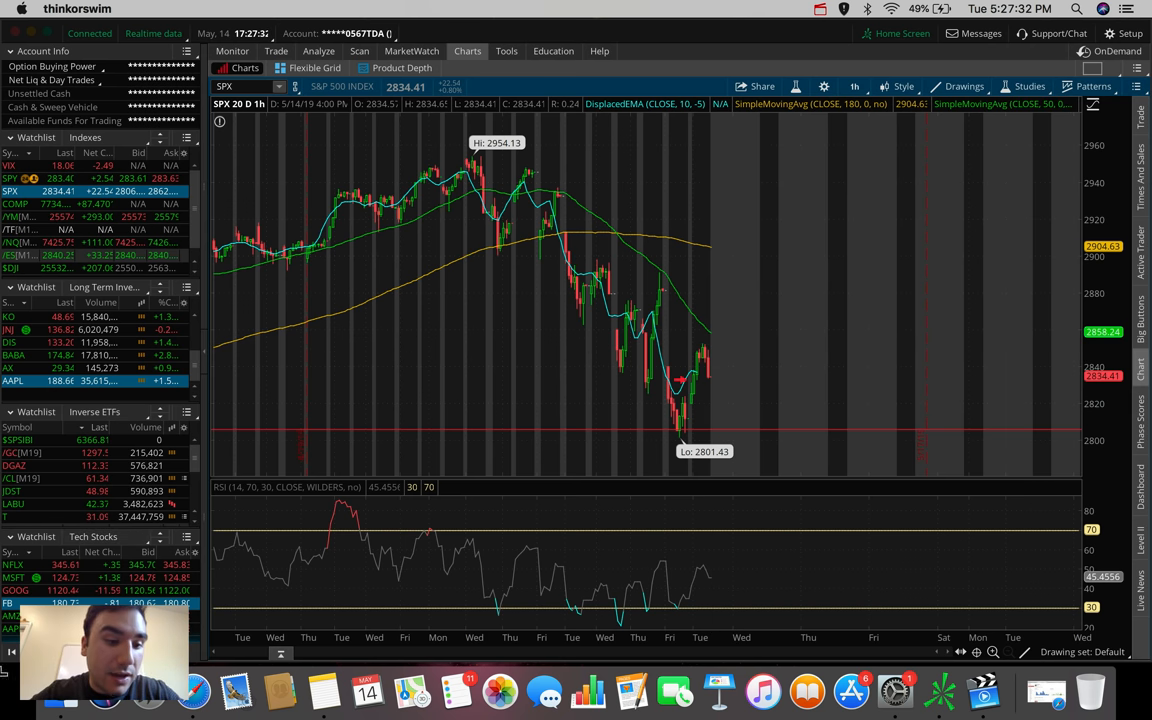
Chart AAPL from Long Term Investments and switch to the 180 D : 4h time frame
click(12, 380)
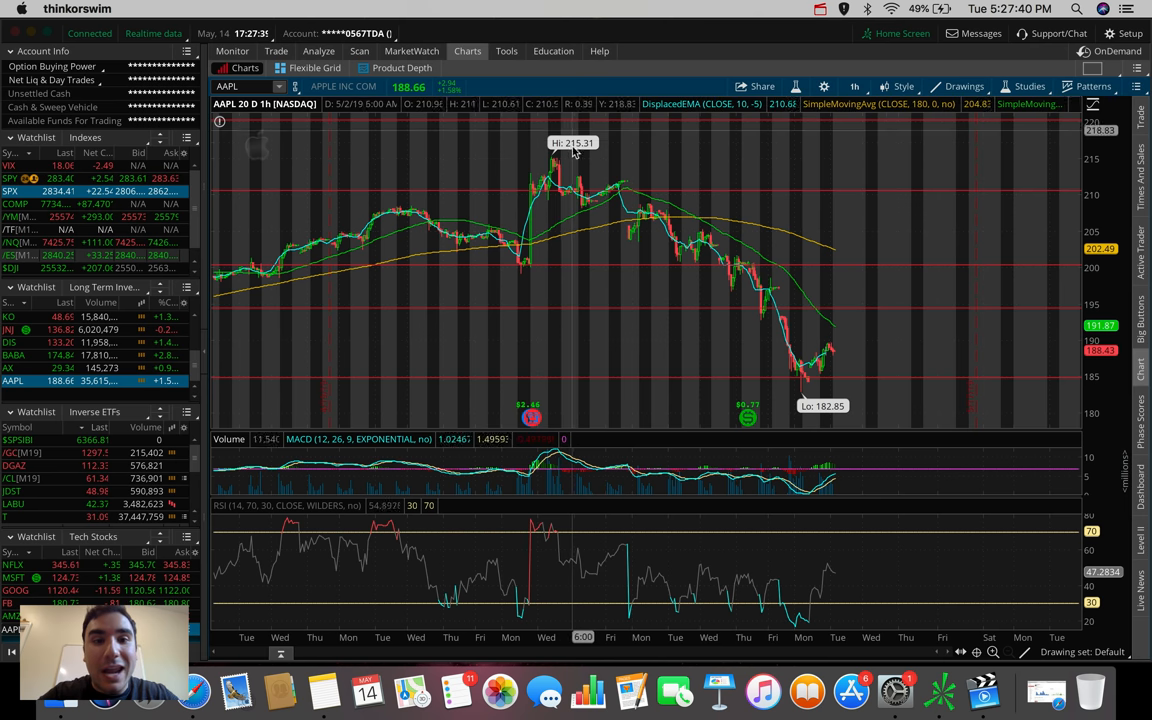
mouse_move(560, 165)
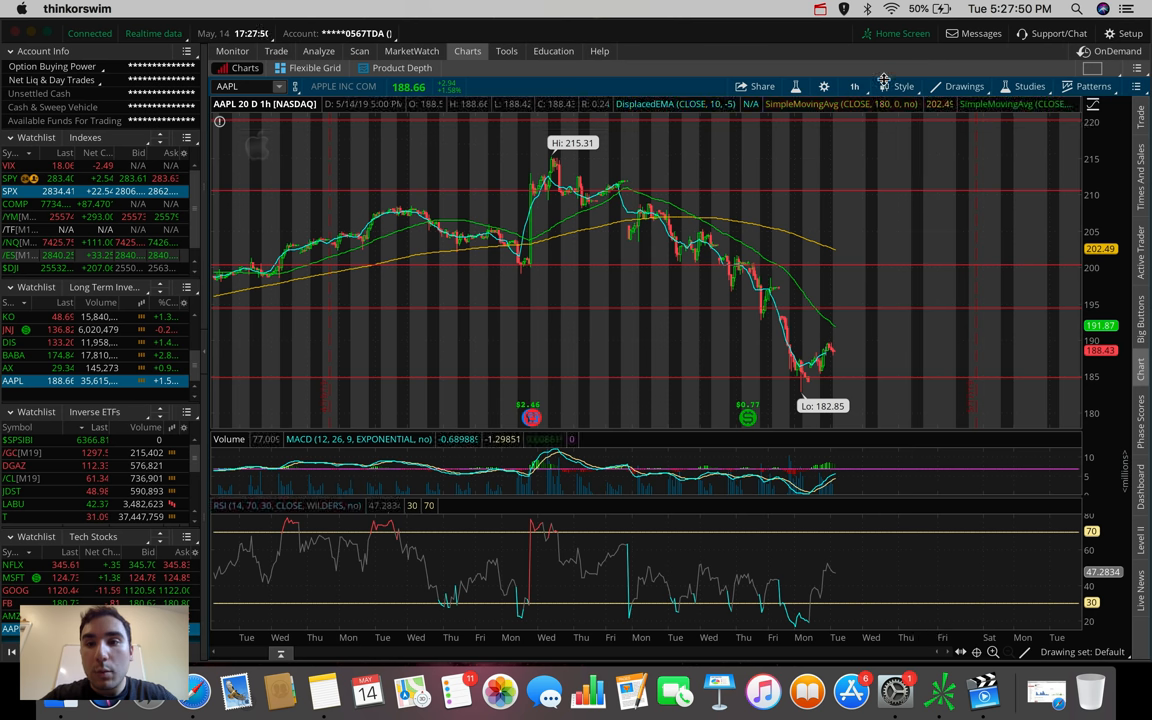
click(854, 86)
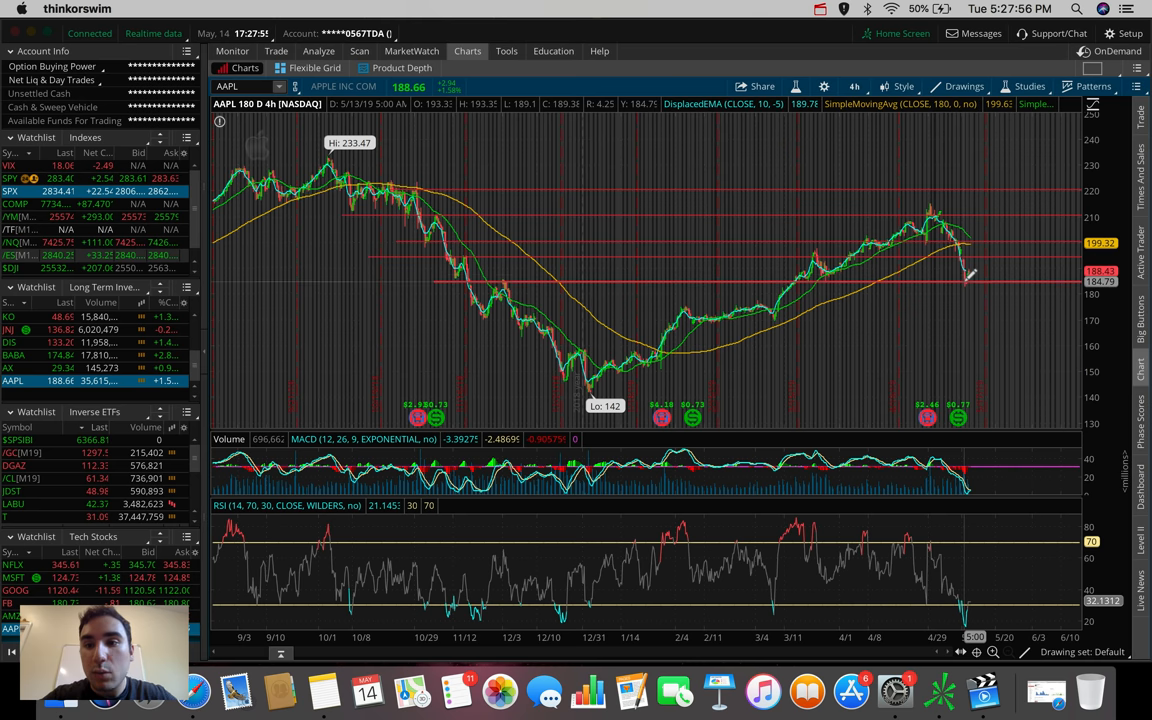
mouse_move(970, 275)
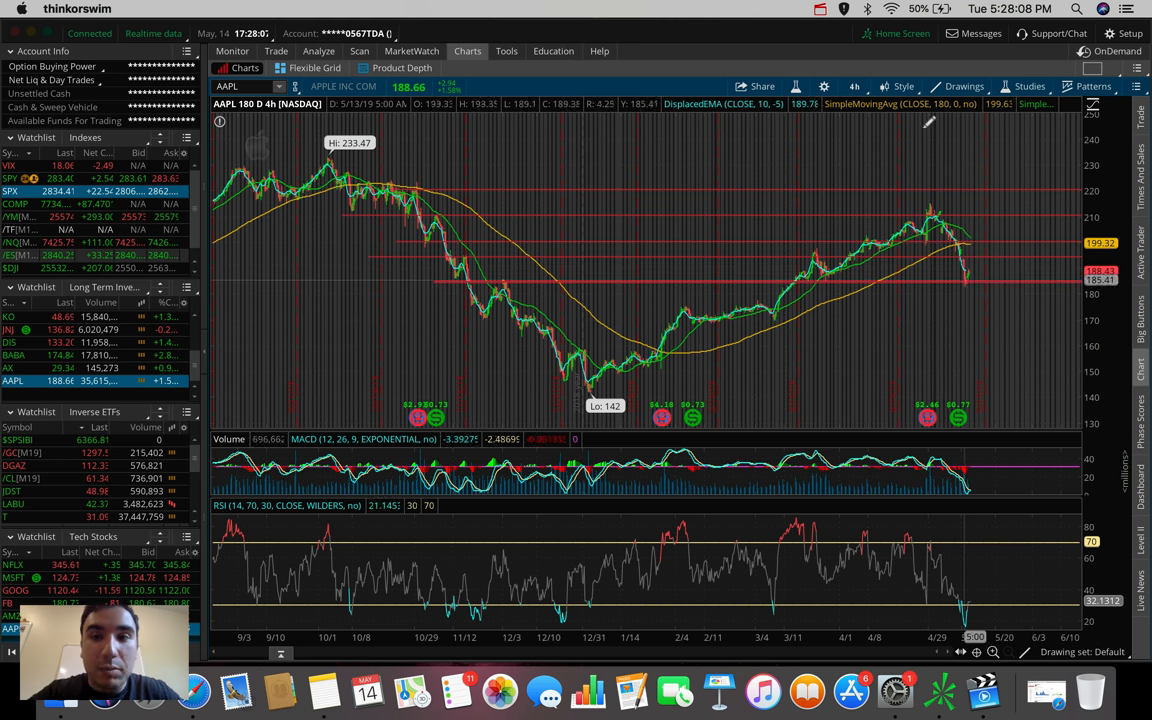
mouse_move(857, 85)
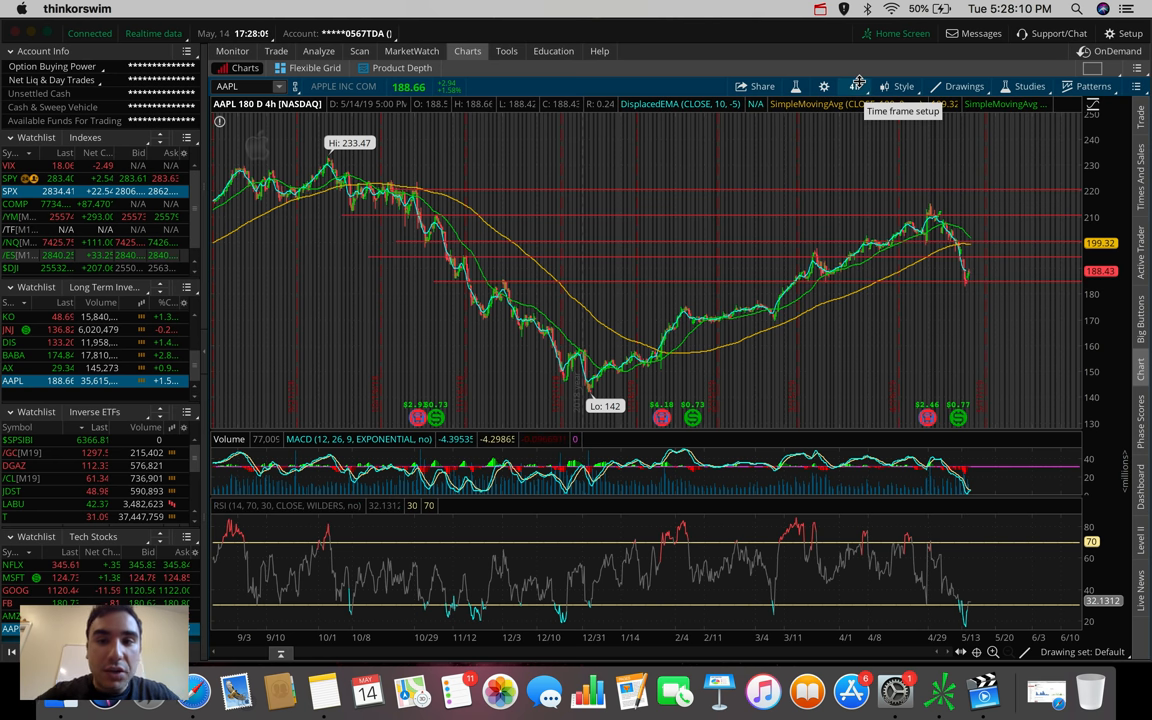
click(855, 86)
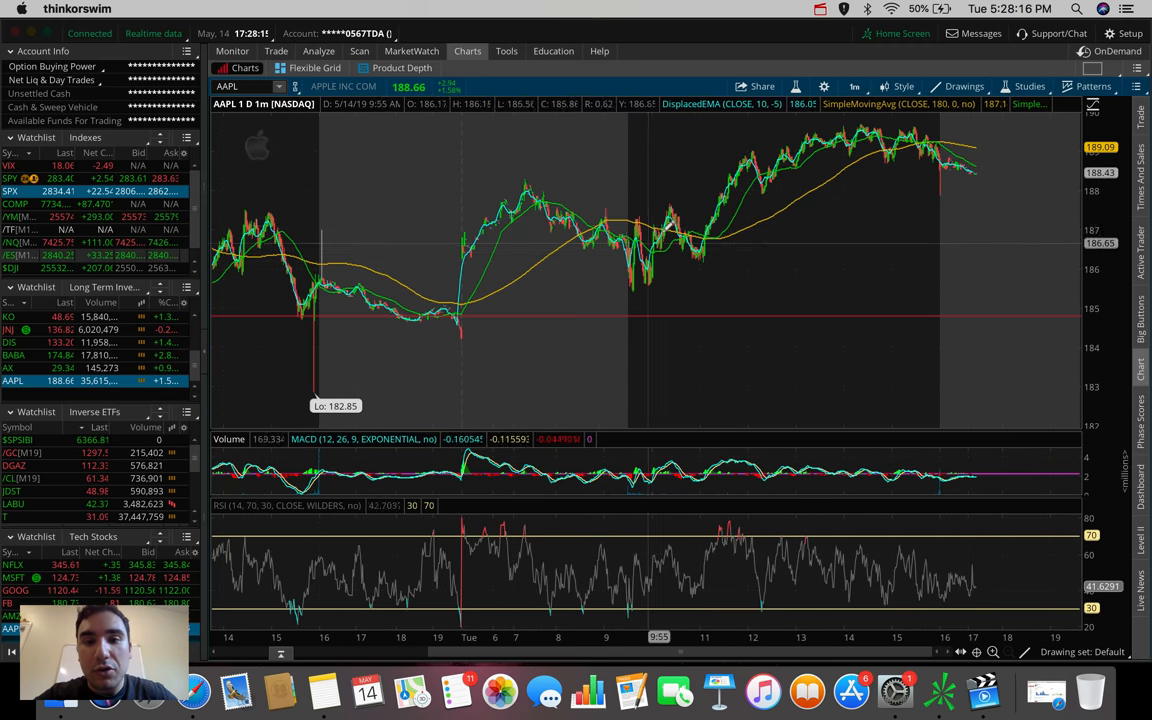
mouse_move(640, 285)
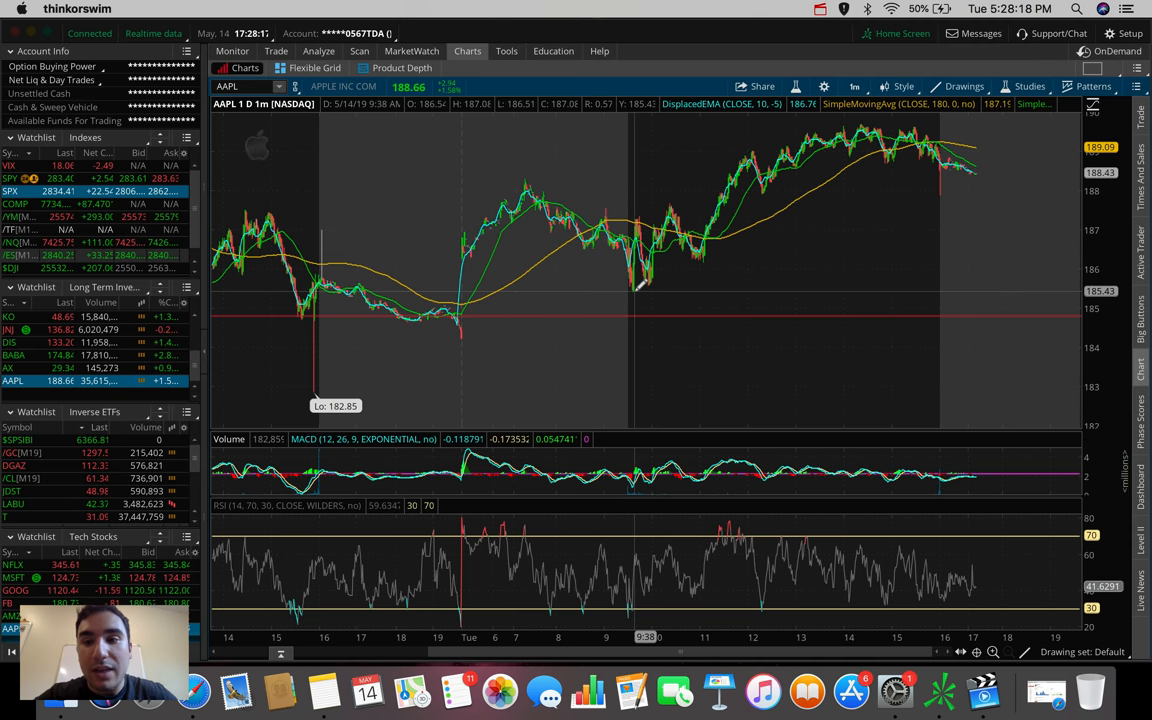
mouse_move(658, 265)
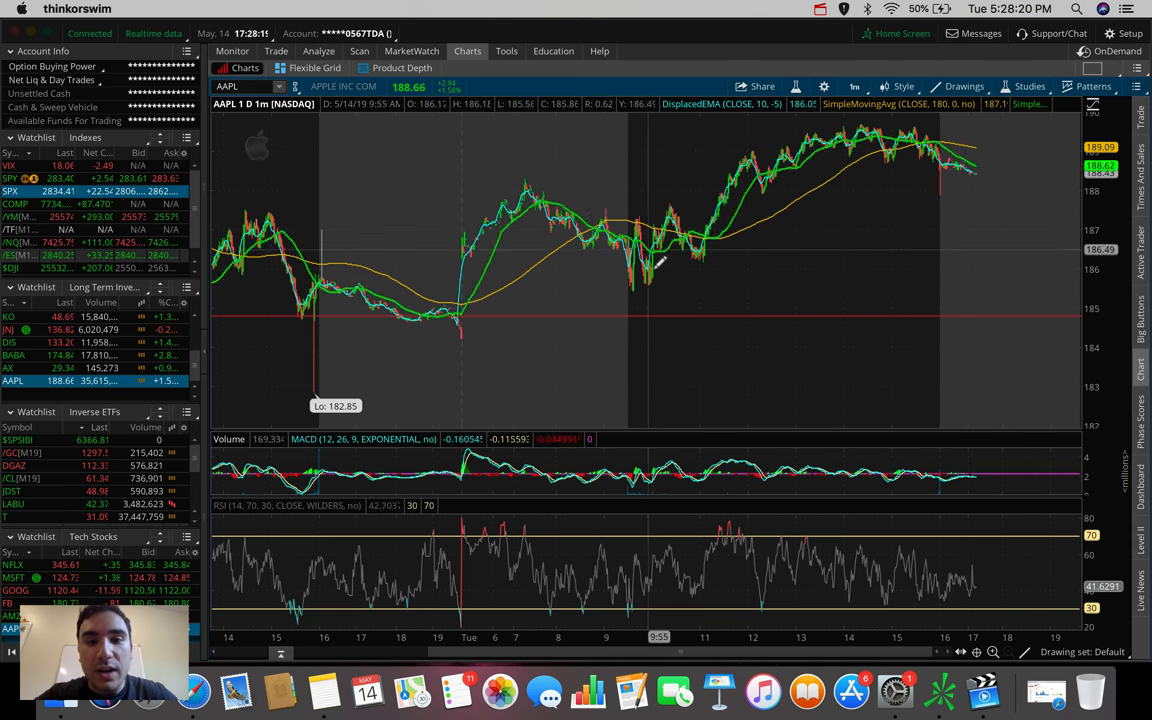
mouse_move(655, 280)
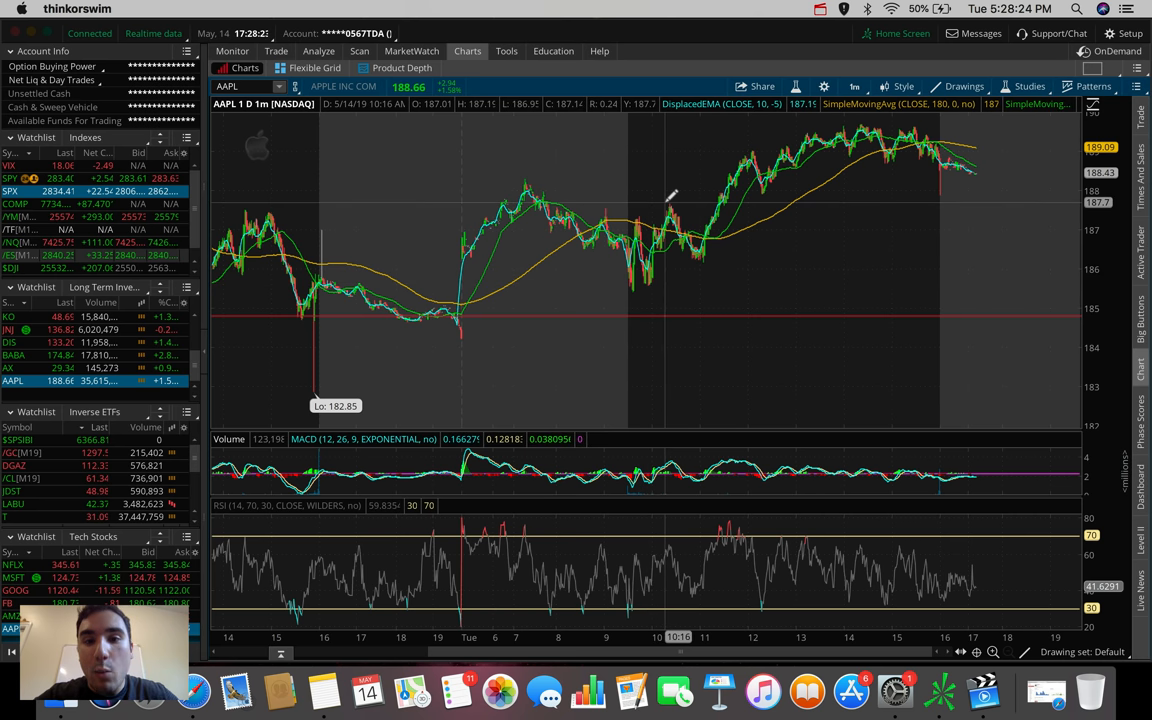
mouse_move(700, 250)
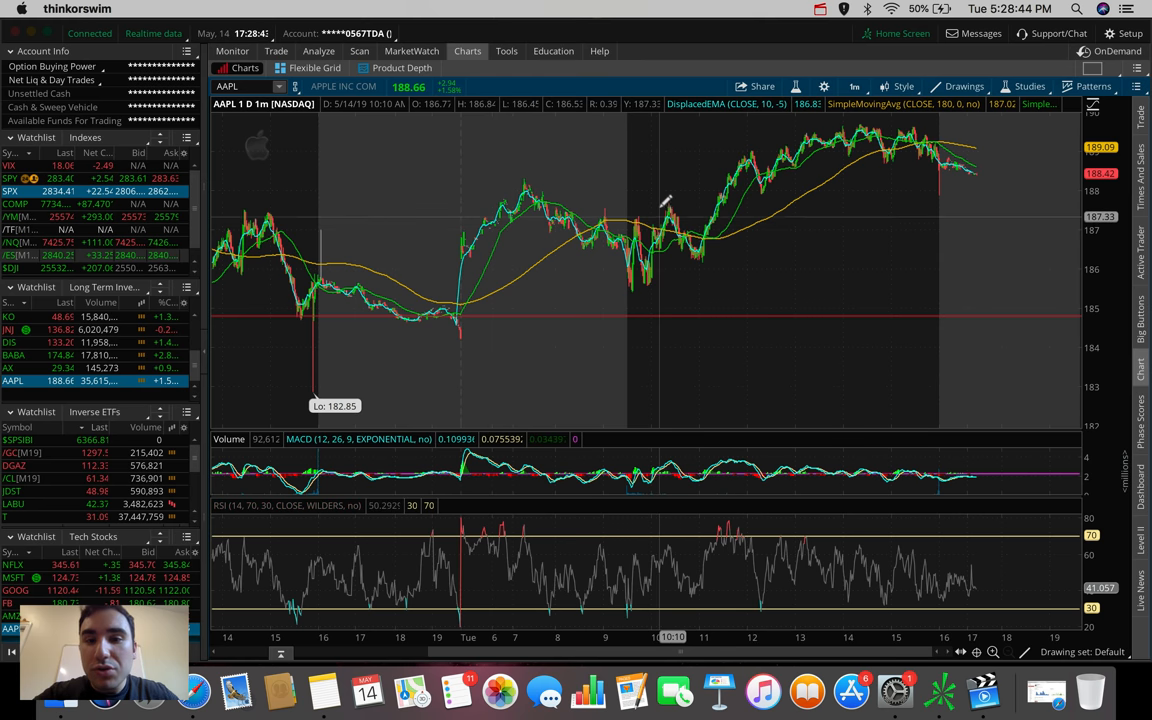
mouse_move(725, 165)
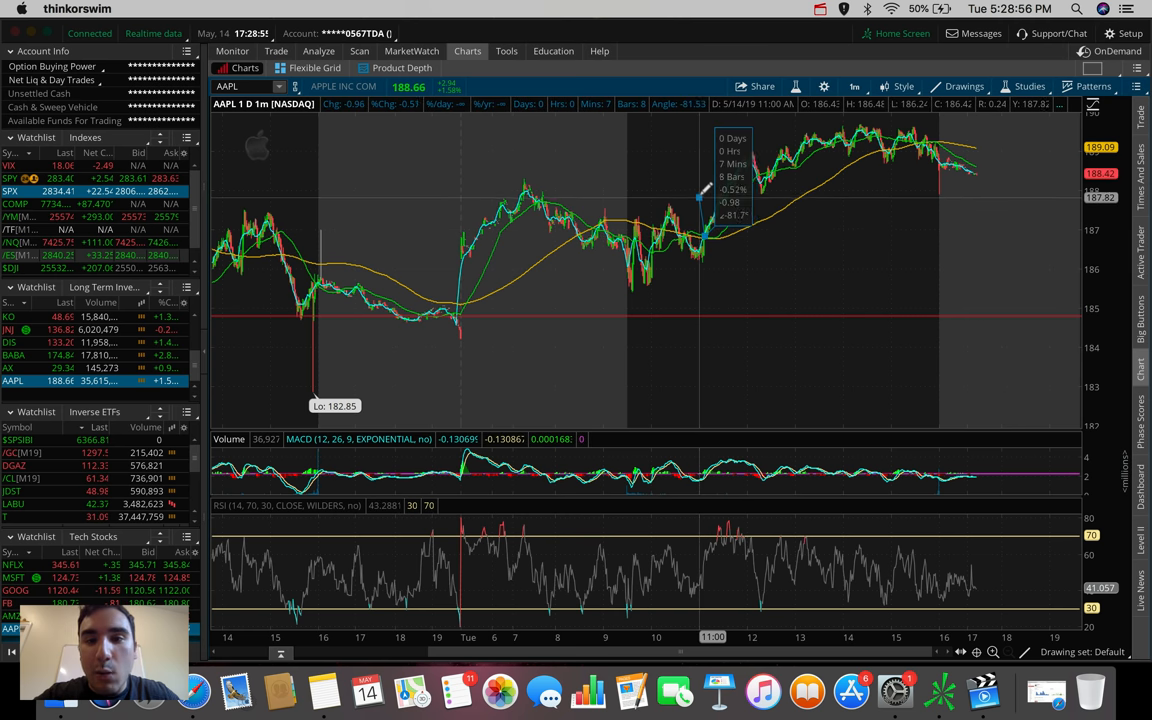
mouse_move(713, 165)
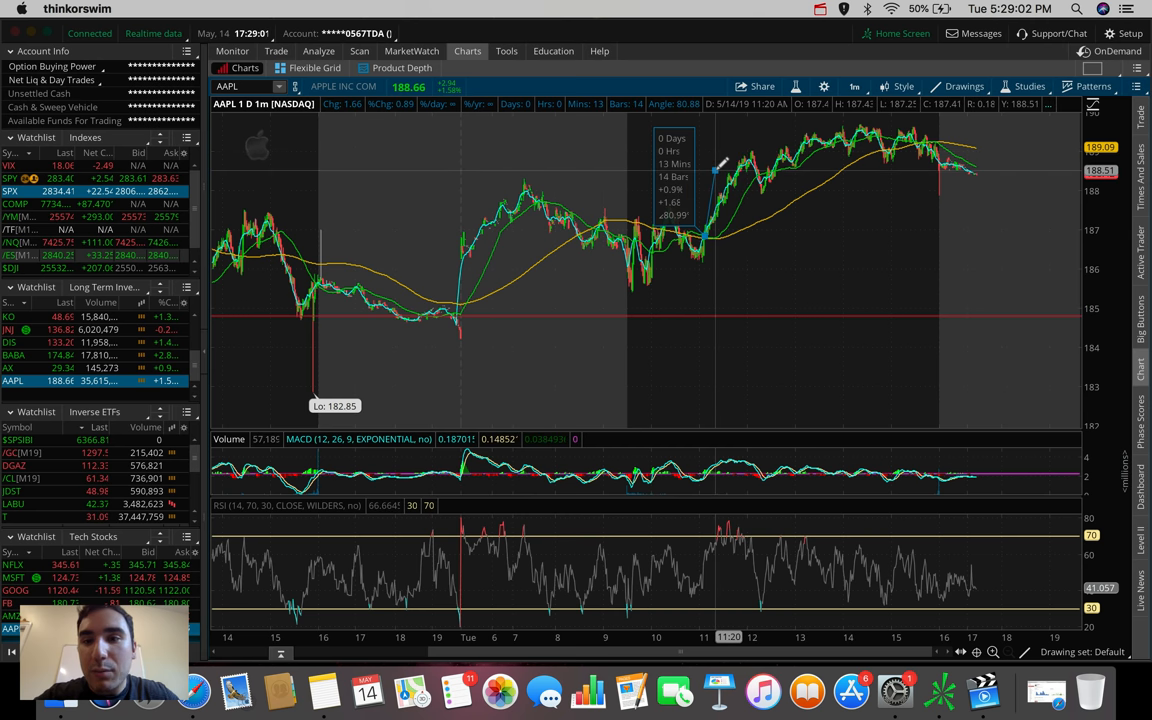
mouse_move(718, 230)
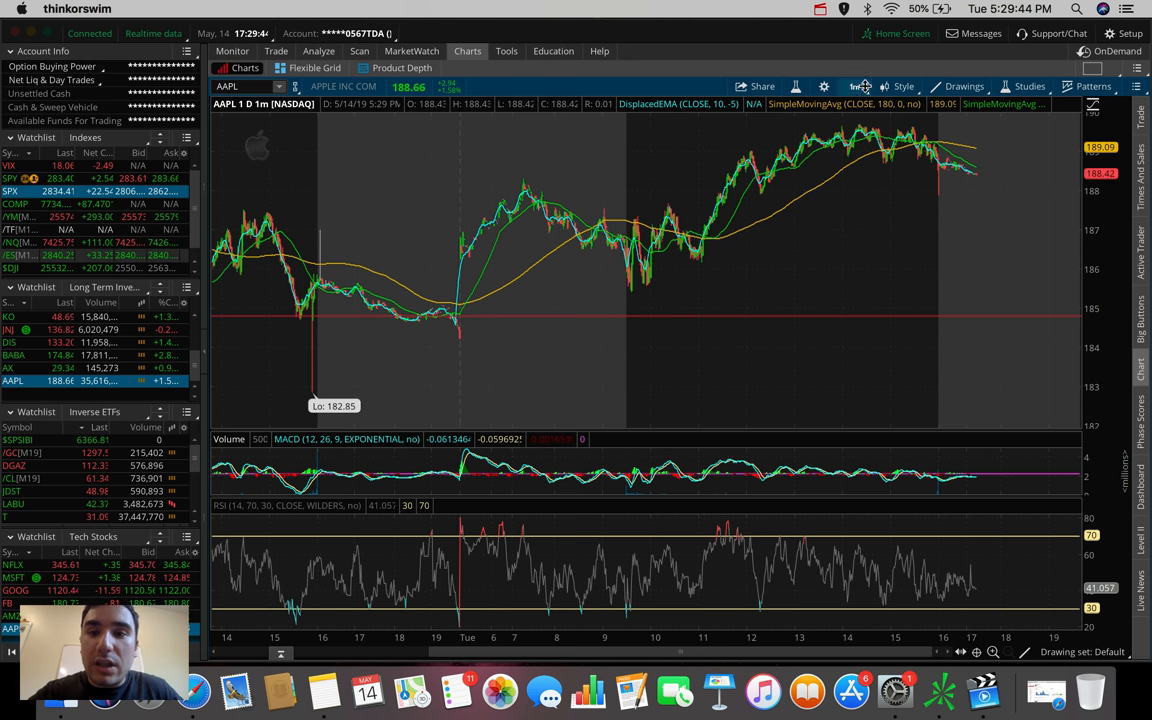
Set the BABA chart's time frame to 180 D with 4h bars
click(855, 86)
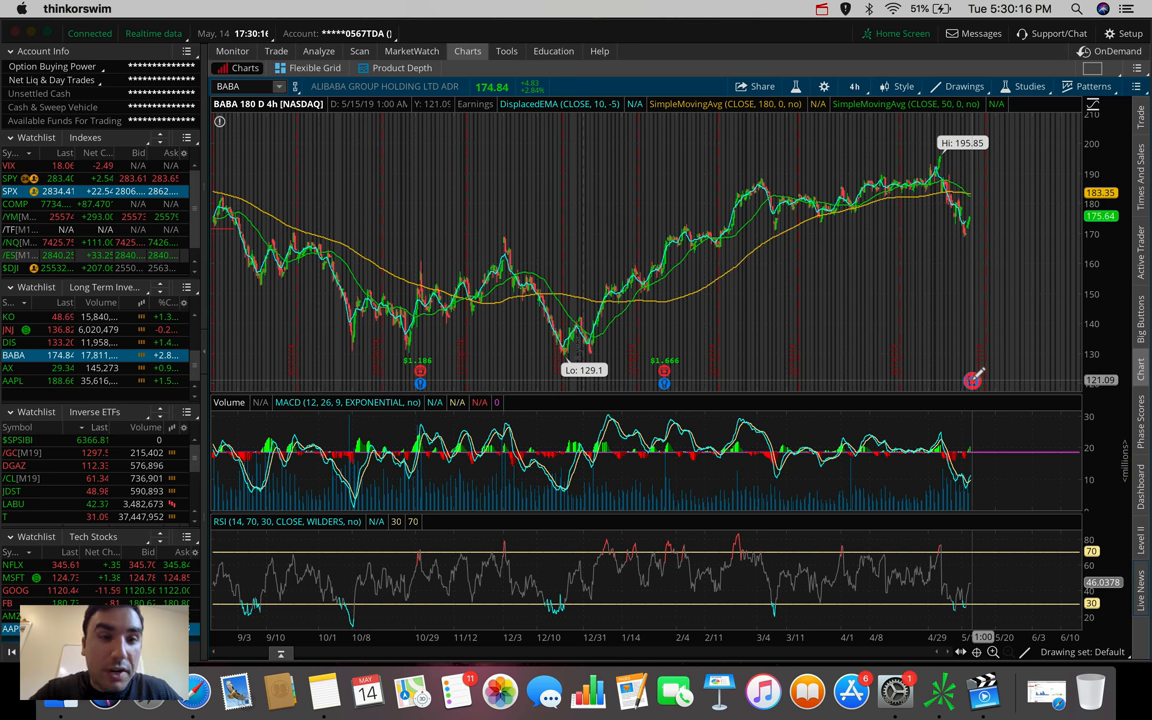
mouse_move(970, 380)
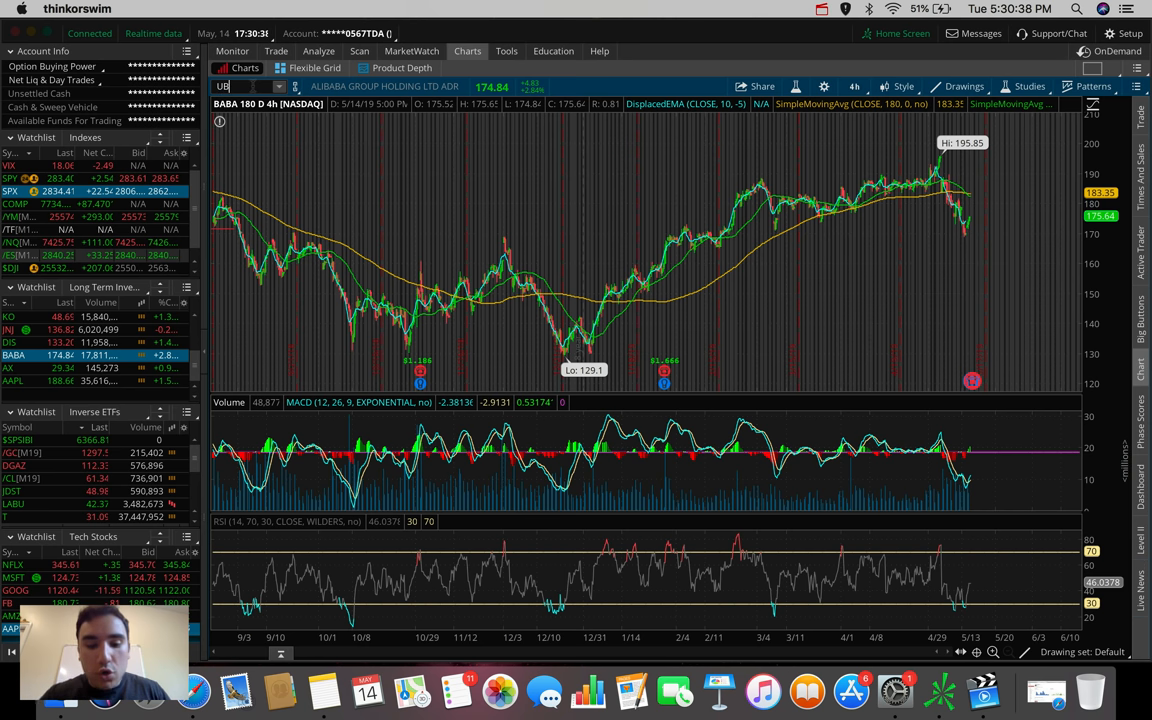
Chart UBER and switch to the 5 D : 5m time frame
text(UBER)
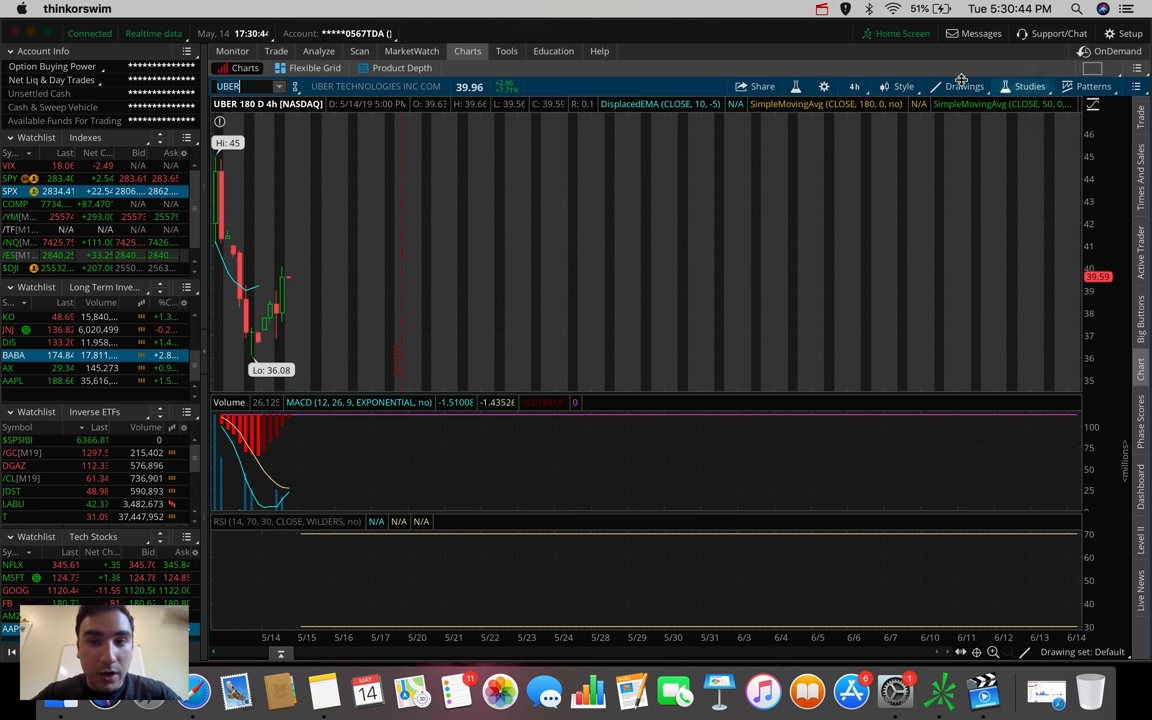
click(854, 86)
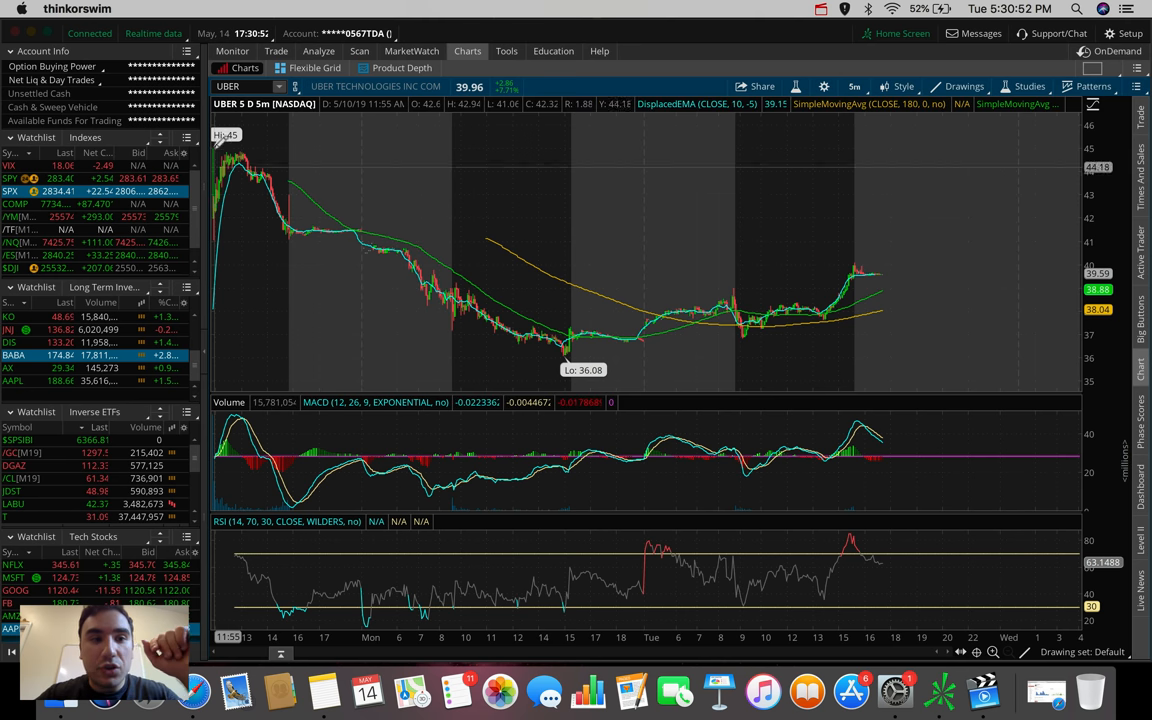
mouse_move(537, 243)
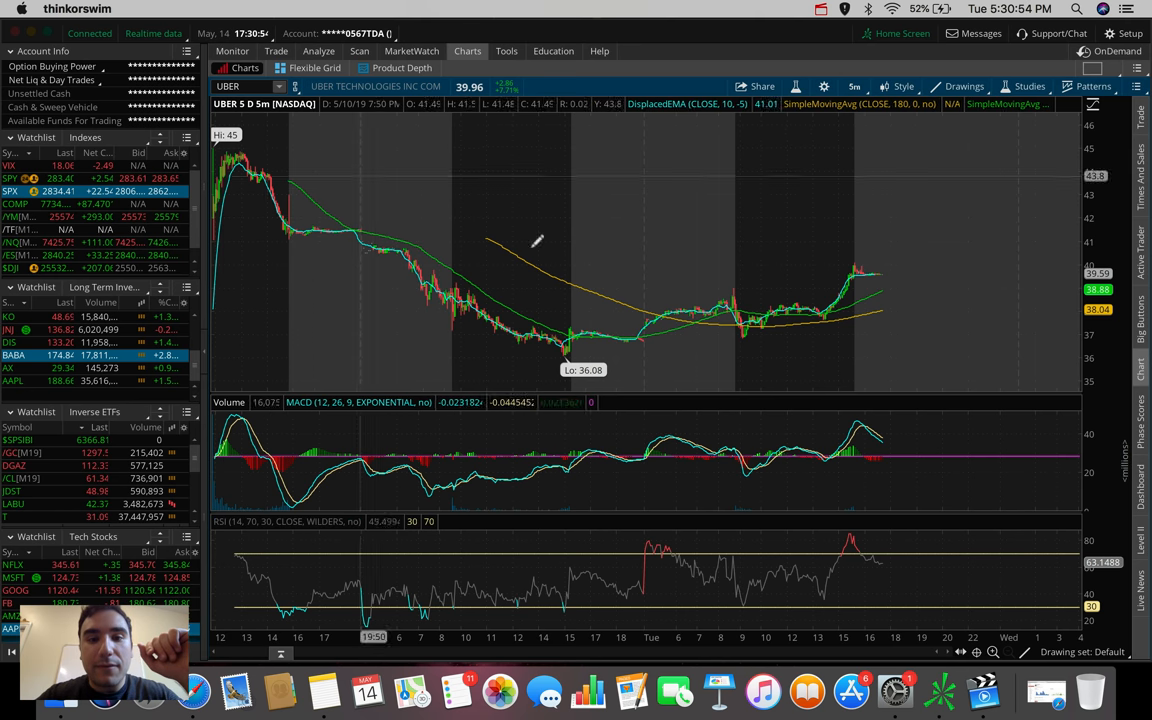
mouse_move(567, 350)
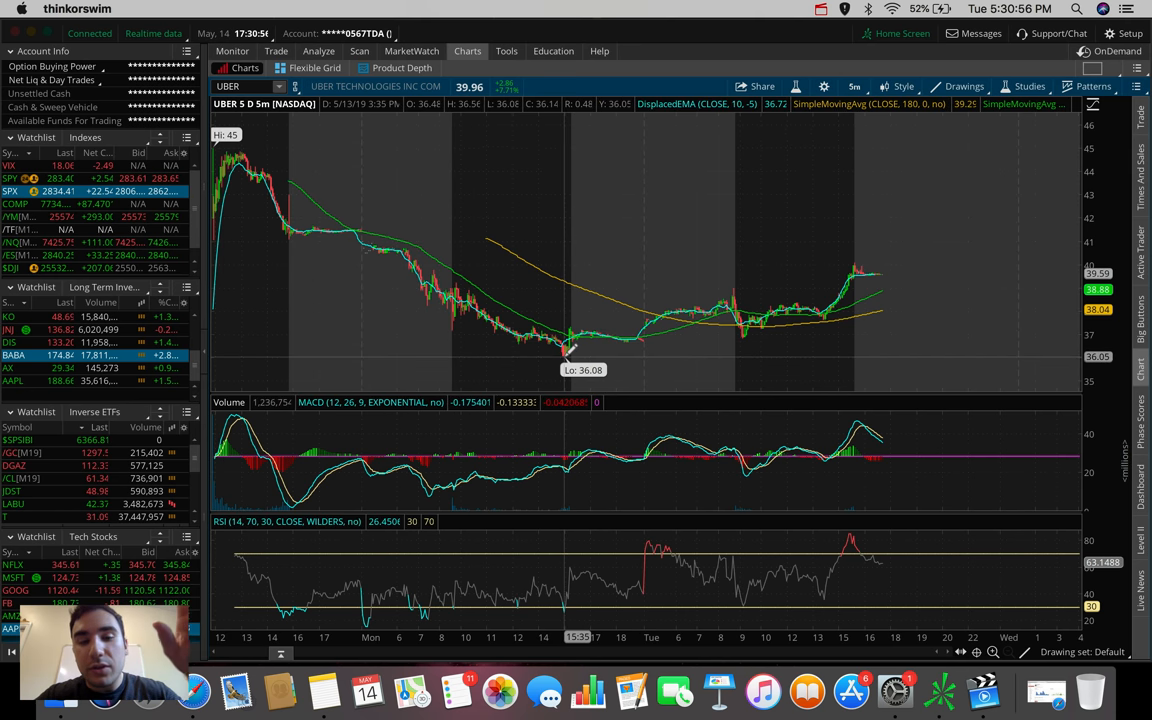
mouse_move(518, 375)
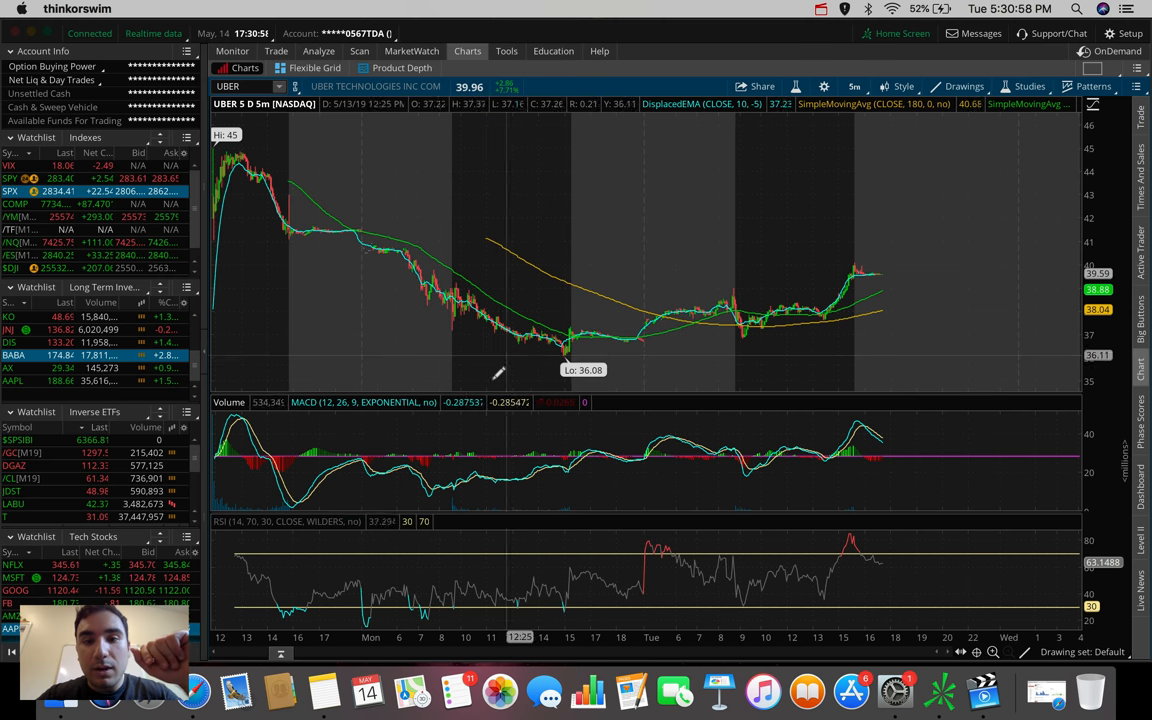
mouse_move(773, 297)
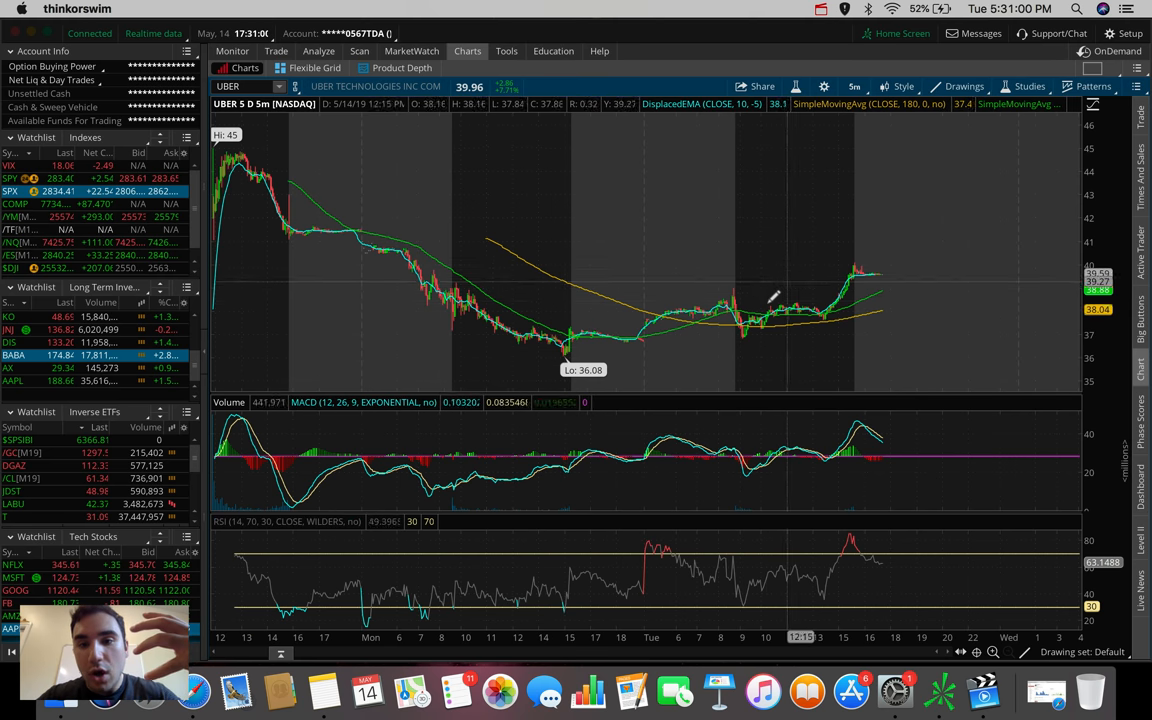
mouse_move(825, 297)
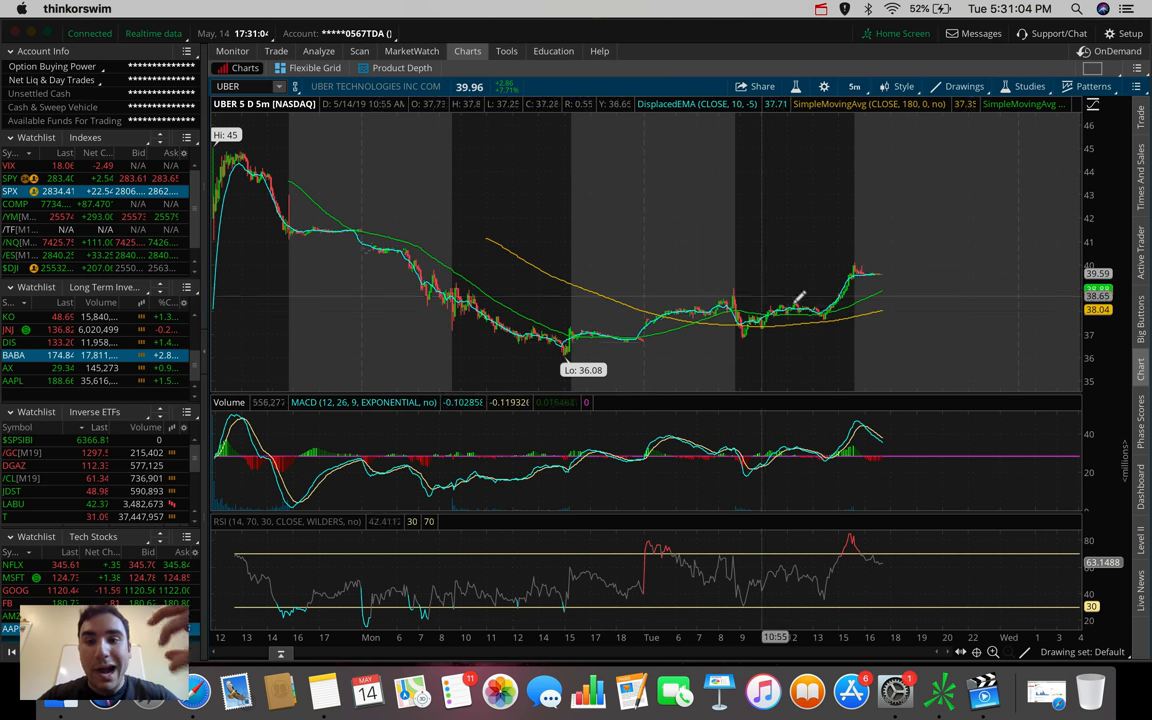
mouse_move(855, 270)
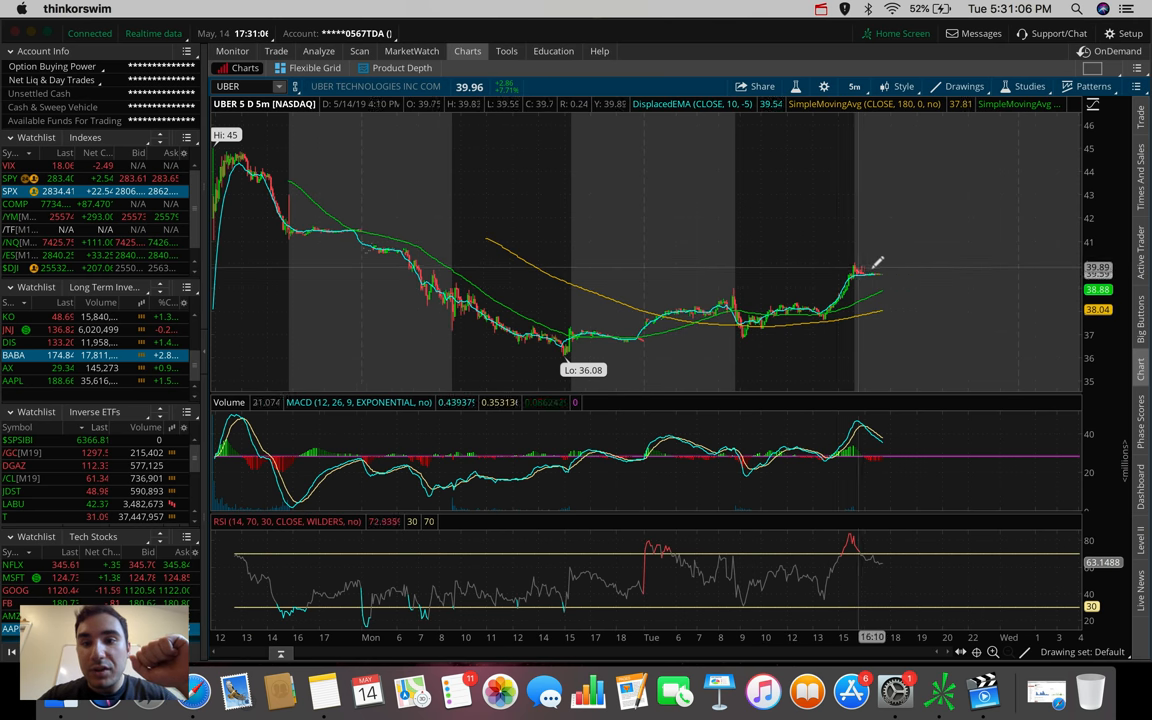
mouse_move(885, 265)
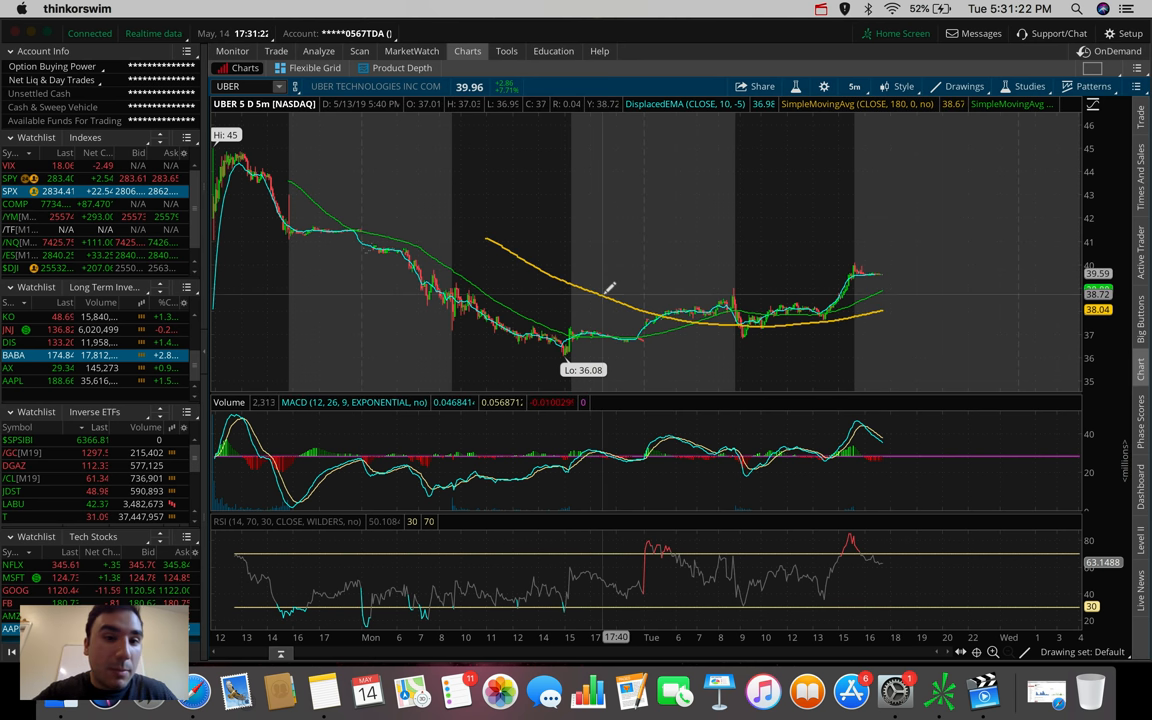
mouse_move(835, 262)
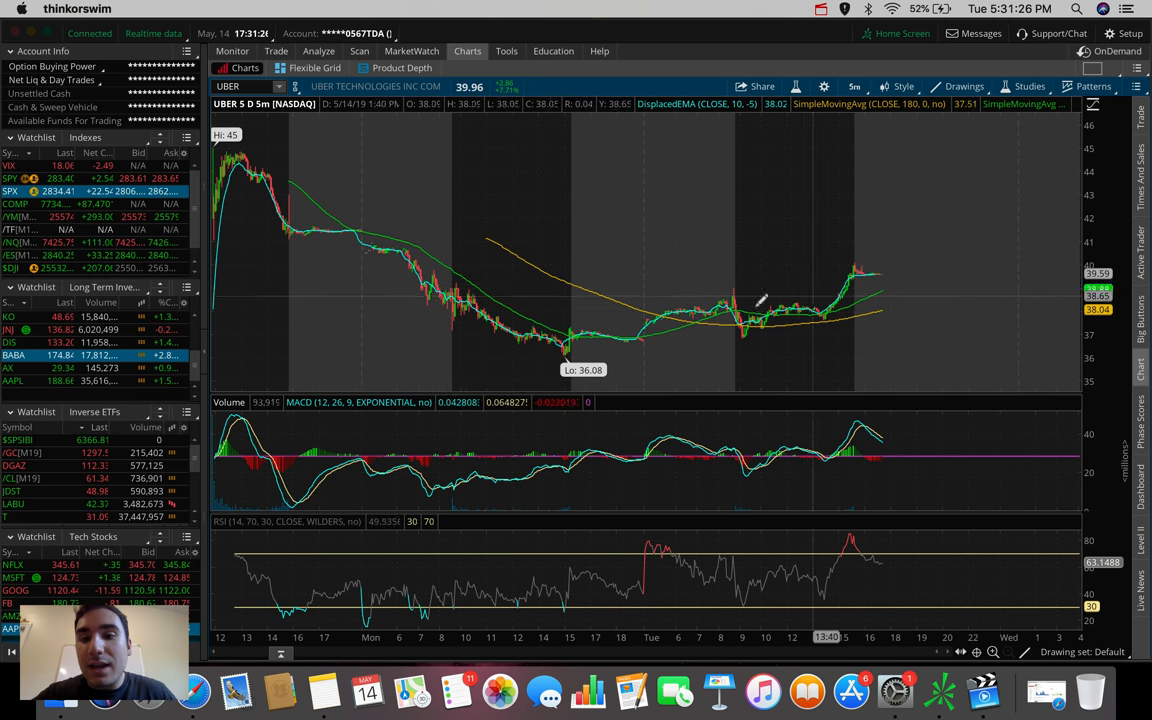
mouse_move(863, 237)
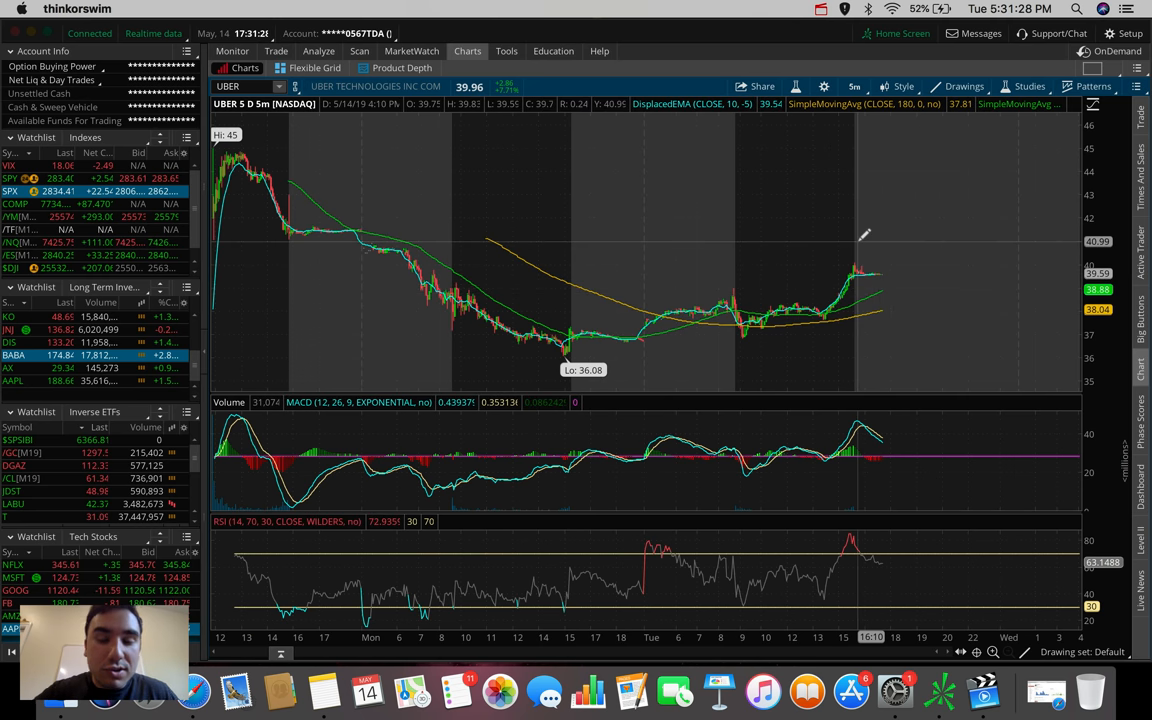
mouse_move(900, 235)
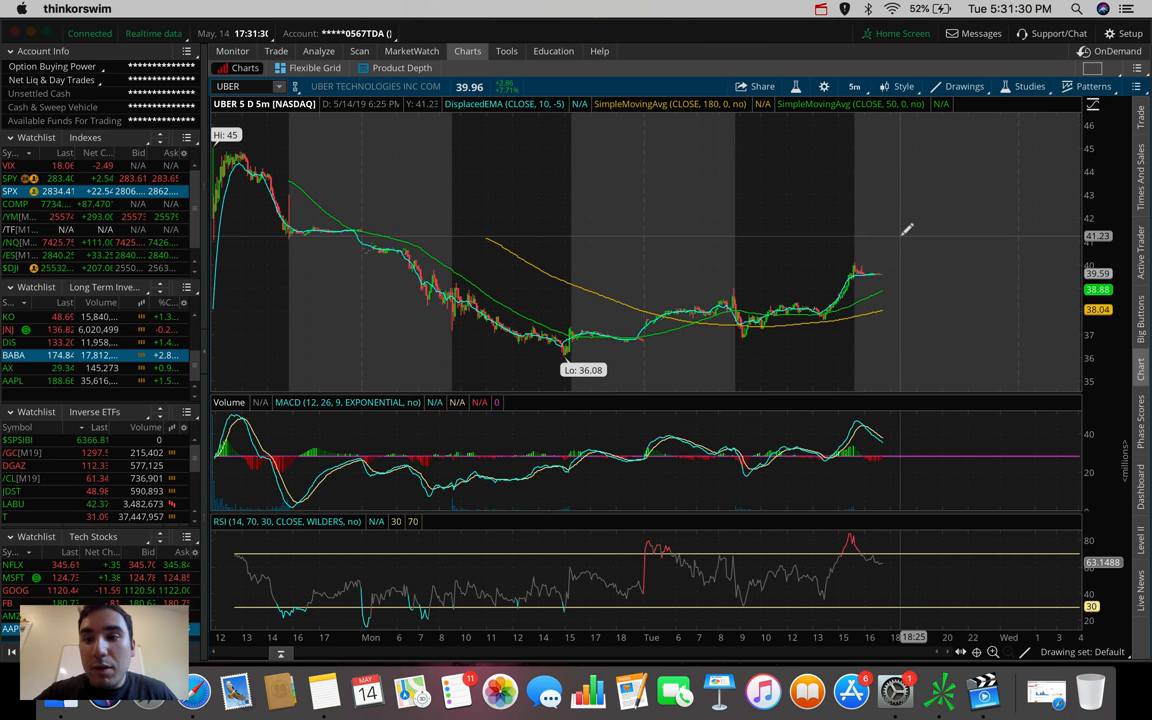
mouse_move(867, 160)
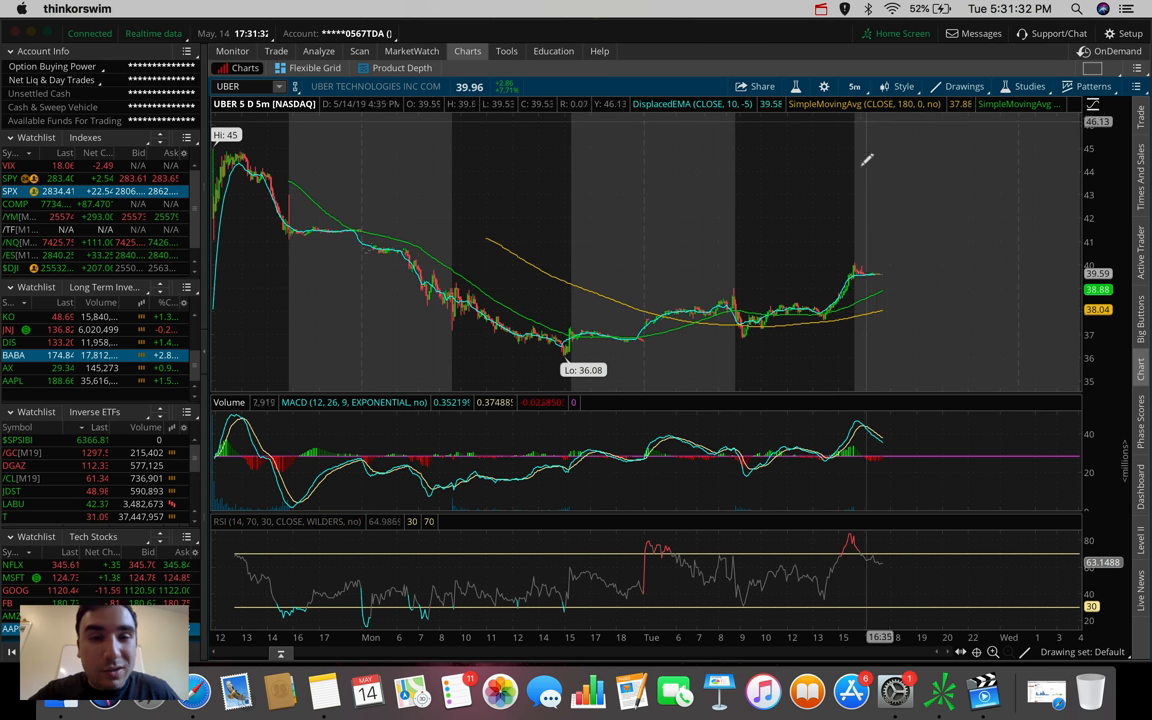
mouse_move(873, 190)
text(TVIX)
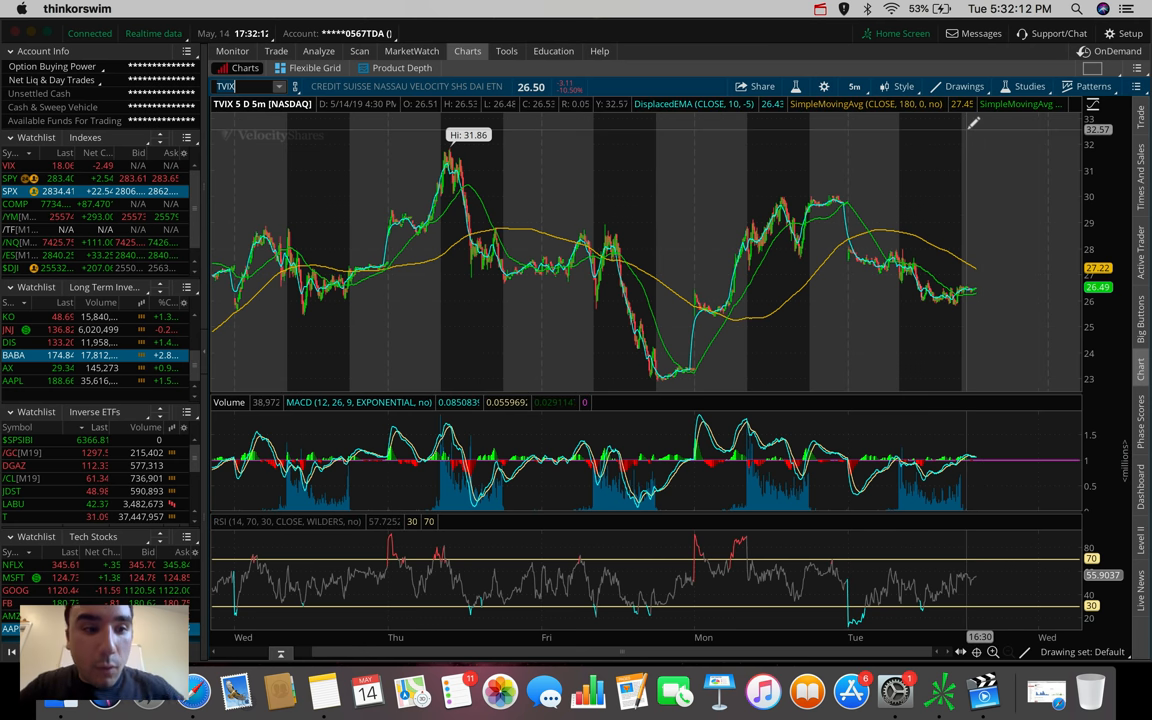
mouse_move(540, 150)
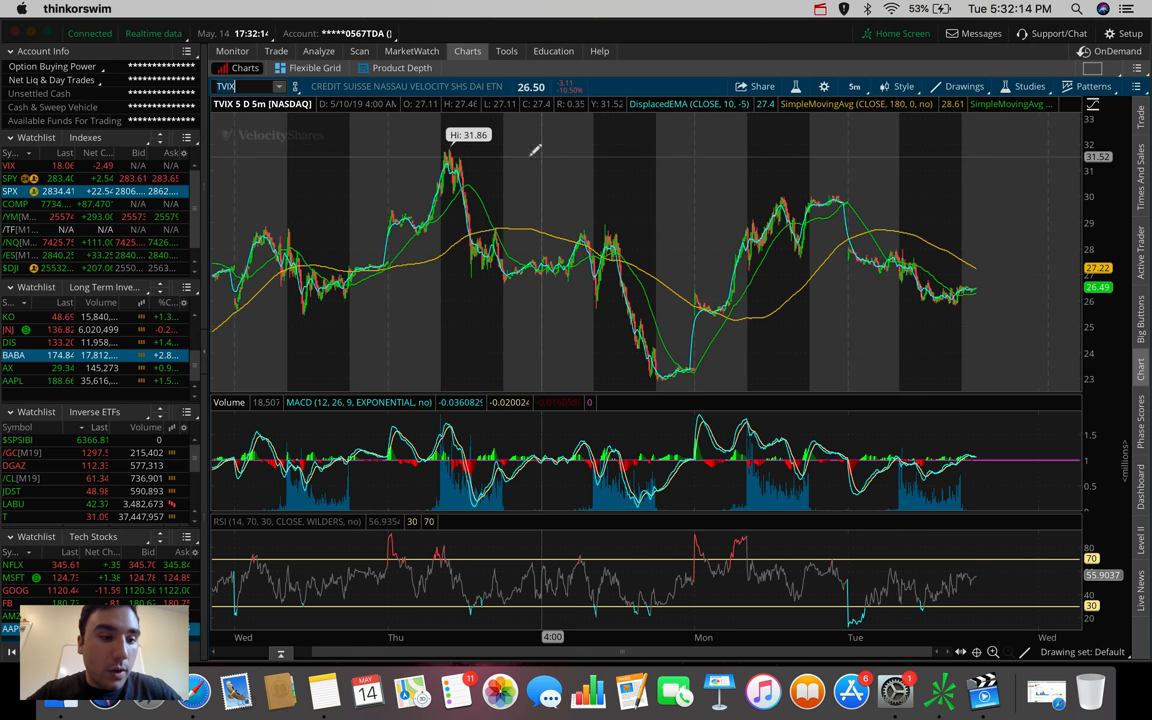